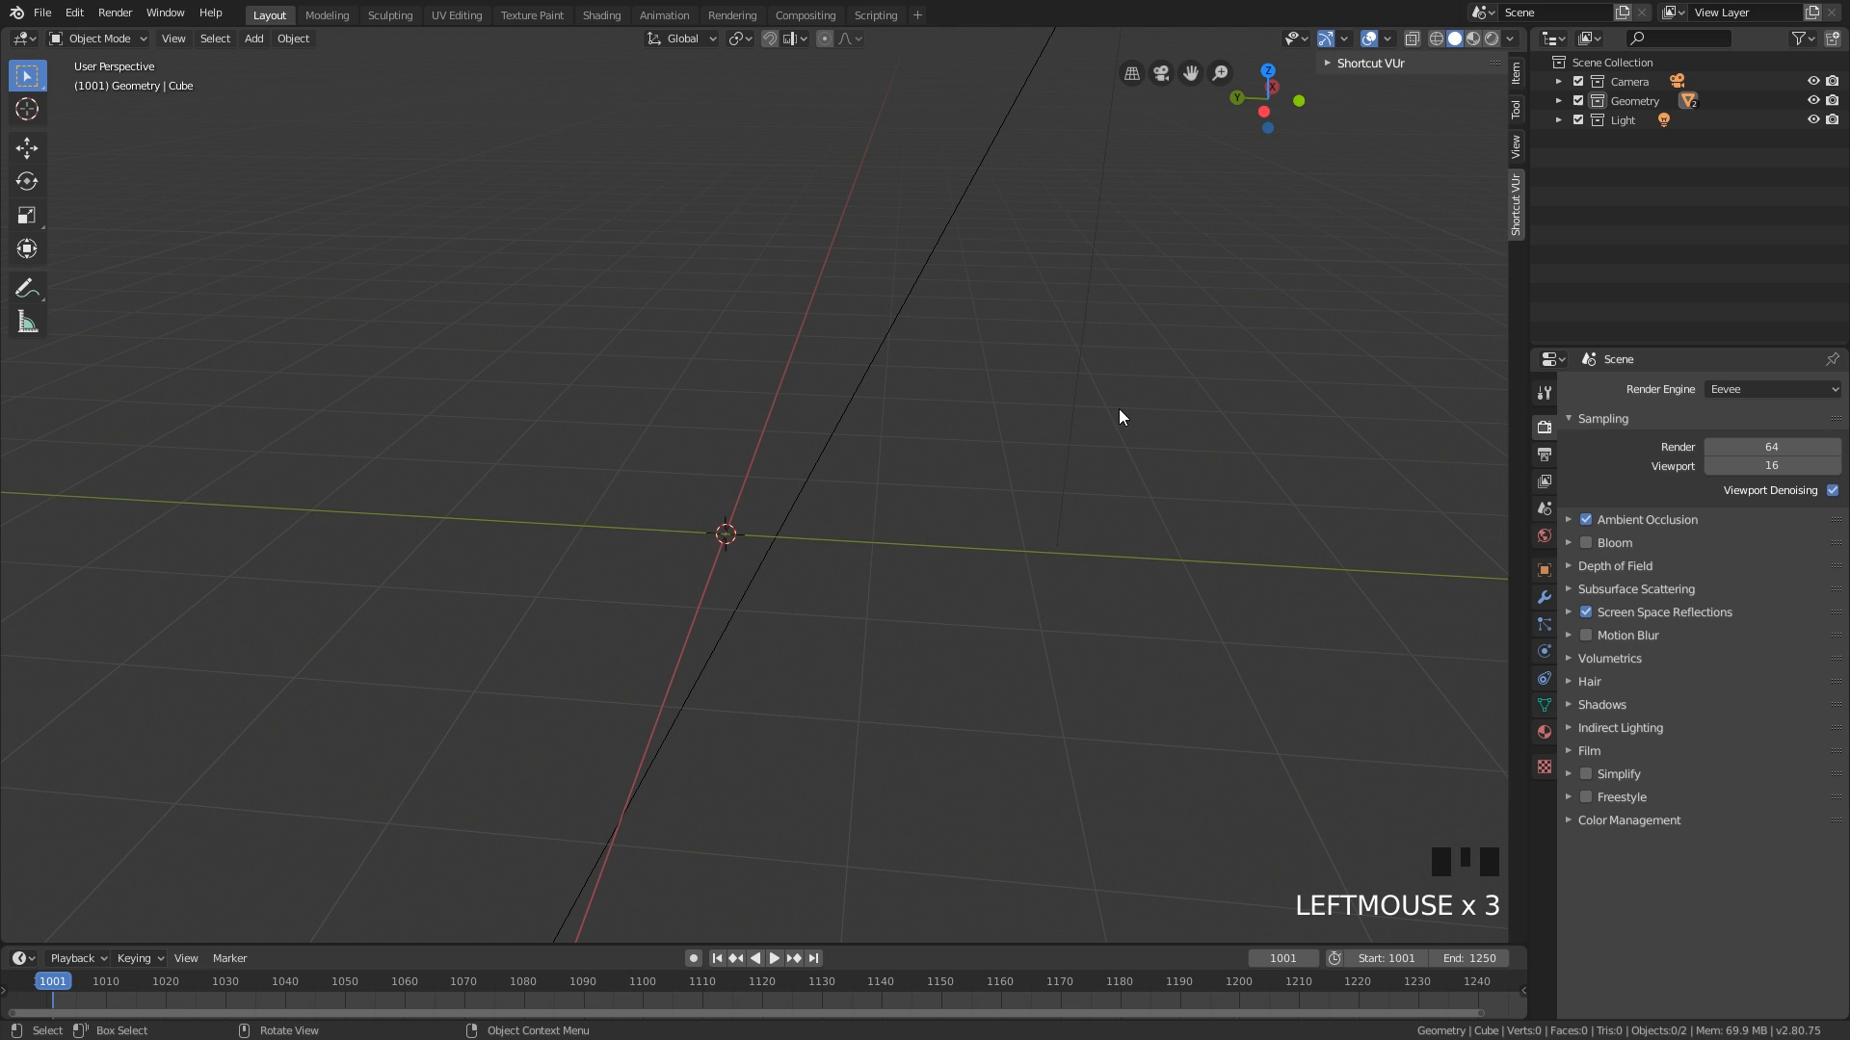
mouse_move(1082, 425)
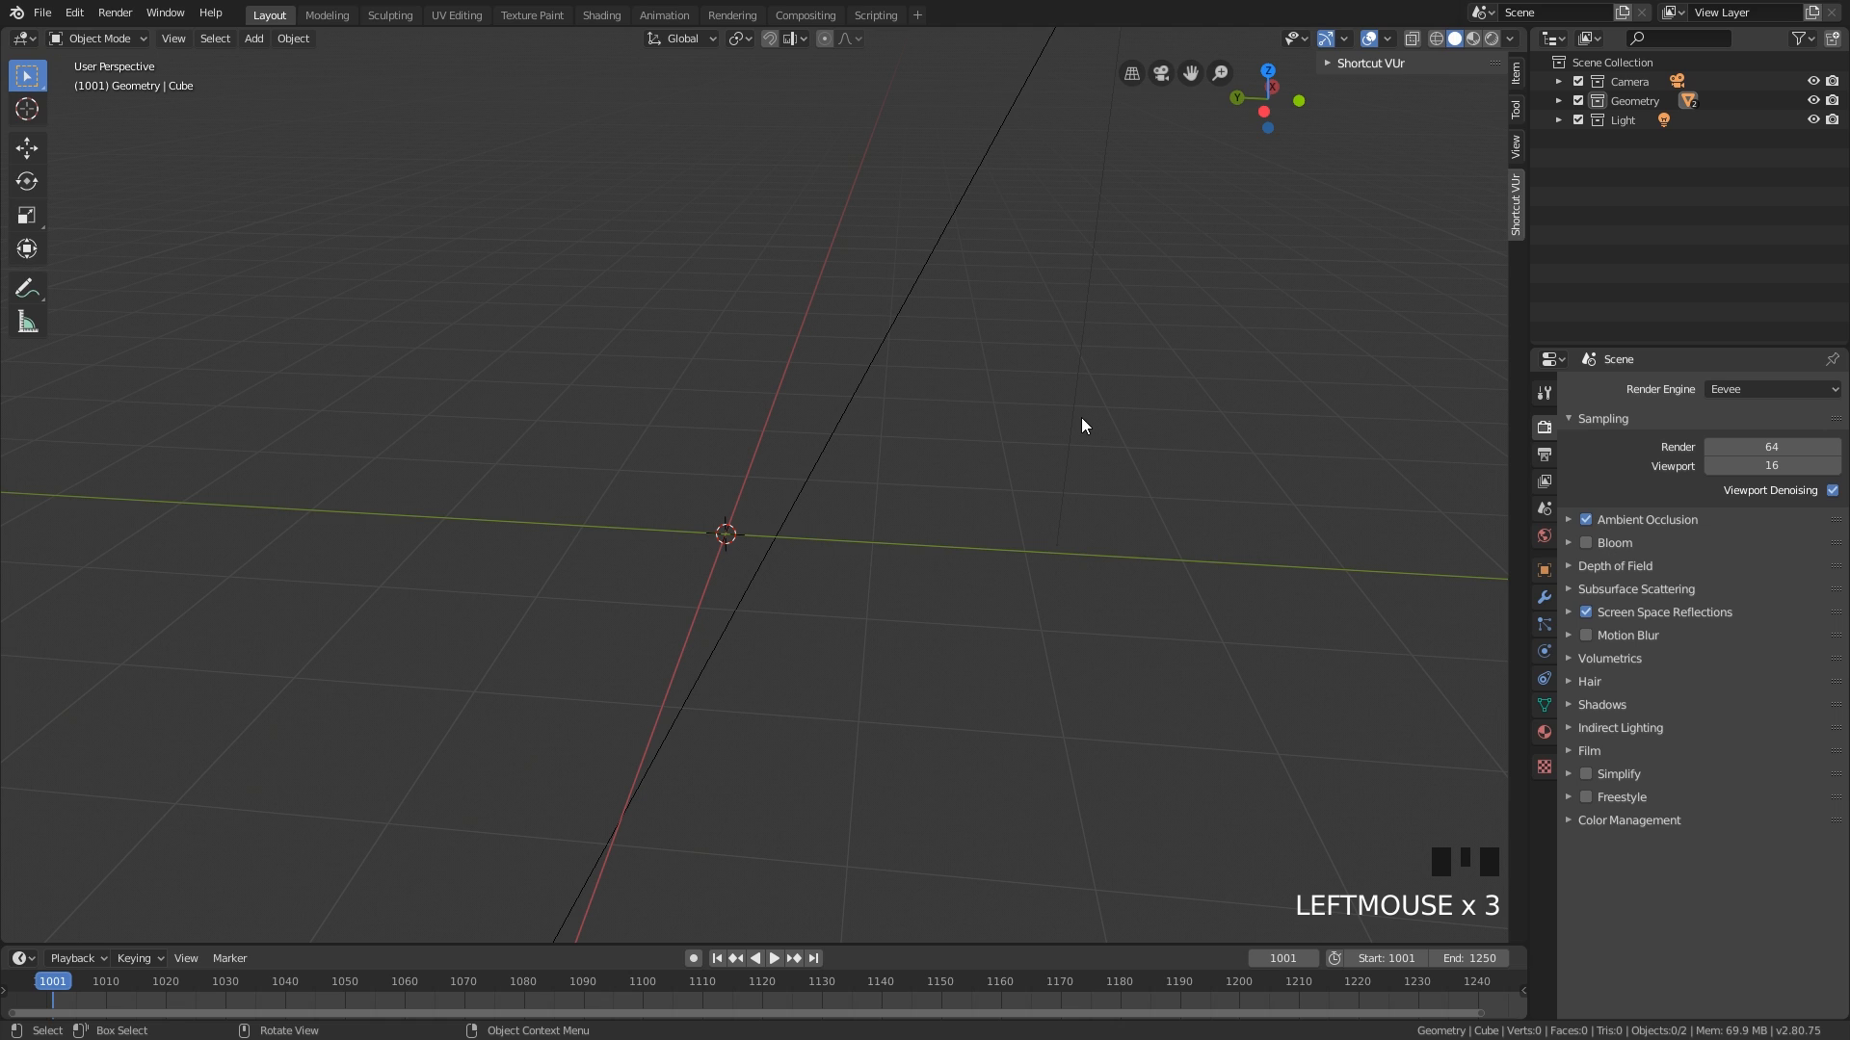
mouse_move(1067, 425)
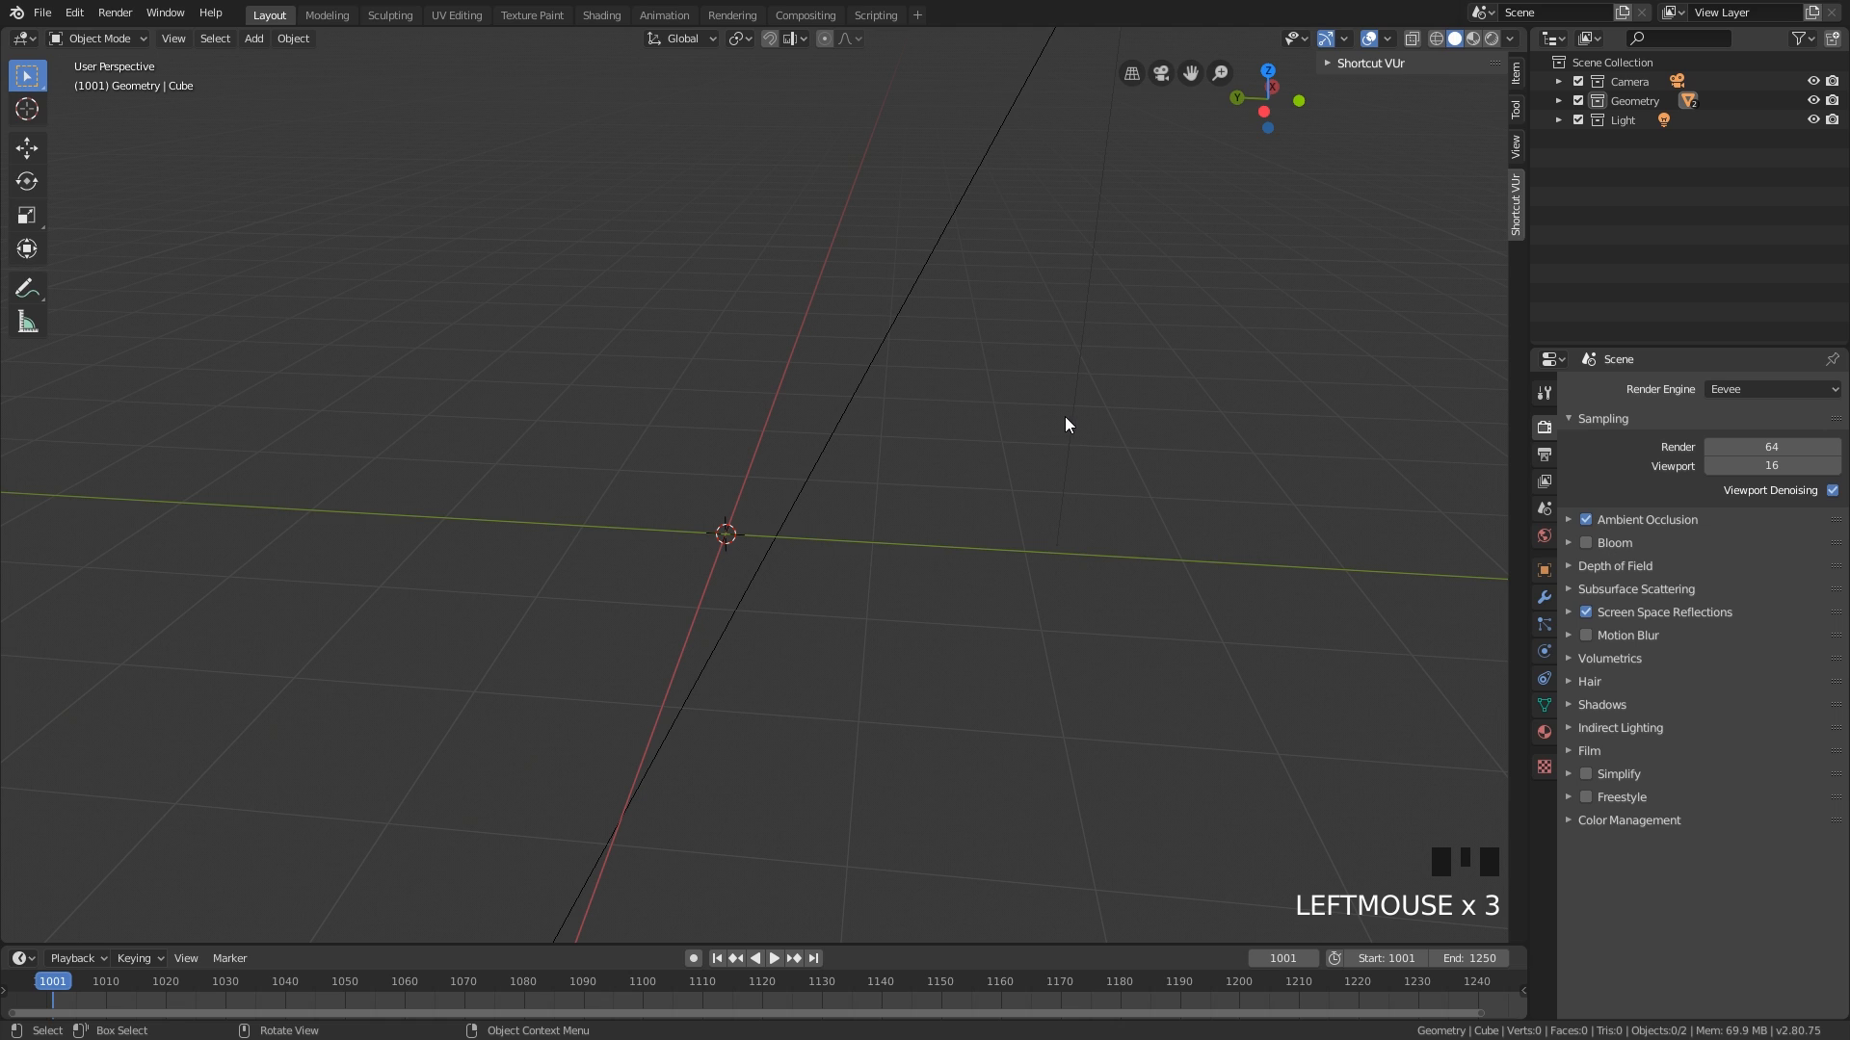
mouse_move(1045, 424)
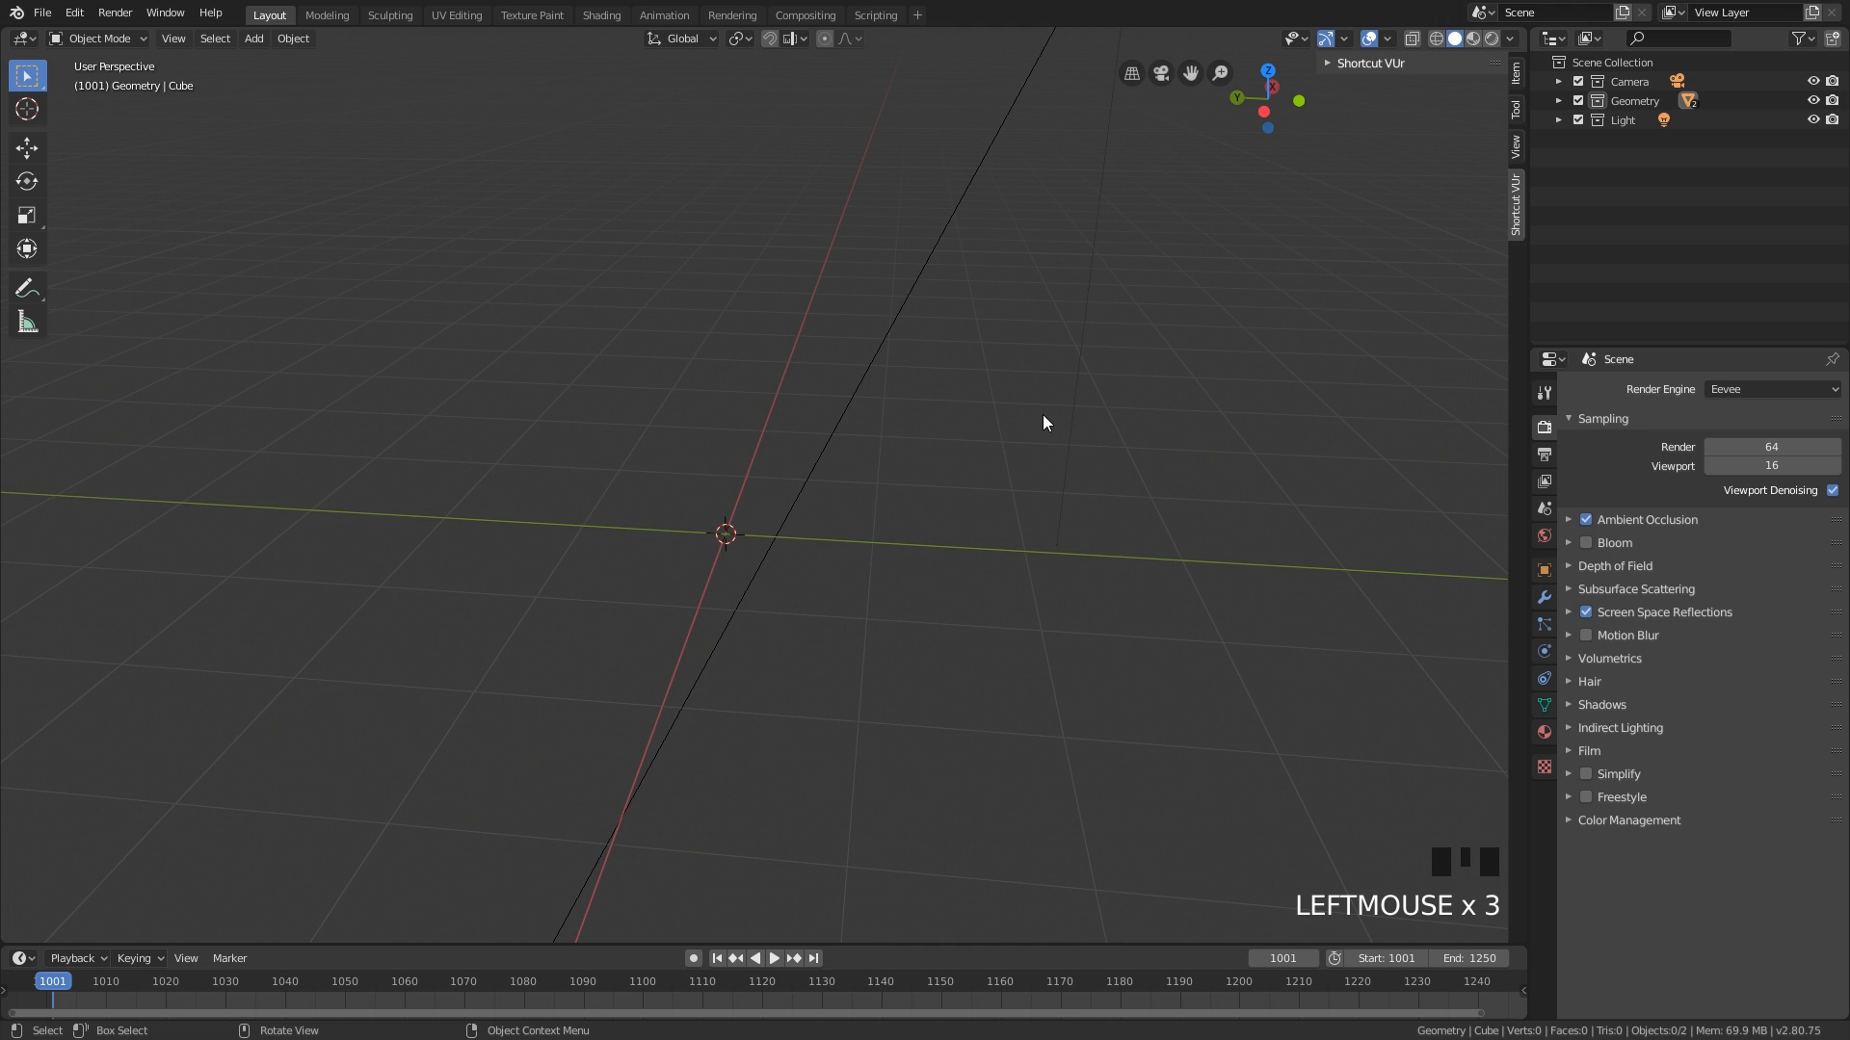
mouse_move(926, 495)
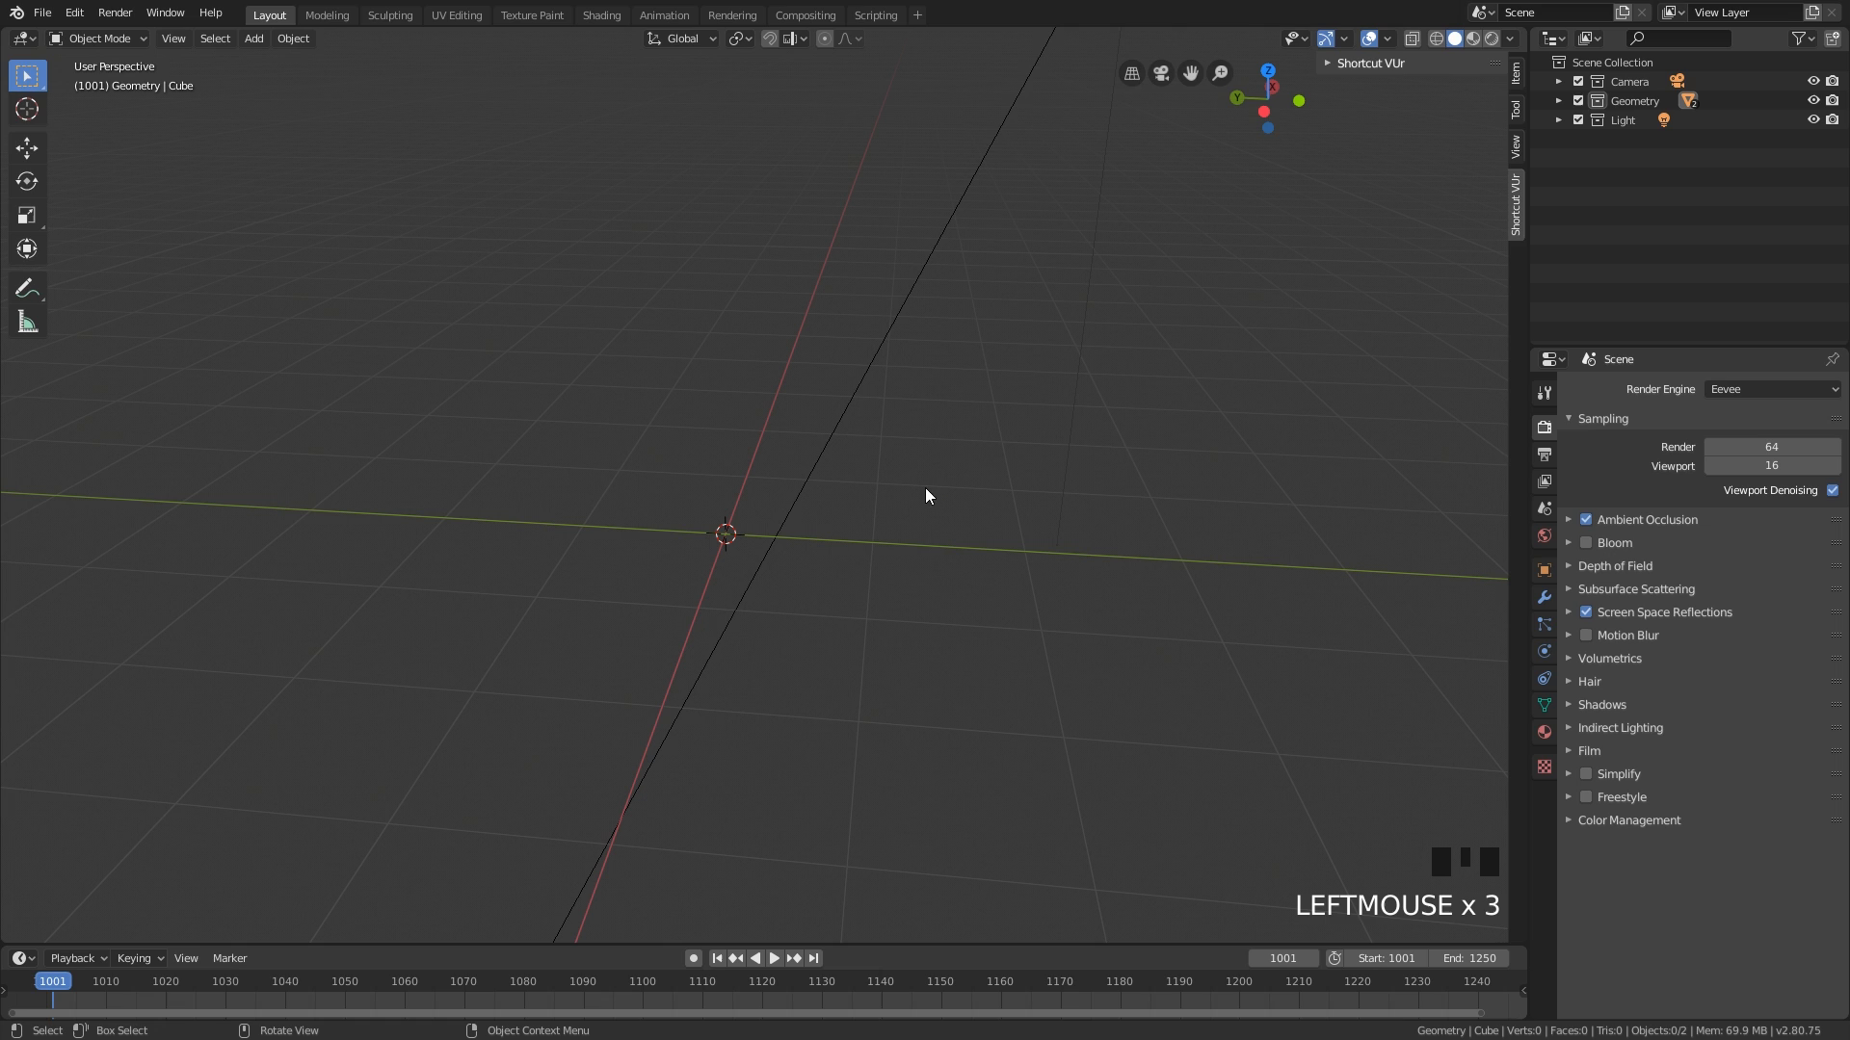
mouse_move(940, 493)
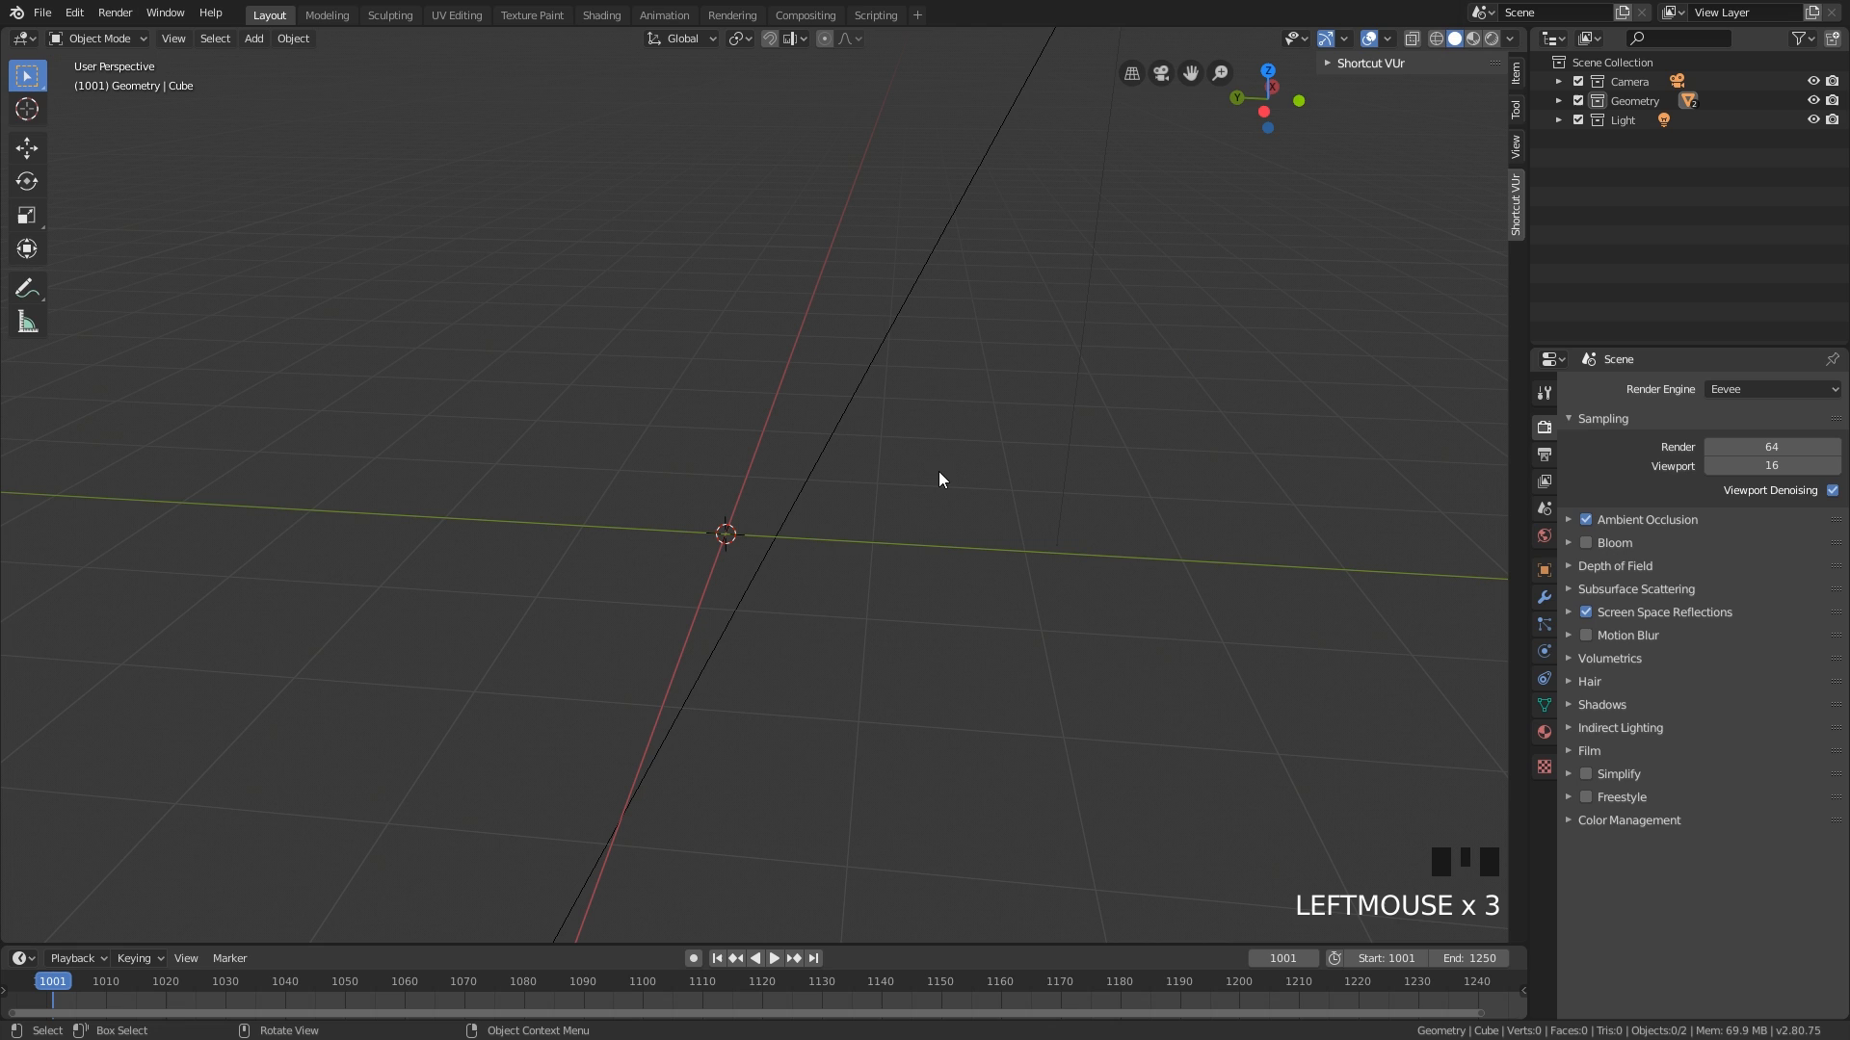
mouse_move(926, 478)
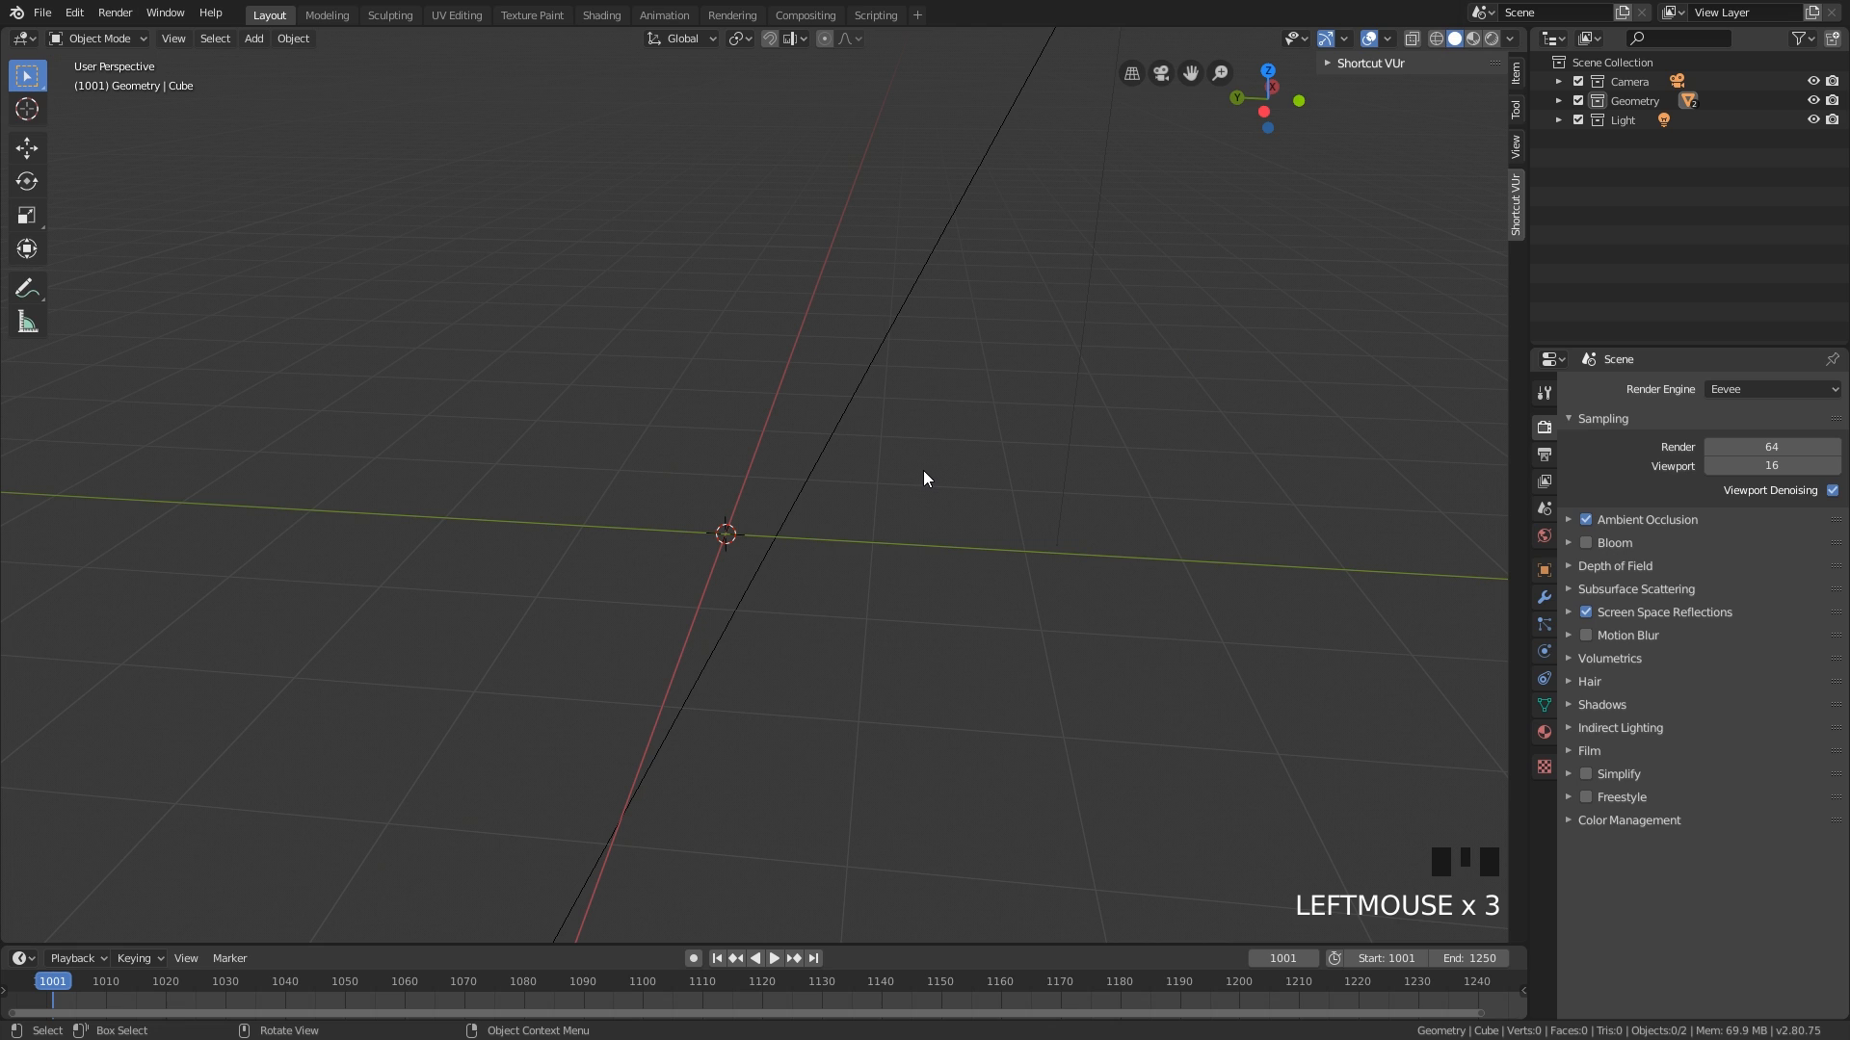
- Expand the Camera, Geometry and Light collections to reveal Cube, tmpCube and areaLight
left_click(42, 13)
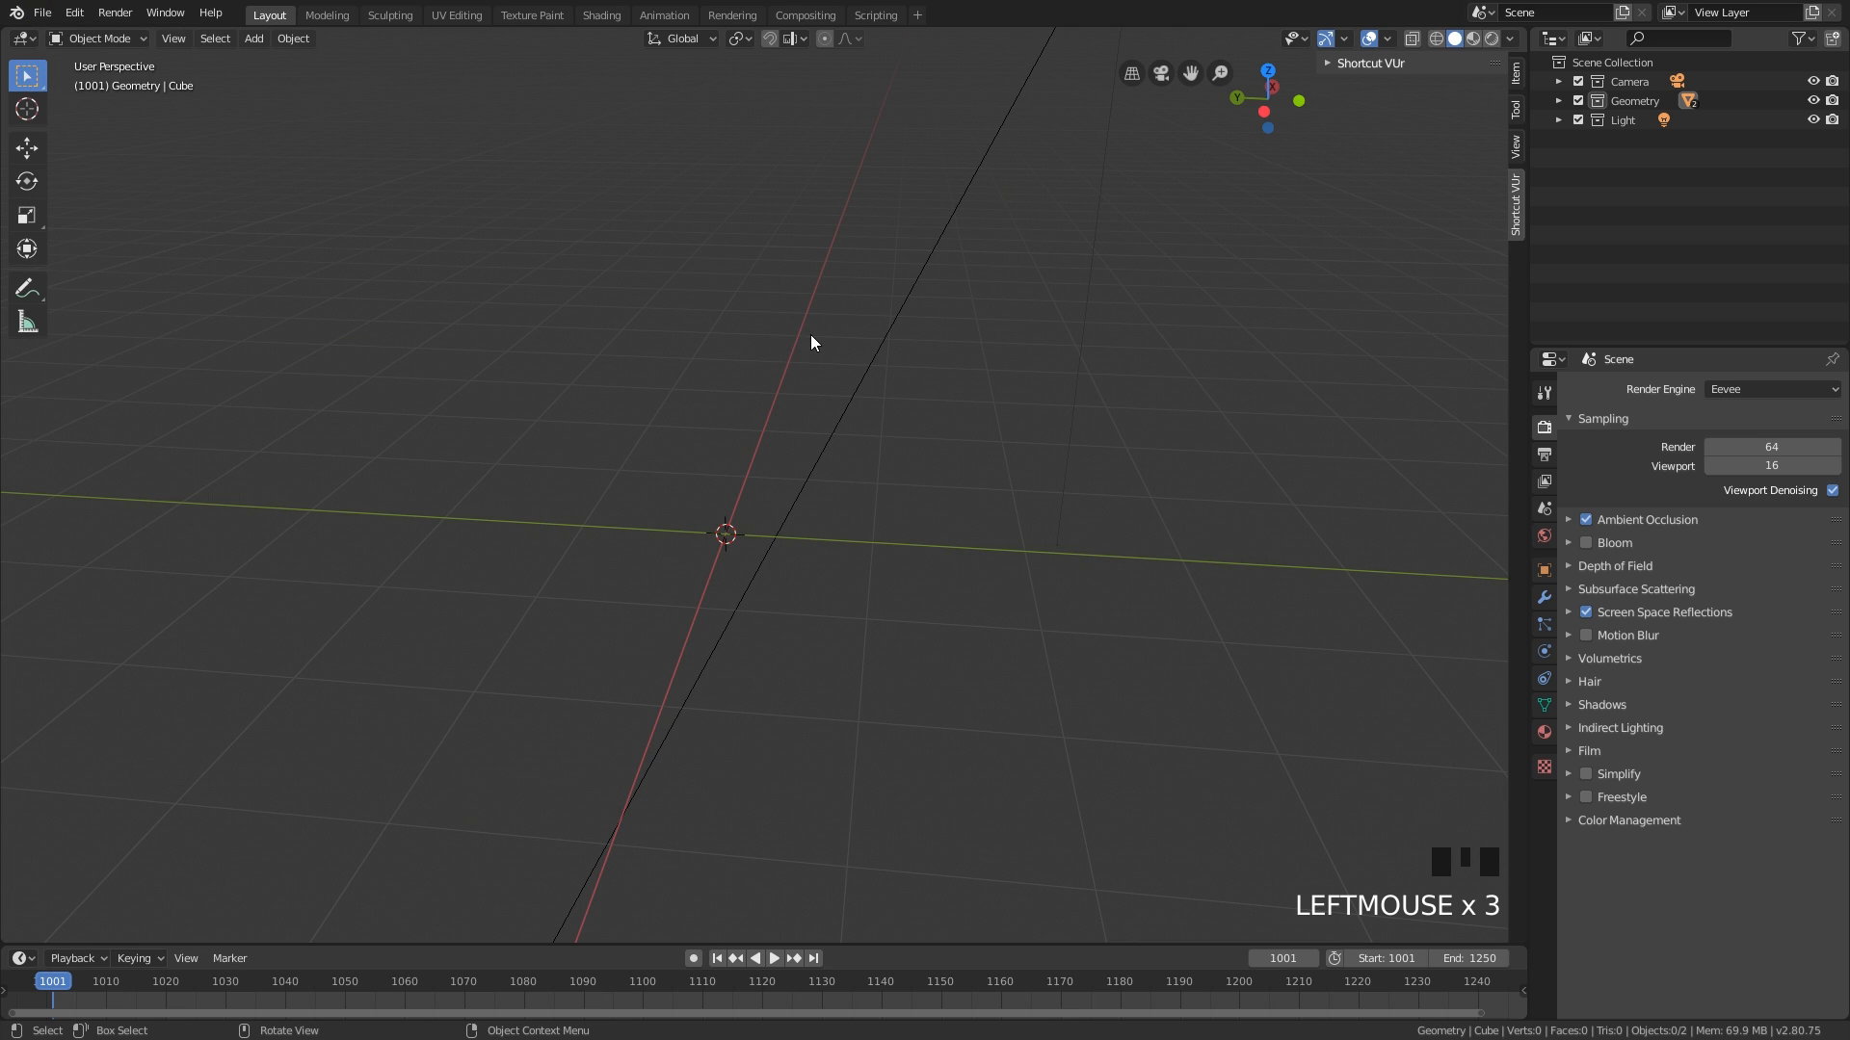
mouse_move(953, 329)
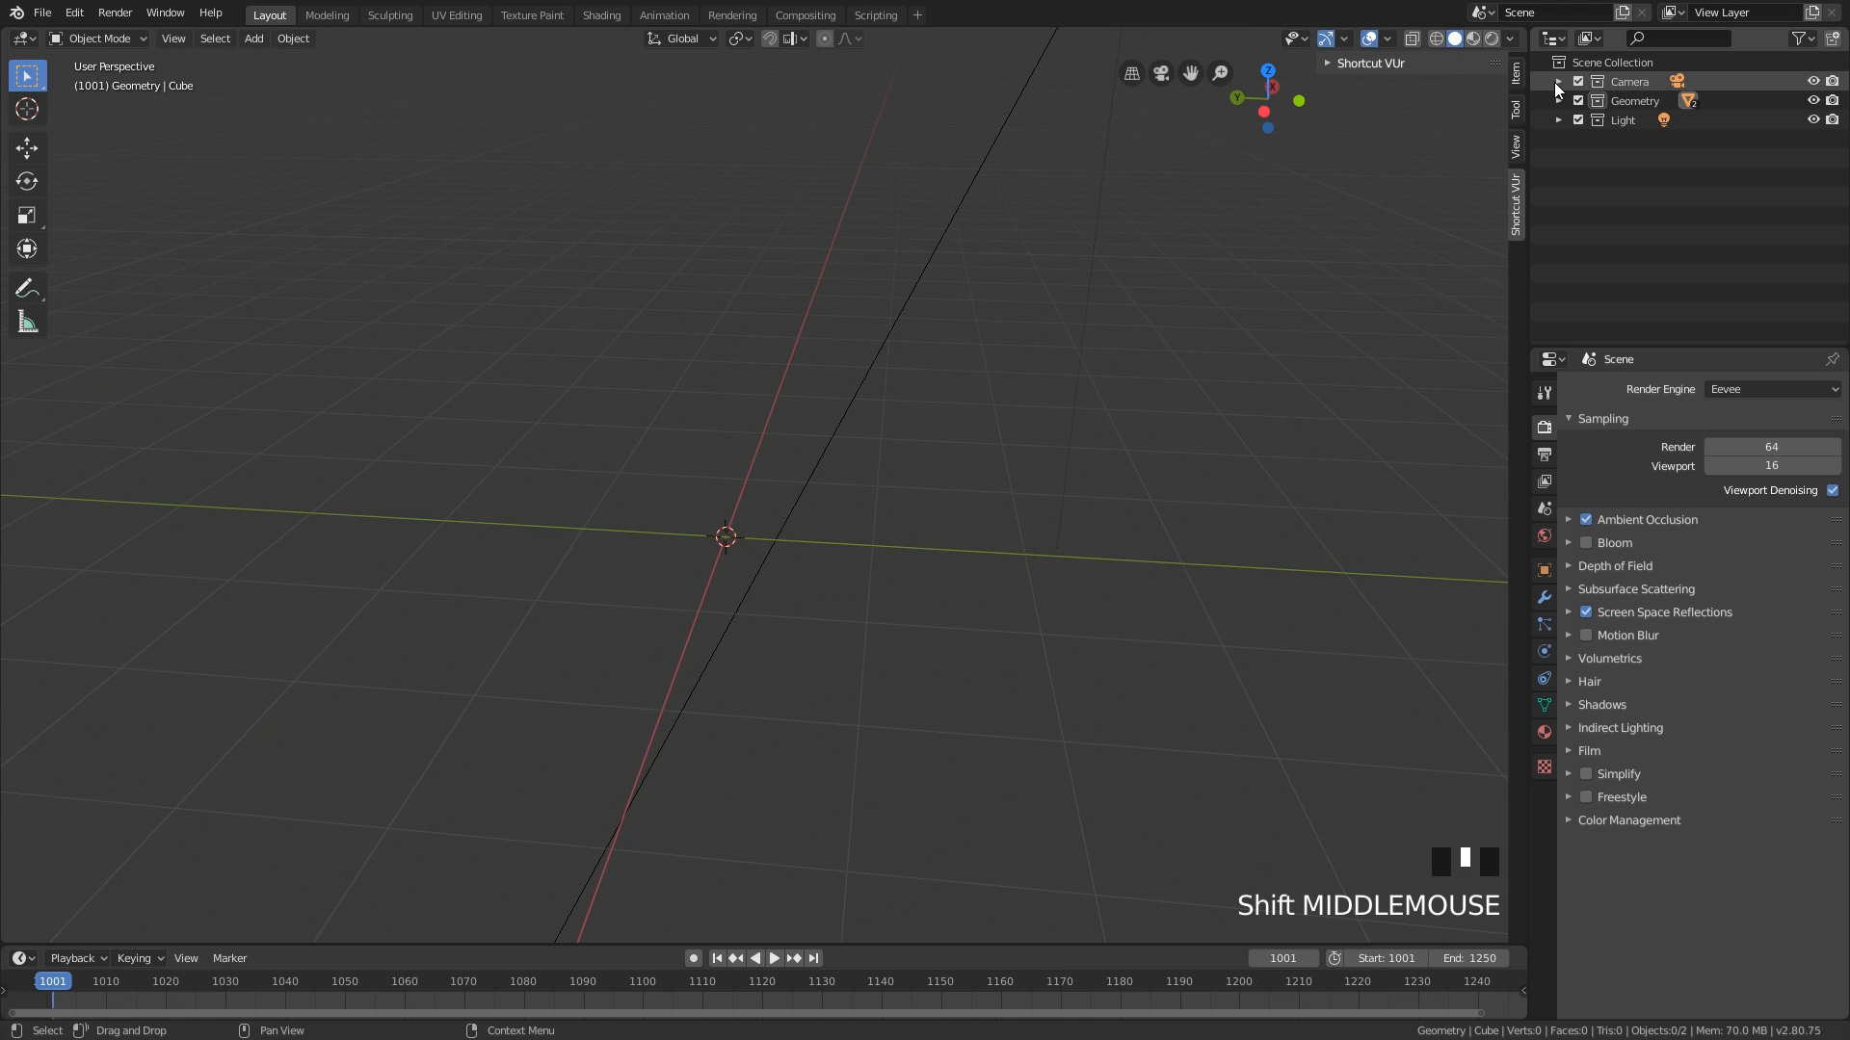
left_click(1557, 100)
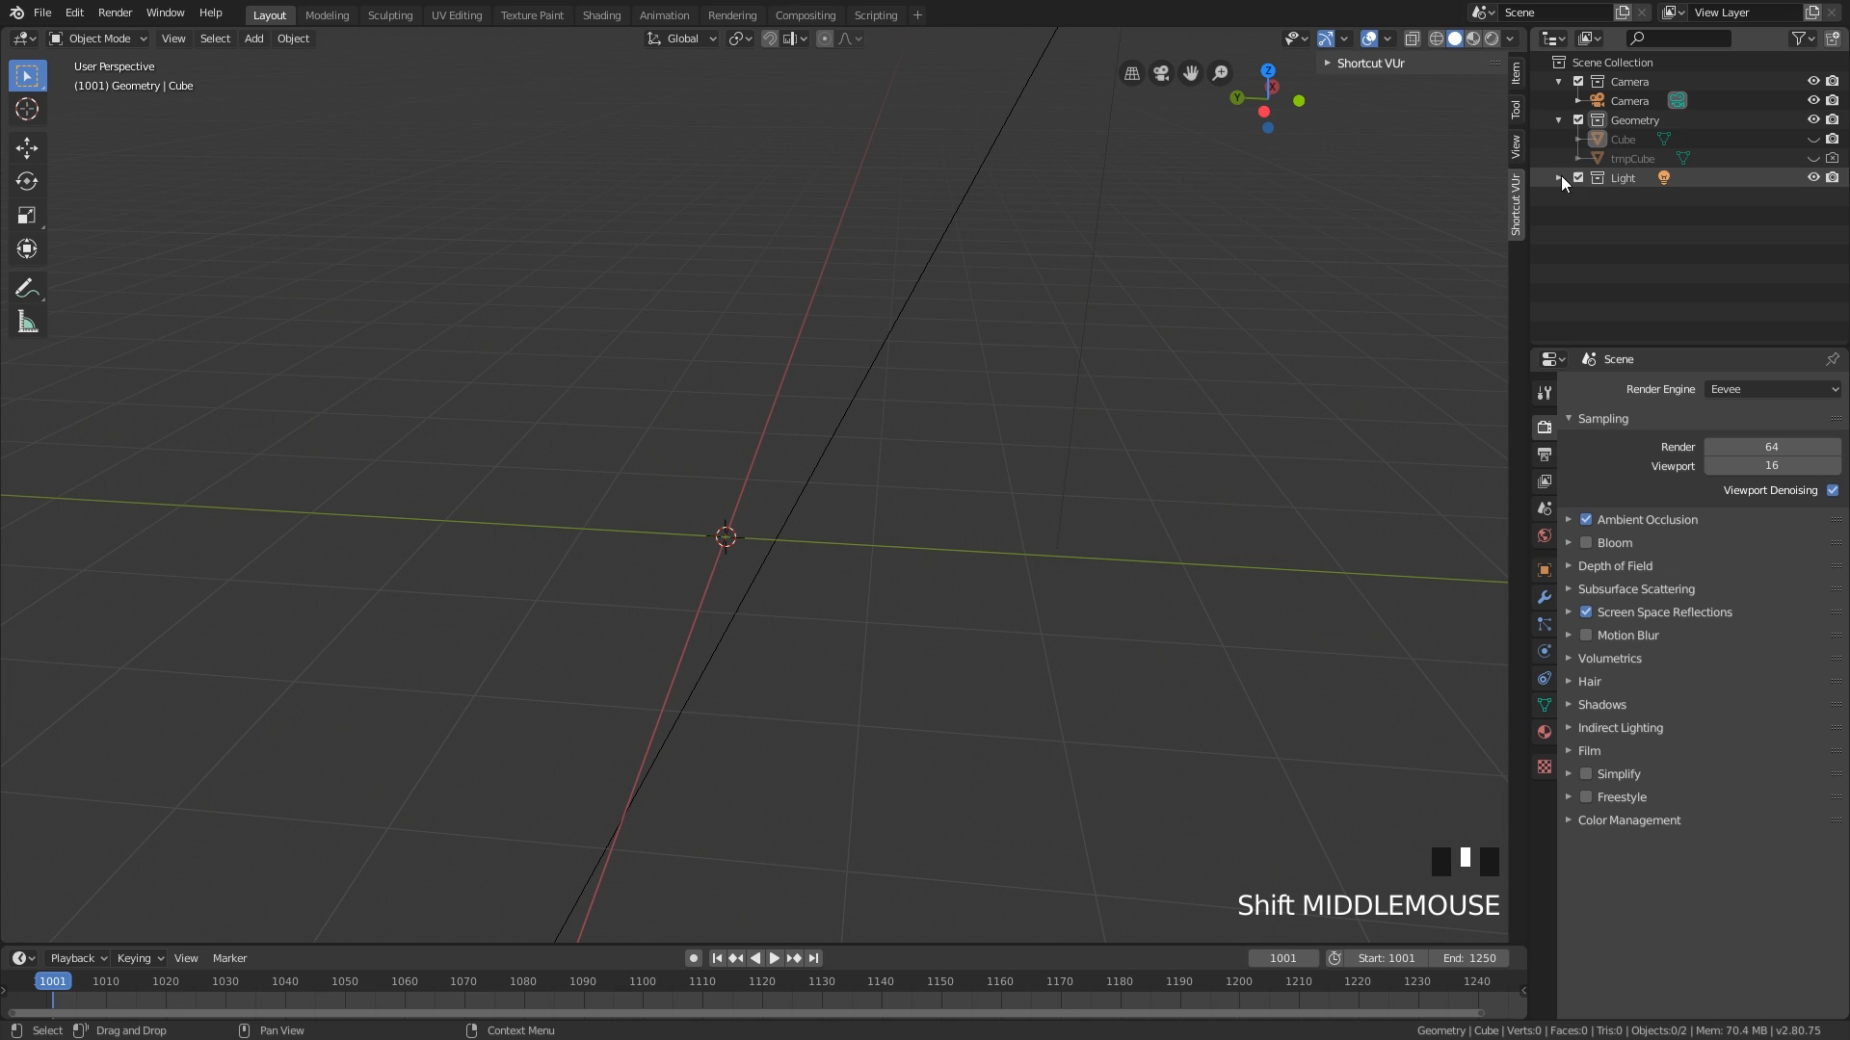
left_click(1560, 119)
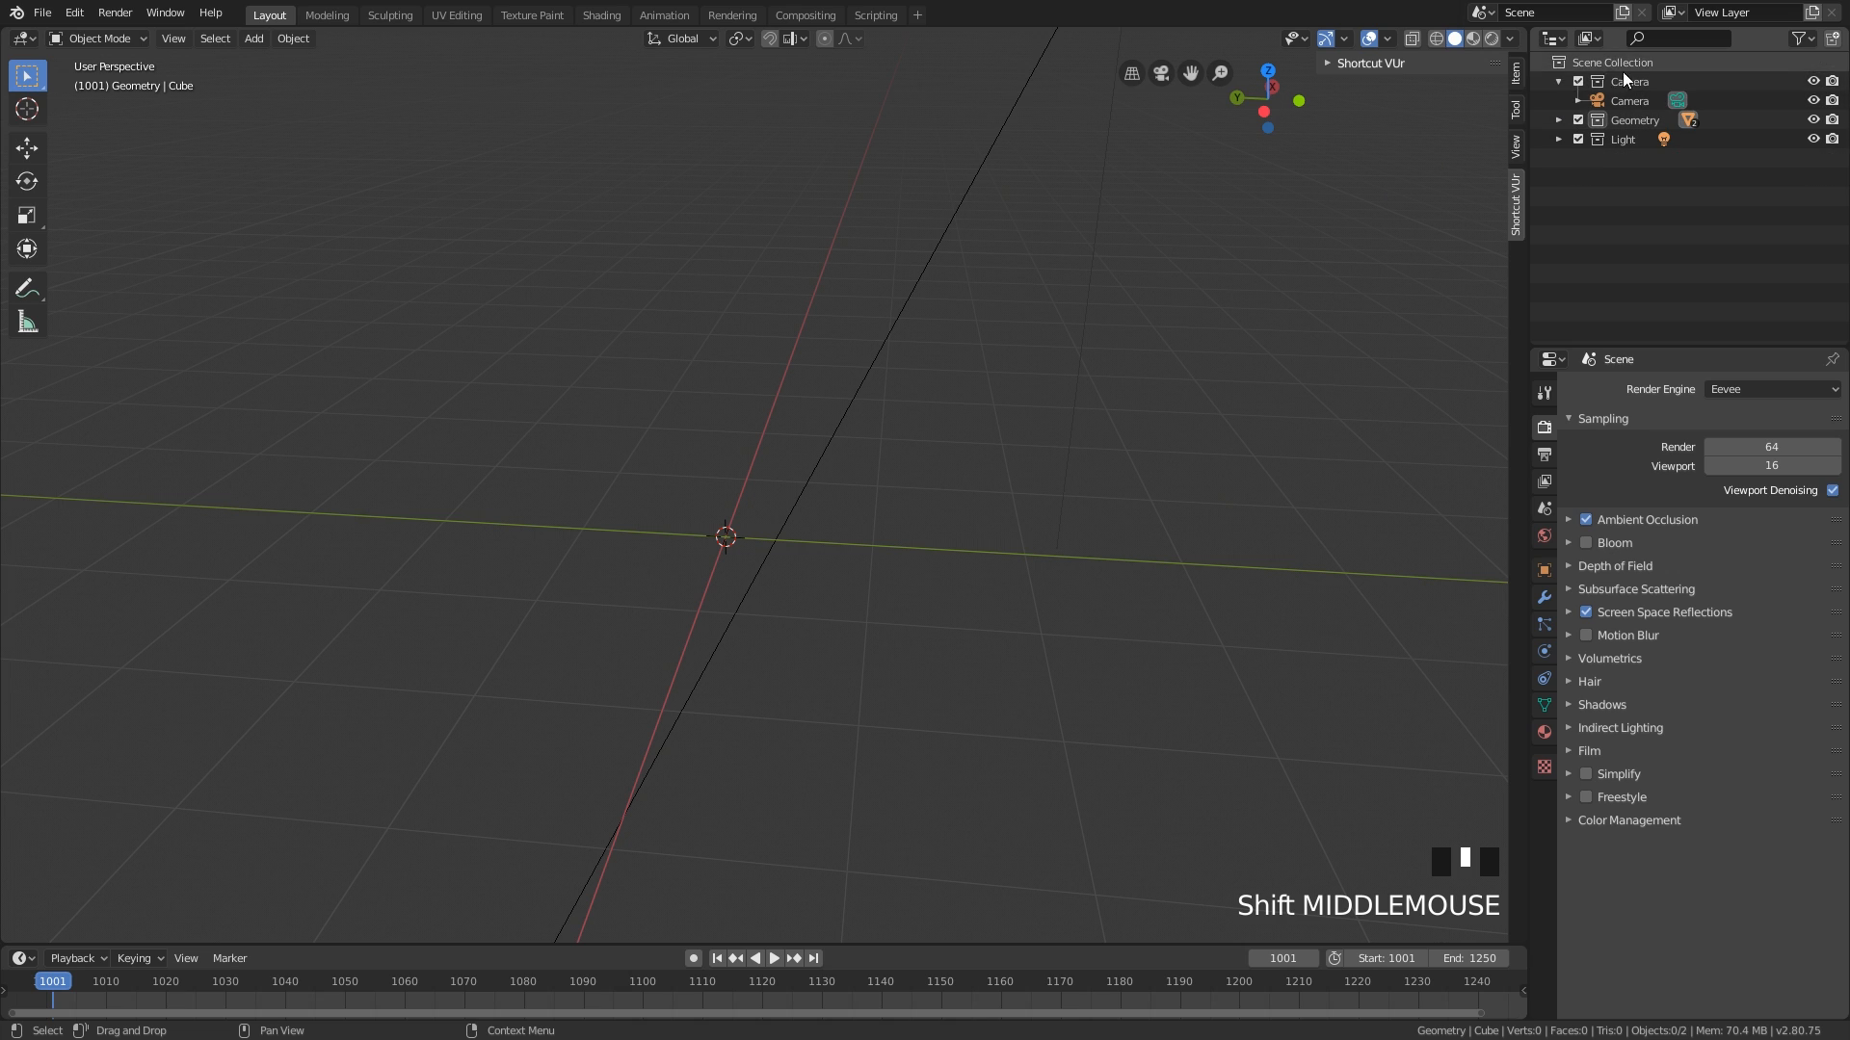
left_click(1560, 120)
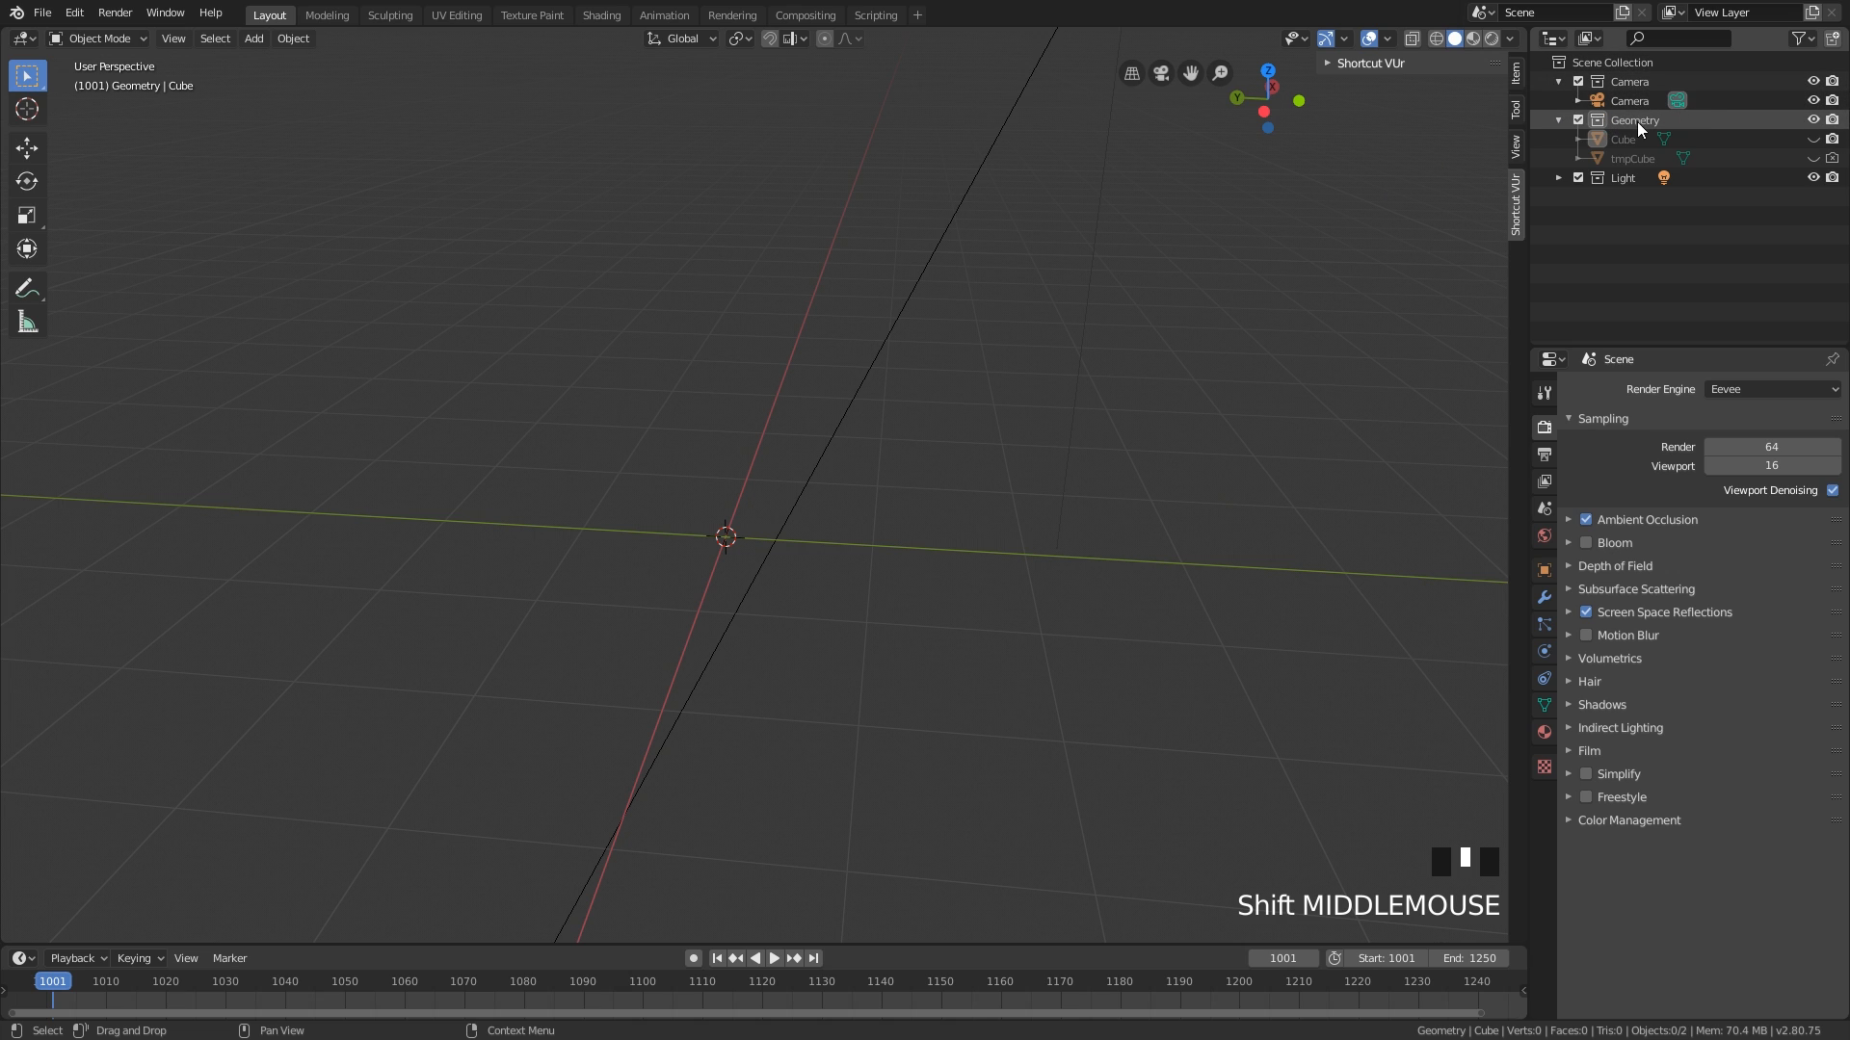
left_click(1559, 81)
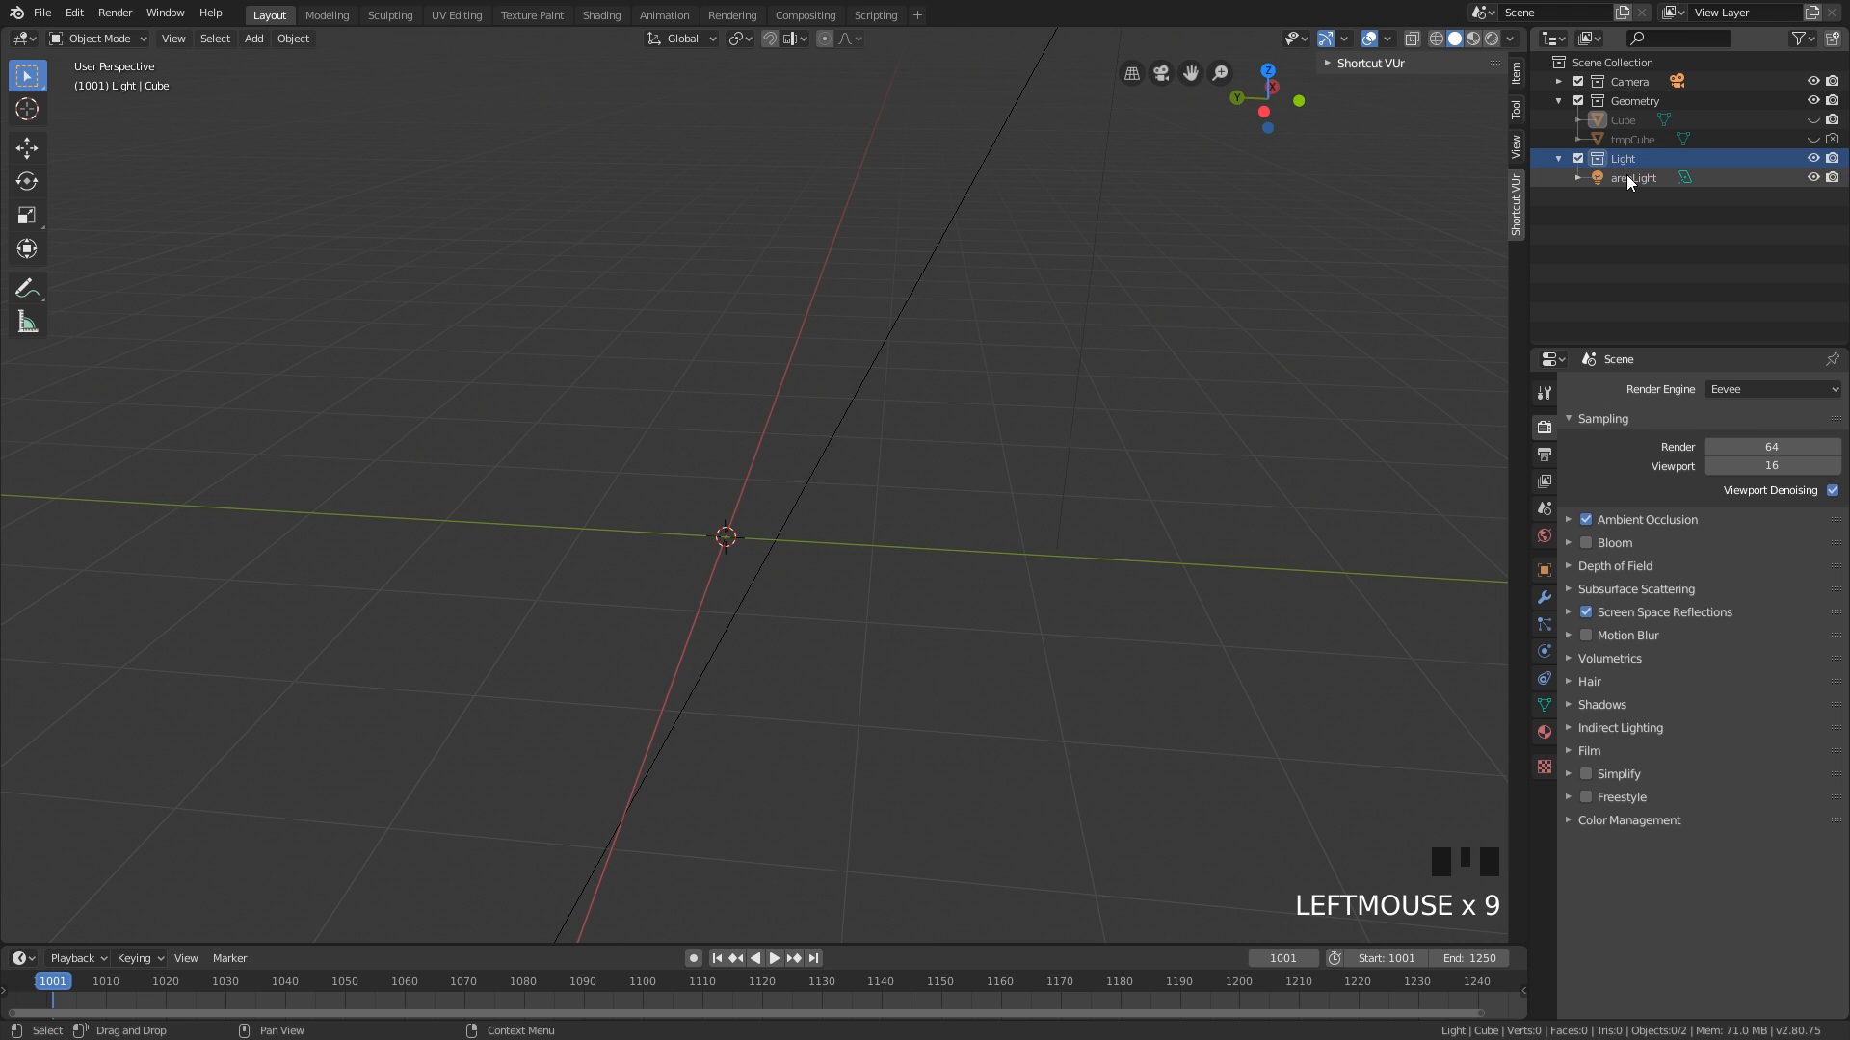
scroll("down", 3)
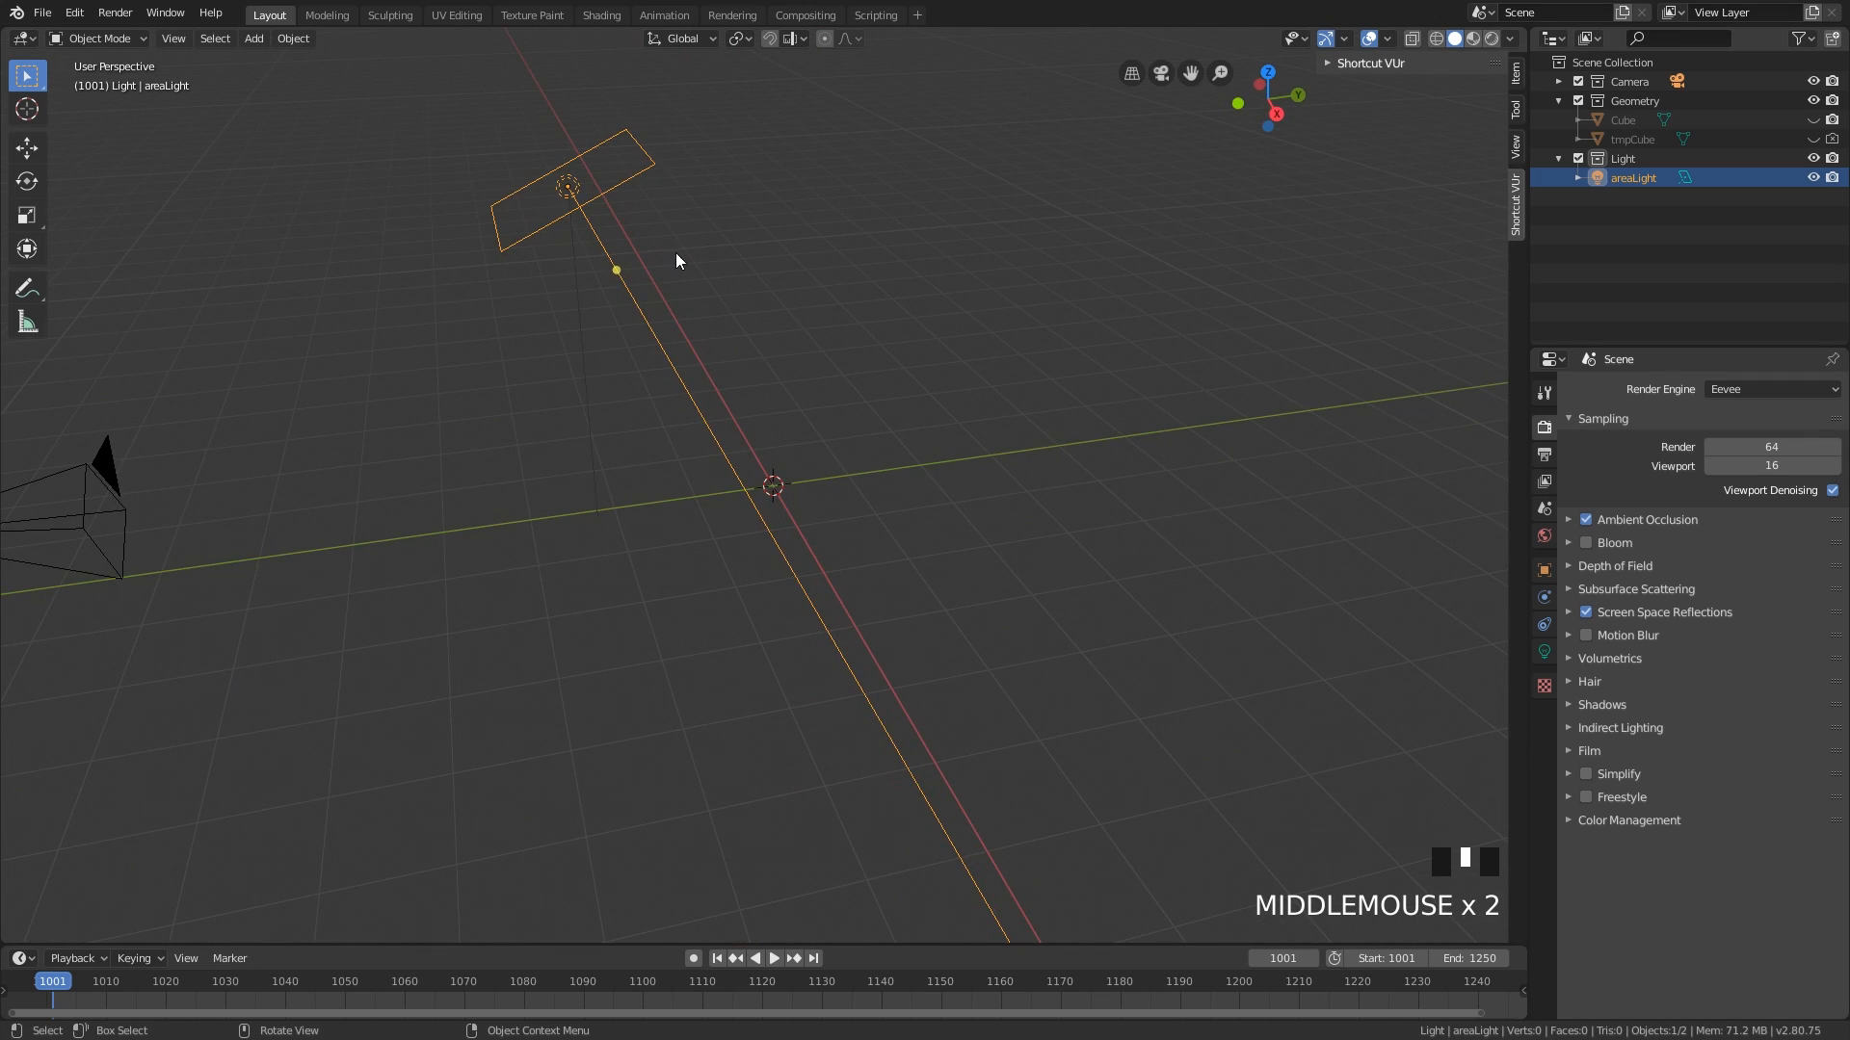
mouse_move(749, 212)
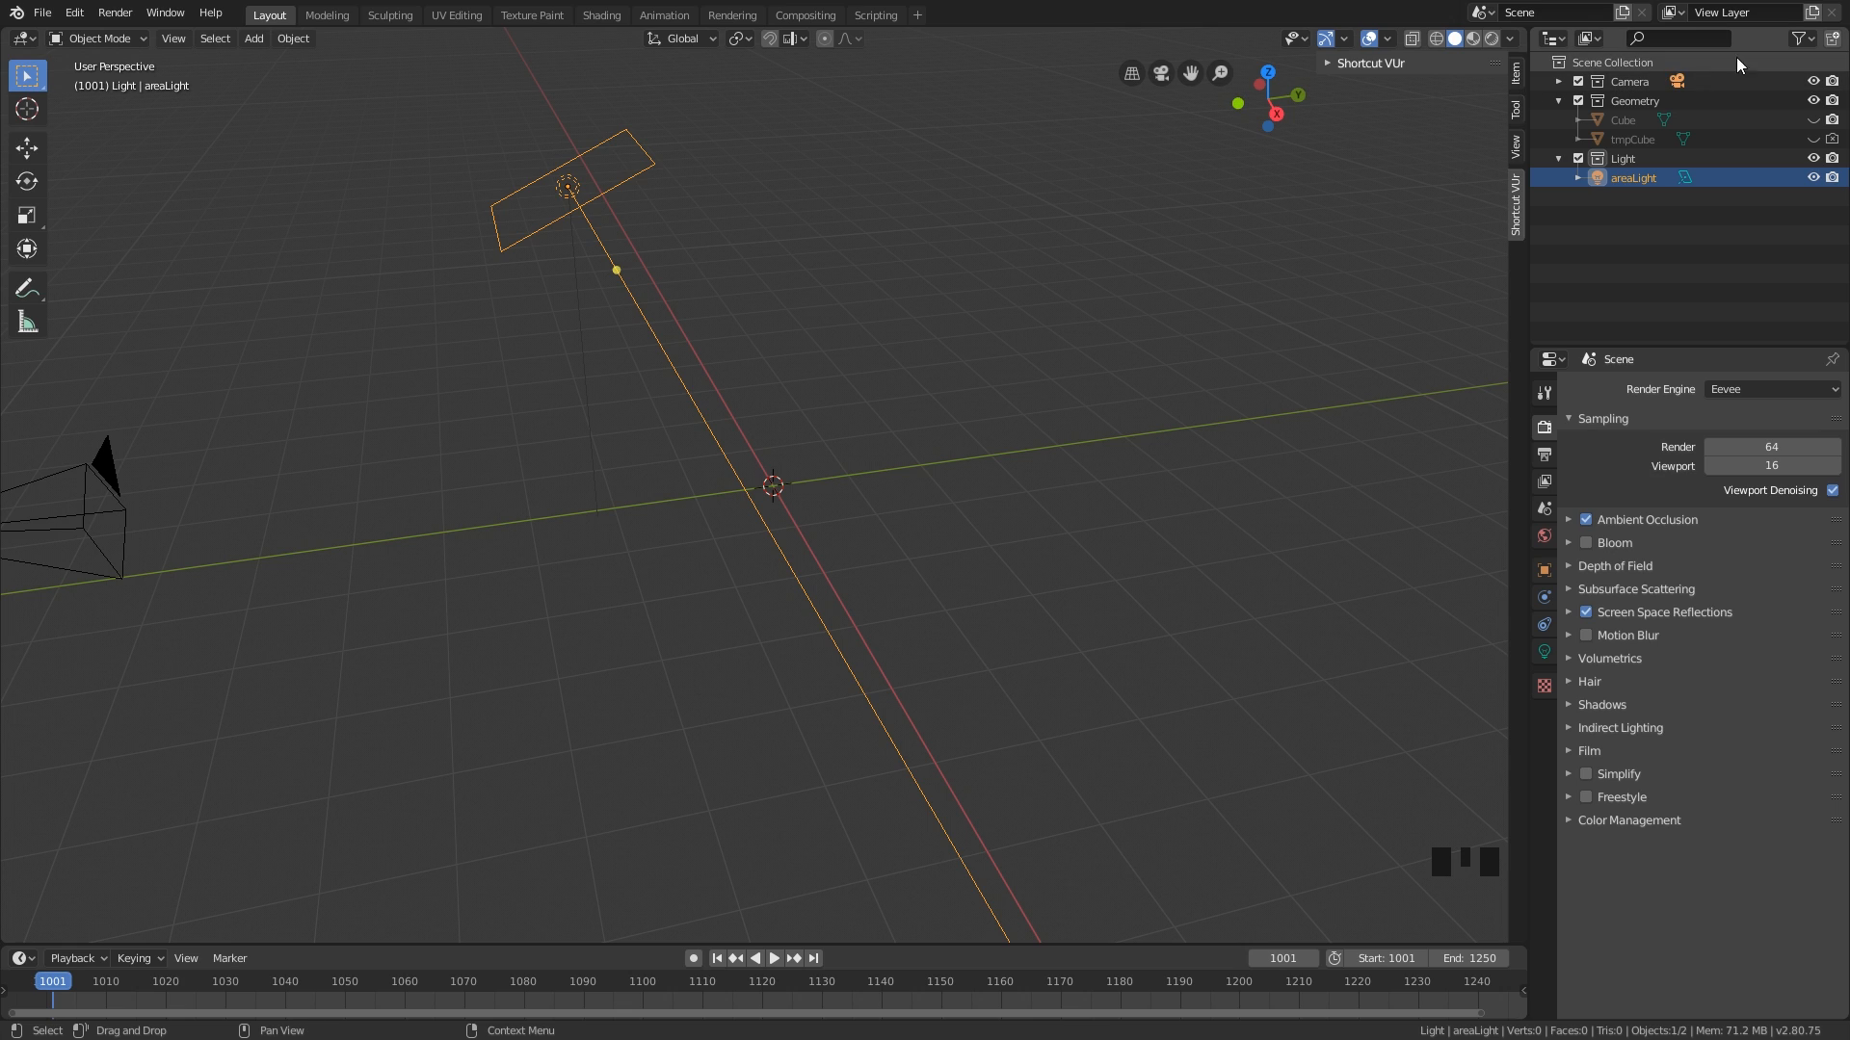
left_click(1794, 39)
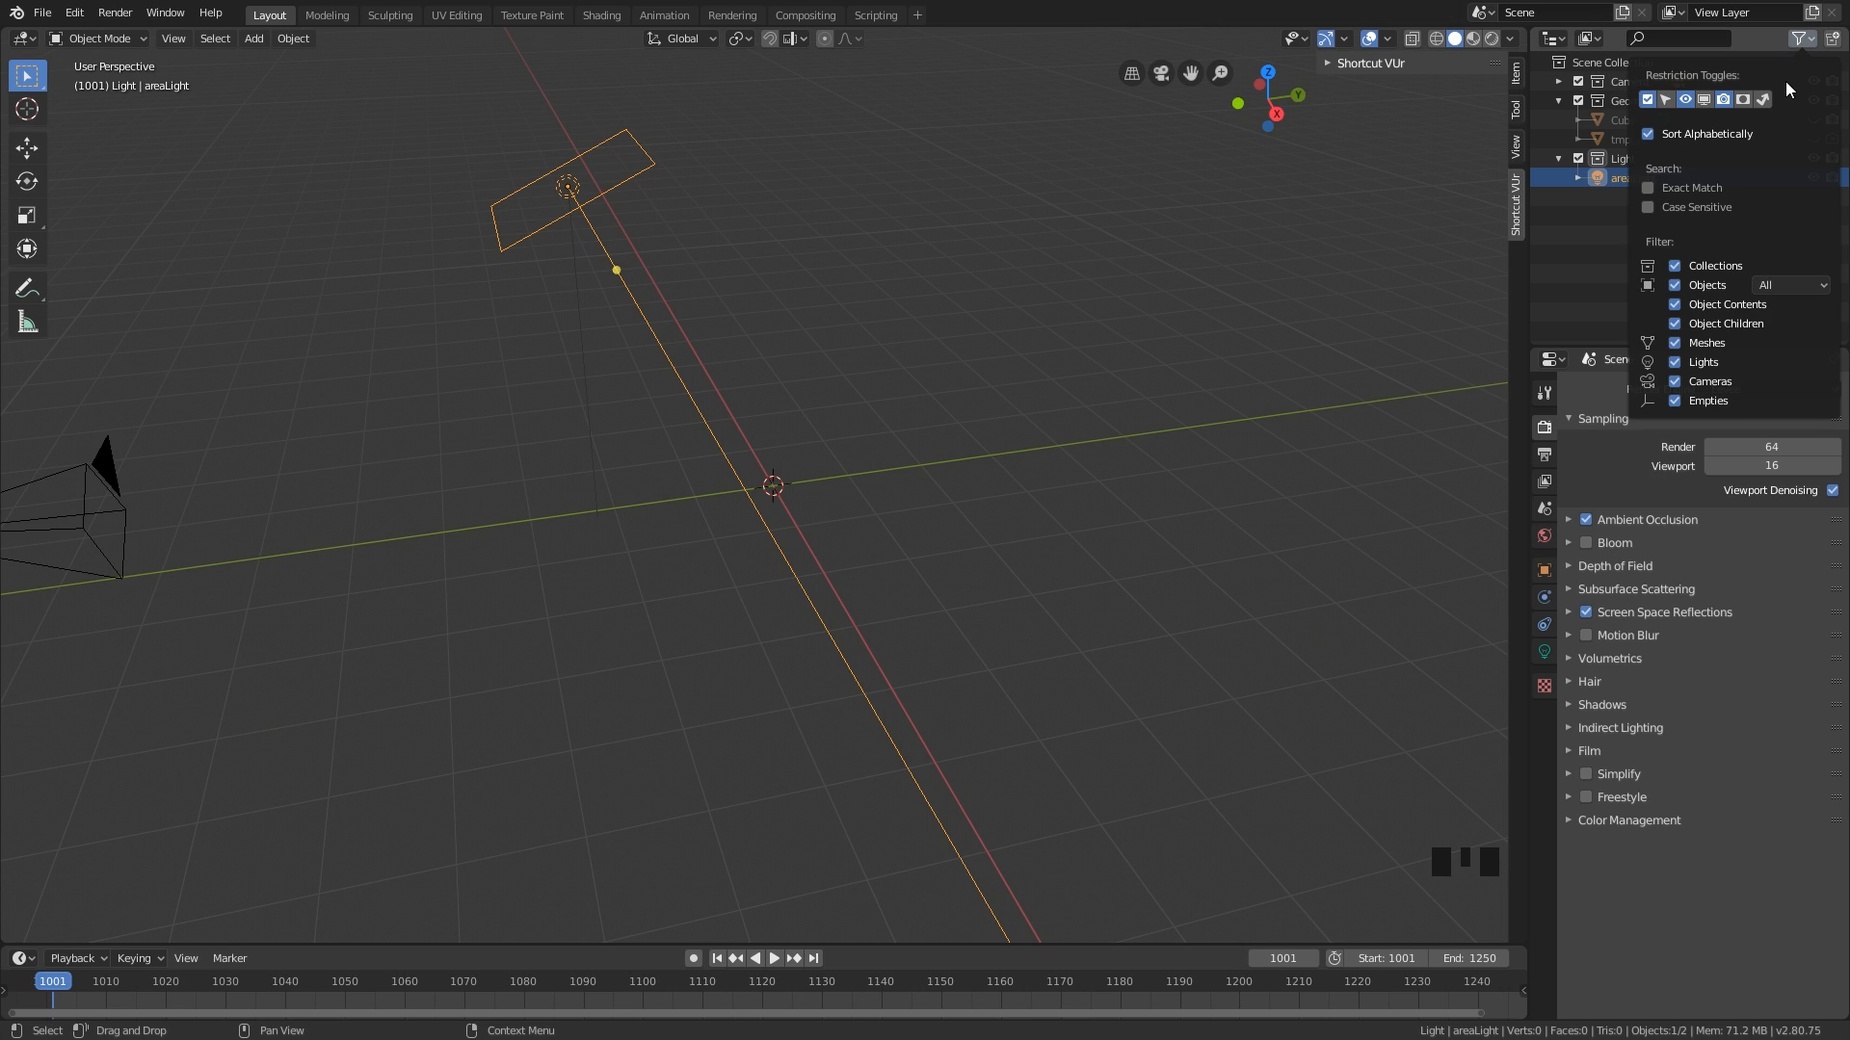
mouse_move(1724, 100)
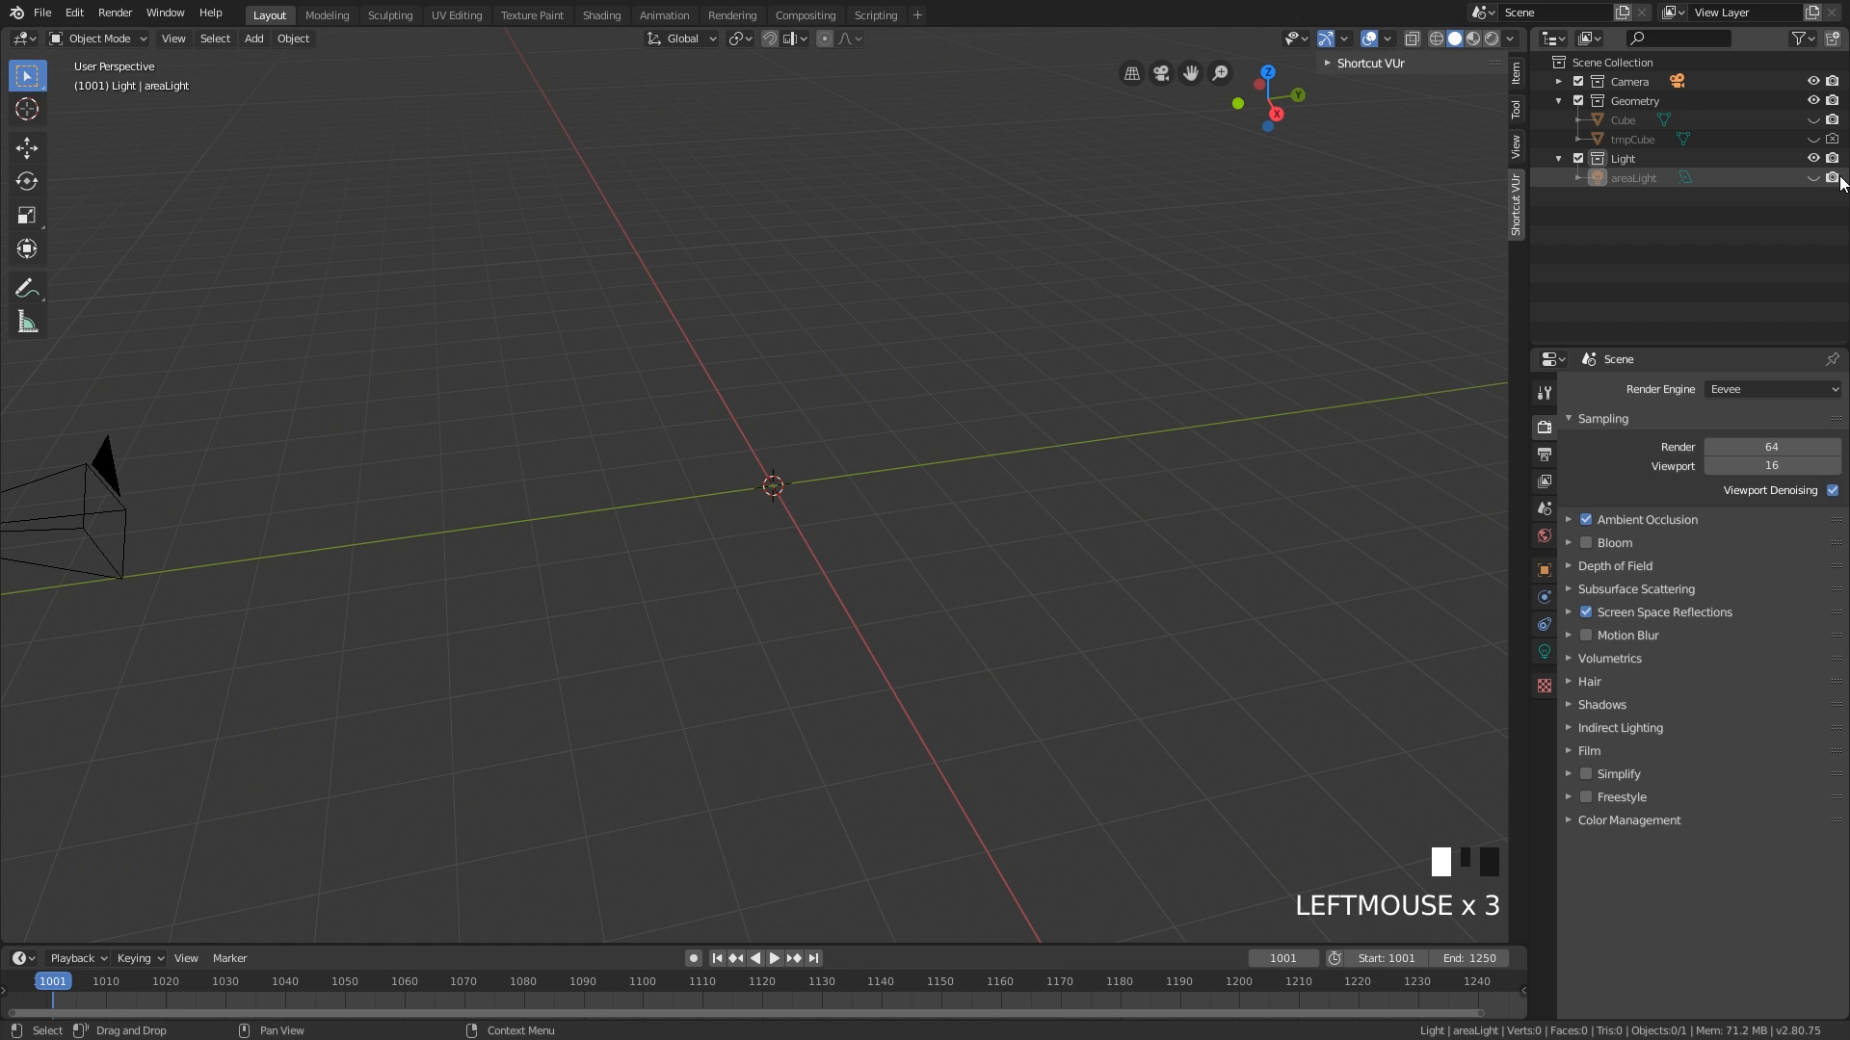
left_click(1813, 178)
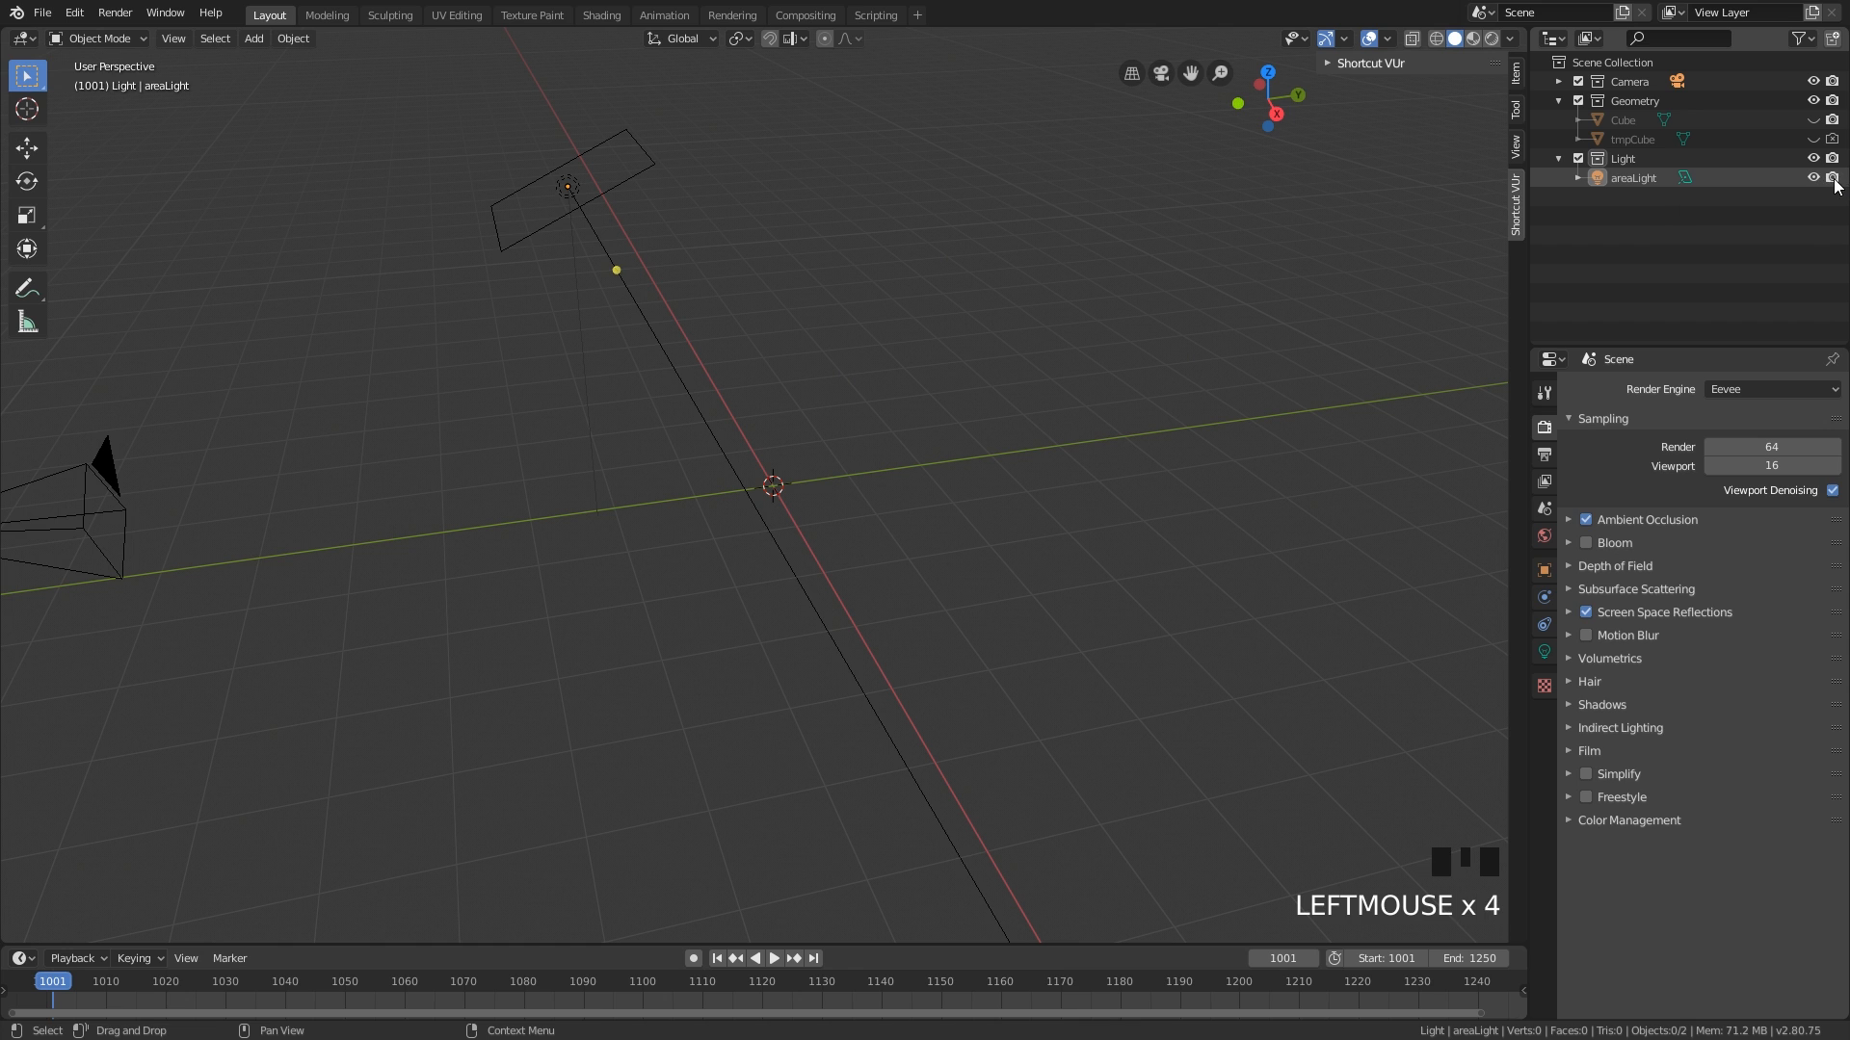
left_click(1830, 178)
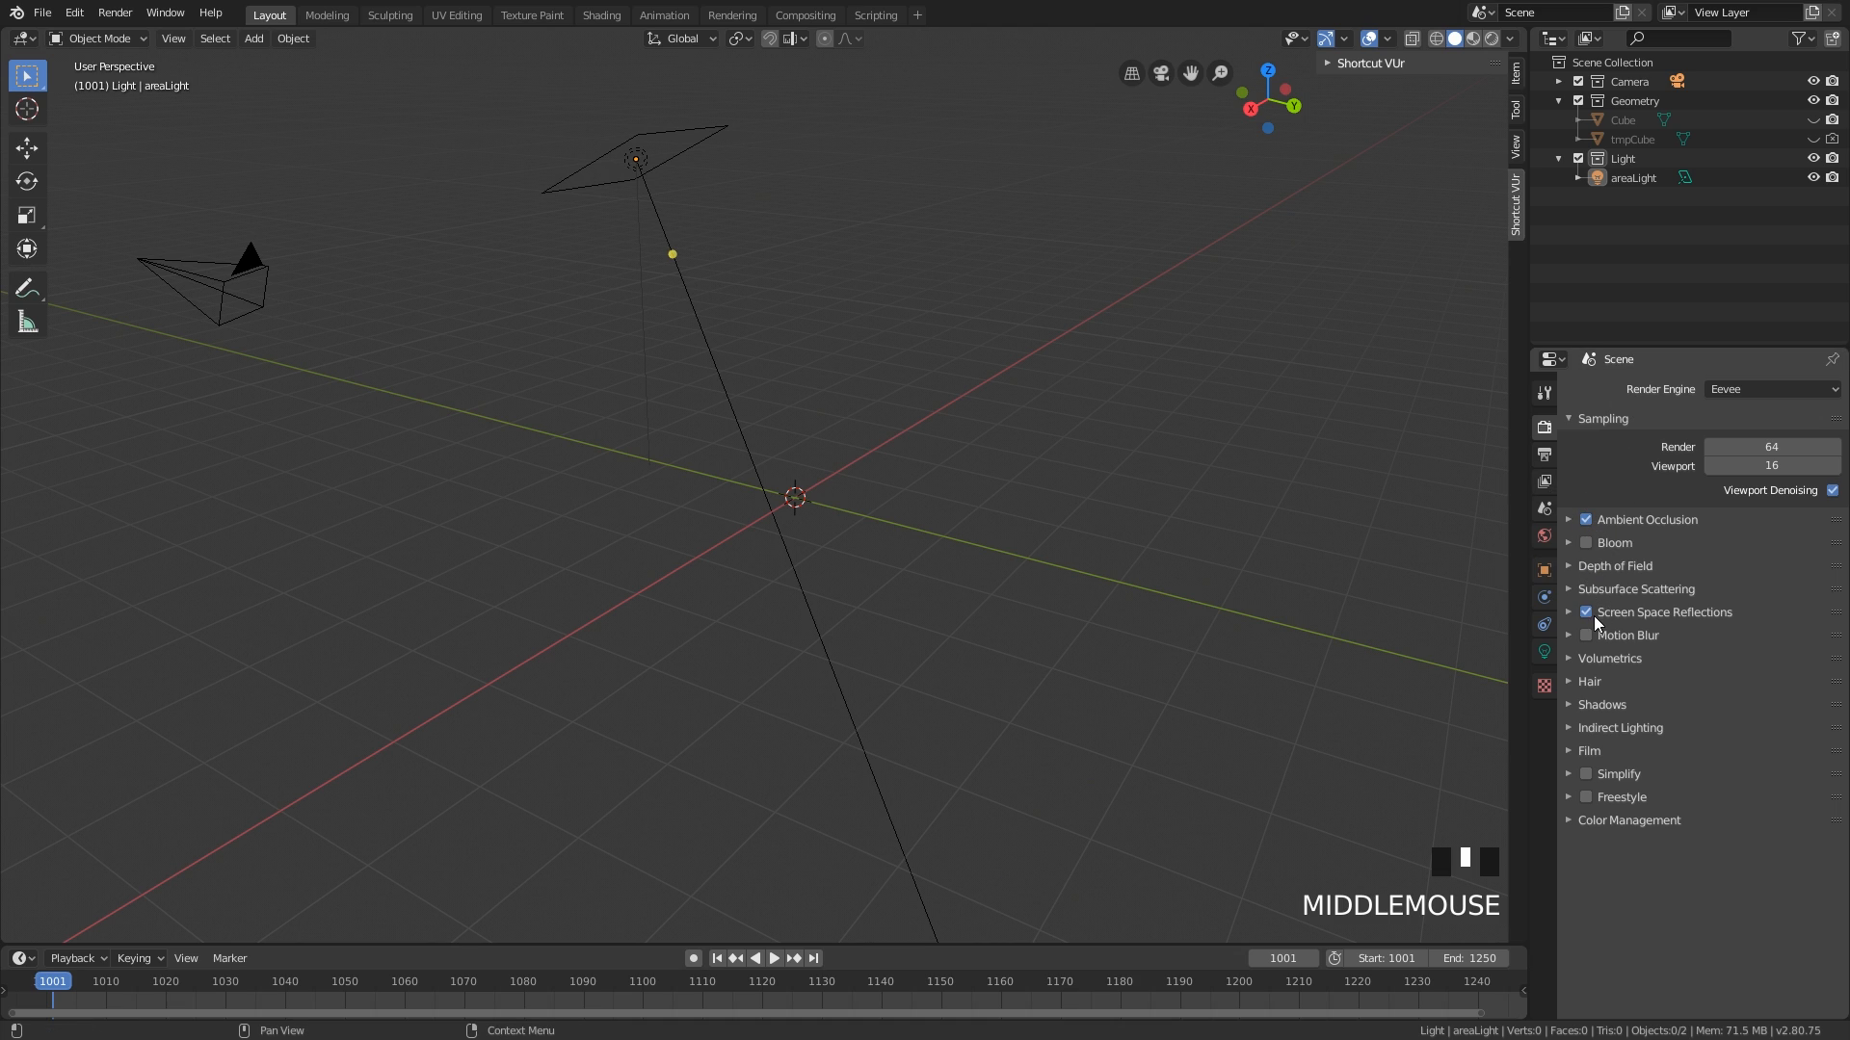
mouse_move(892, 456)
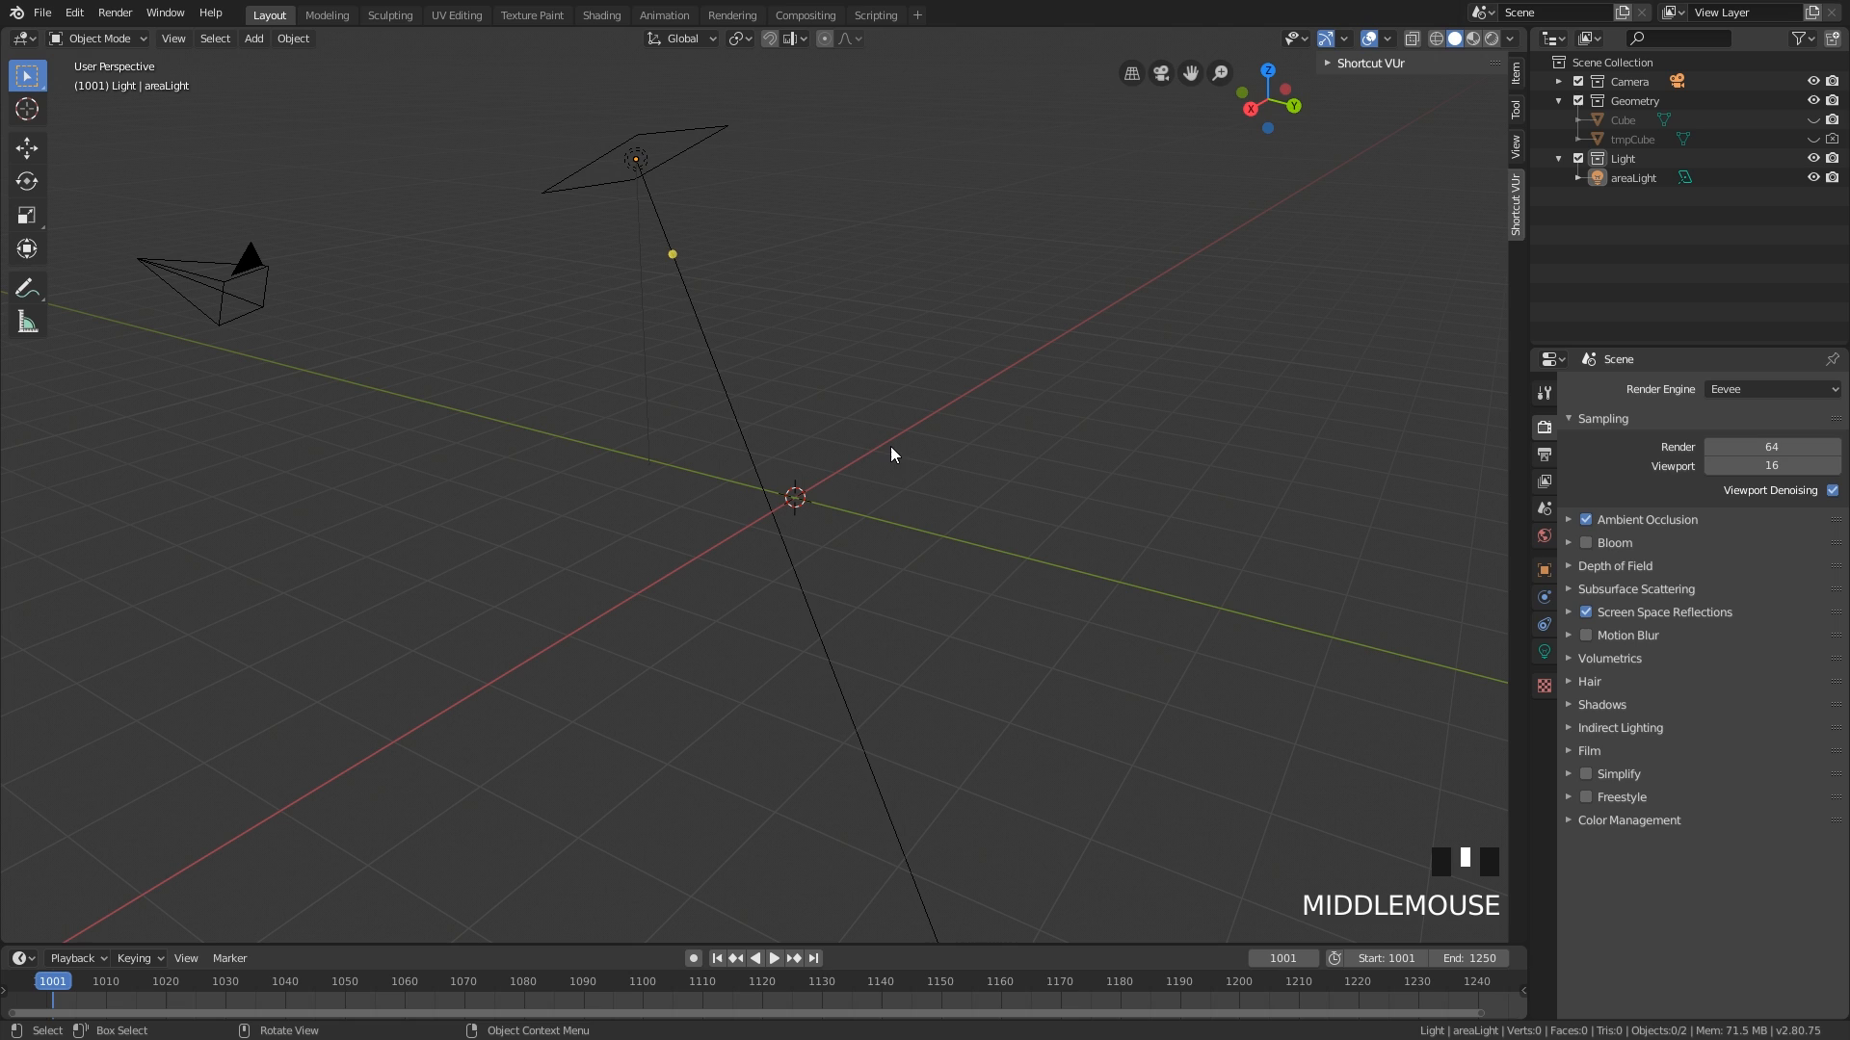
mouse_move(584, 363)
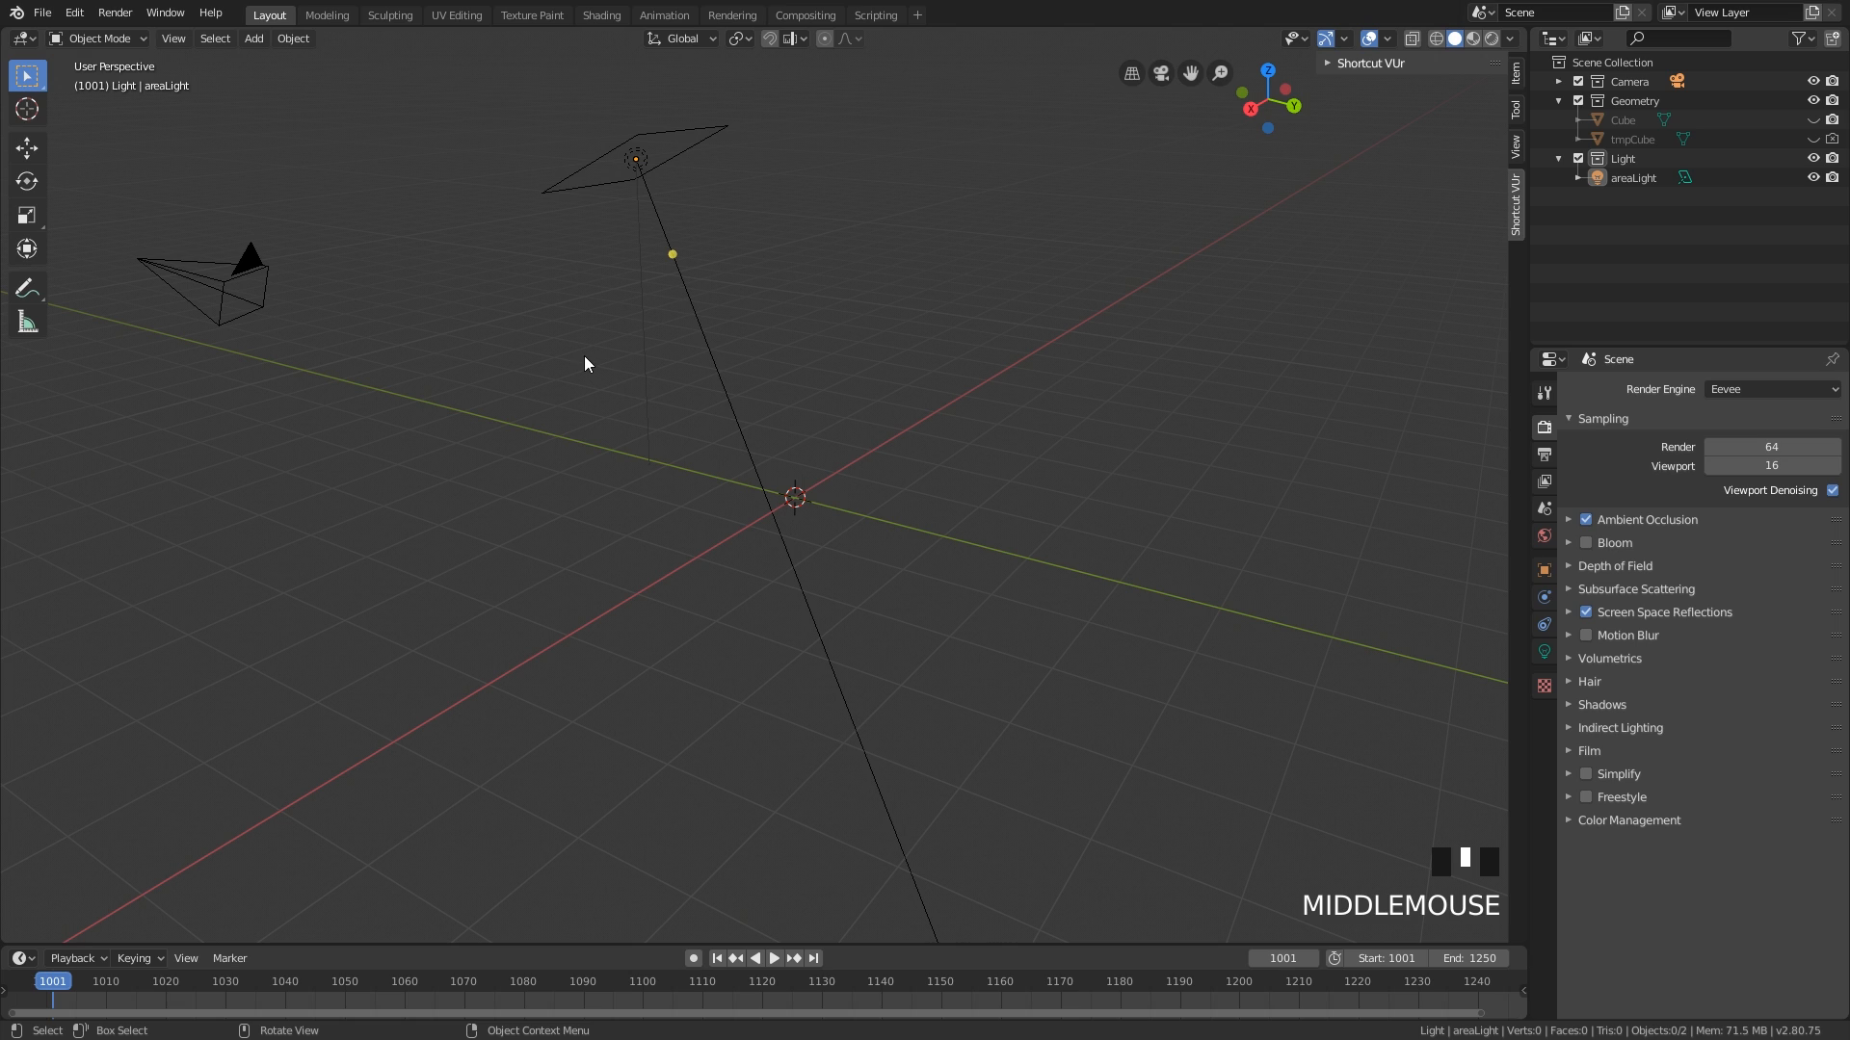
mouse_move(543, 558)
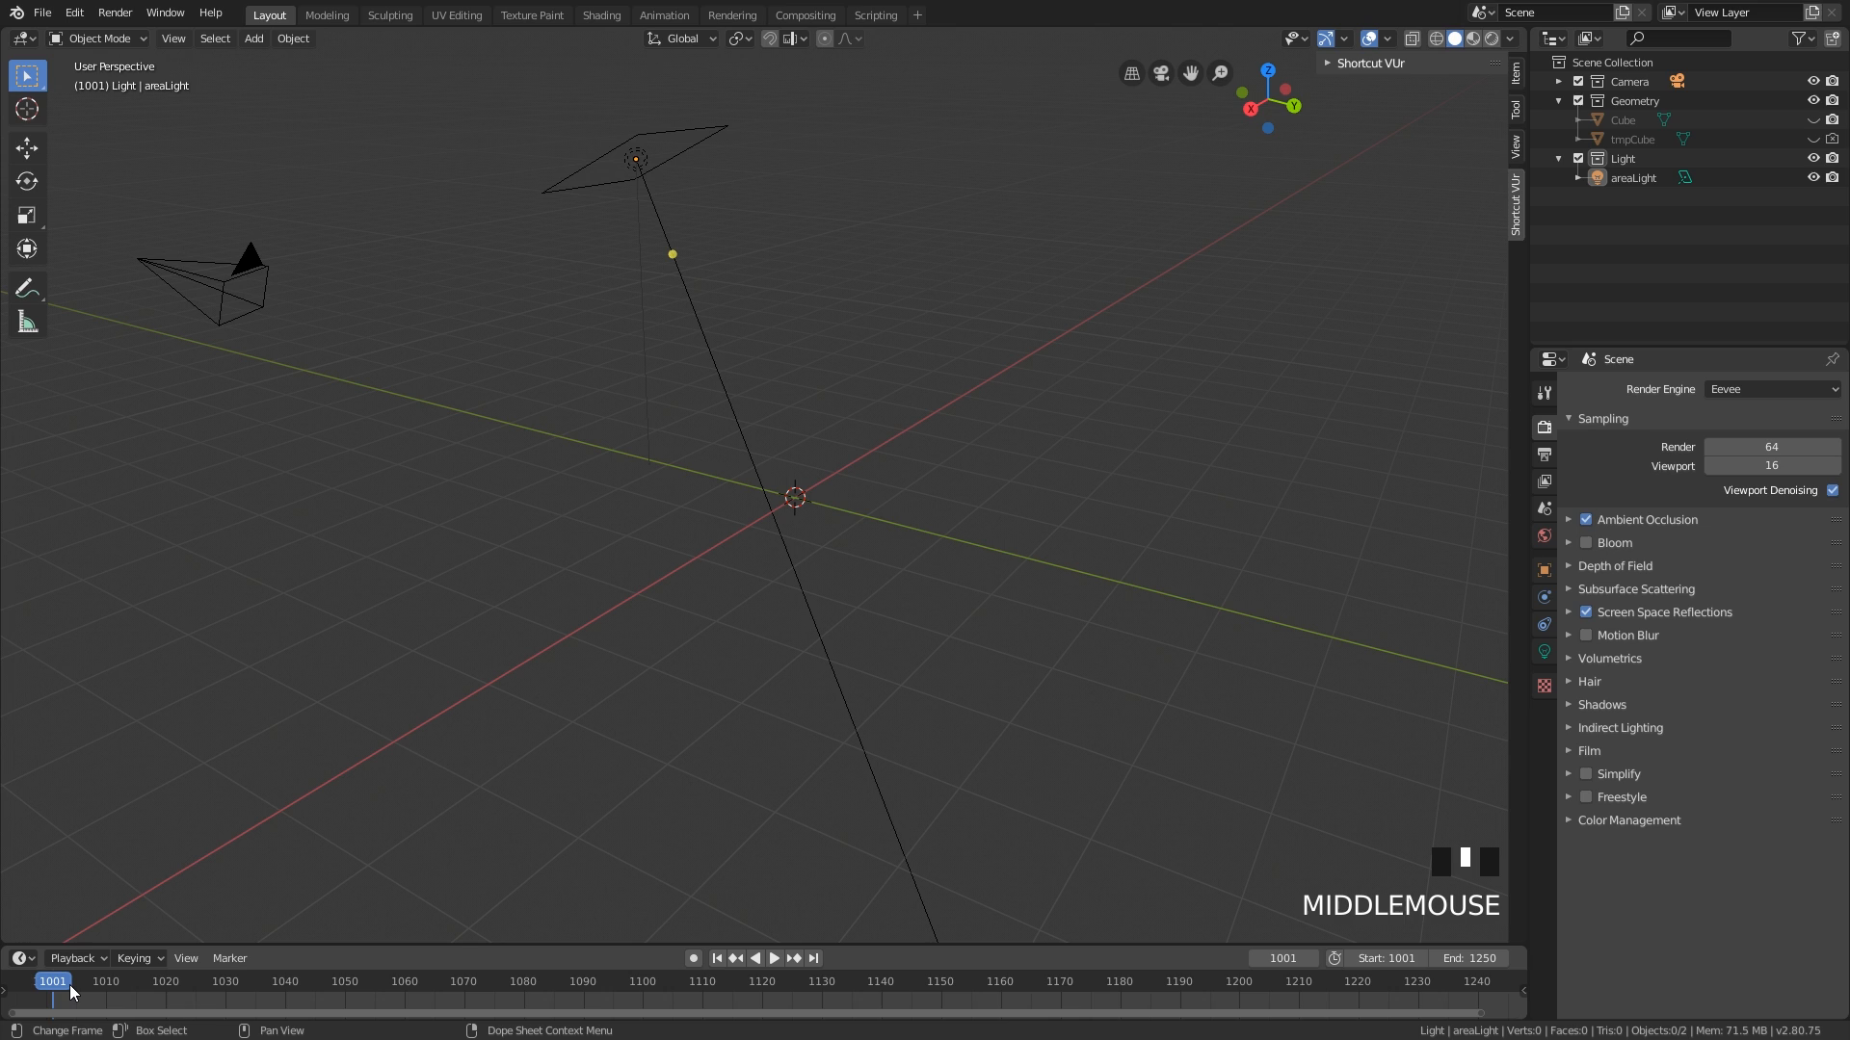
mouse_move(96, 1002)
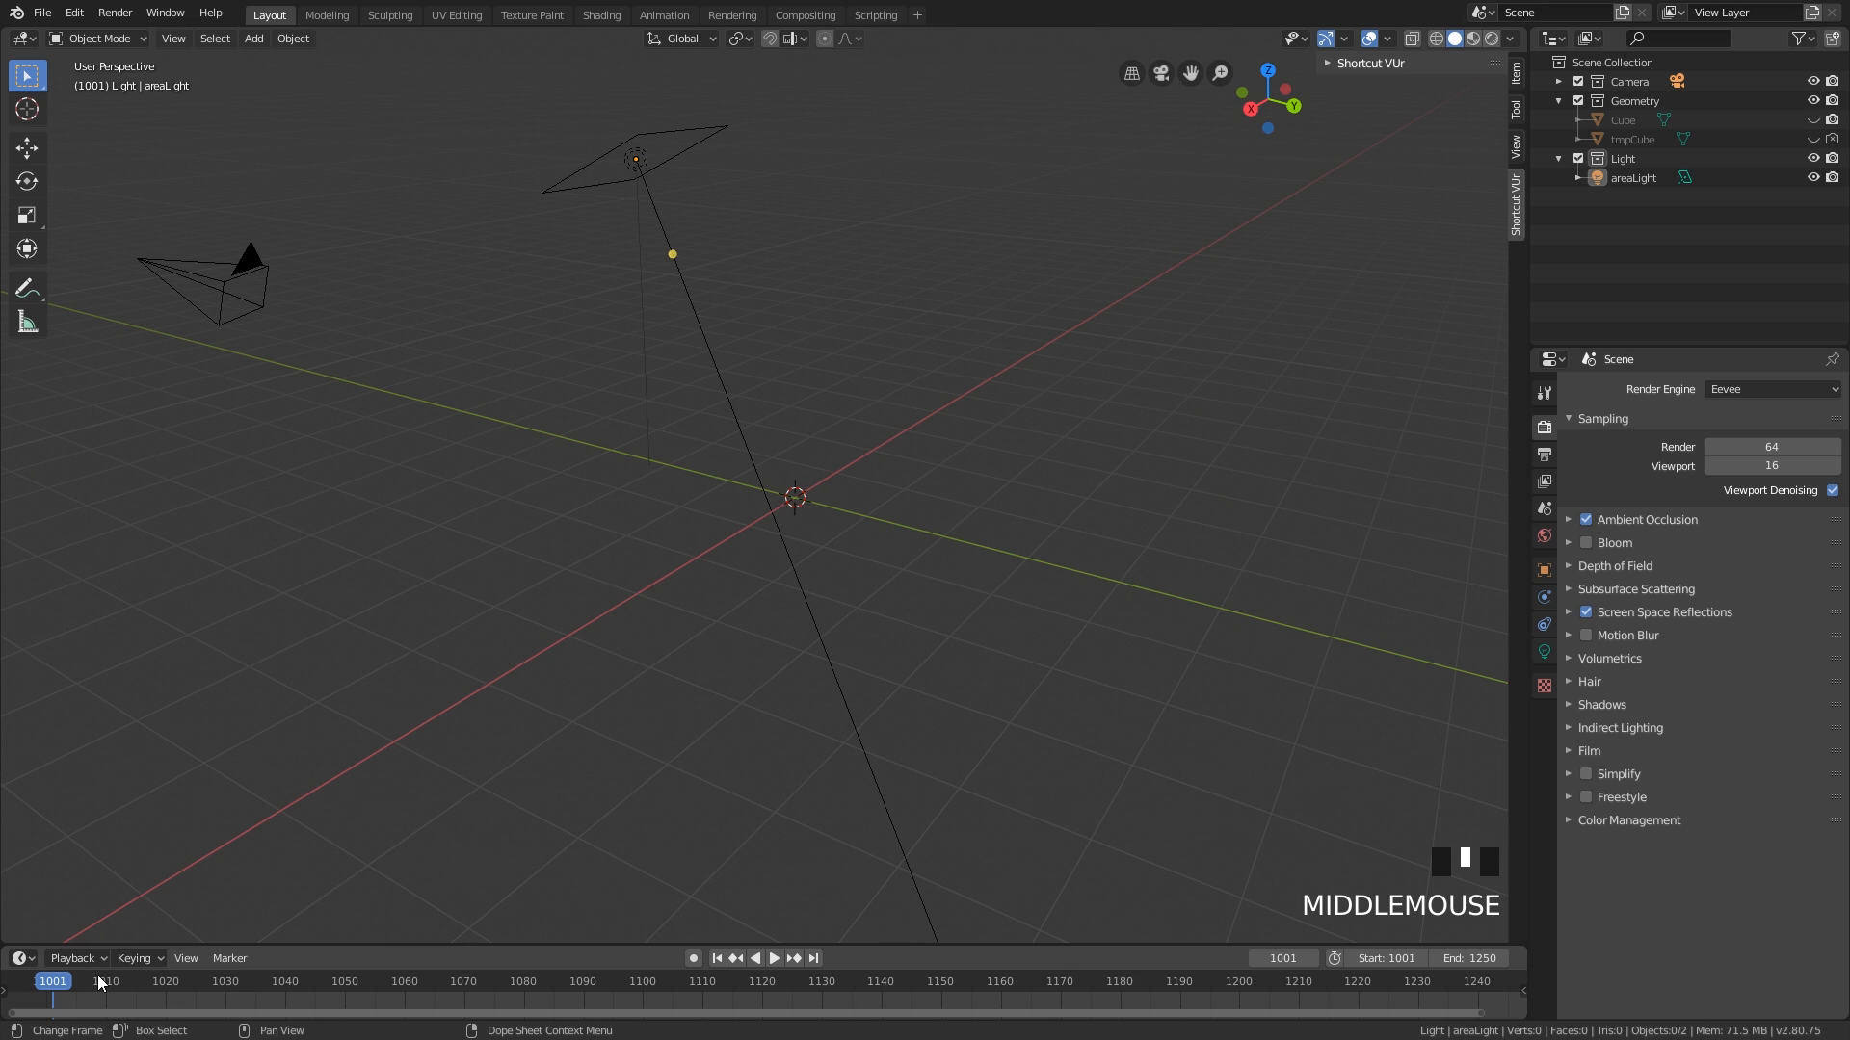
mouse_move(366, 663)
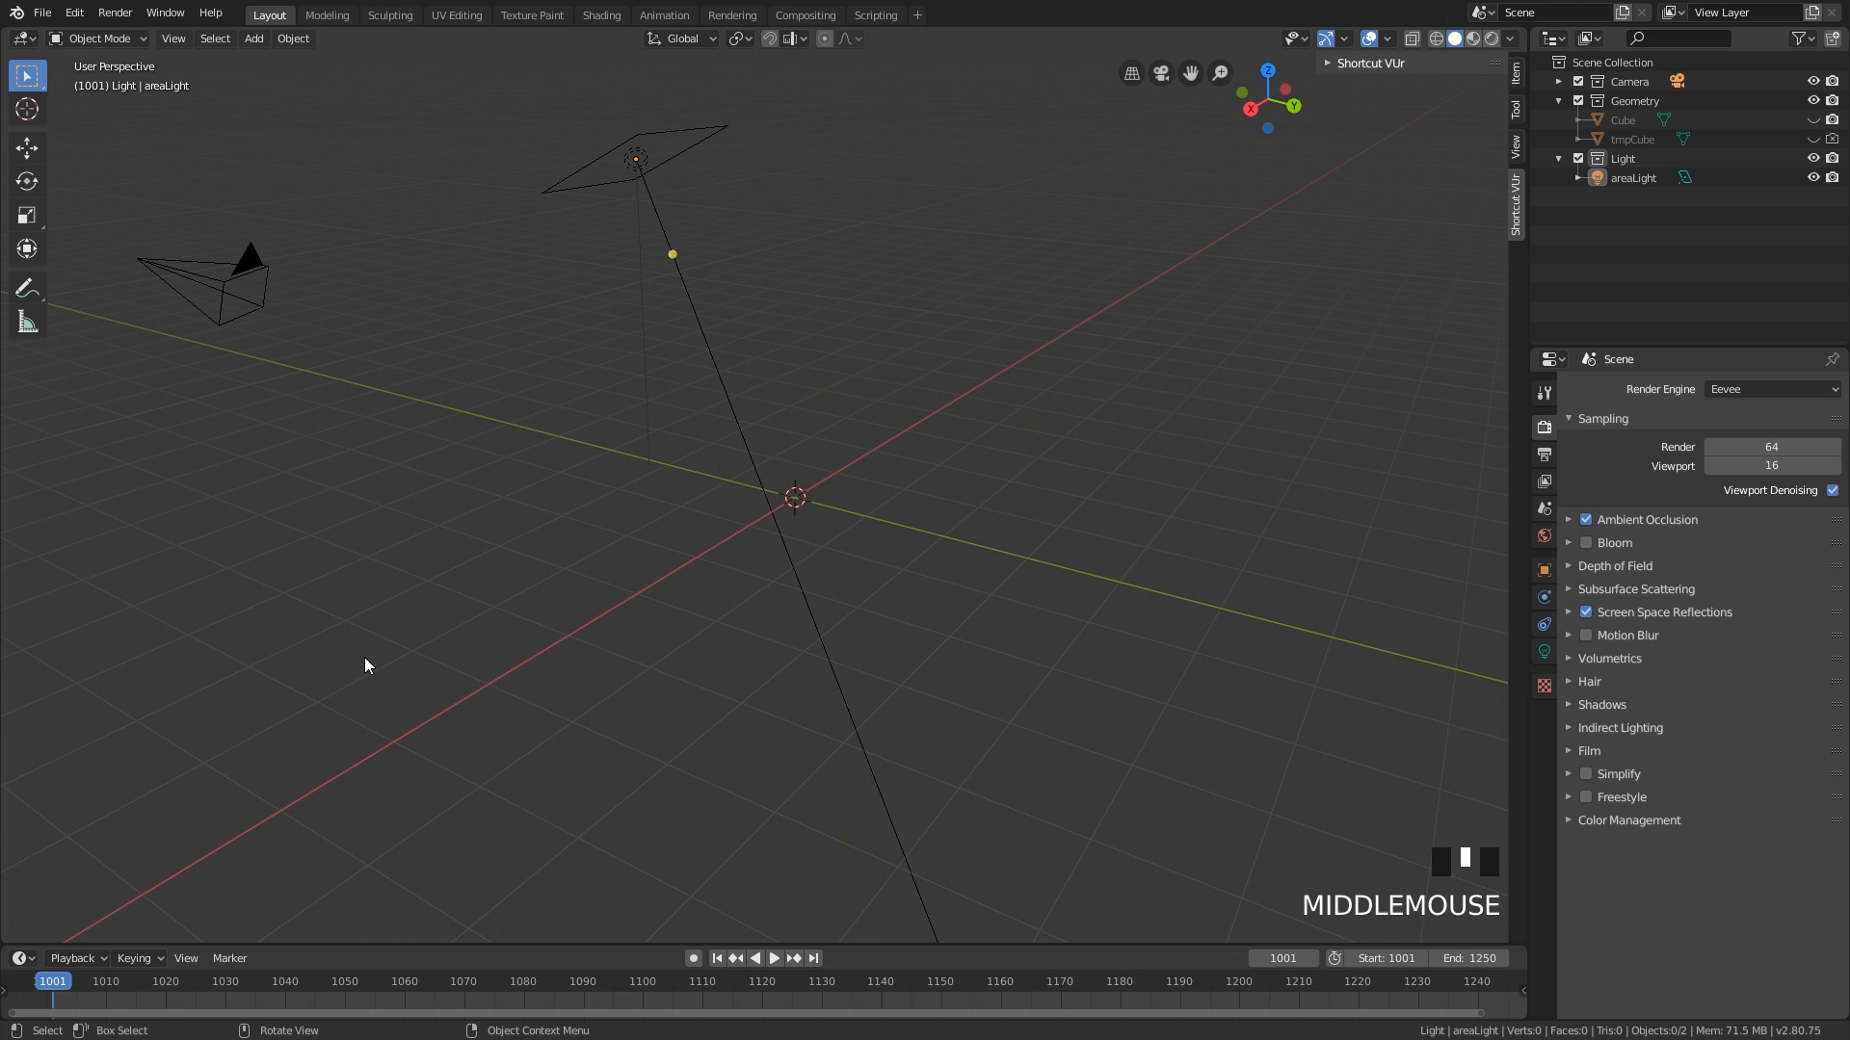
mouse_move(73, 999)
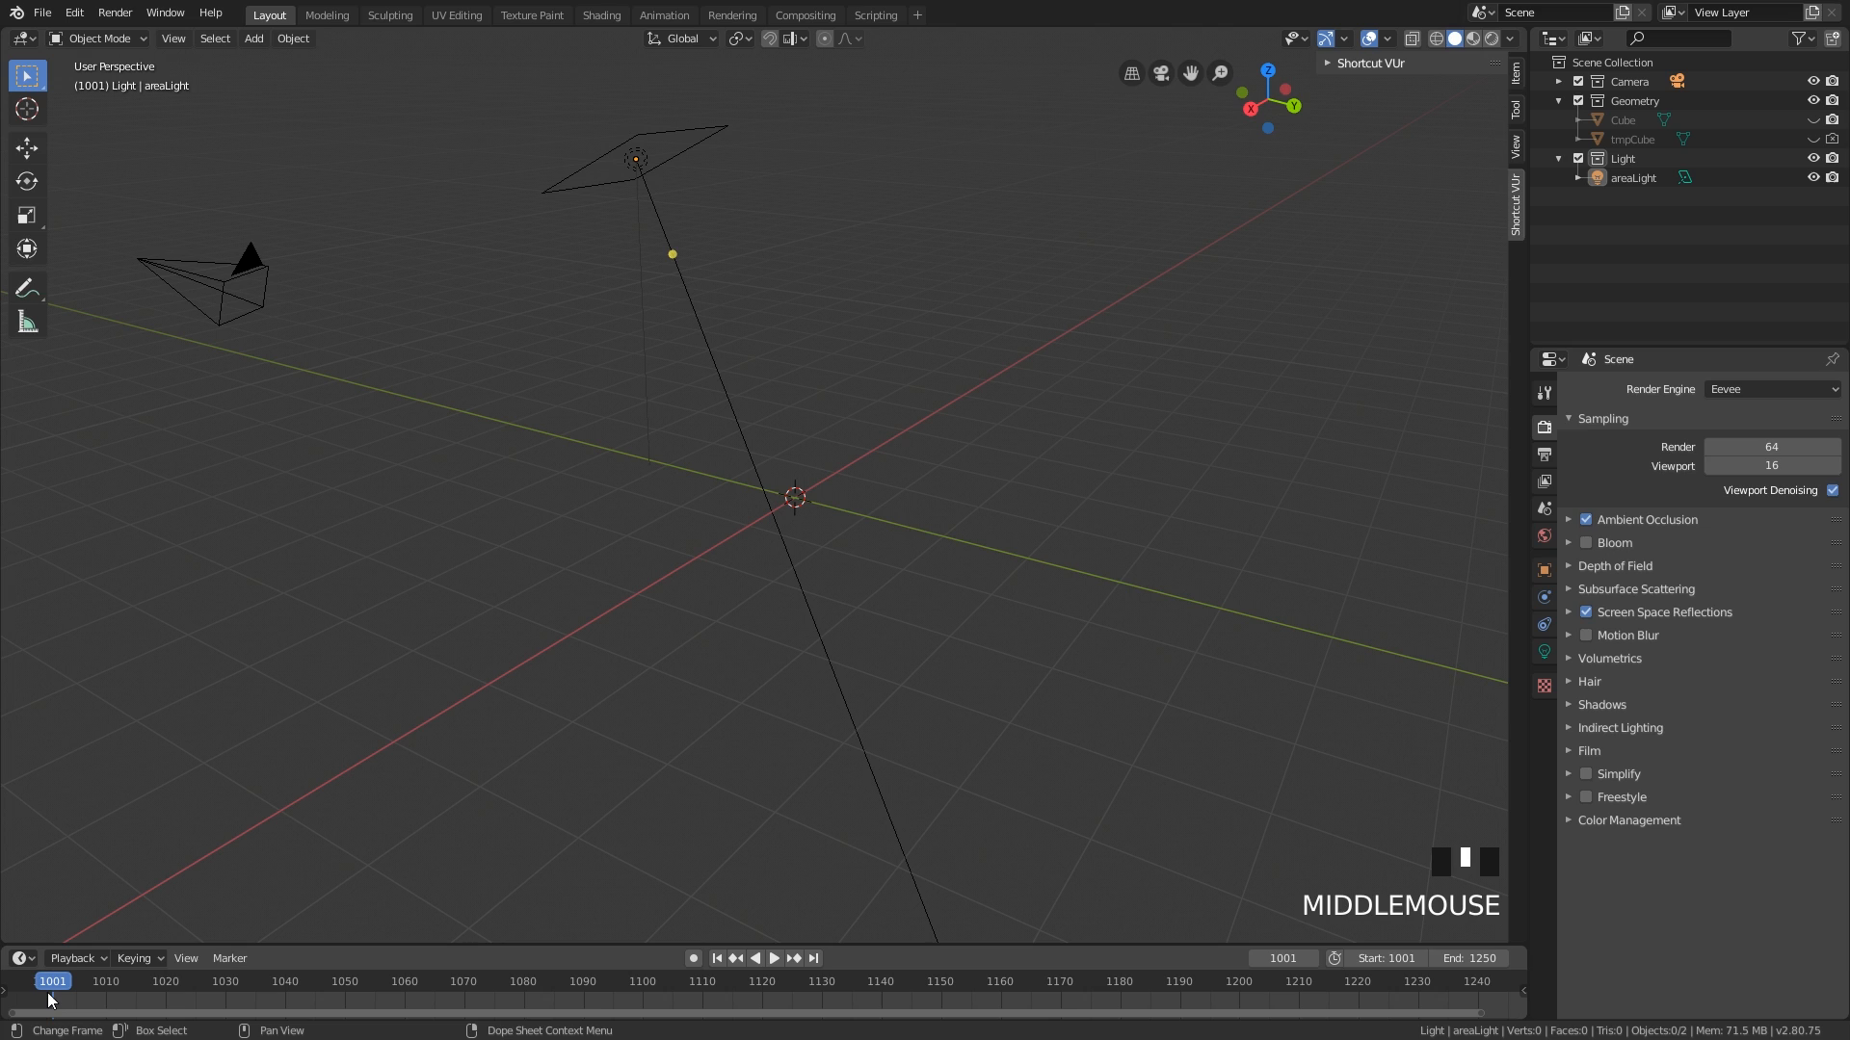
mouse_move(259, 849)
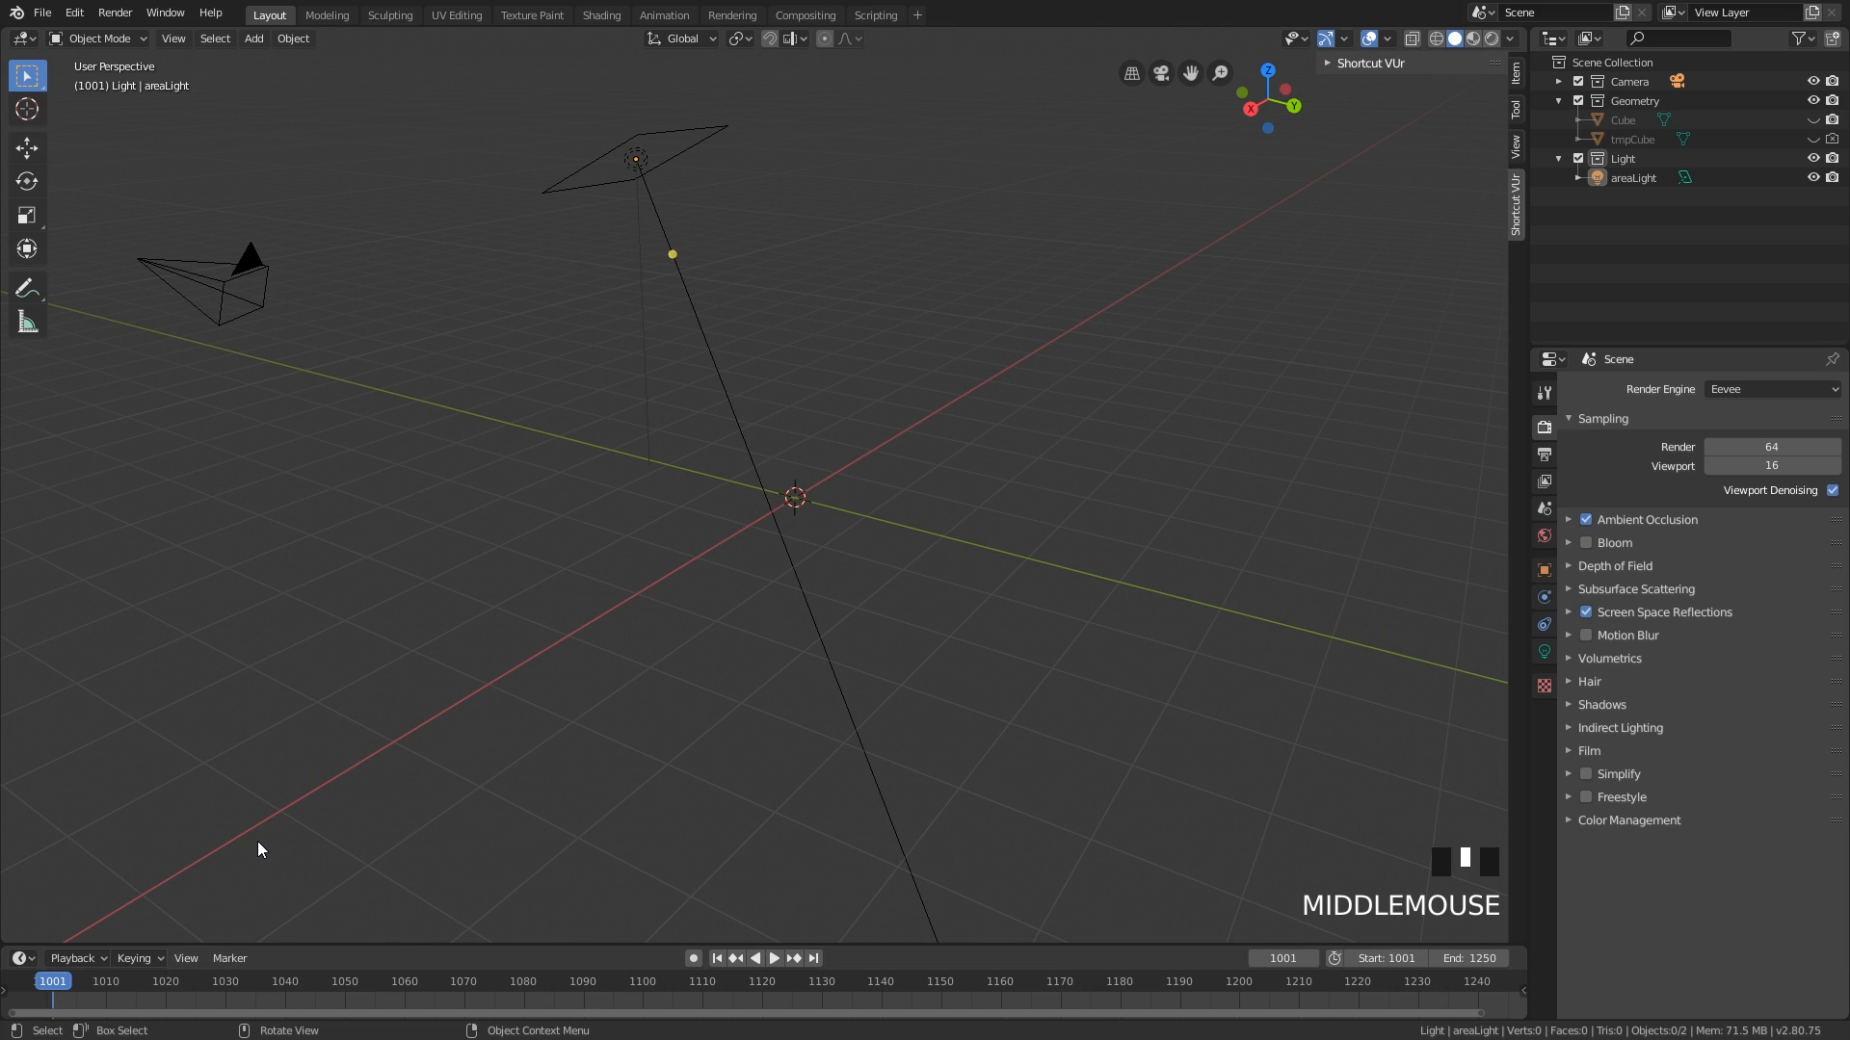
mouse_move(252, 818)
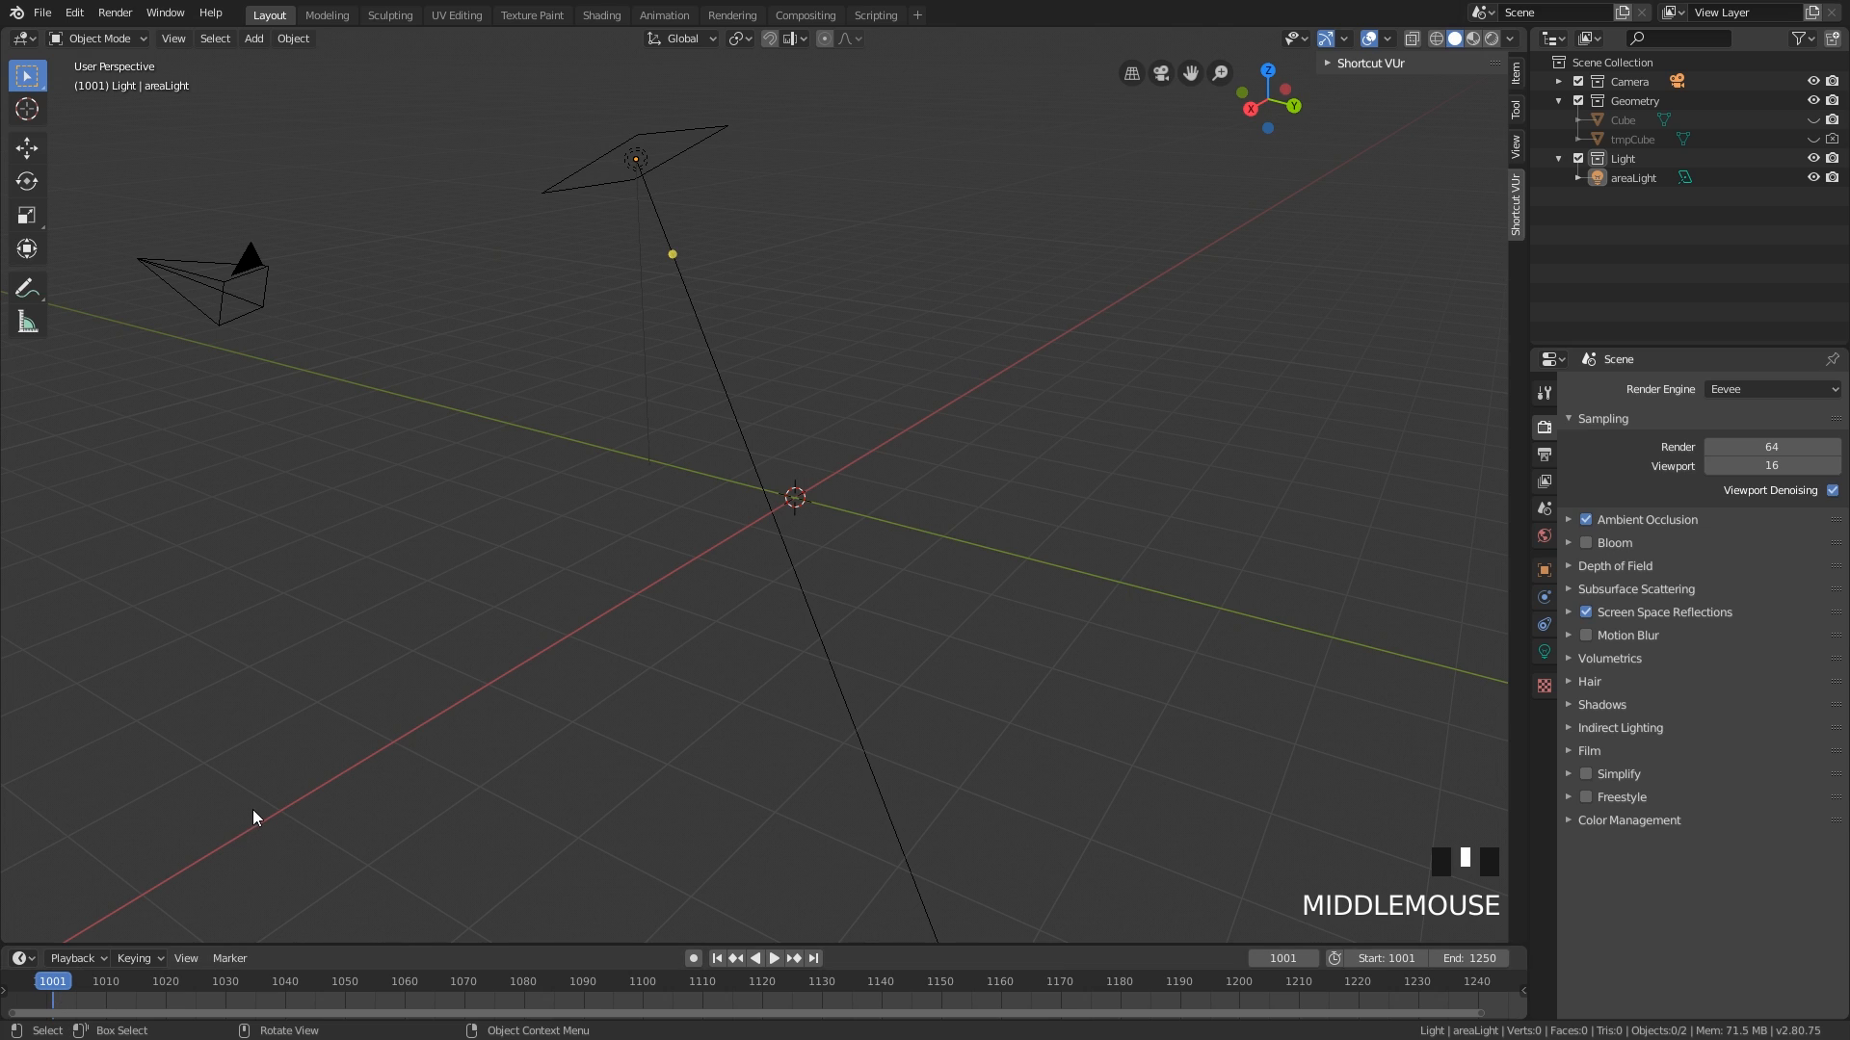
mouse_move(1463, 934)
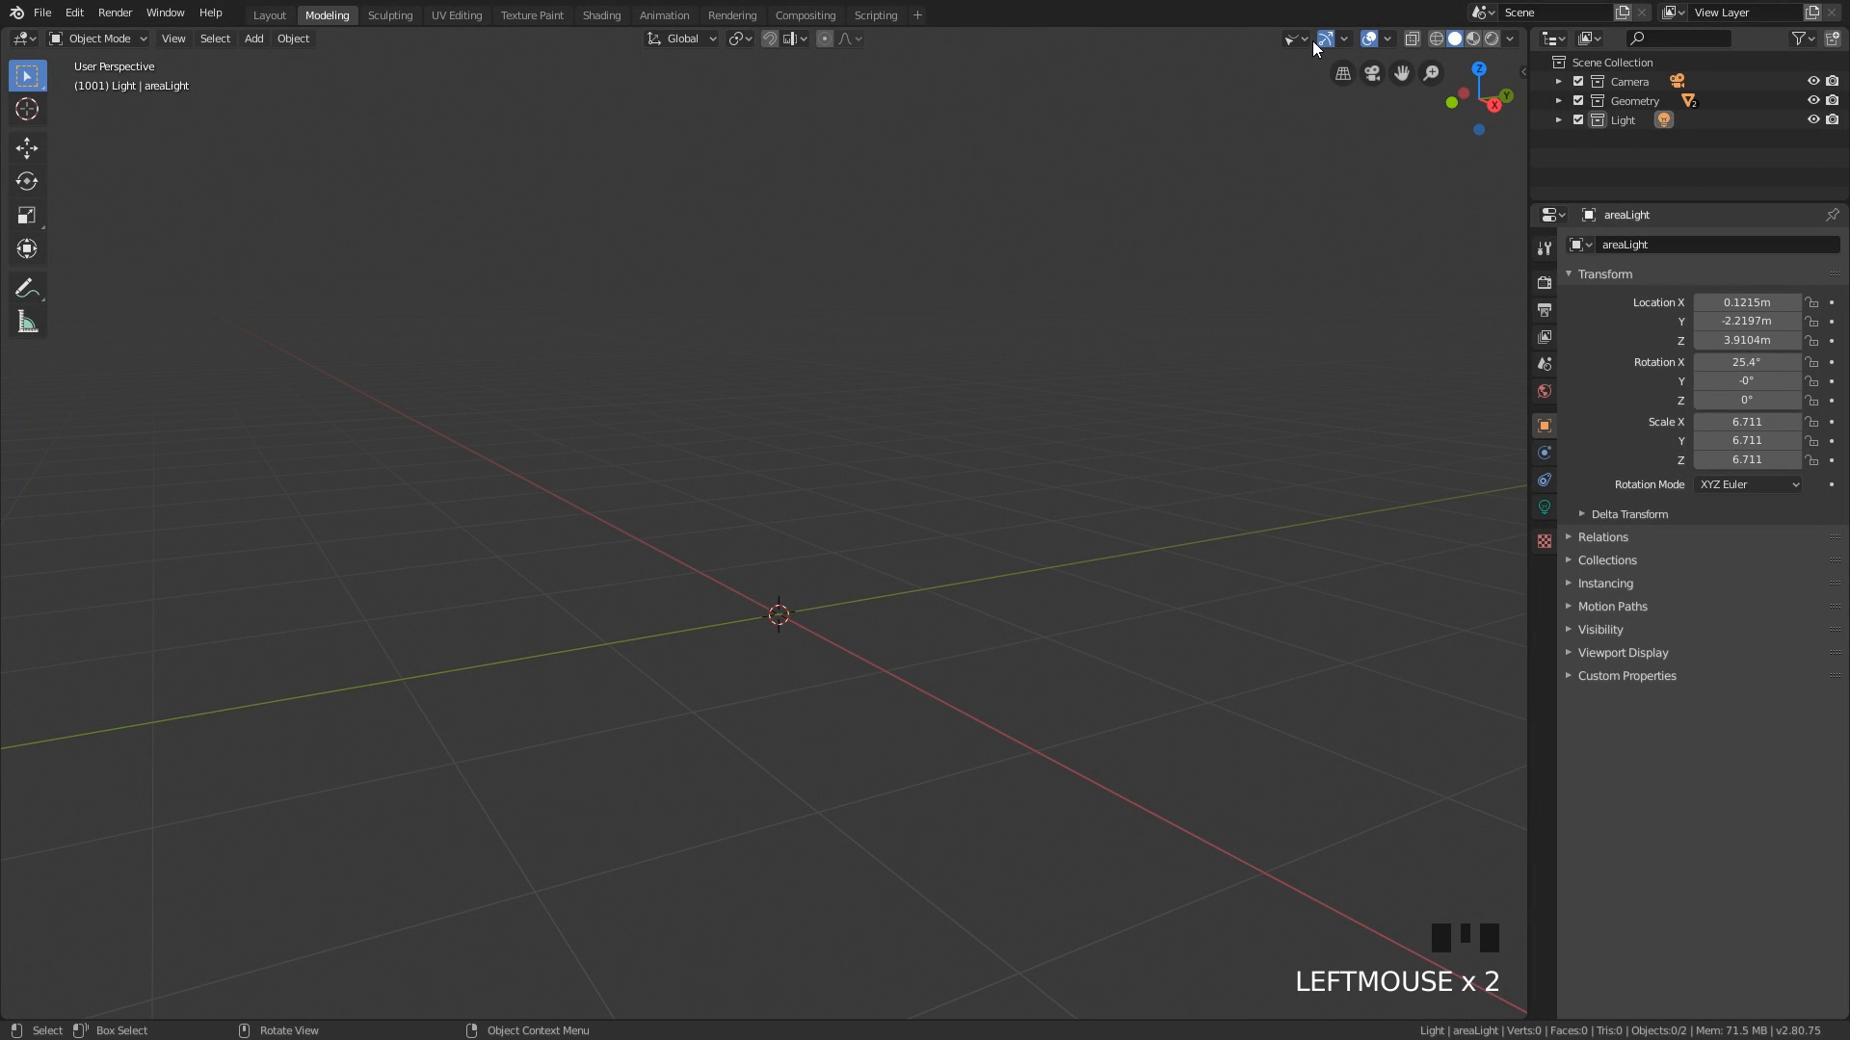
- Open the Rendering workspace to show the area light's settings and shader editor
left_click(1293, 38)
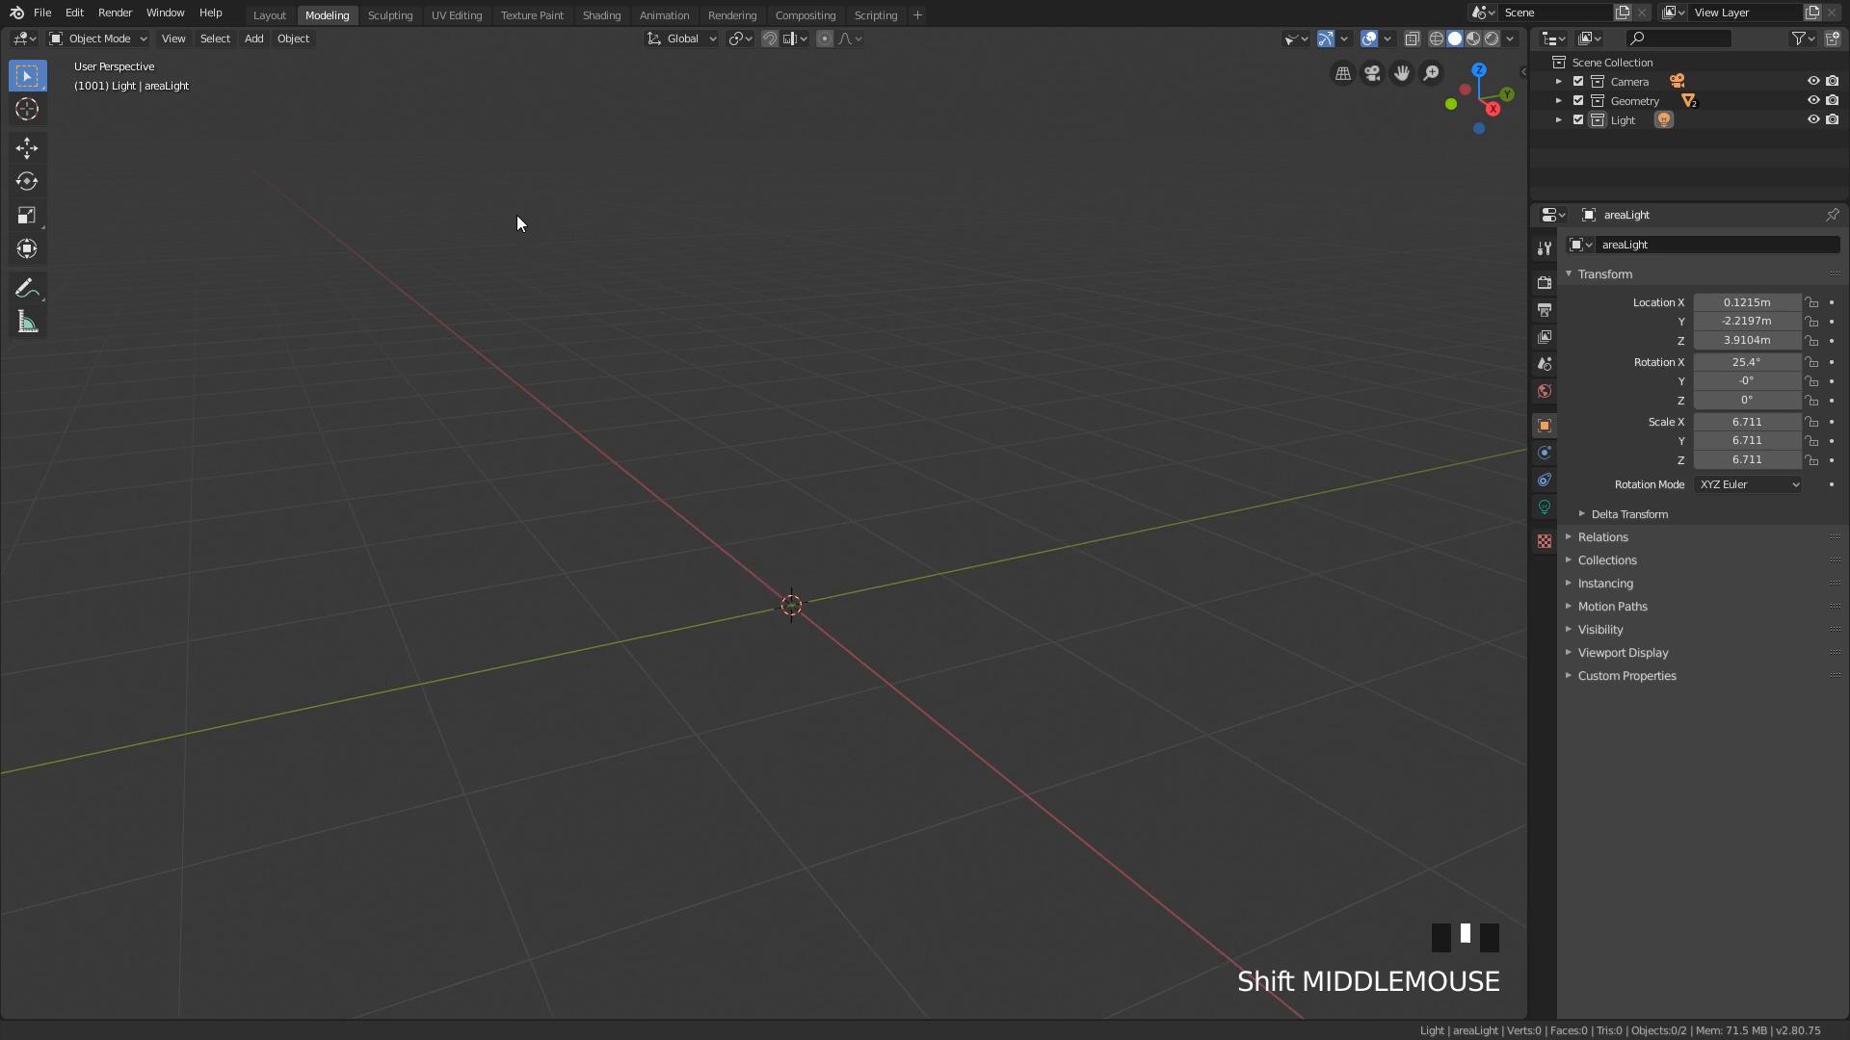
left_click(662, 15)
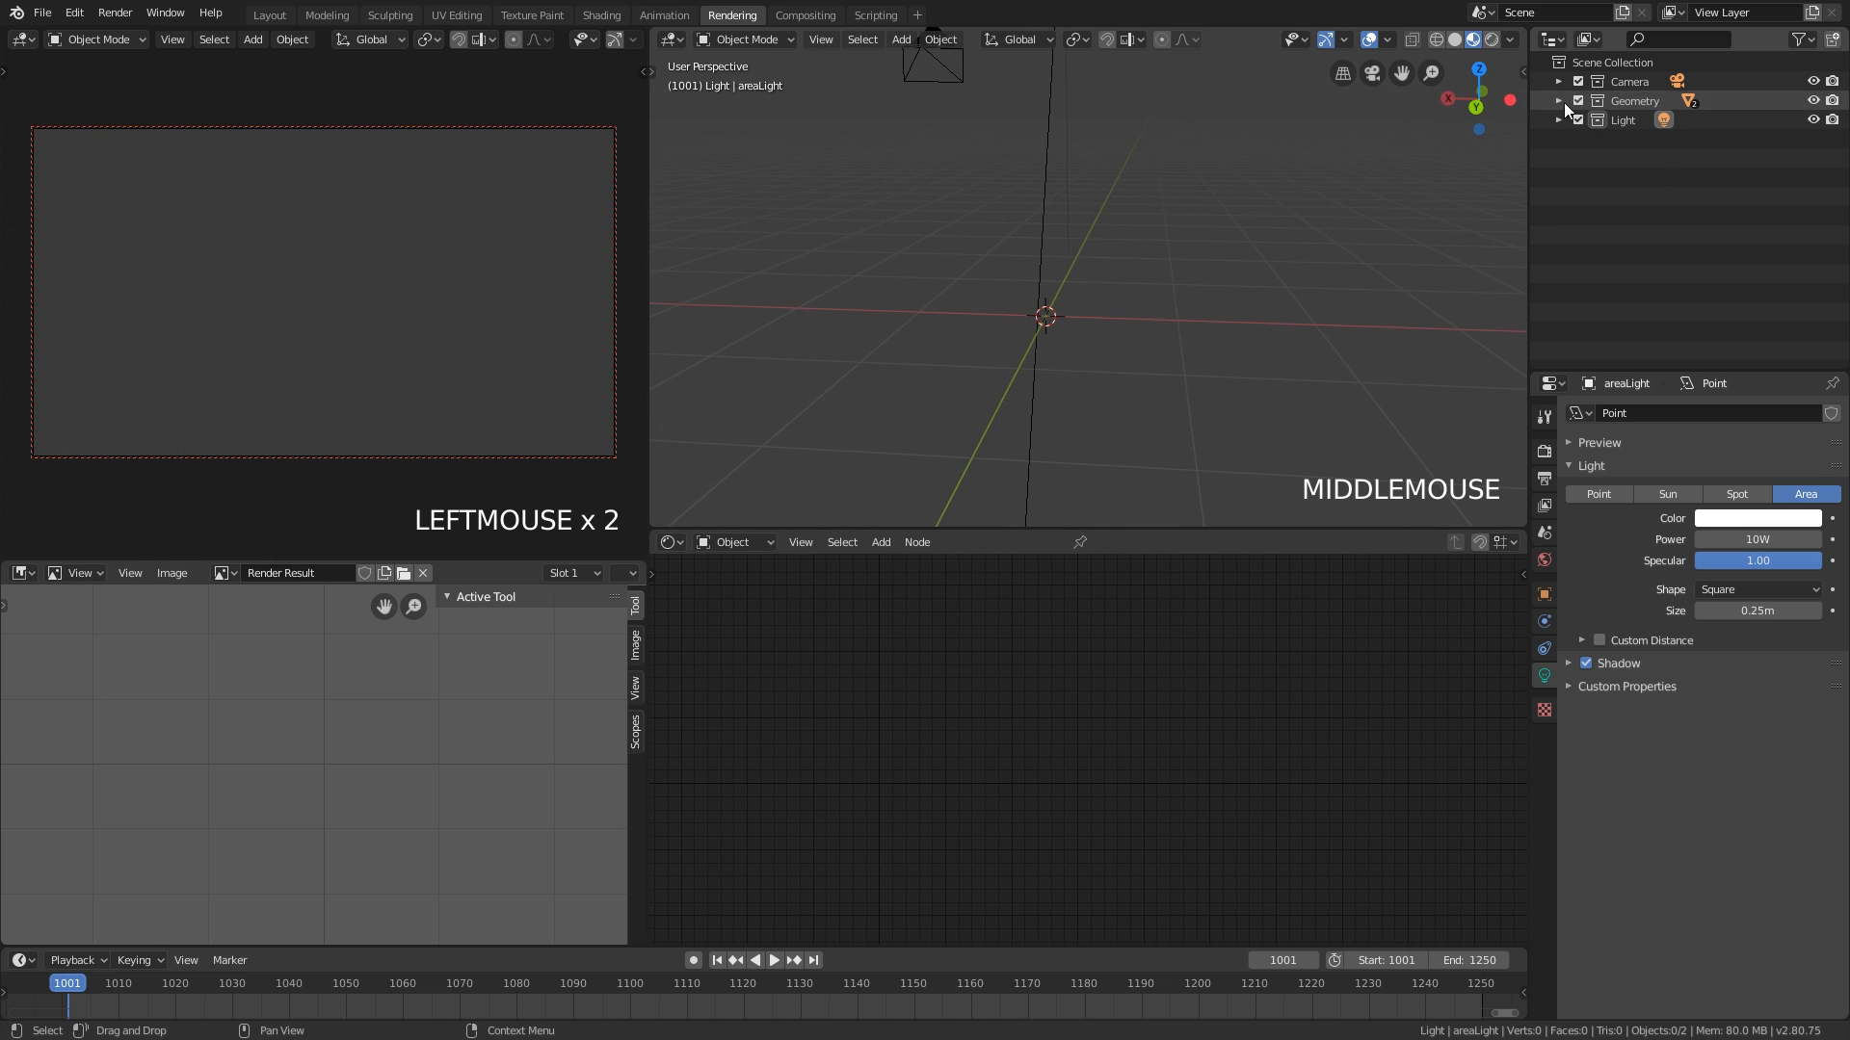
- Expand the Geometry collection and select the rounded Cube to show its metalDark nodes
left_click(1560, 101)
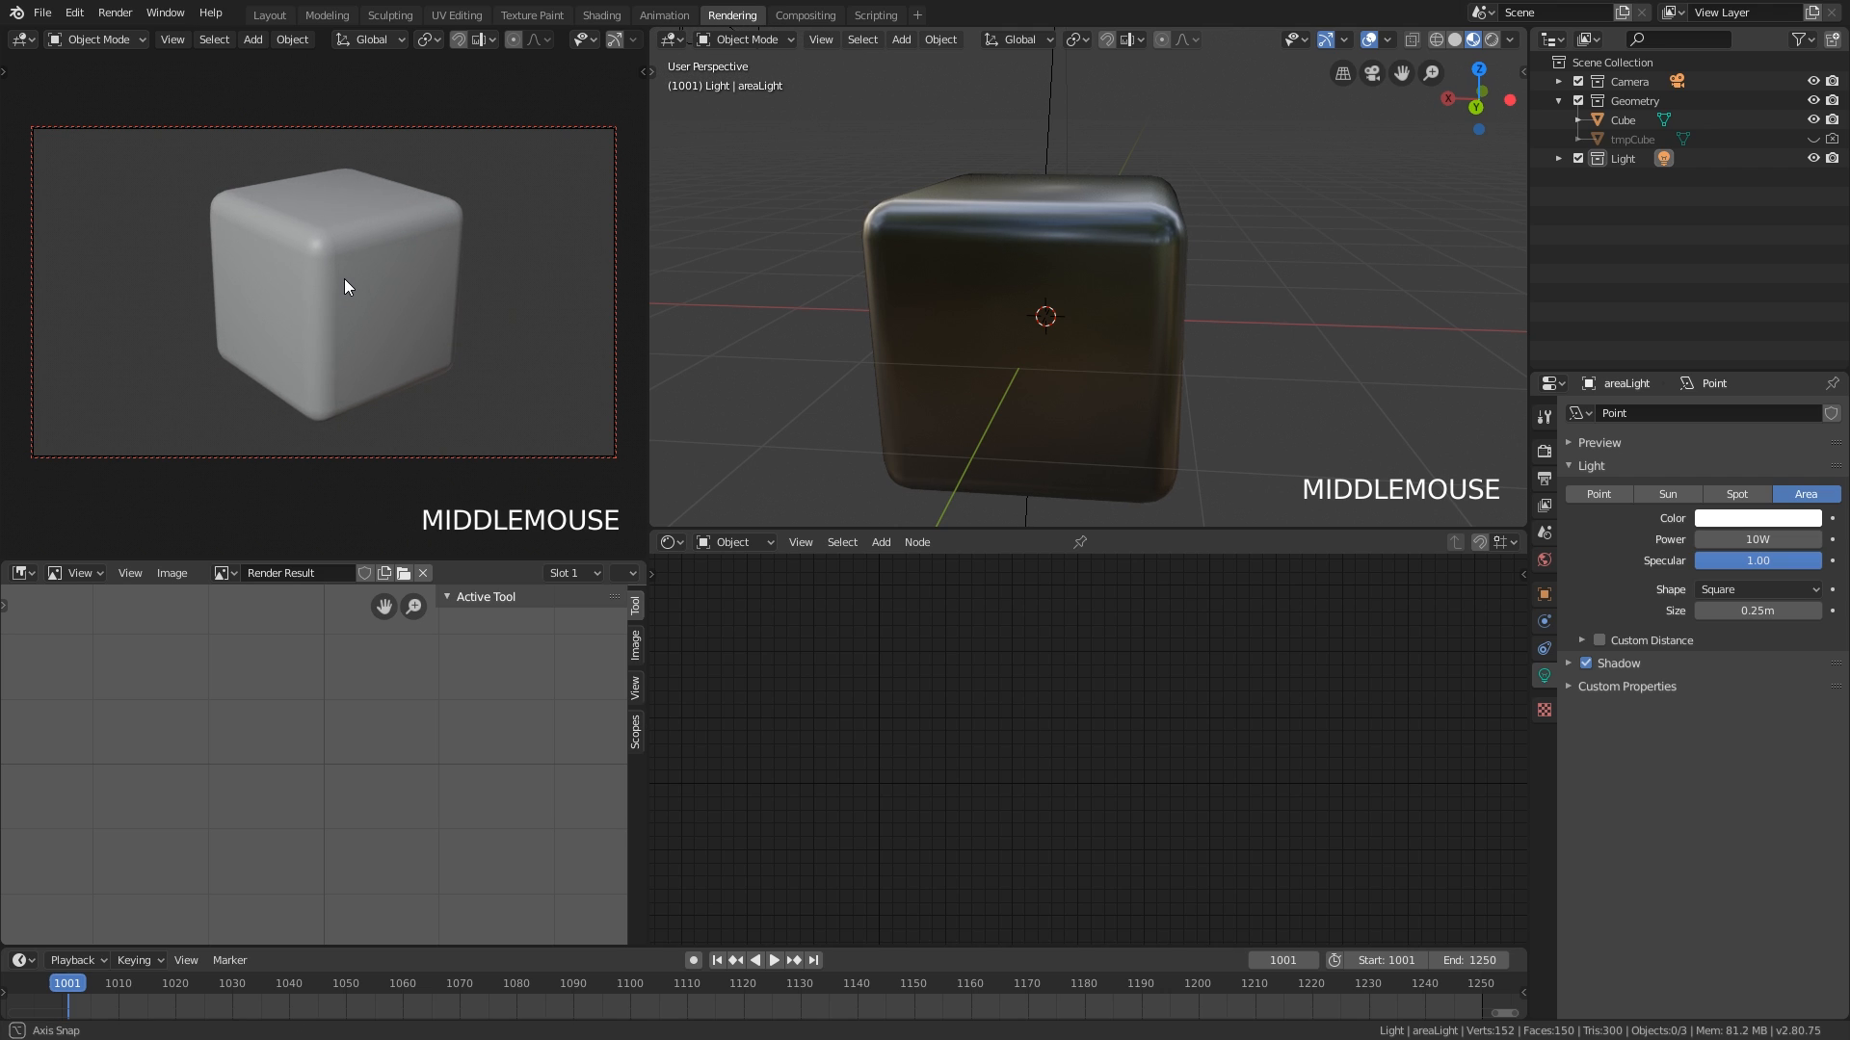
left_click(1045, 330)
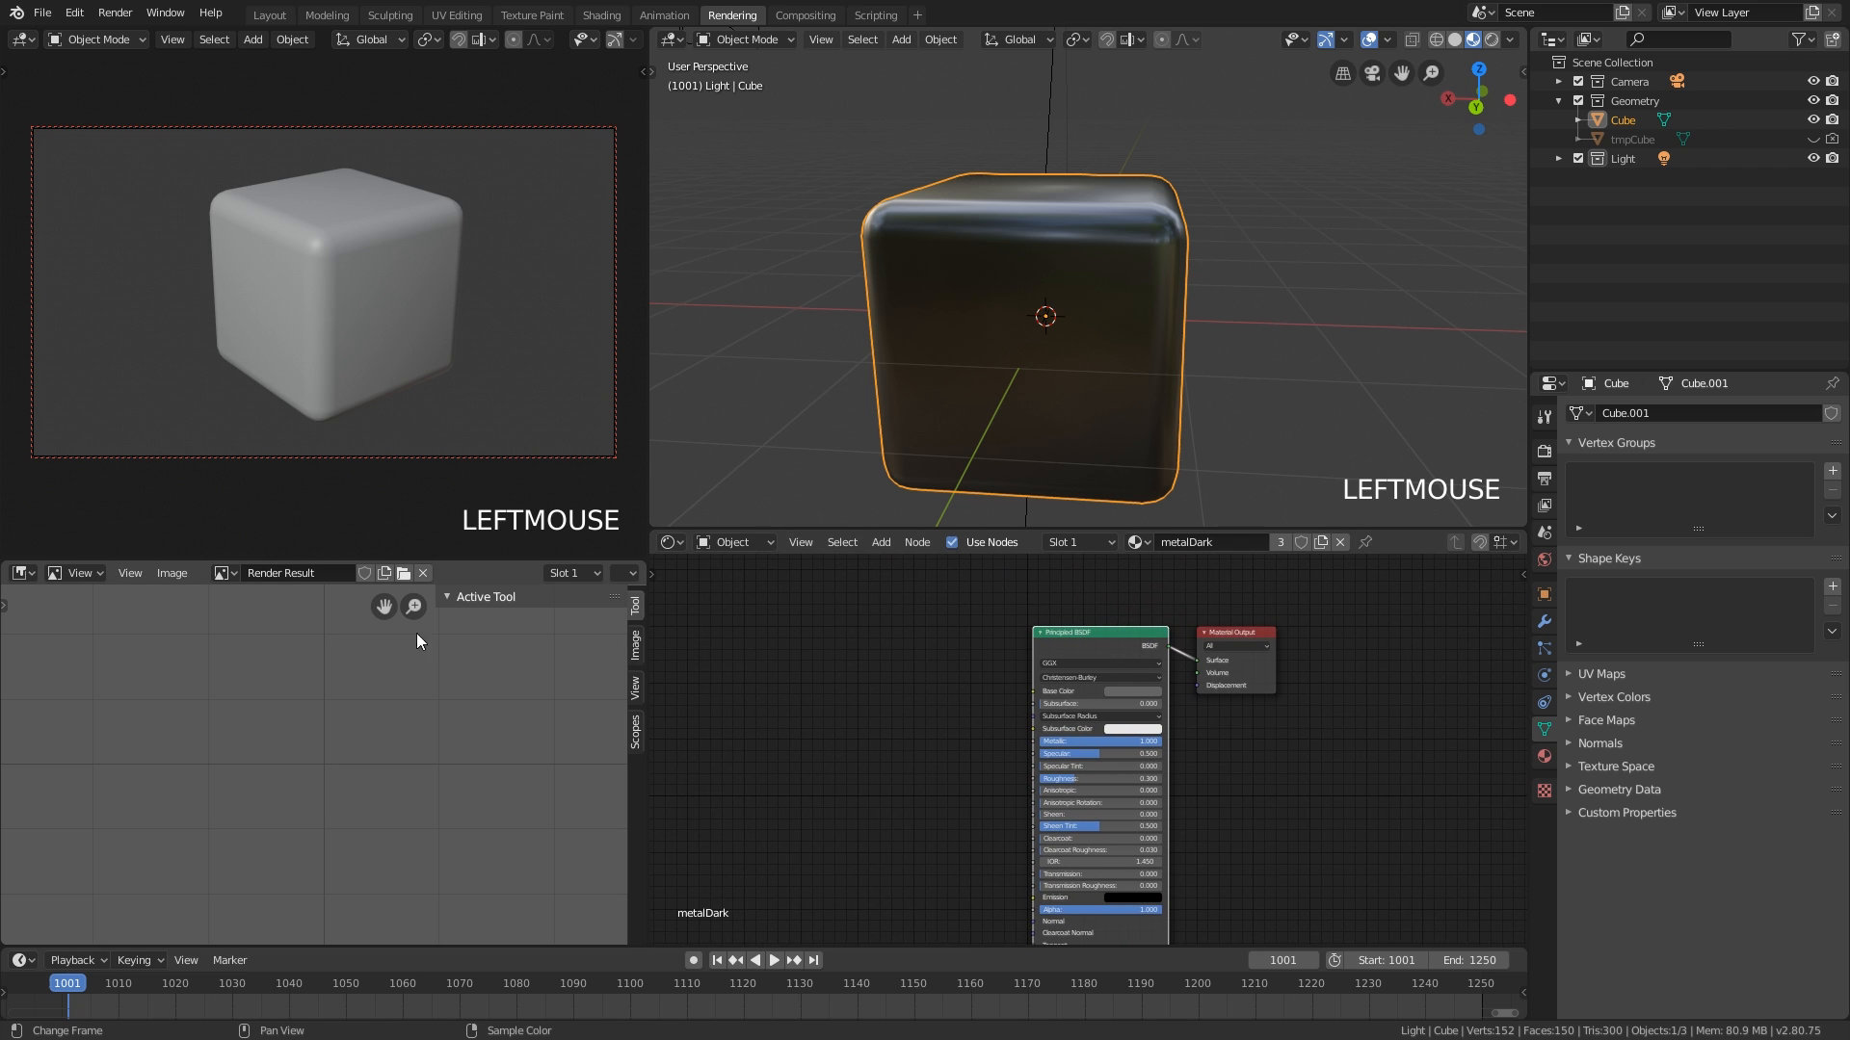
mouse_move(1002, 350)
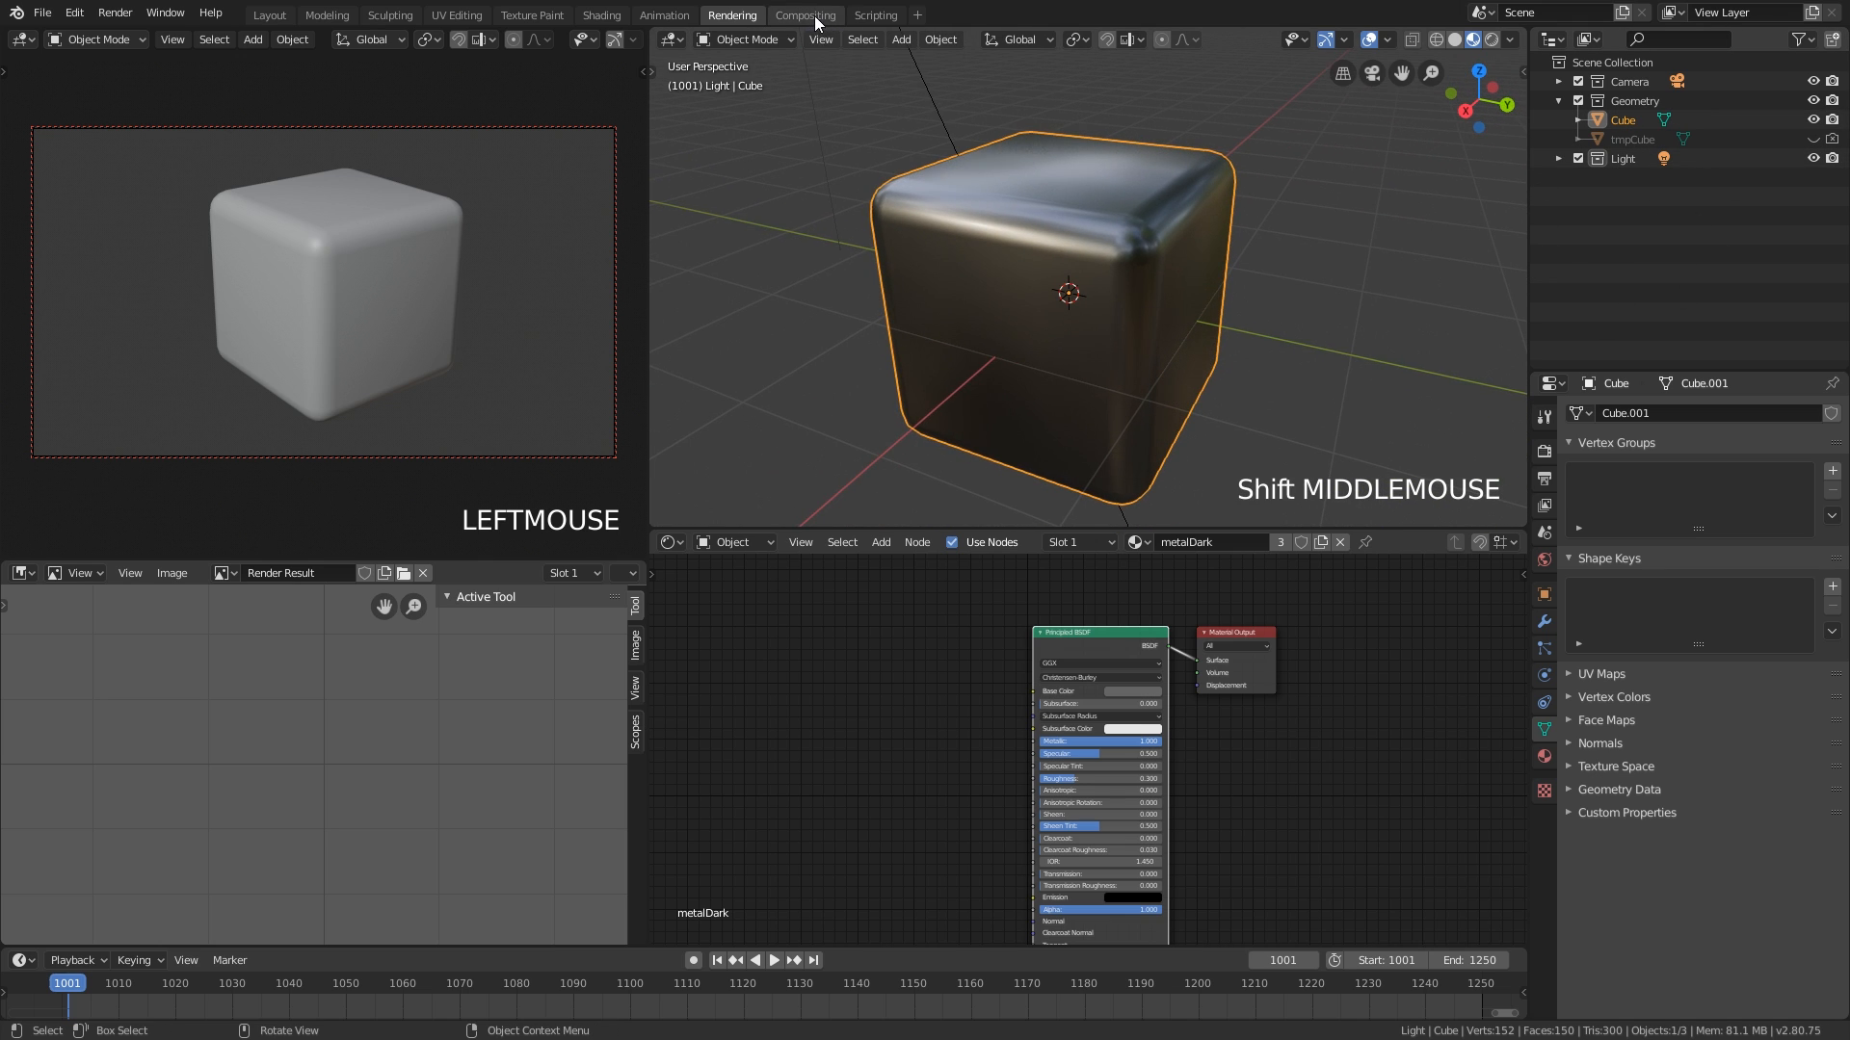
left_click(805, 15)
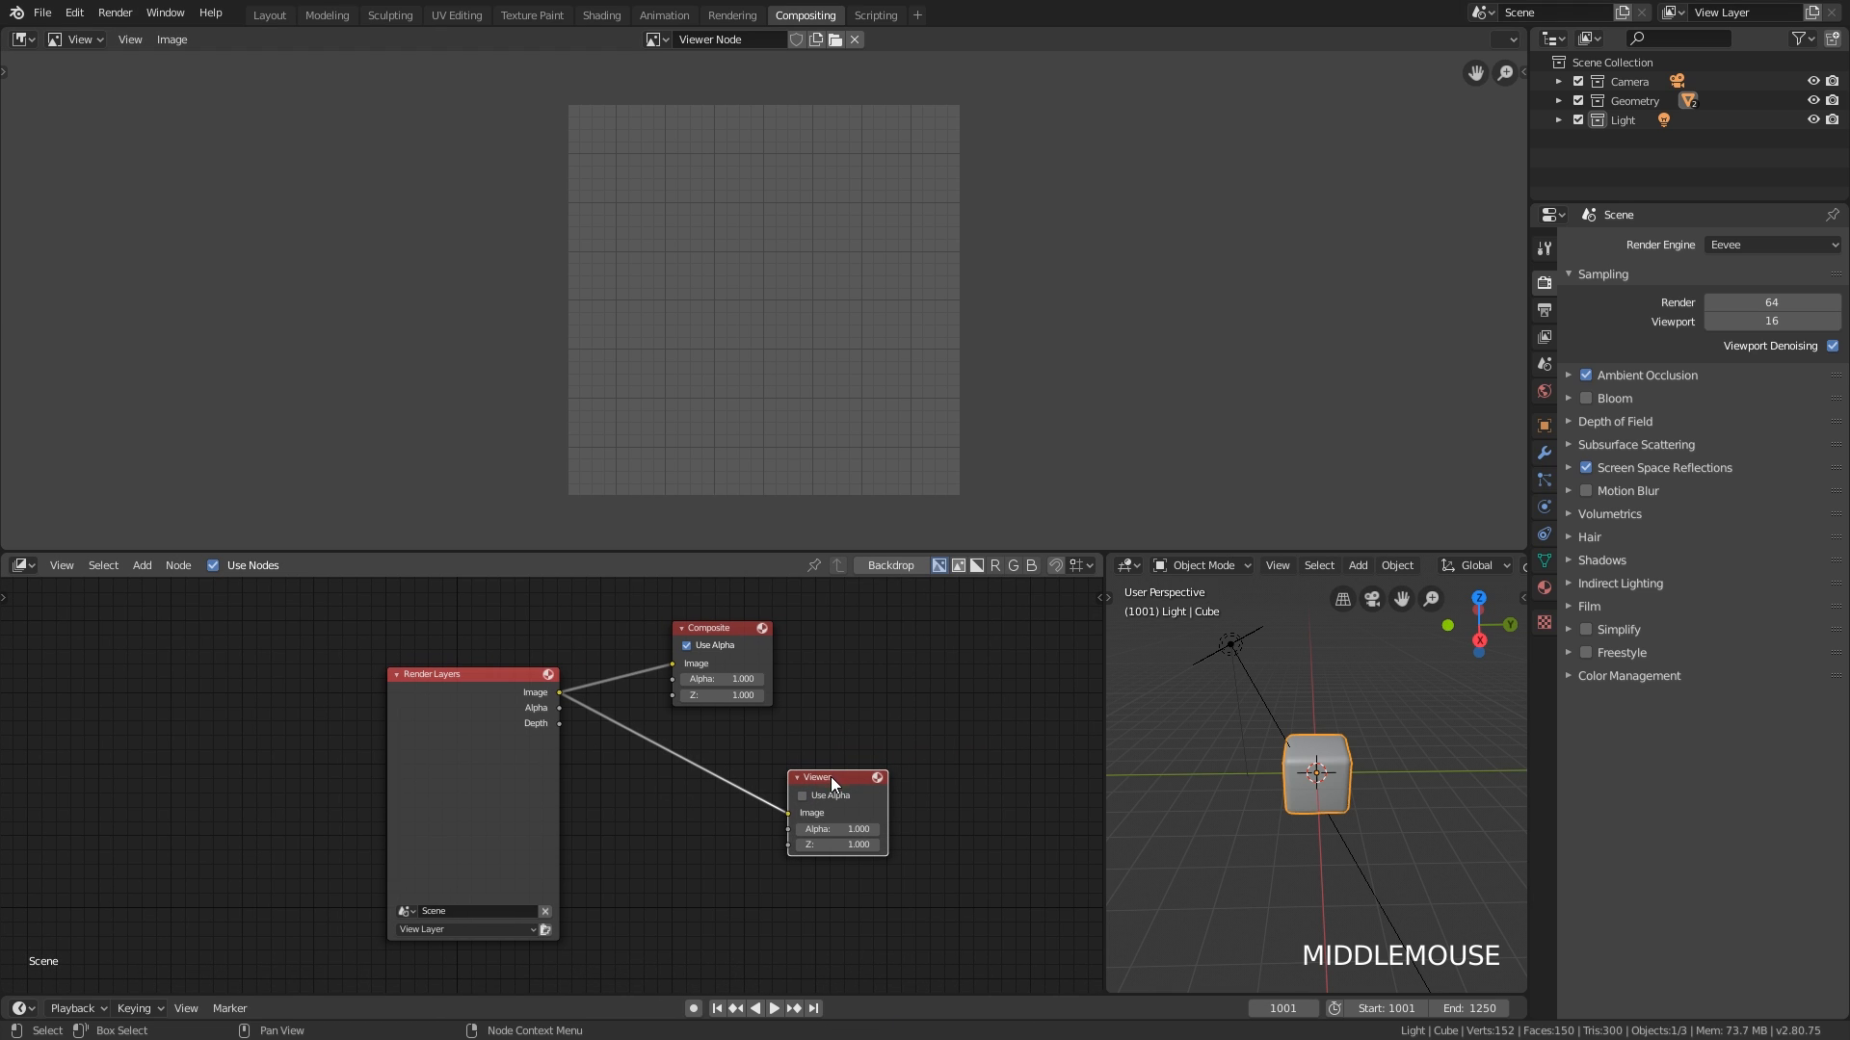
mouse_move(479, 681)
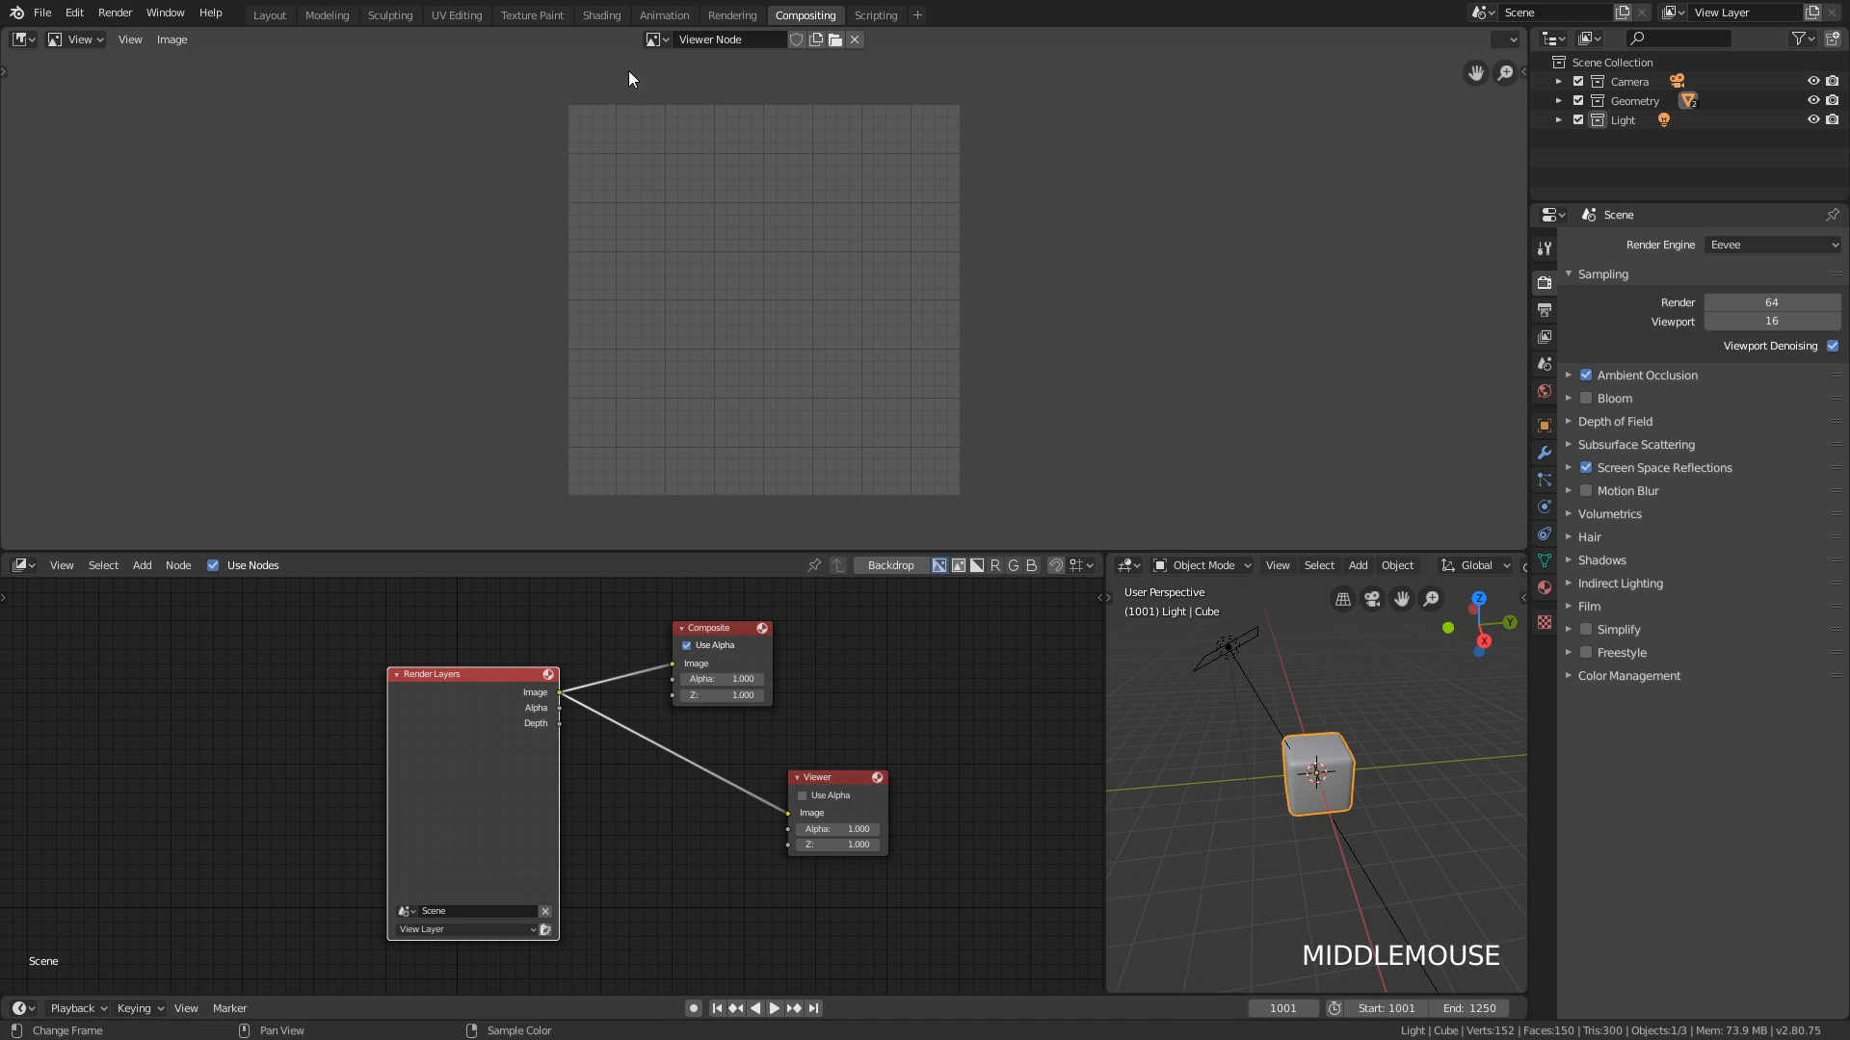
mouse_move(731, 15)
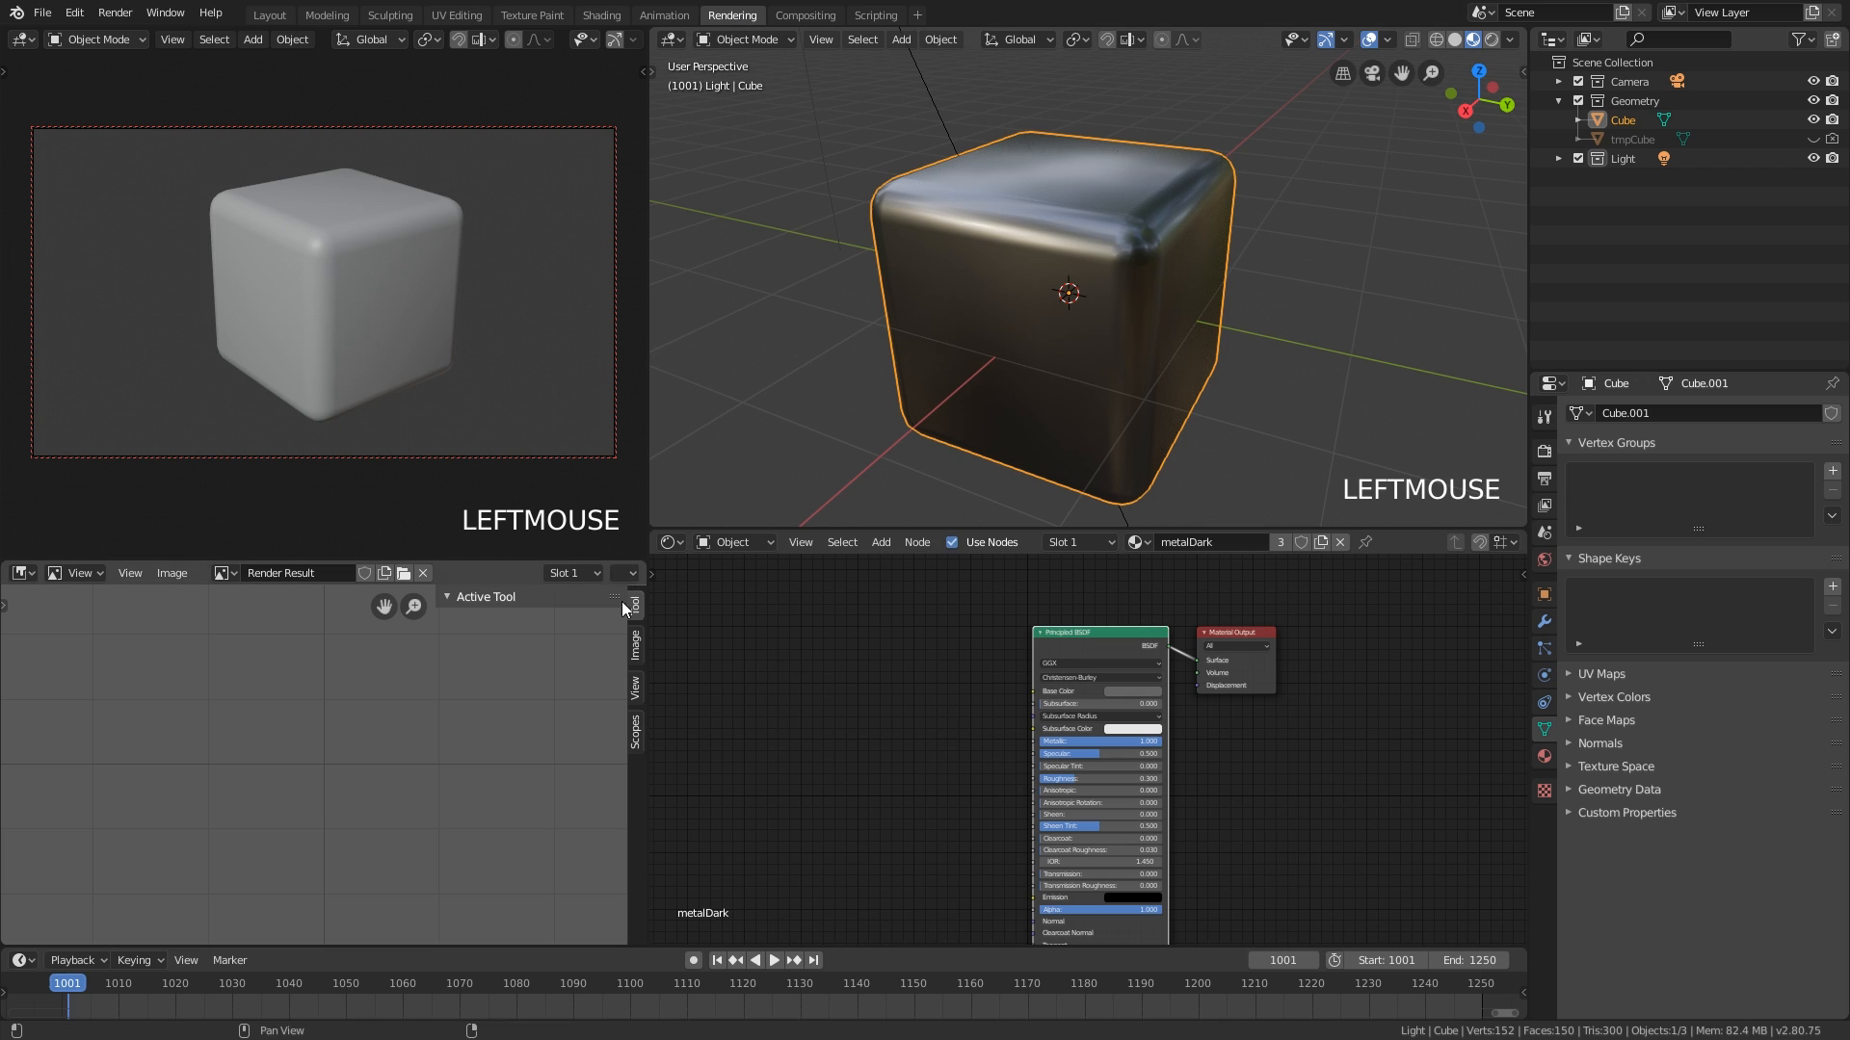
left_click(731, 541)
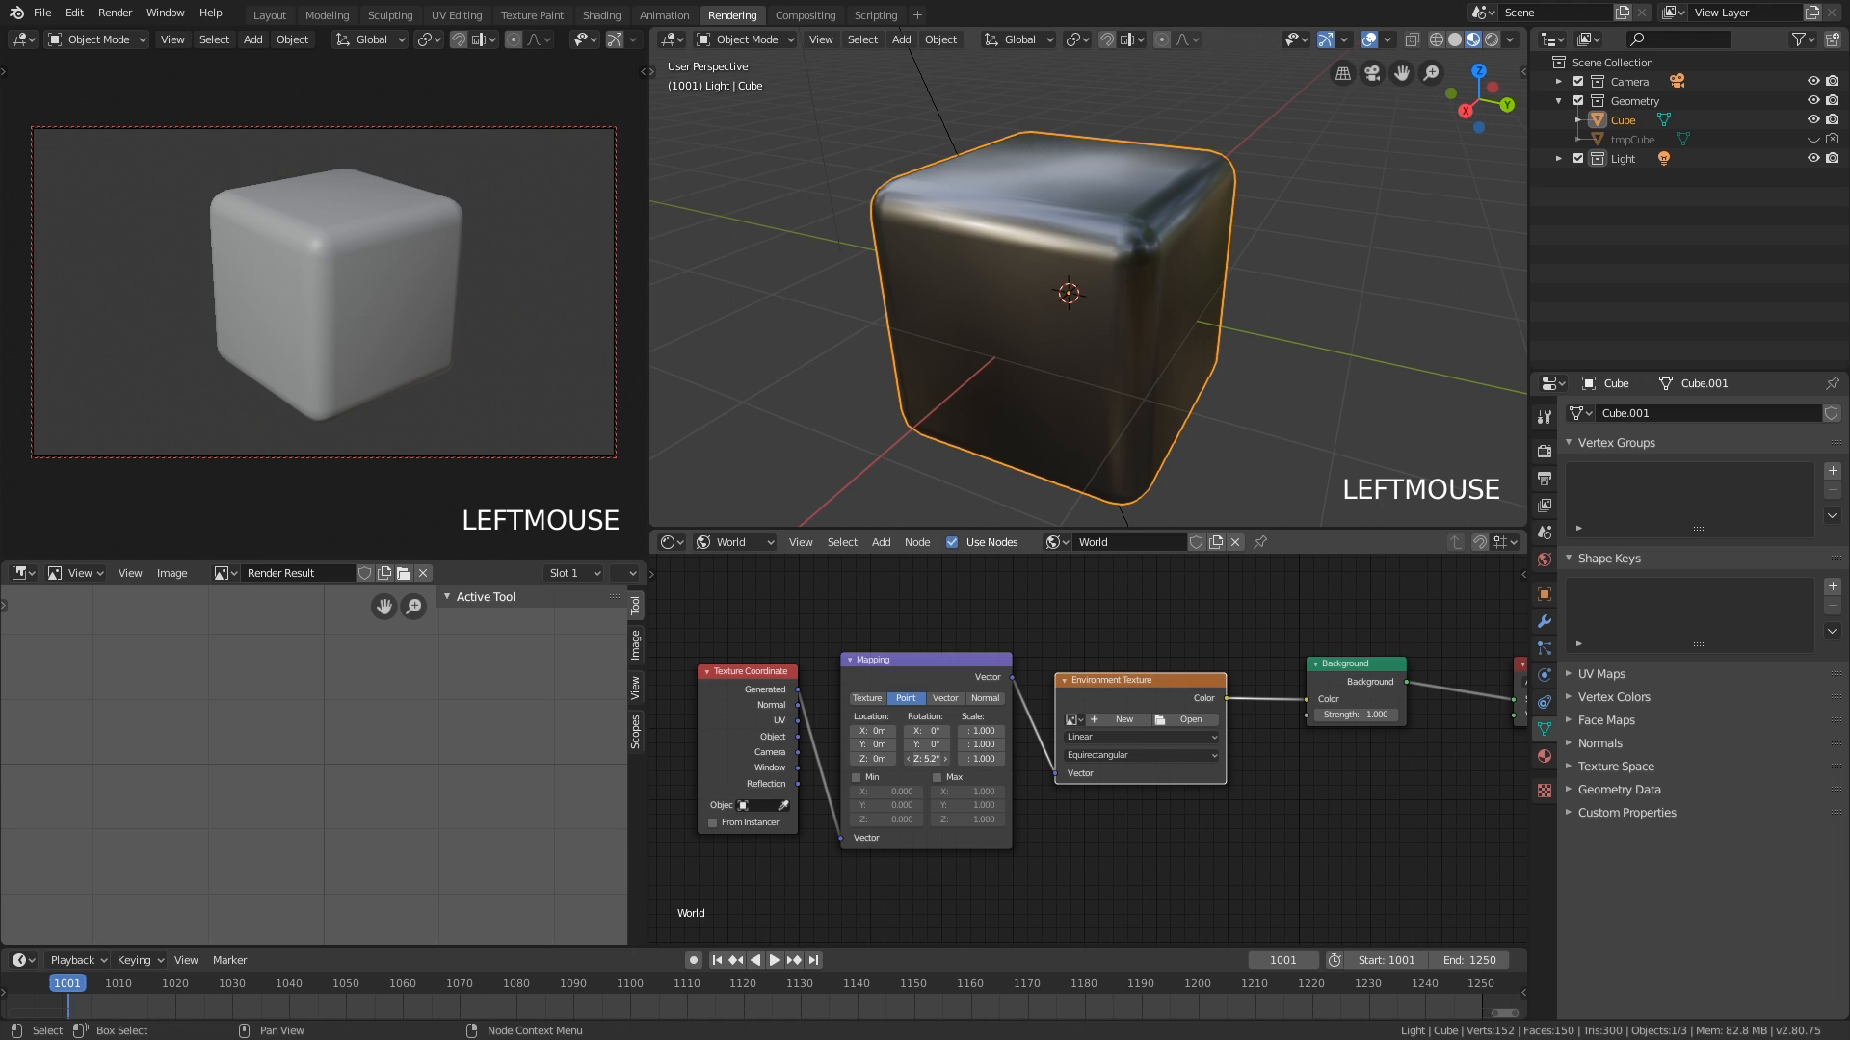
key("ctrl+z")
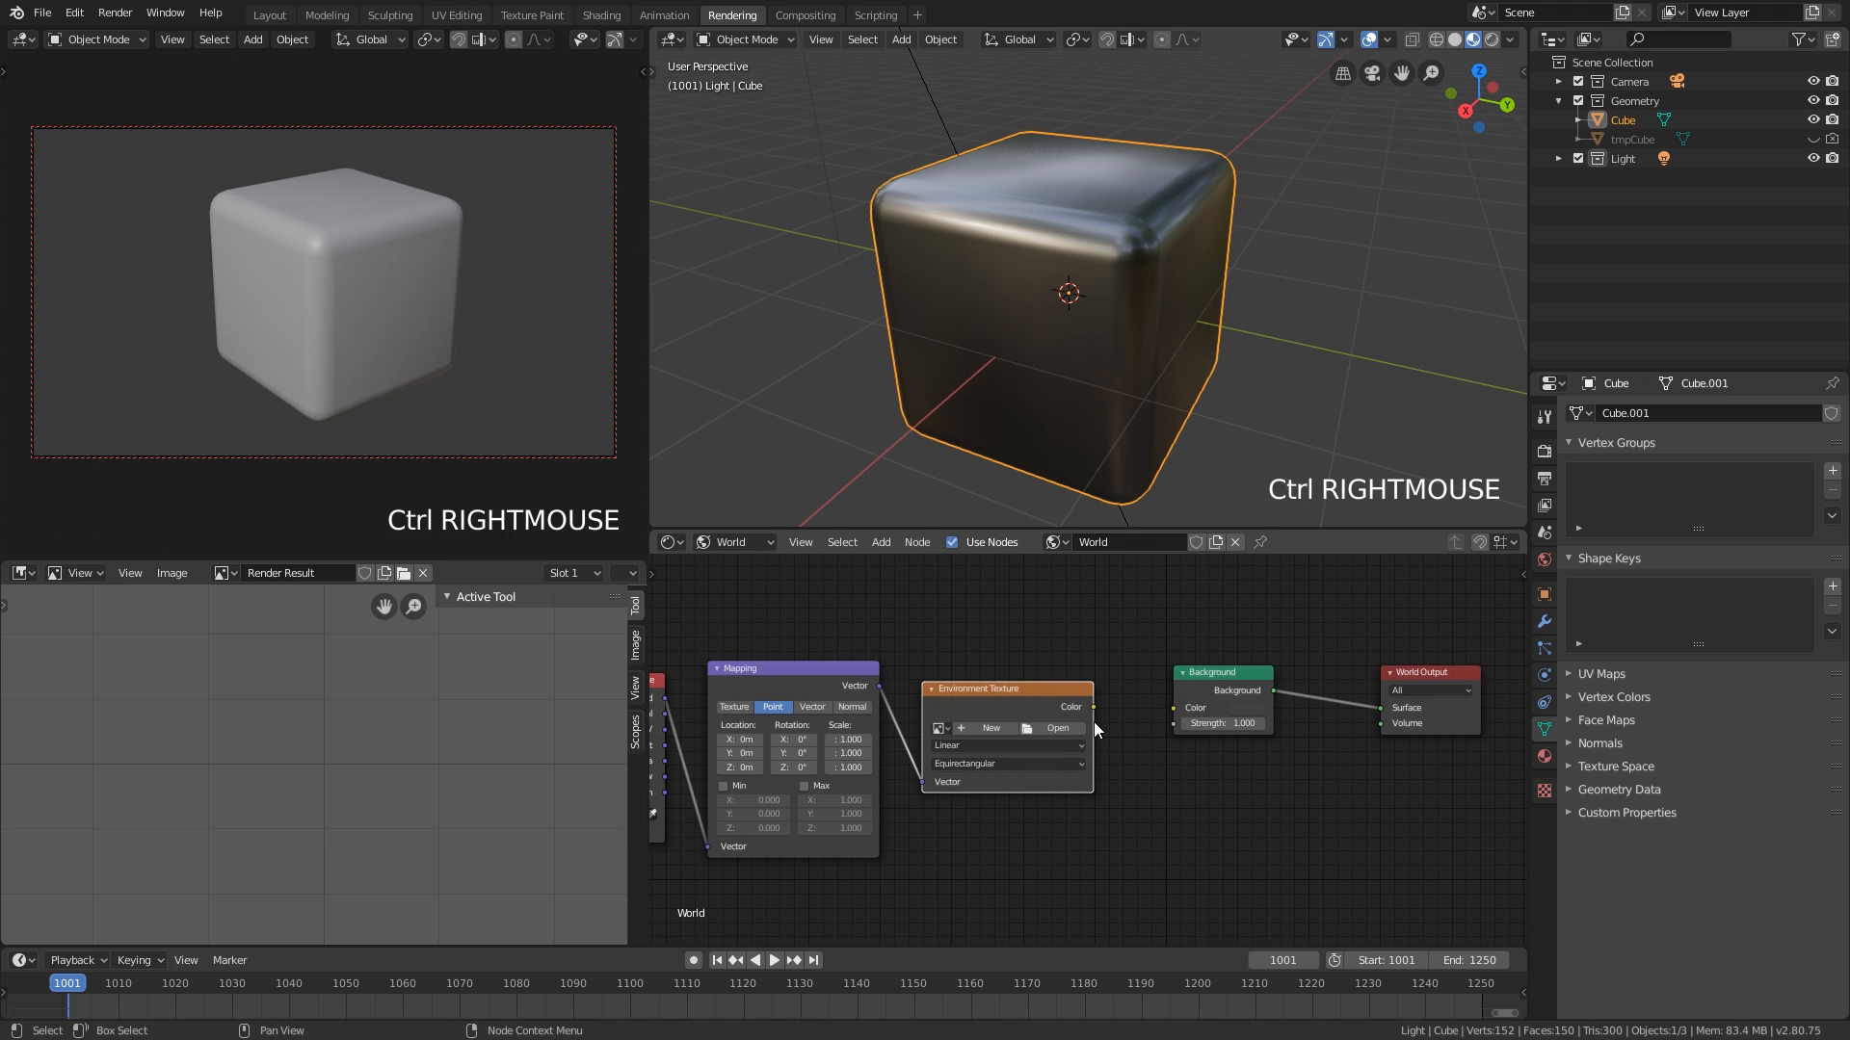
mouse_move(1055, 728)
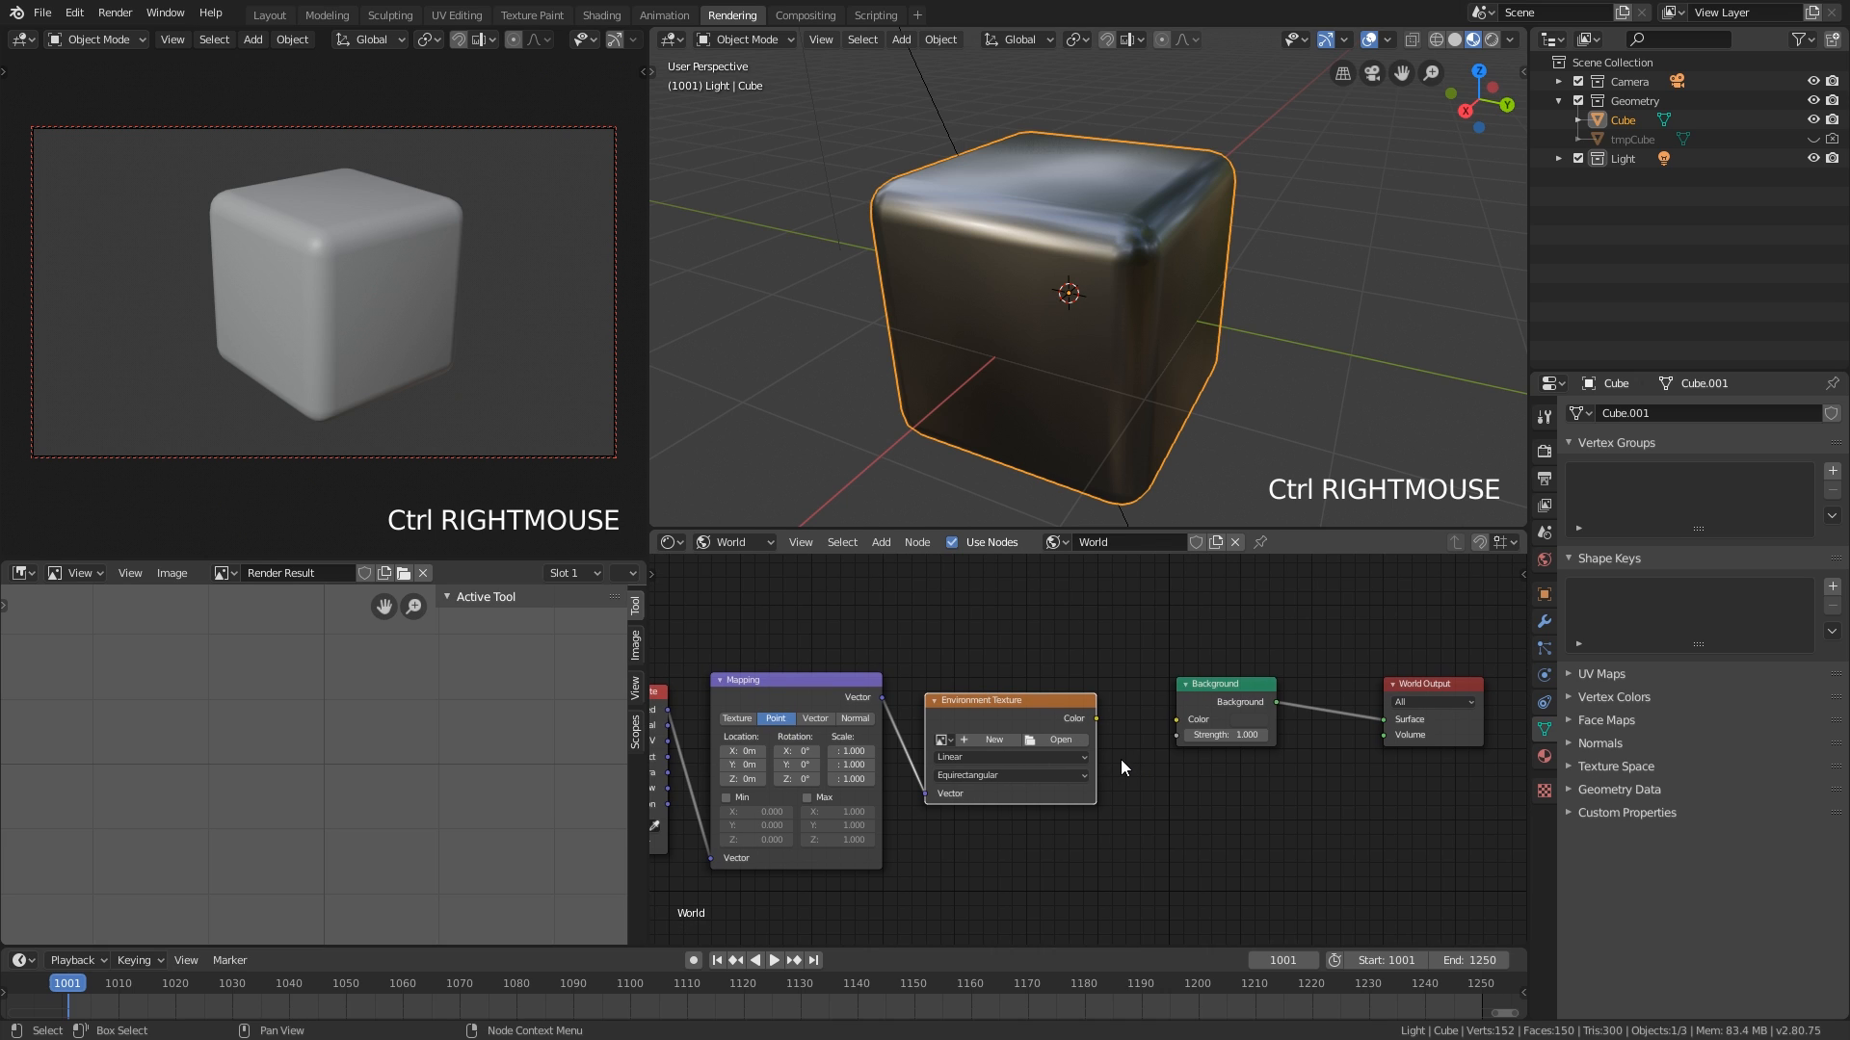
mouse_move(1120, 767)
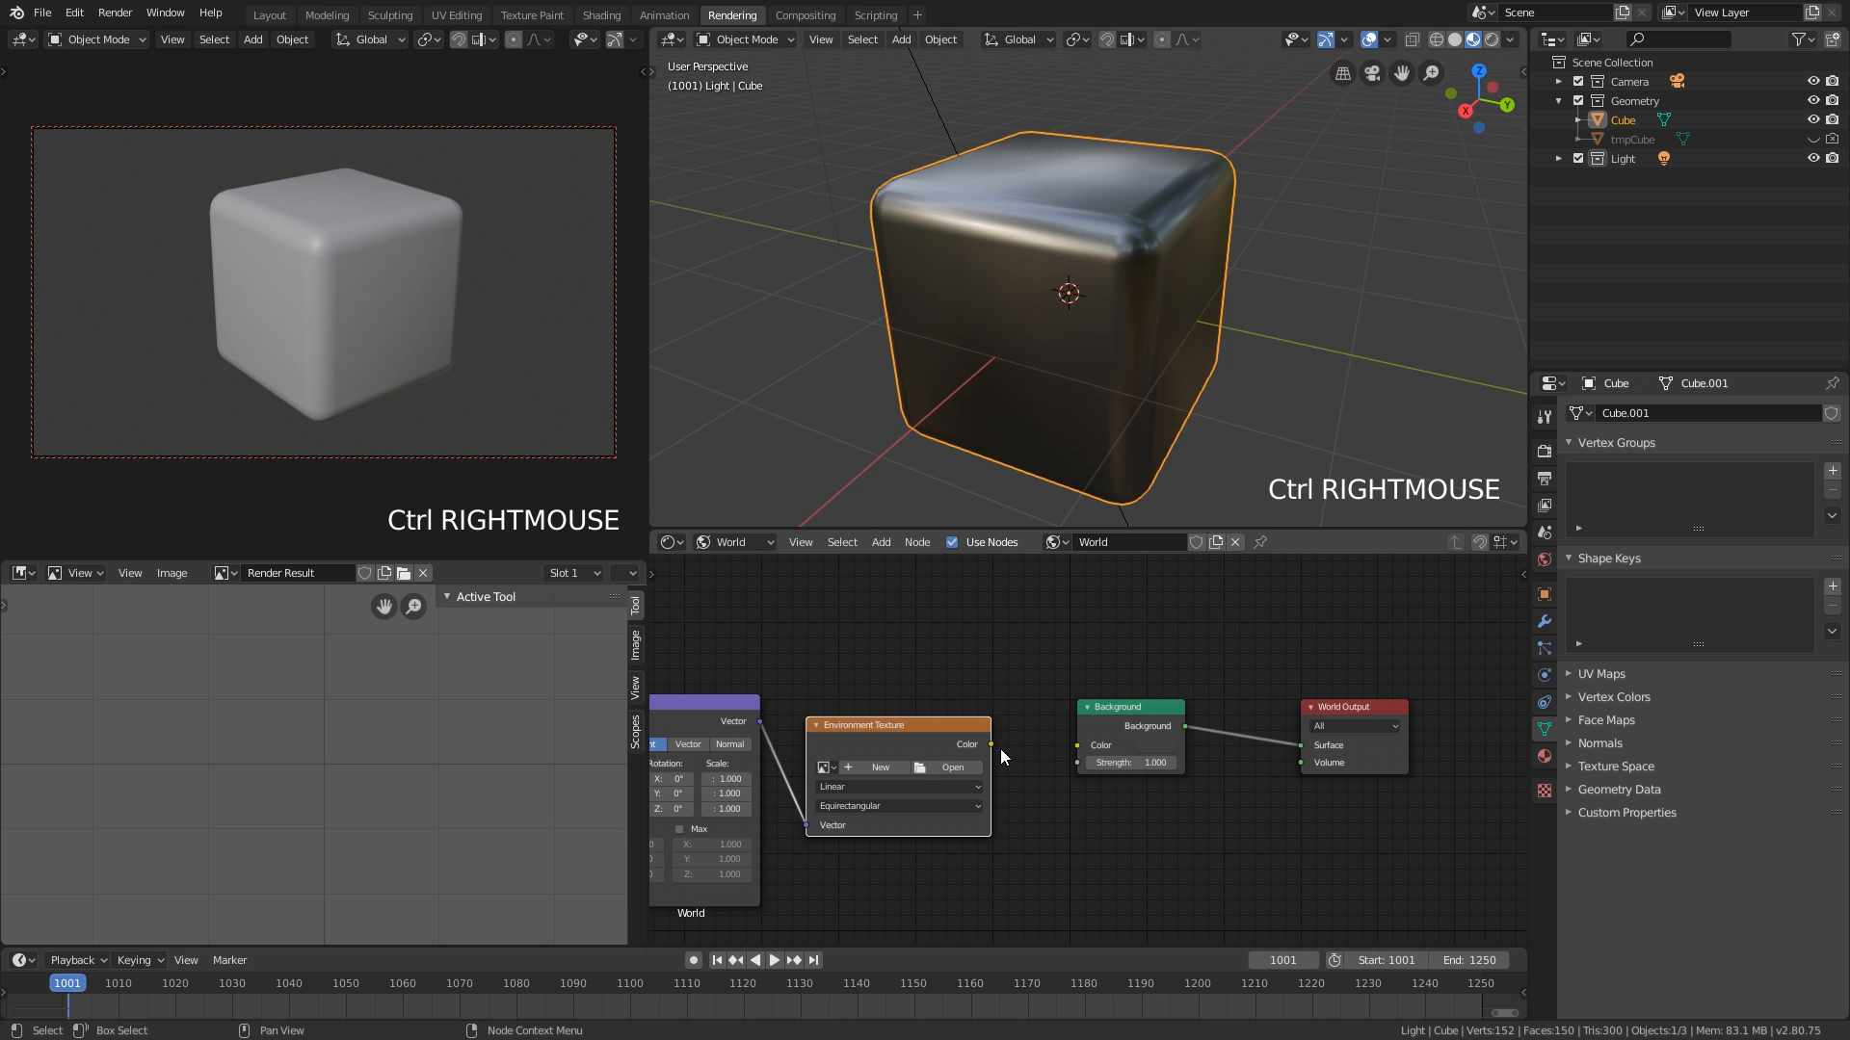
mouse_move(743, 557)
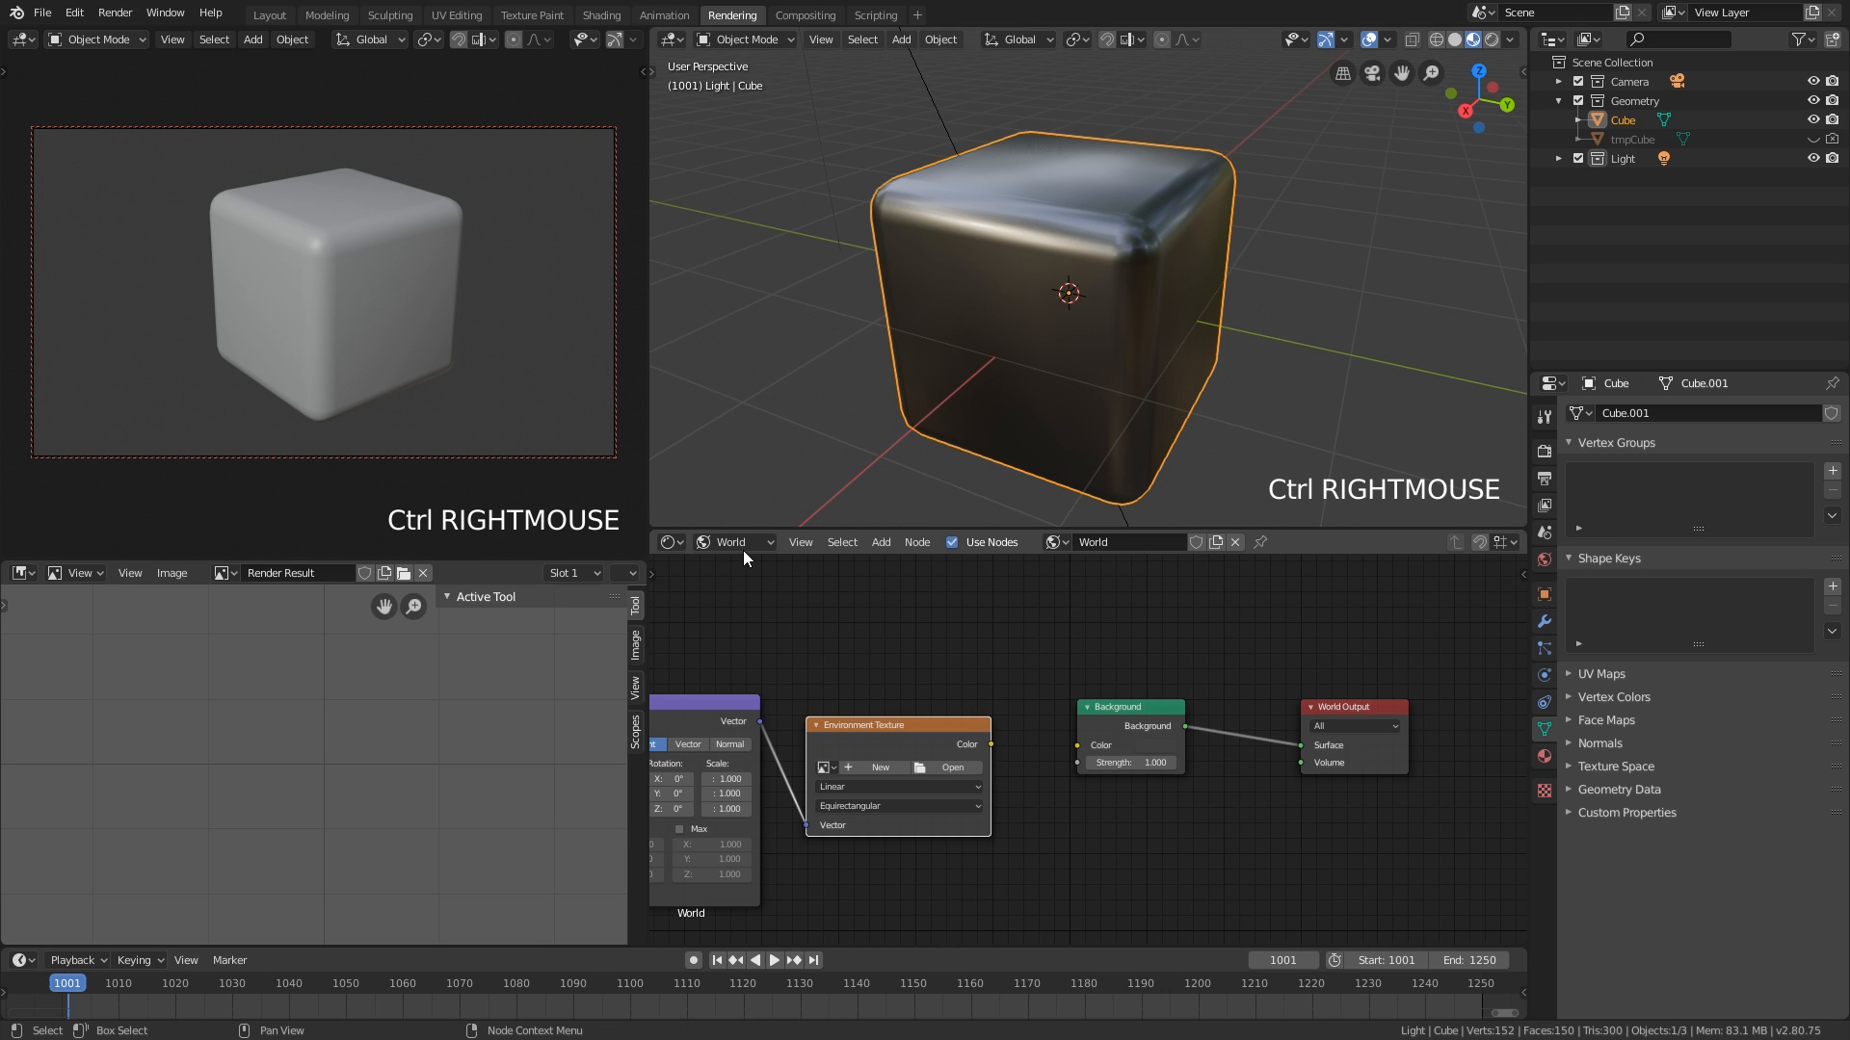
left_click(731, 541)
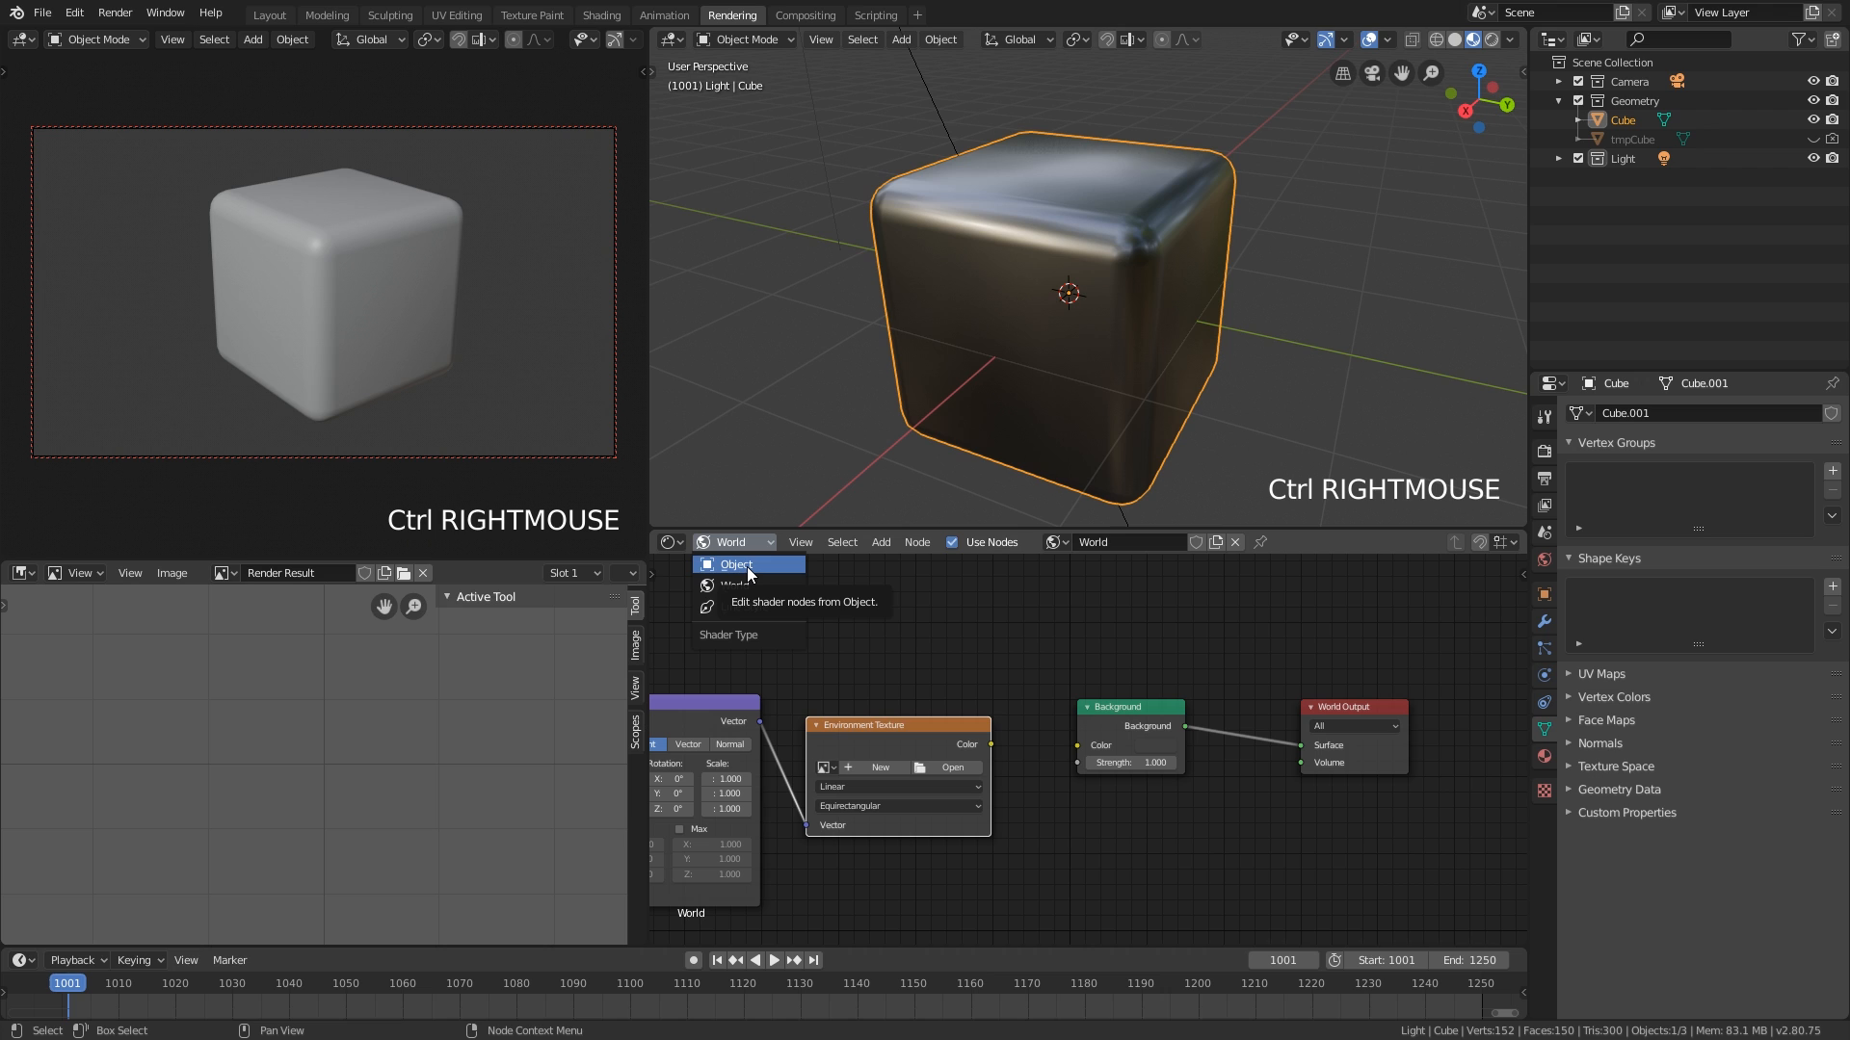
left_click(734, 564)
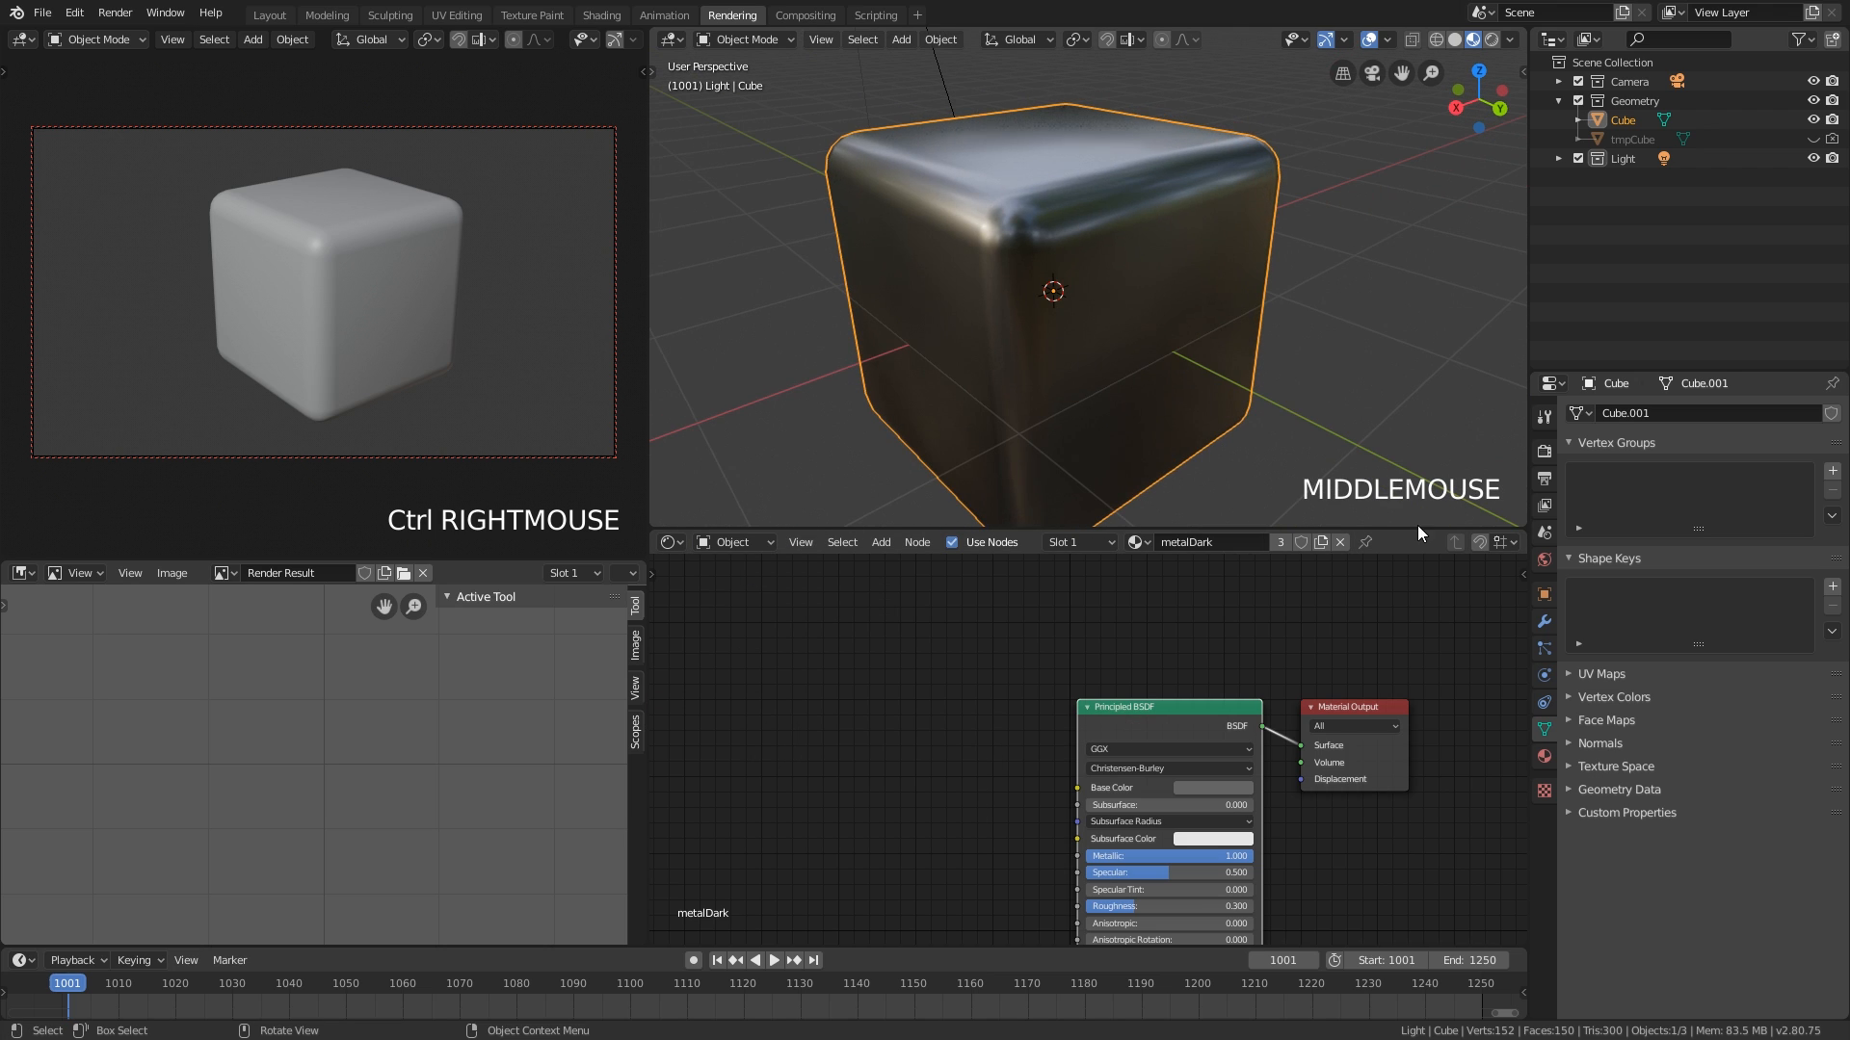
- Try the glass material on the cube, then assign the orange shinyPlastic material
left_click(1542, 756)
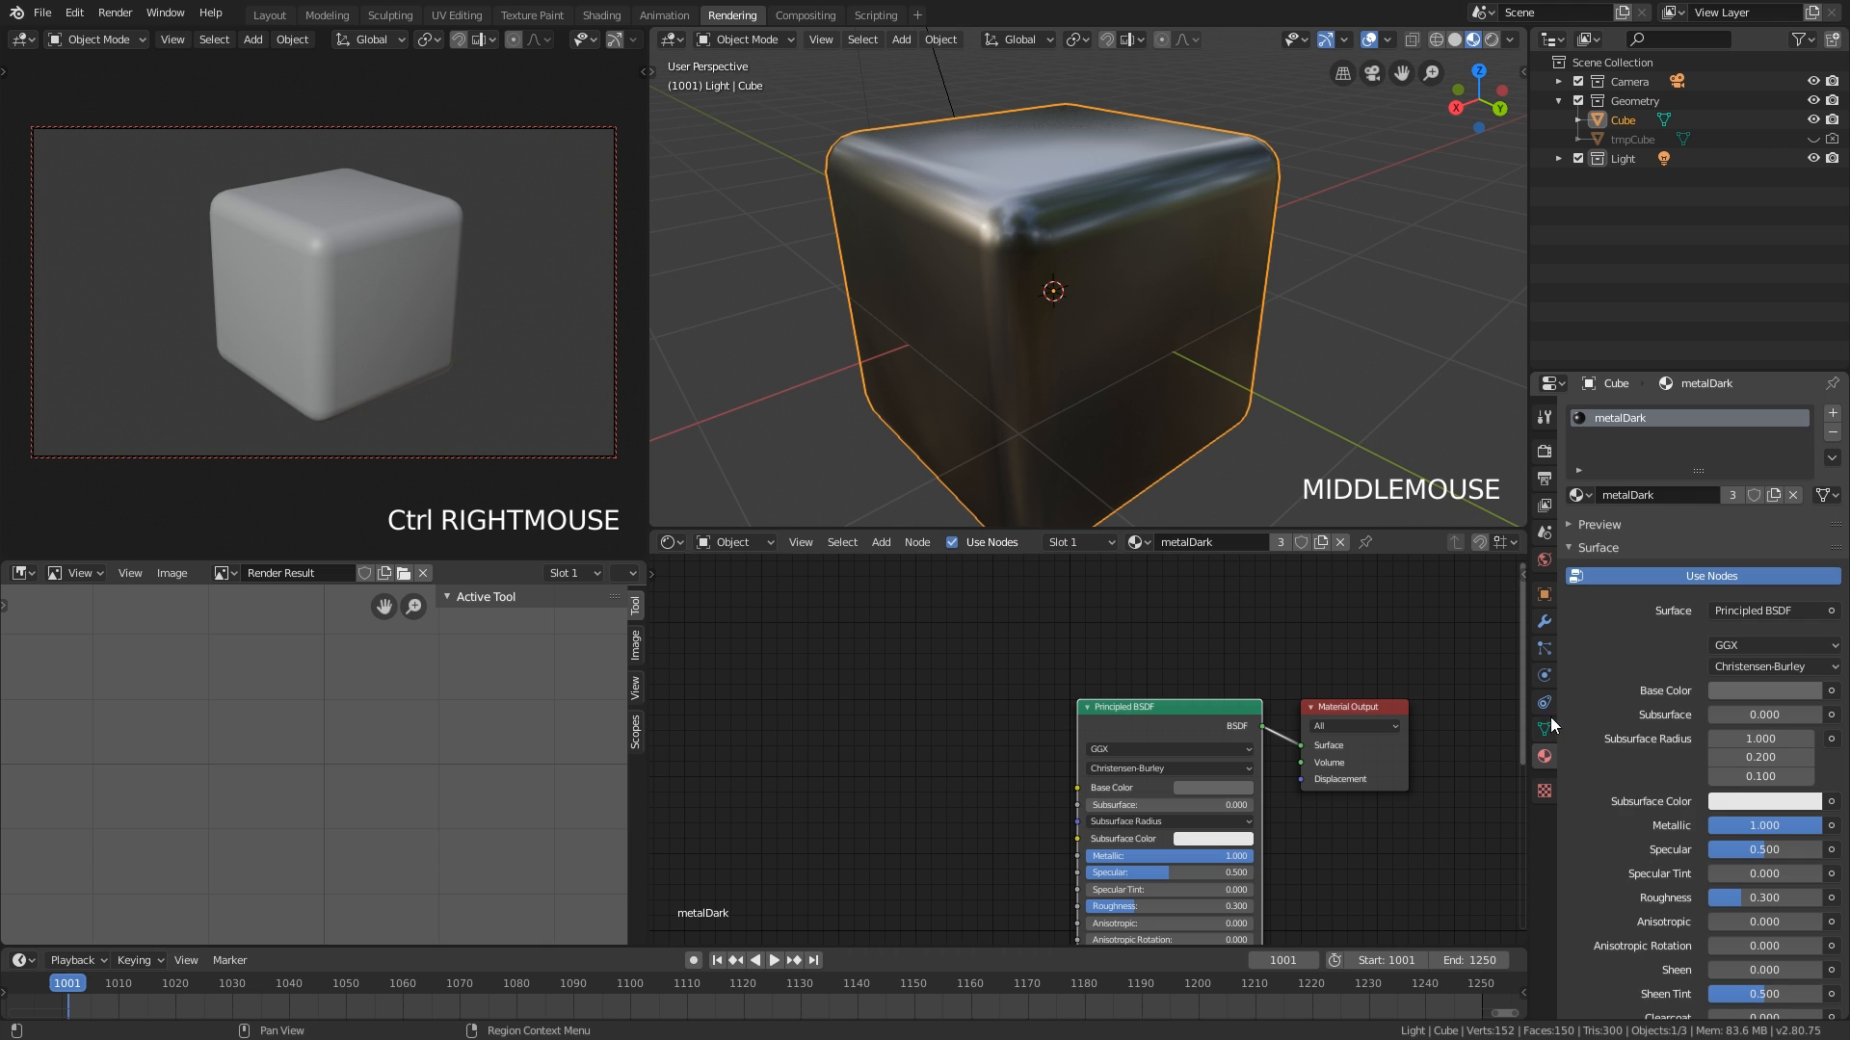
left_click(1577, 495)
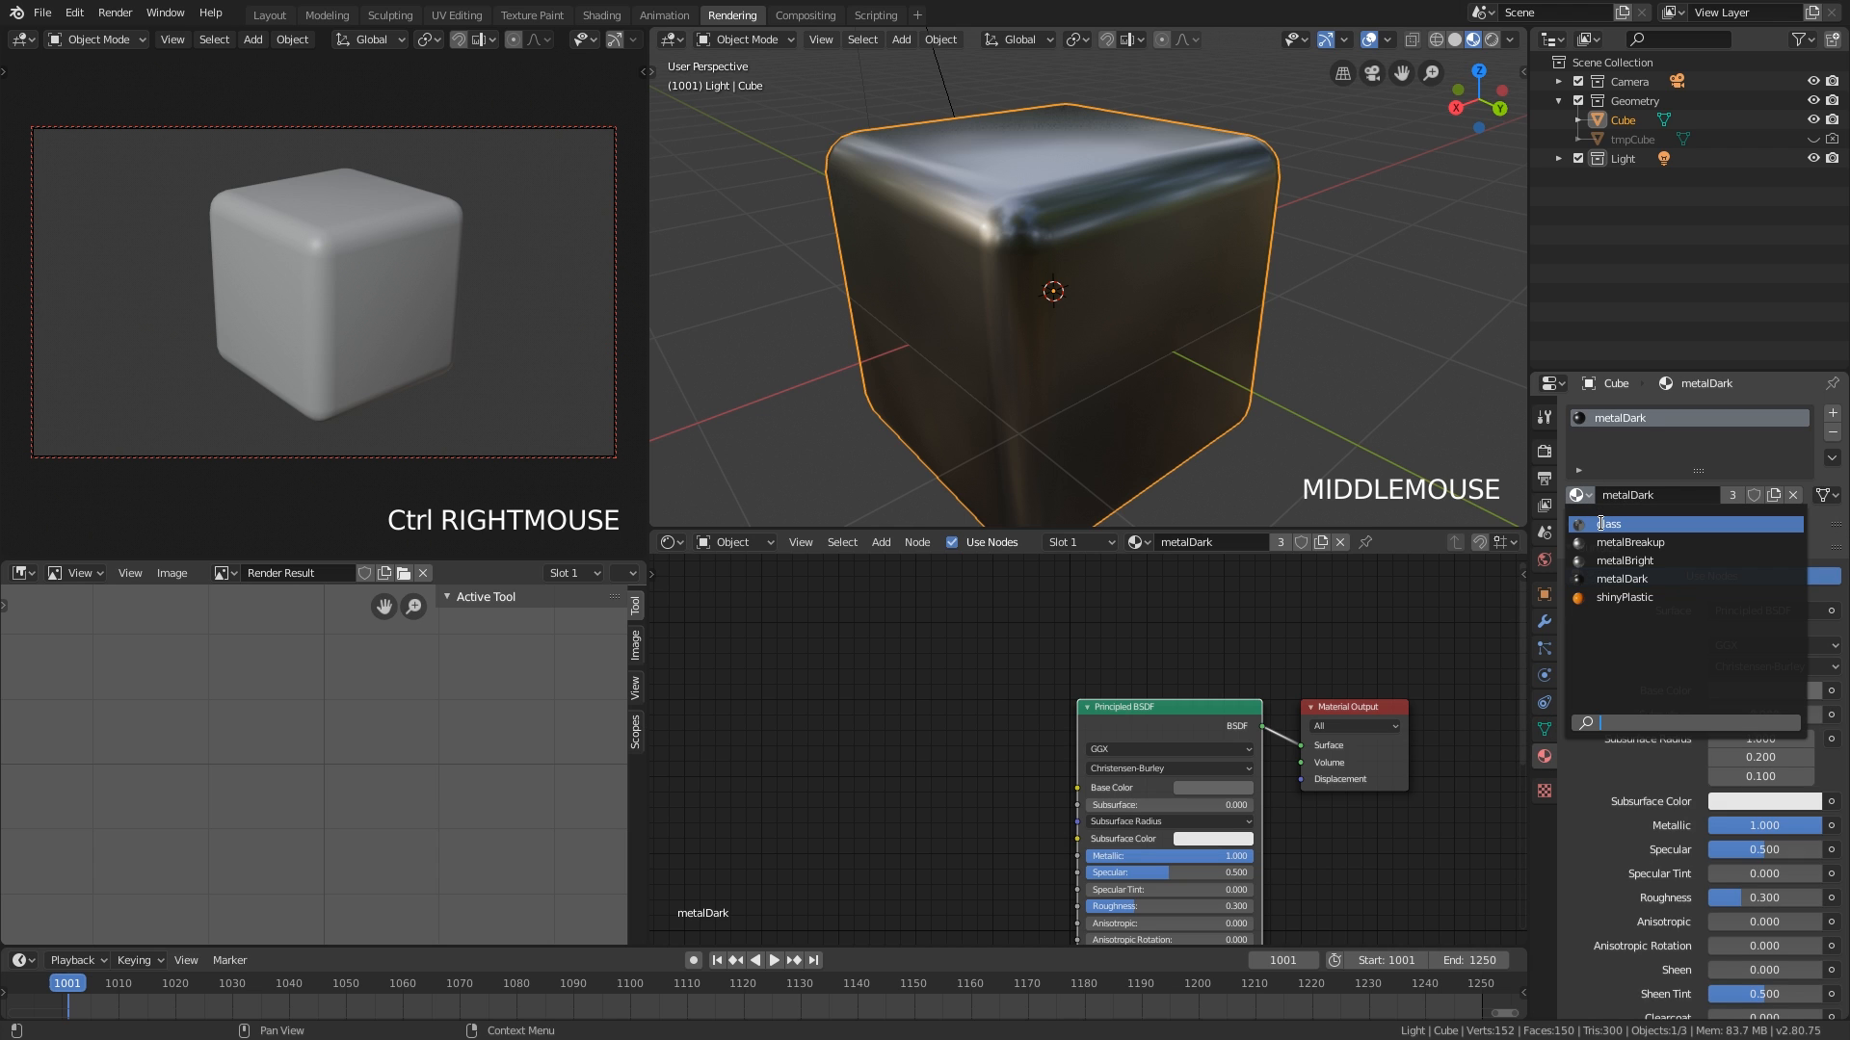
left_click(1609, 522)
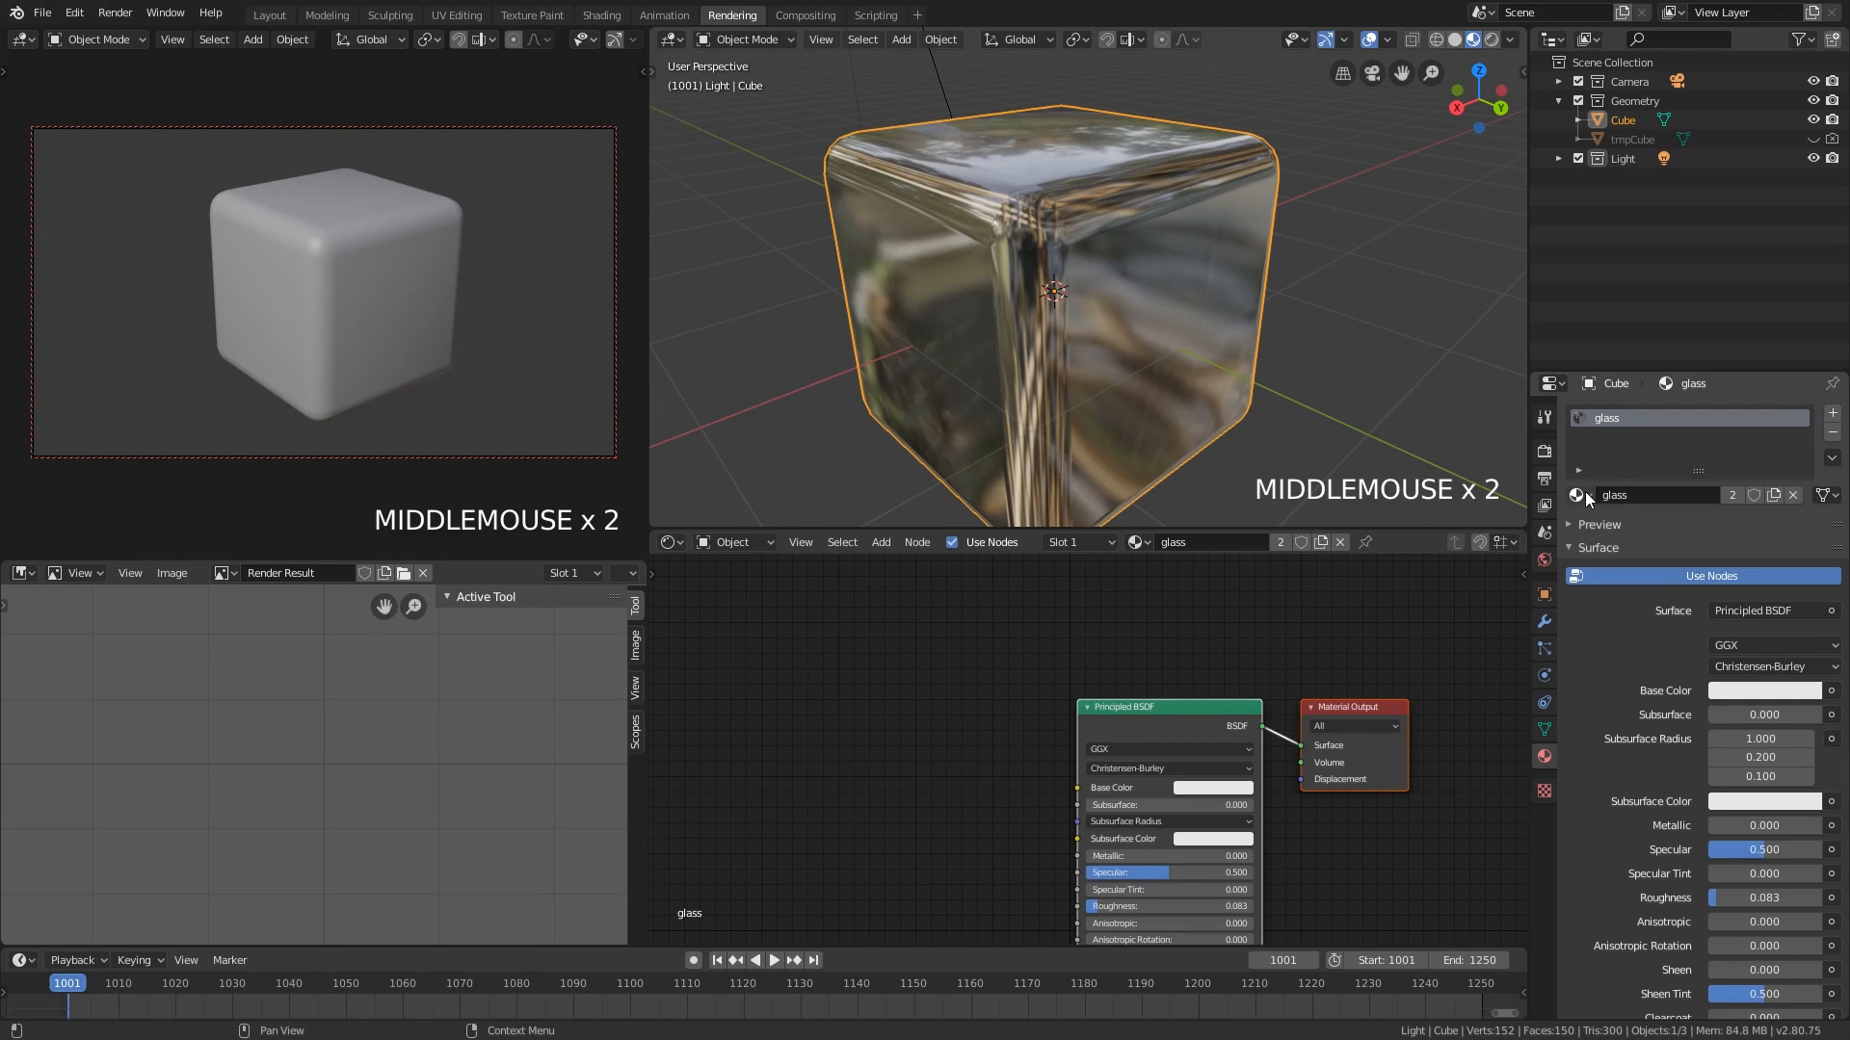
left_click(1578, 494)
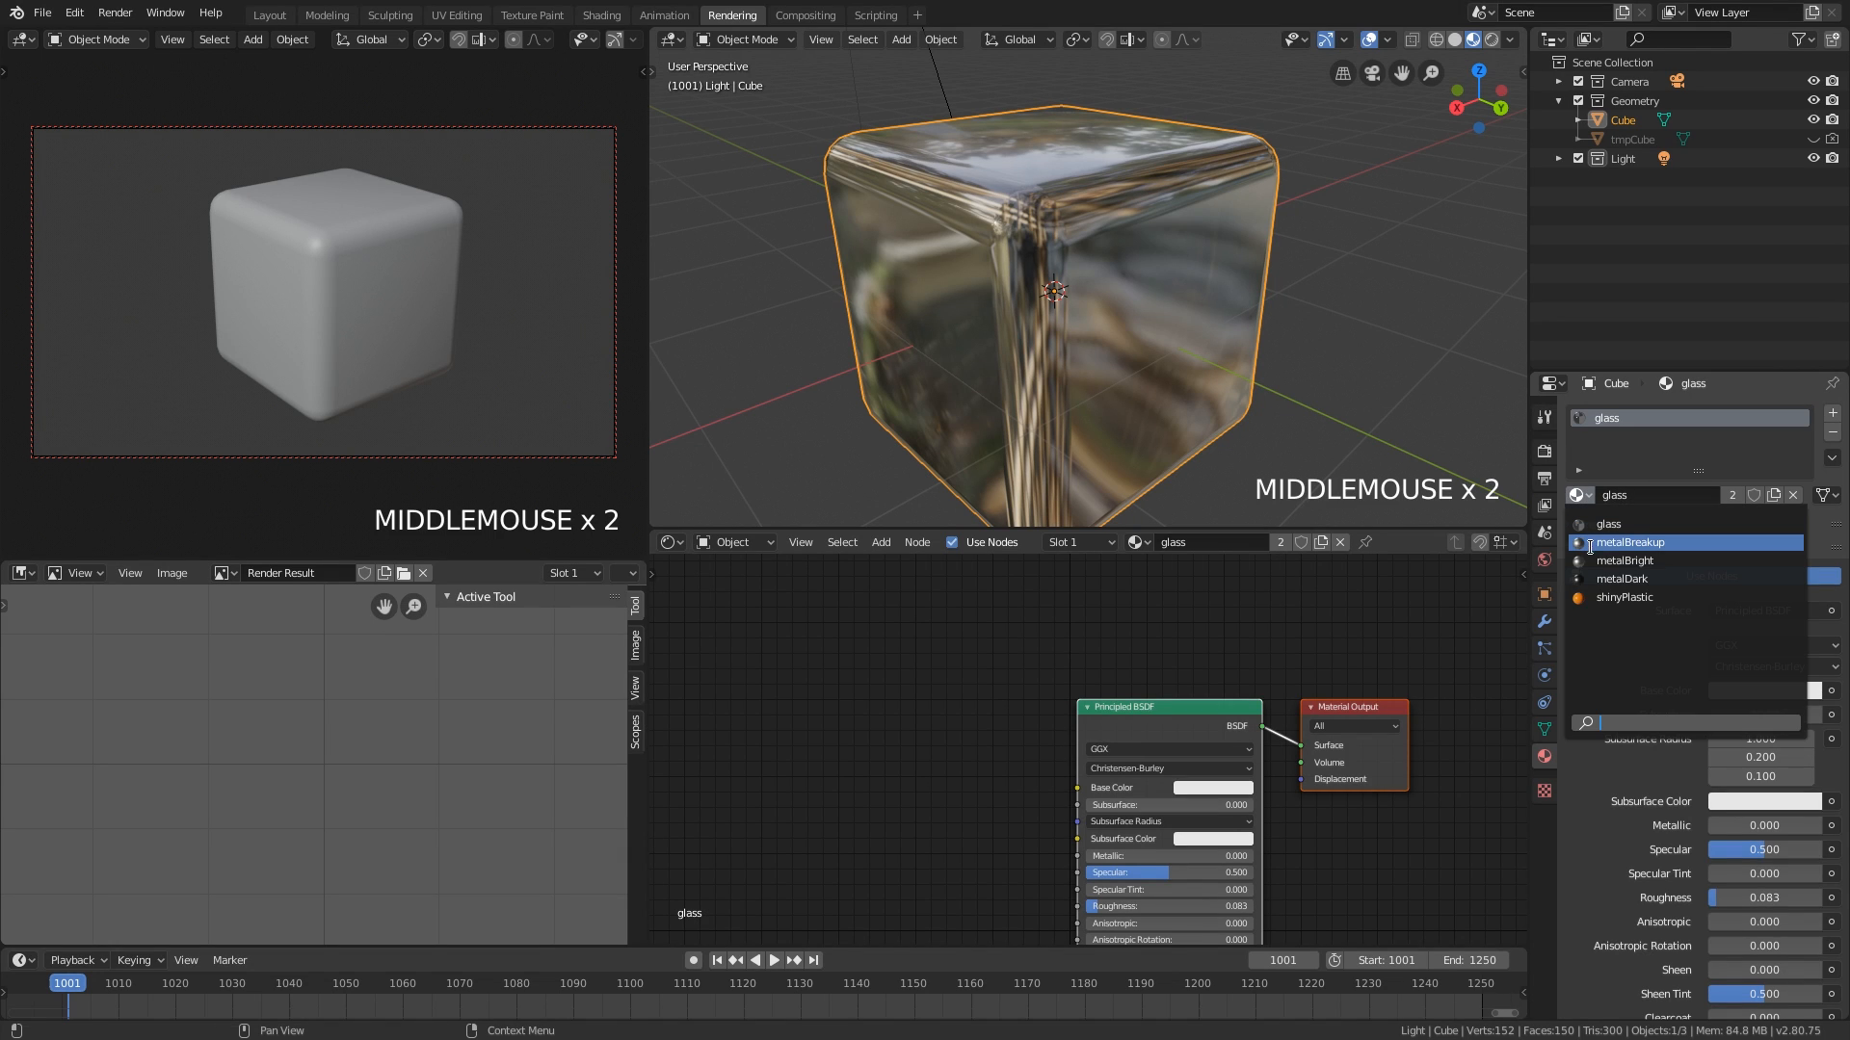
left_click(1634, 541)
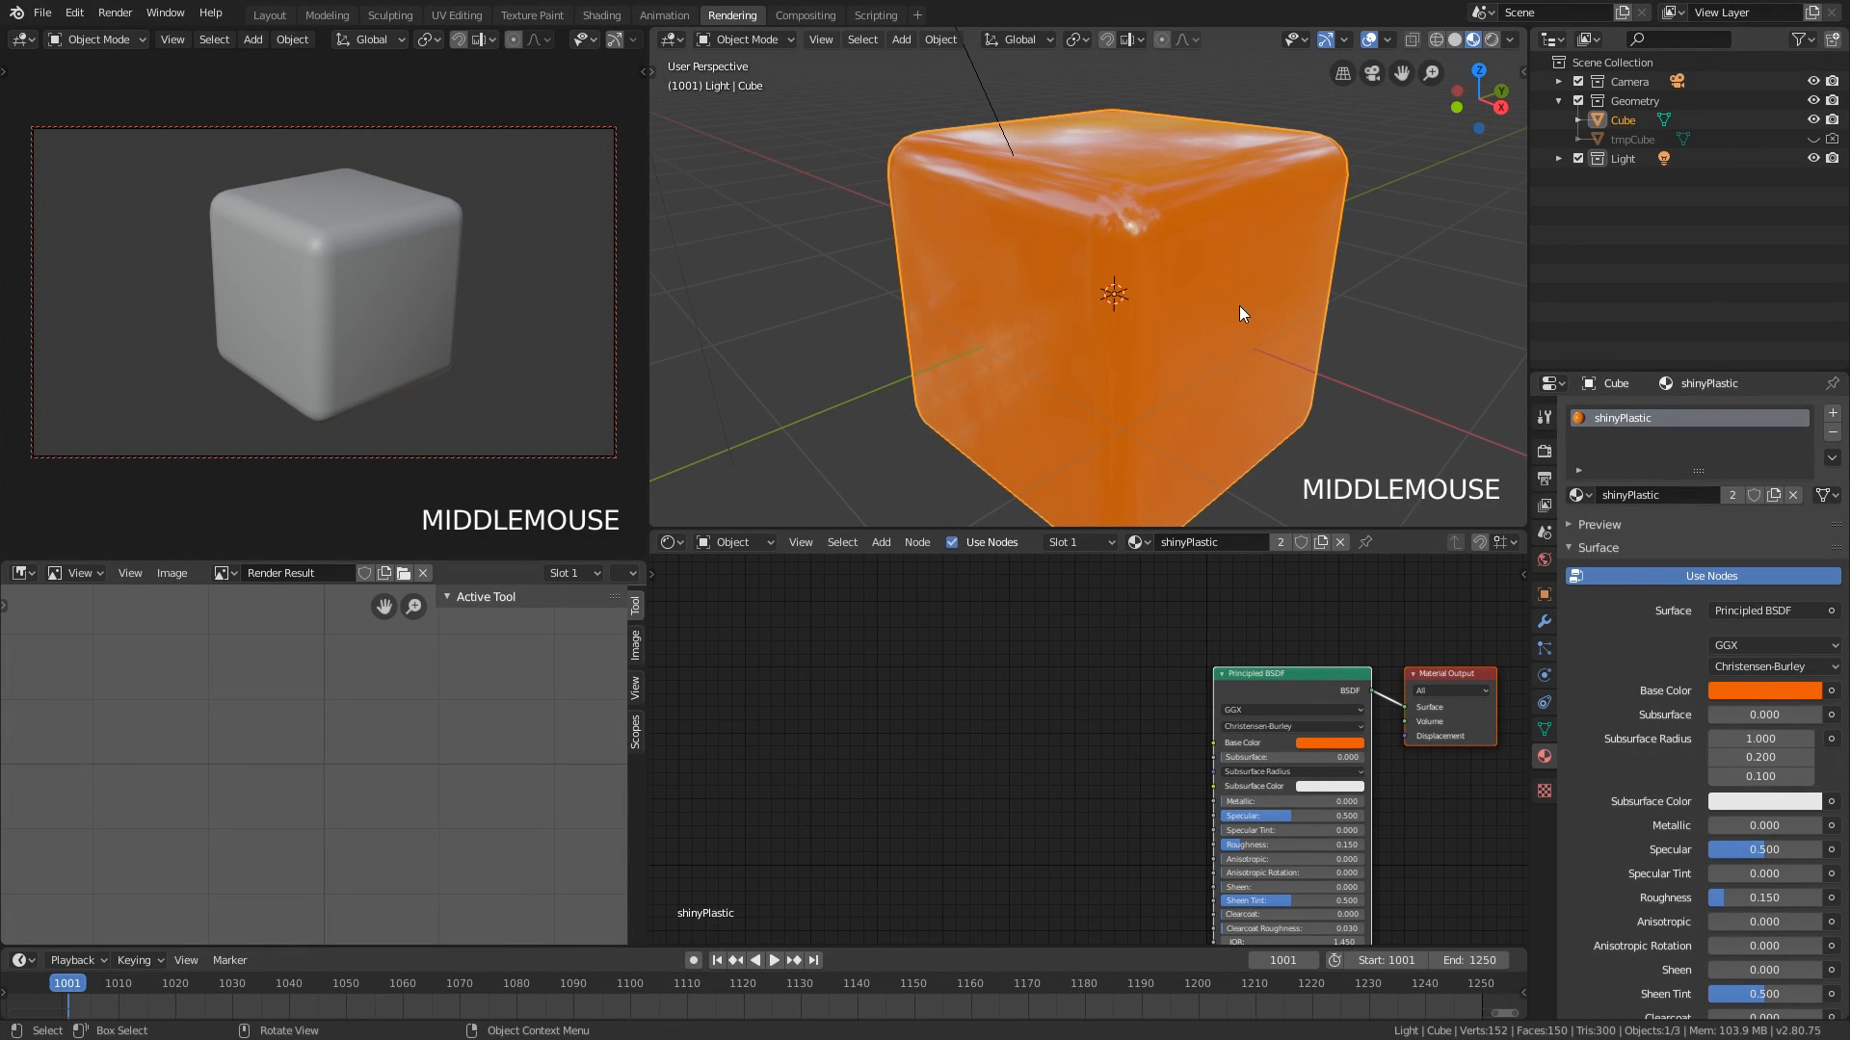
mouse_move(1225, 310)
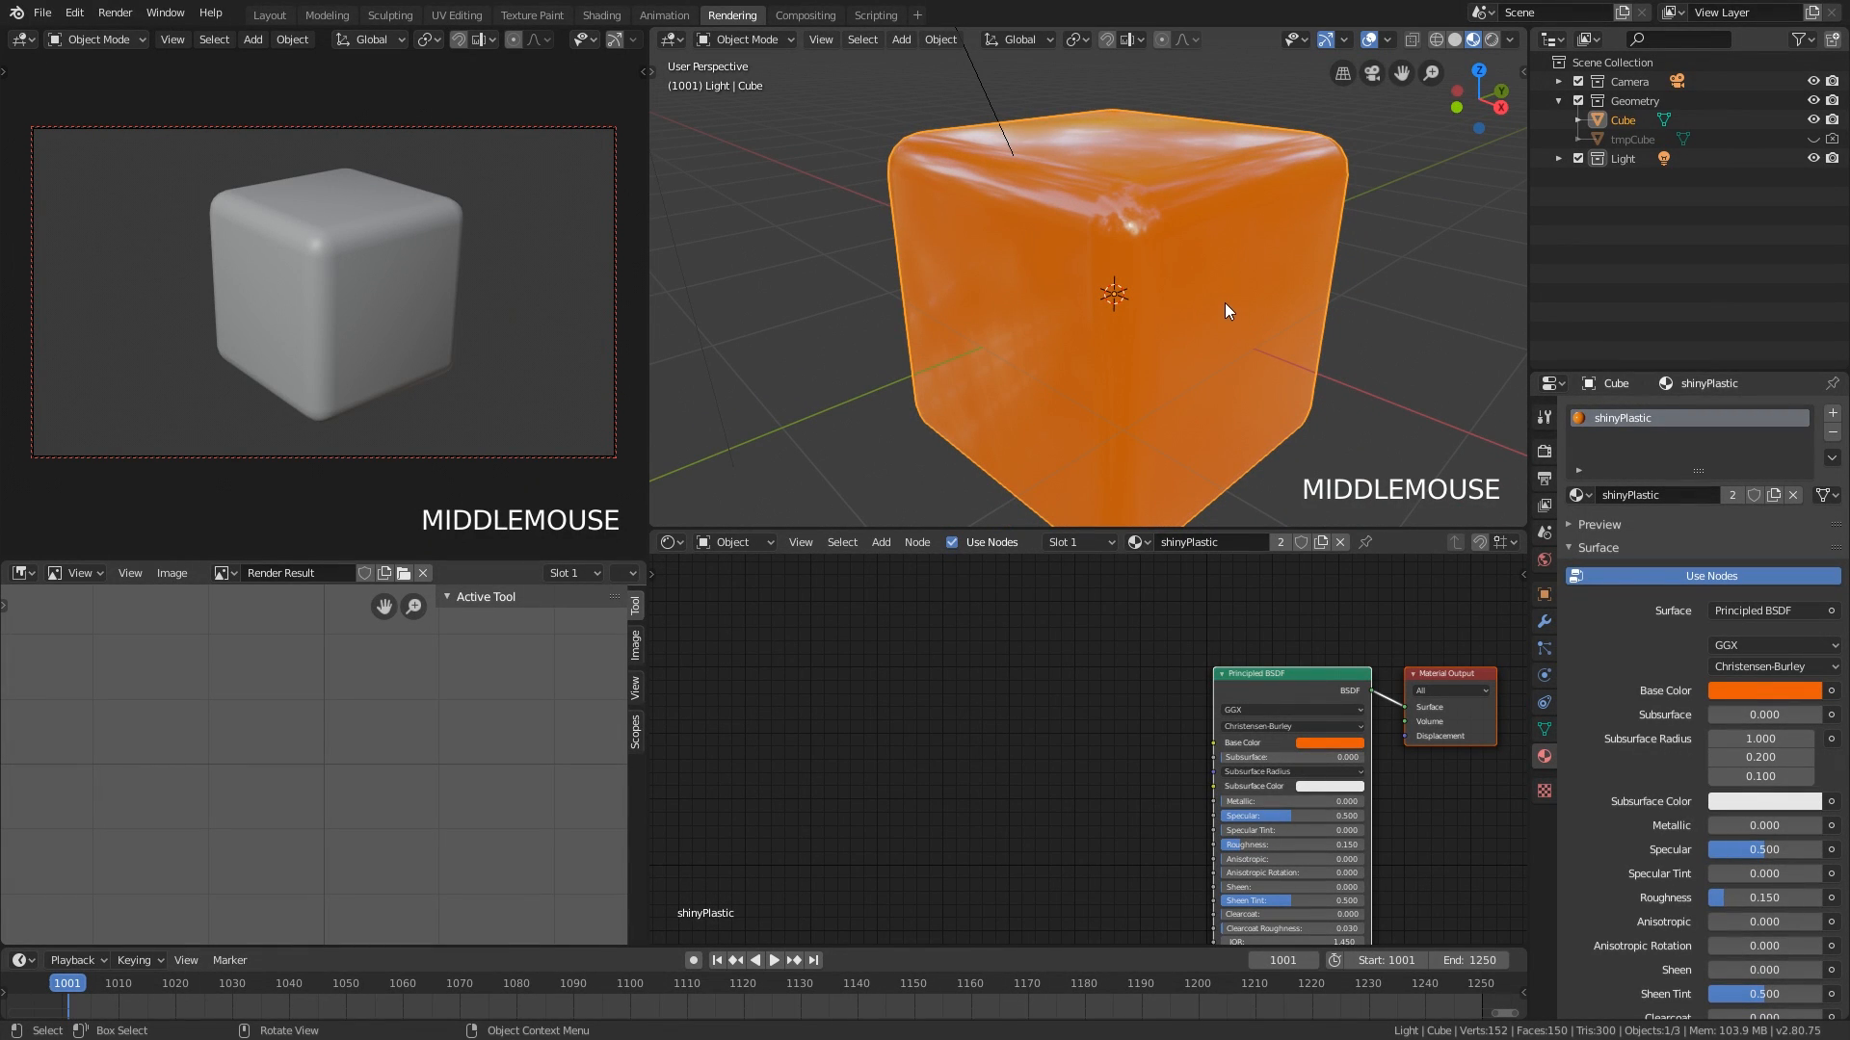
mouse_move(1253, 305)
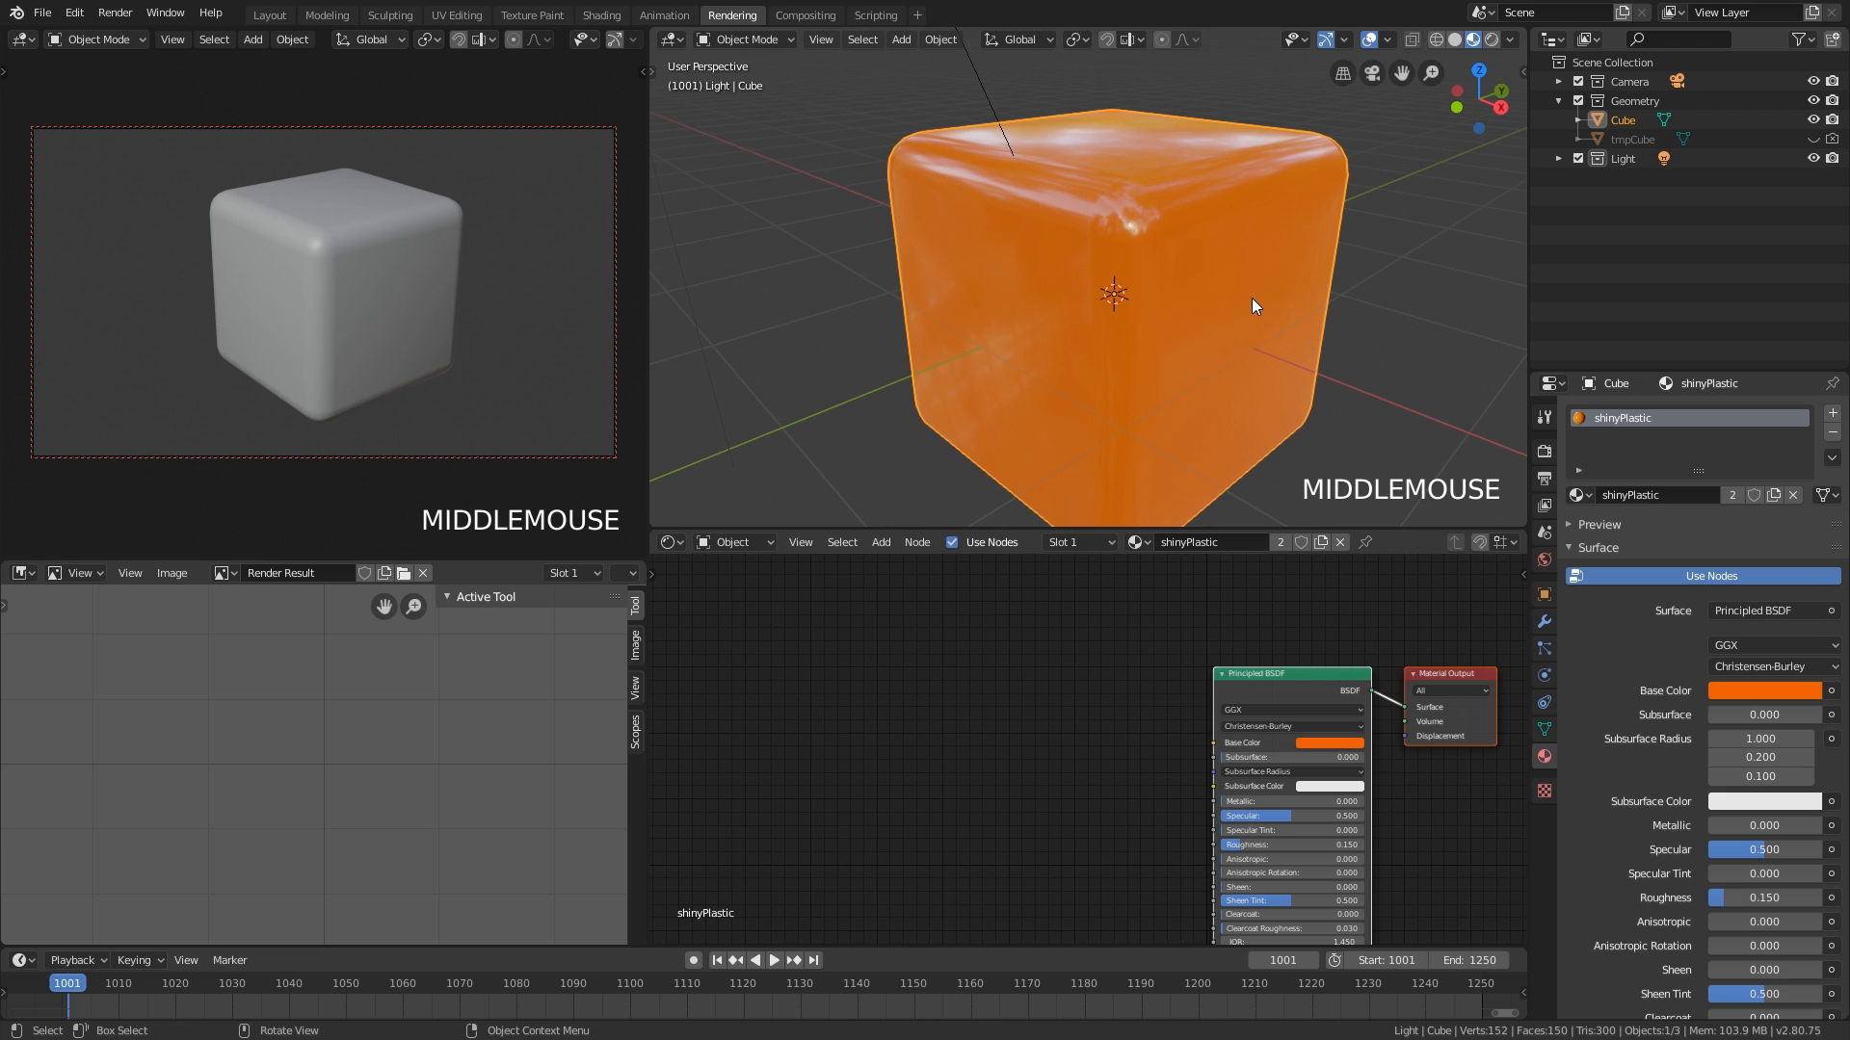
scroll("down", 3)
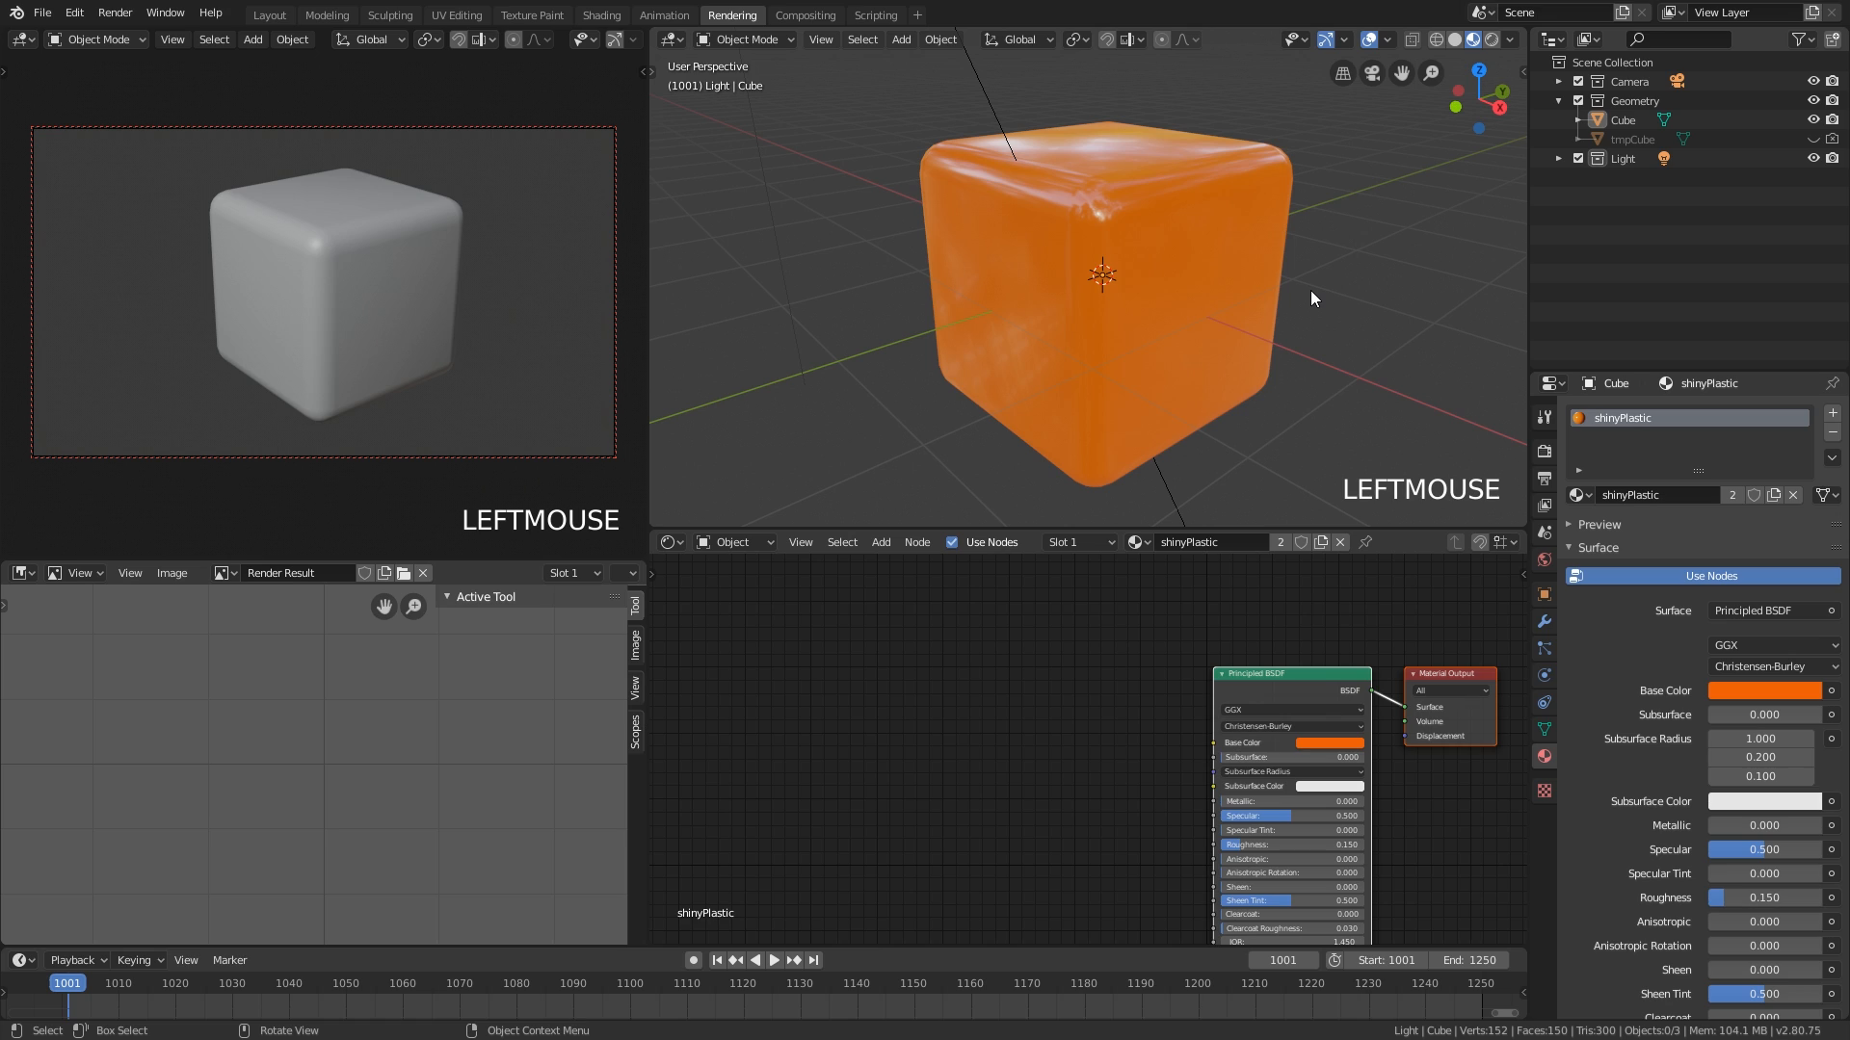
mouse_move(1313, 299)
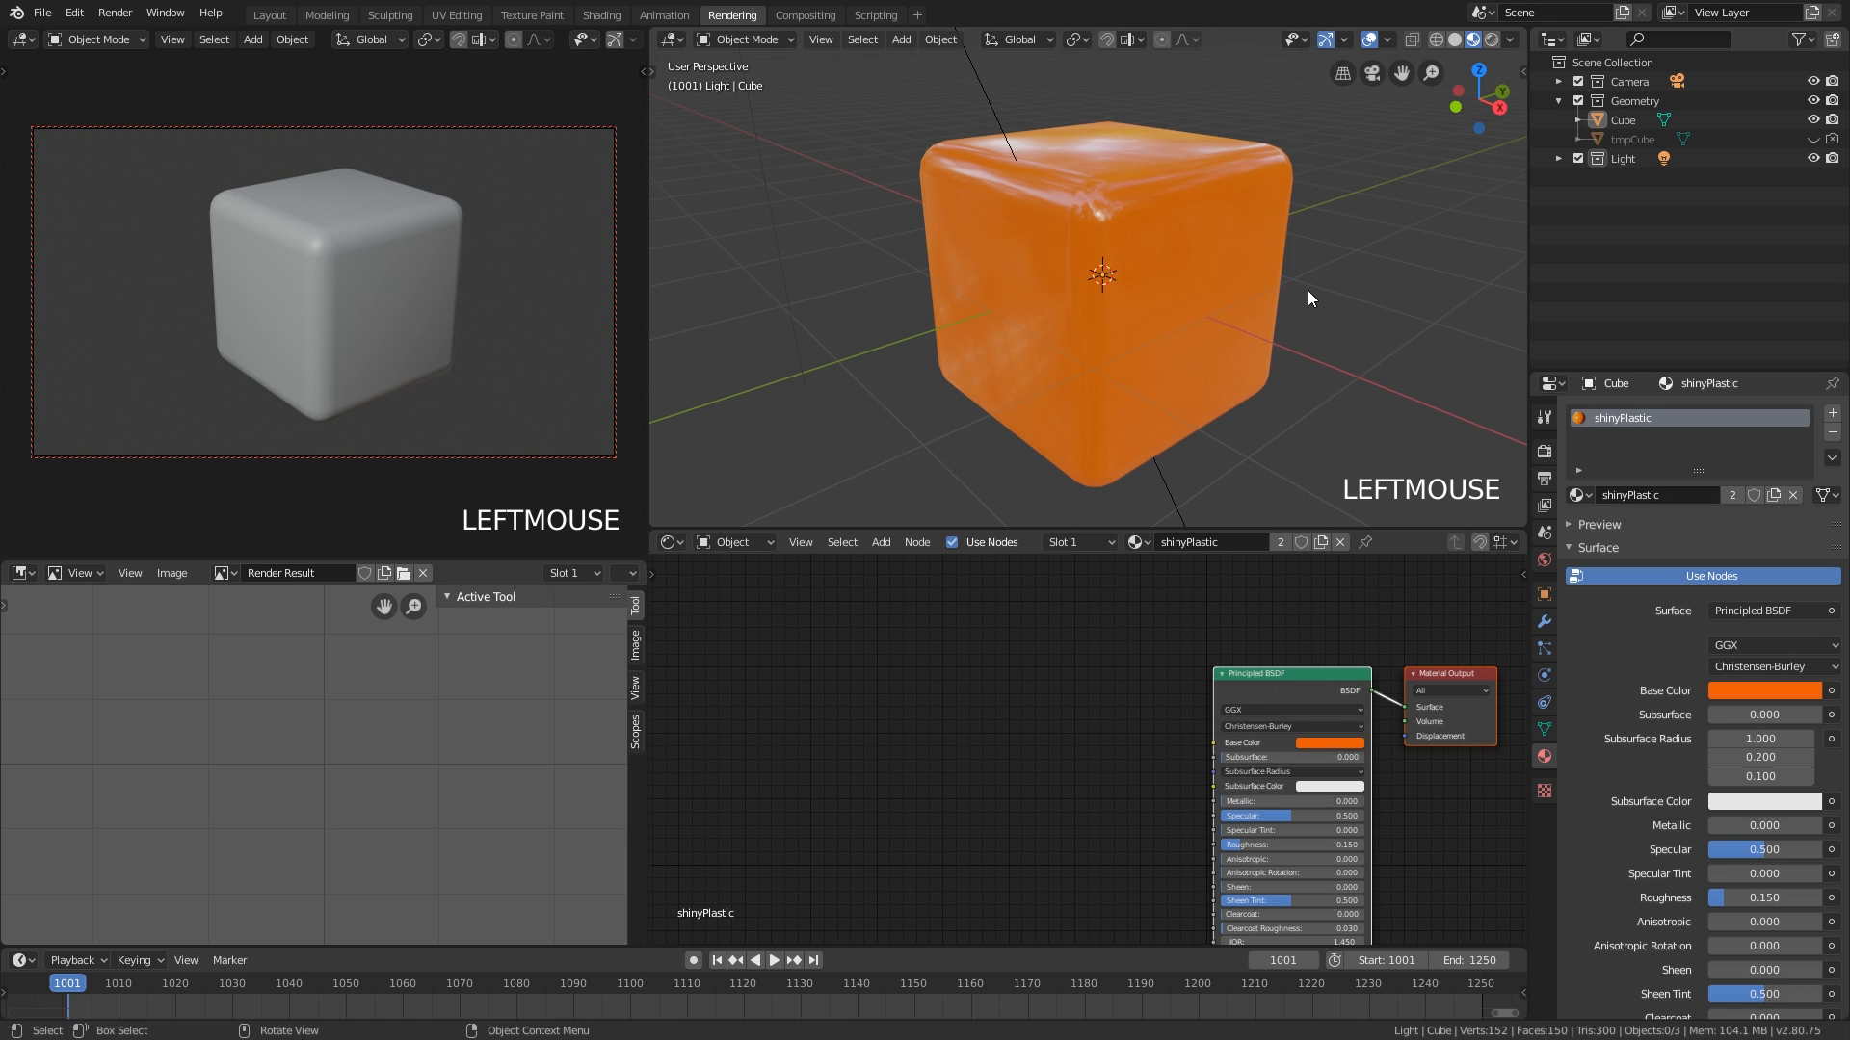
mouse_move(1298, 295)
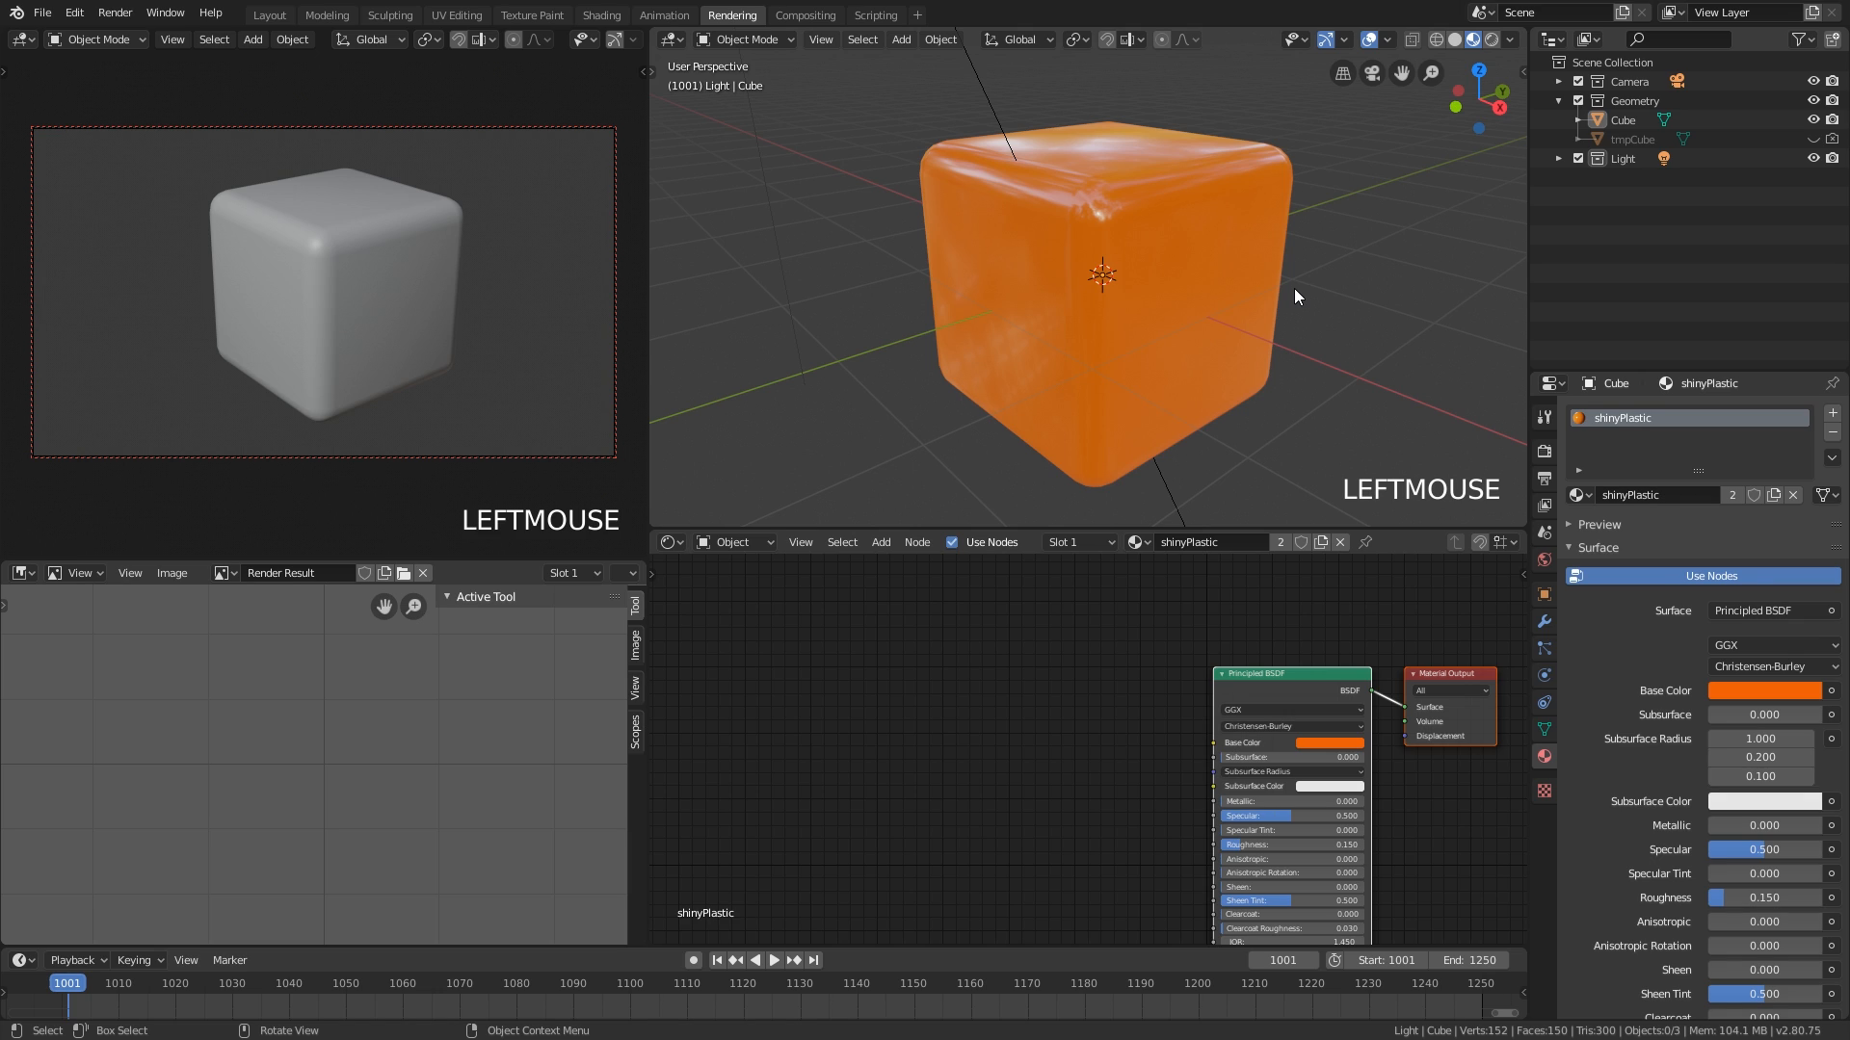
mouse_move(1230, 261)
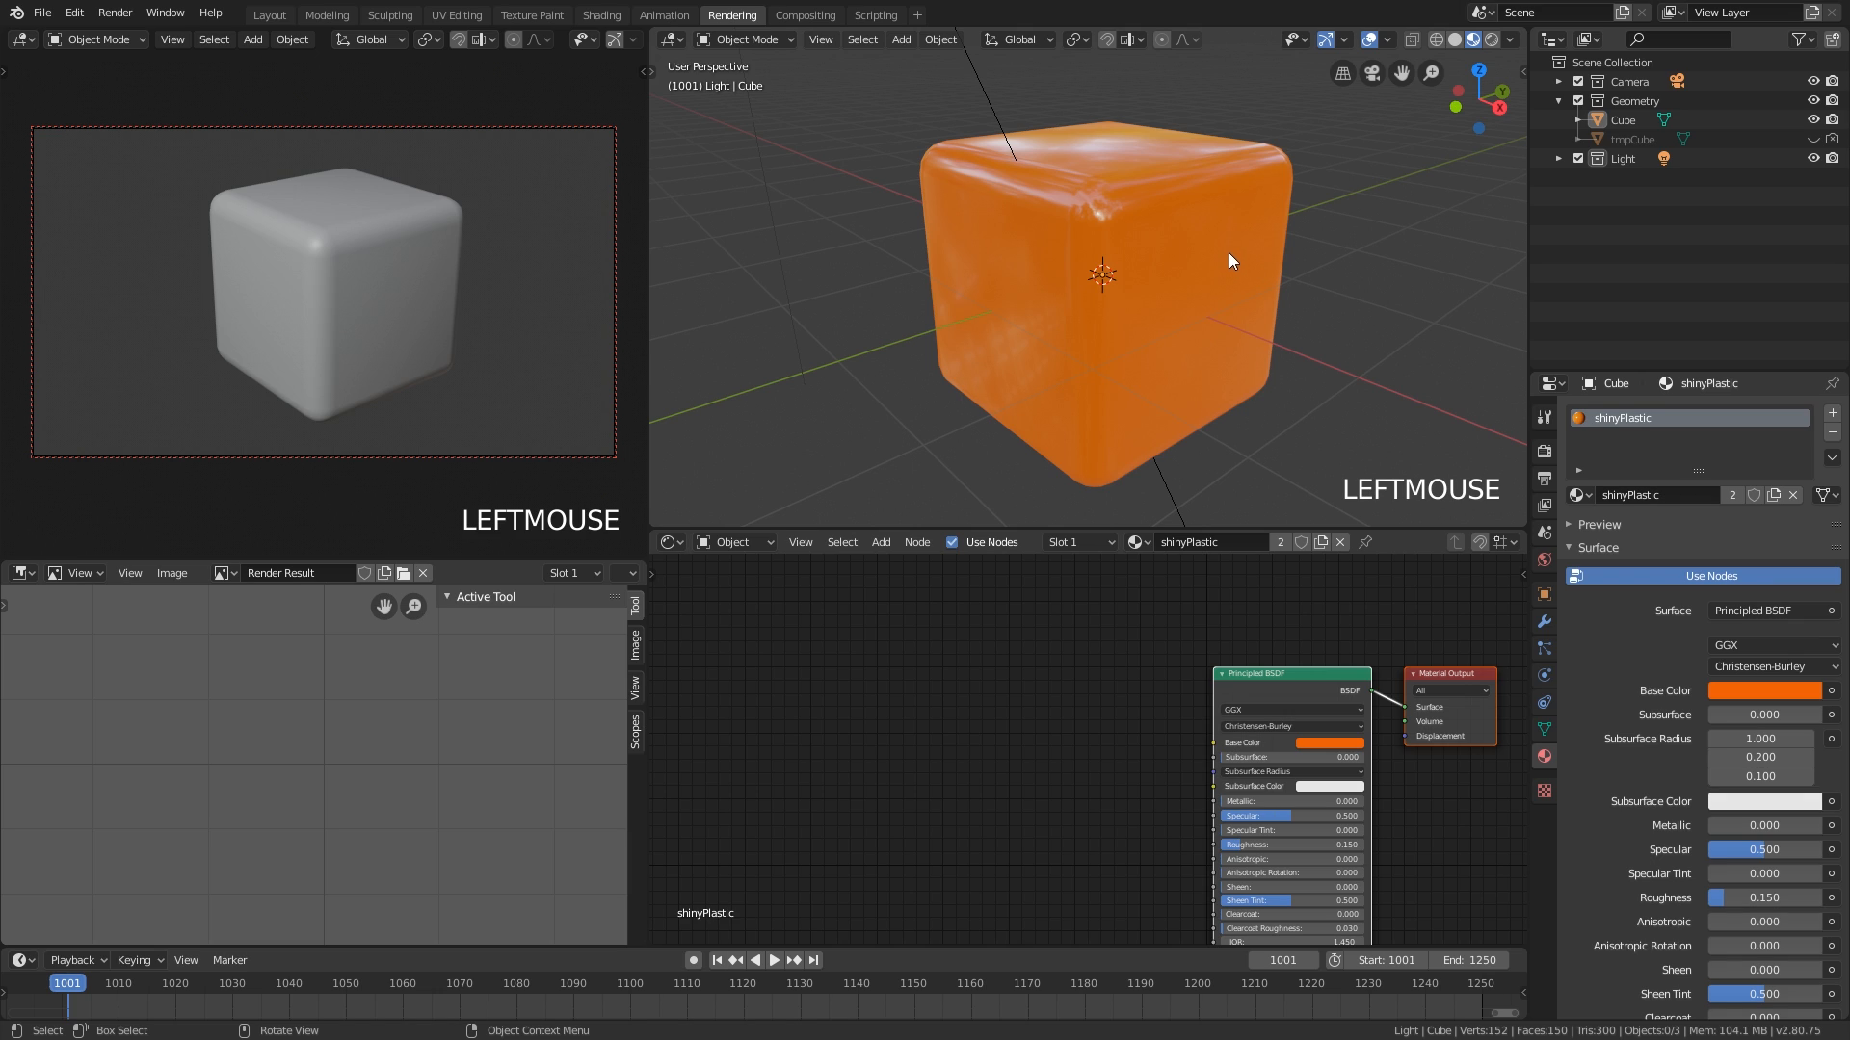
mouse_move(1215, 253)
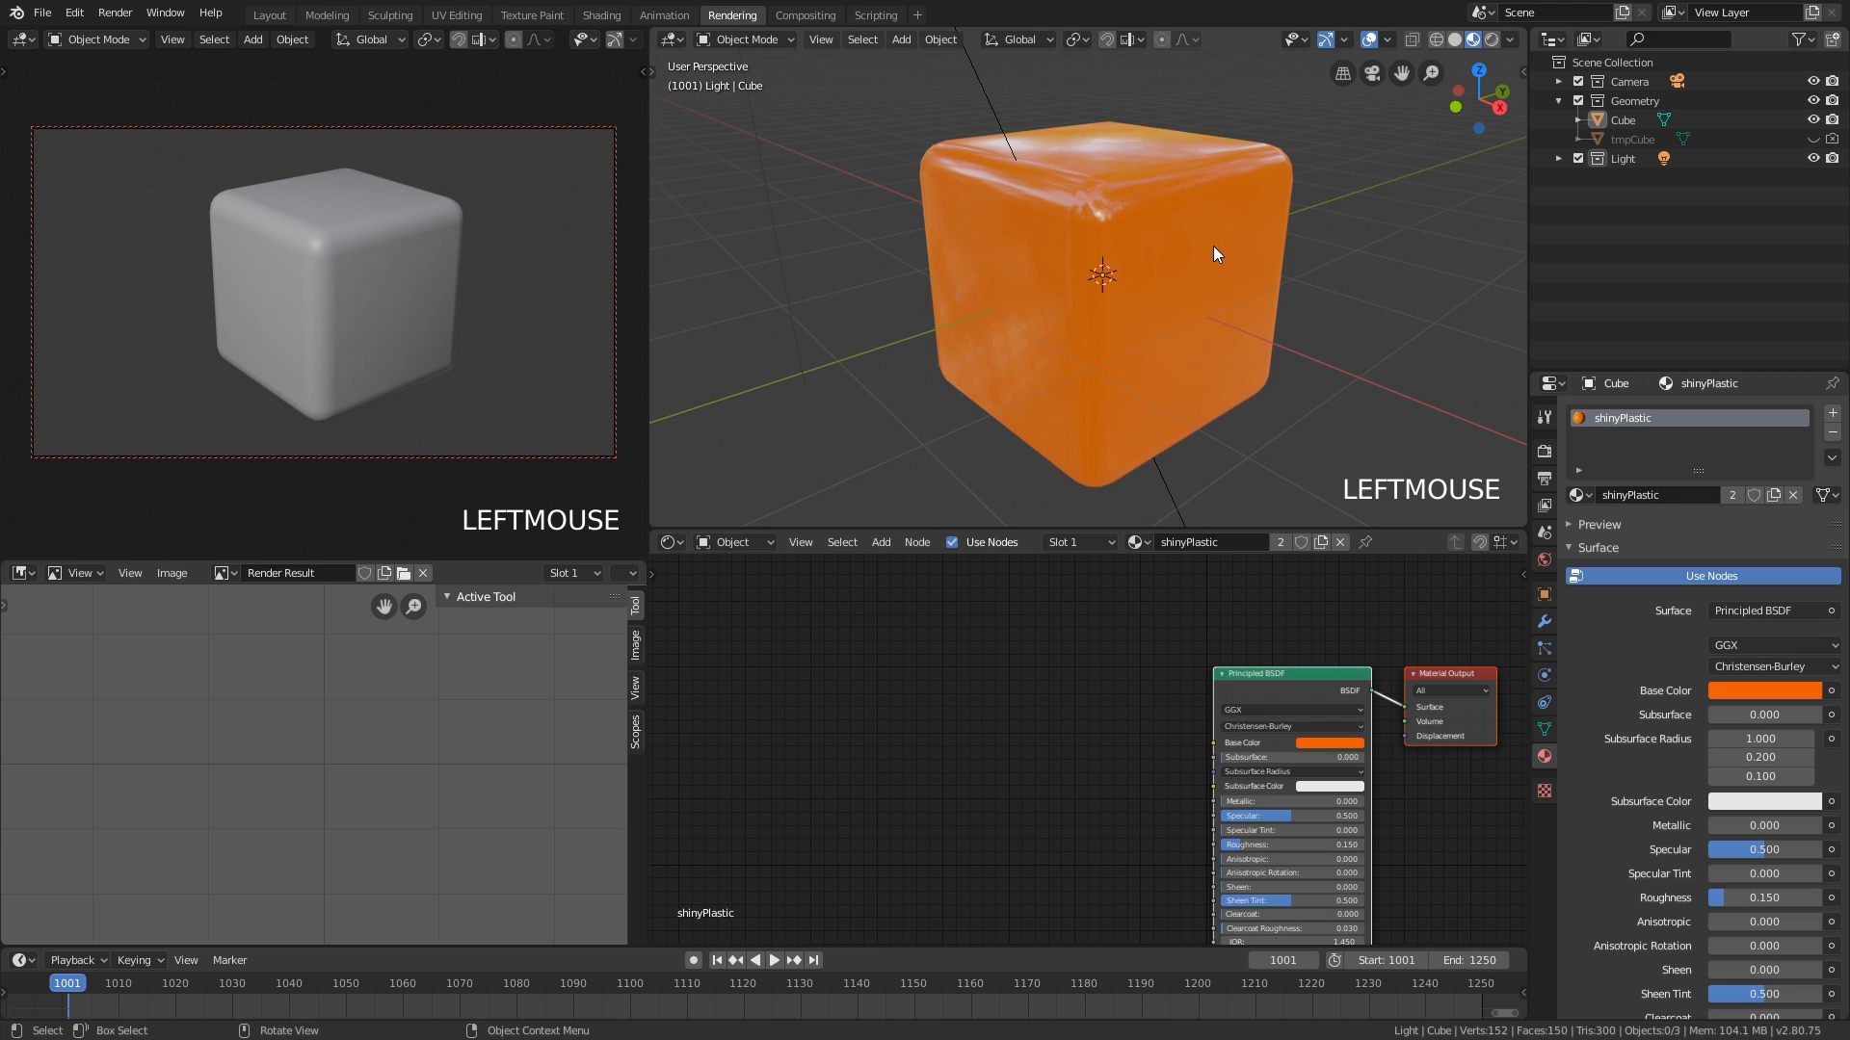
mouse_move(1208, 257)
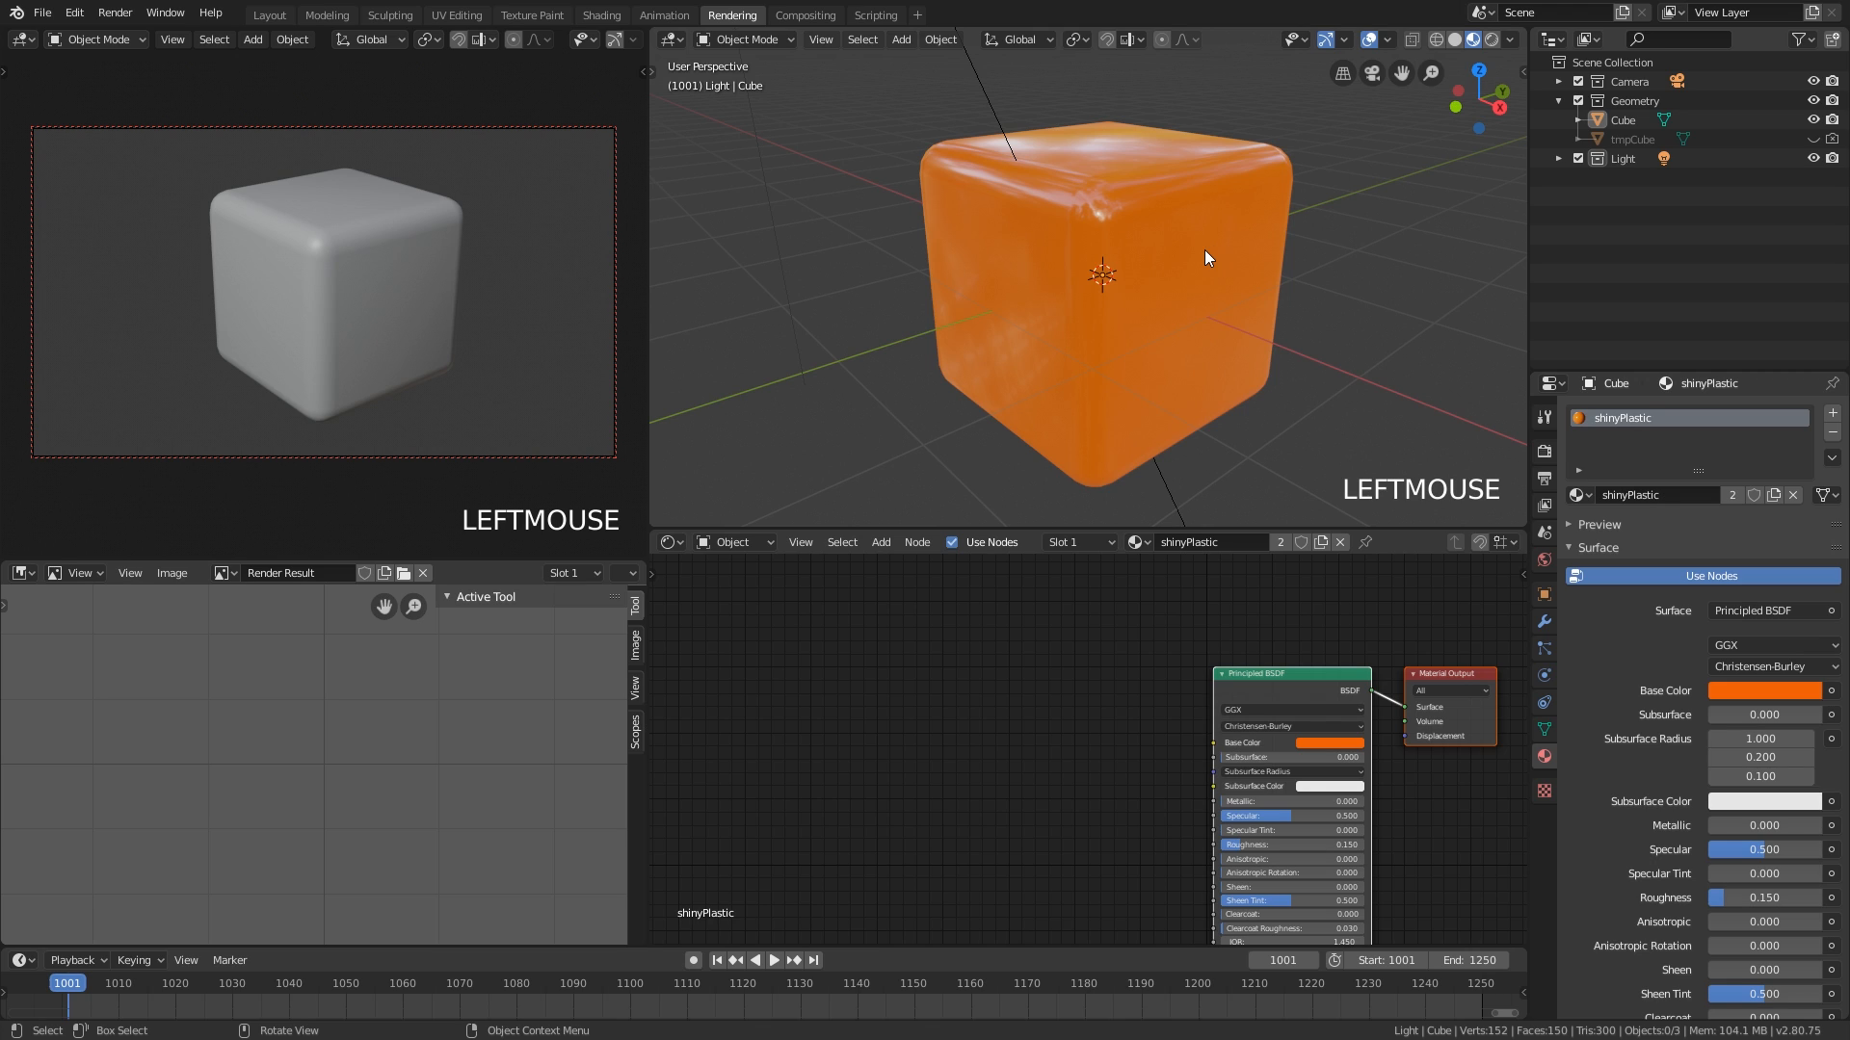
mouse_move(225, 10)
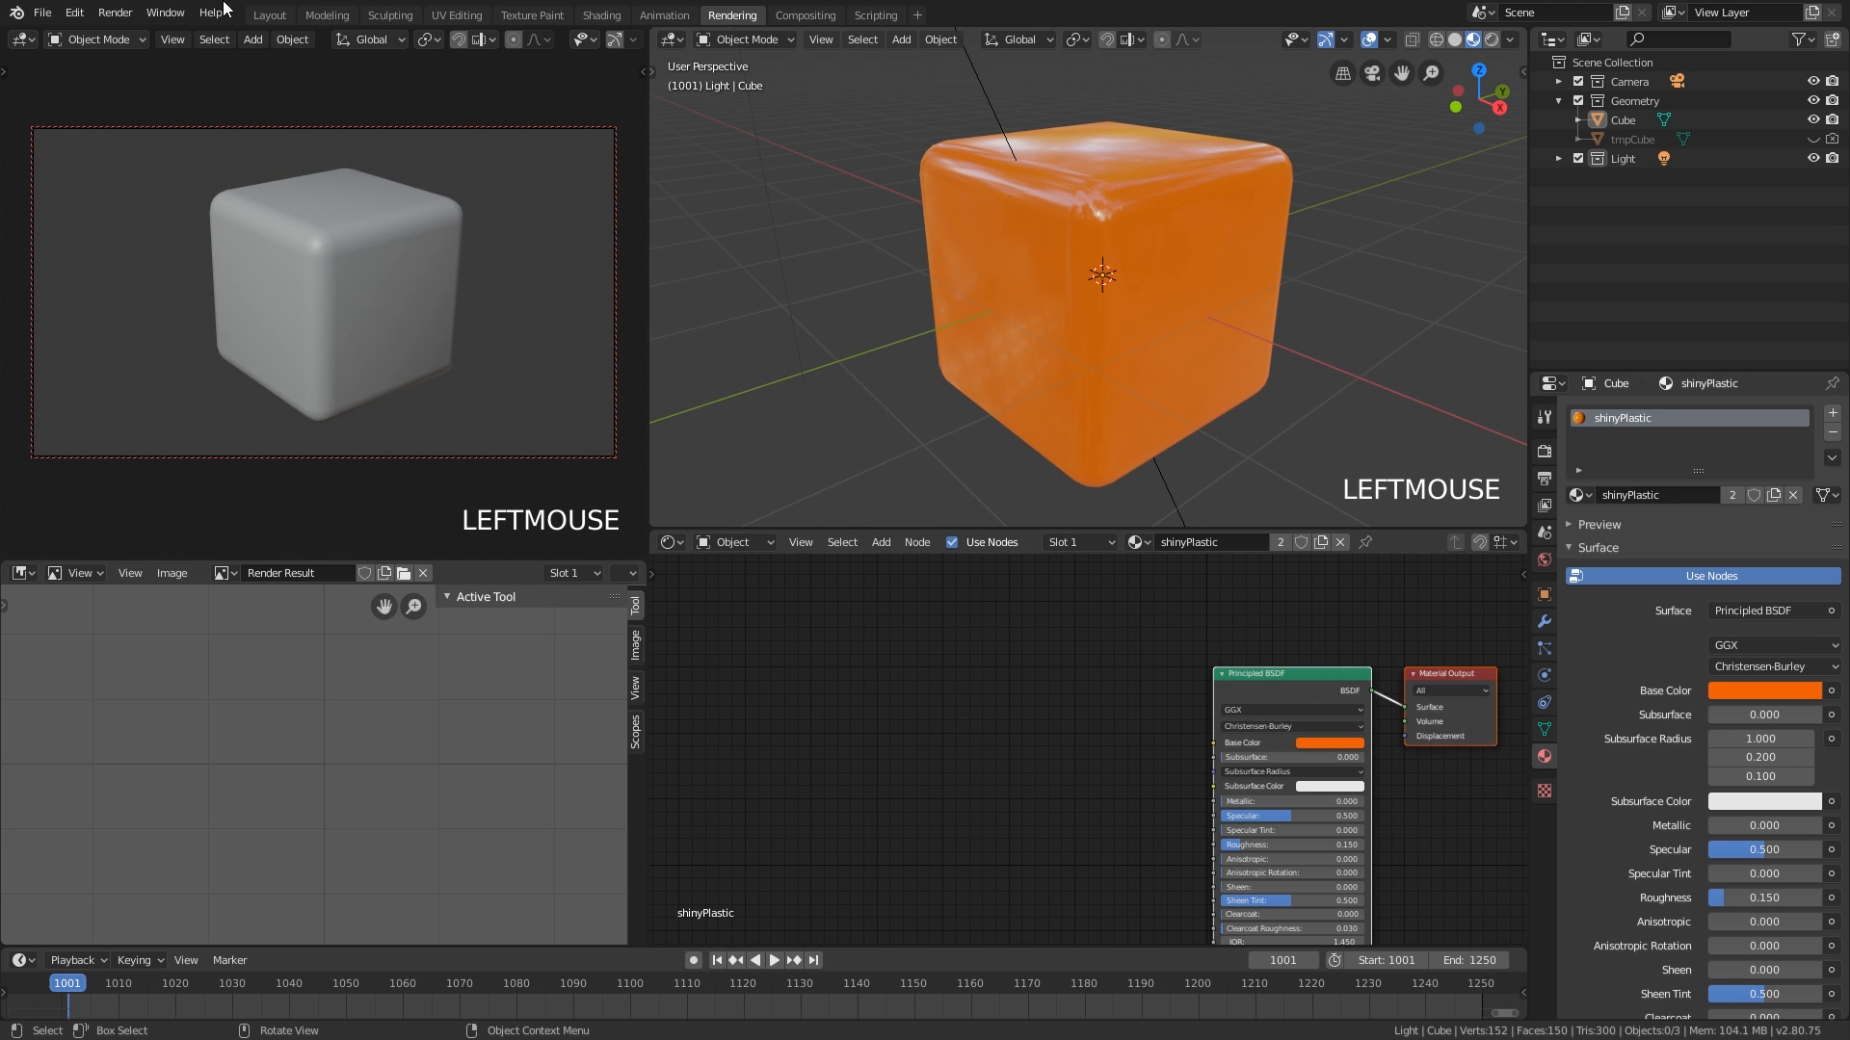
- Open Preferences and set the Input Tablet Drag Threshold from 3 px to 1 px
left_click(74, 11)
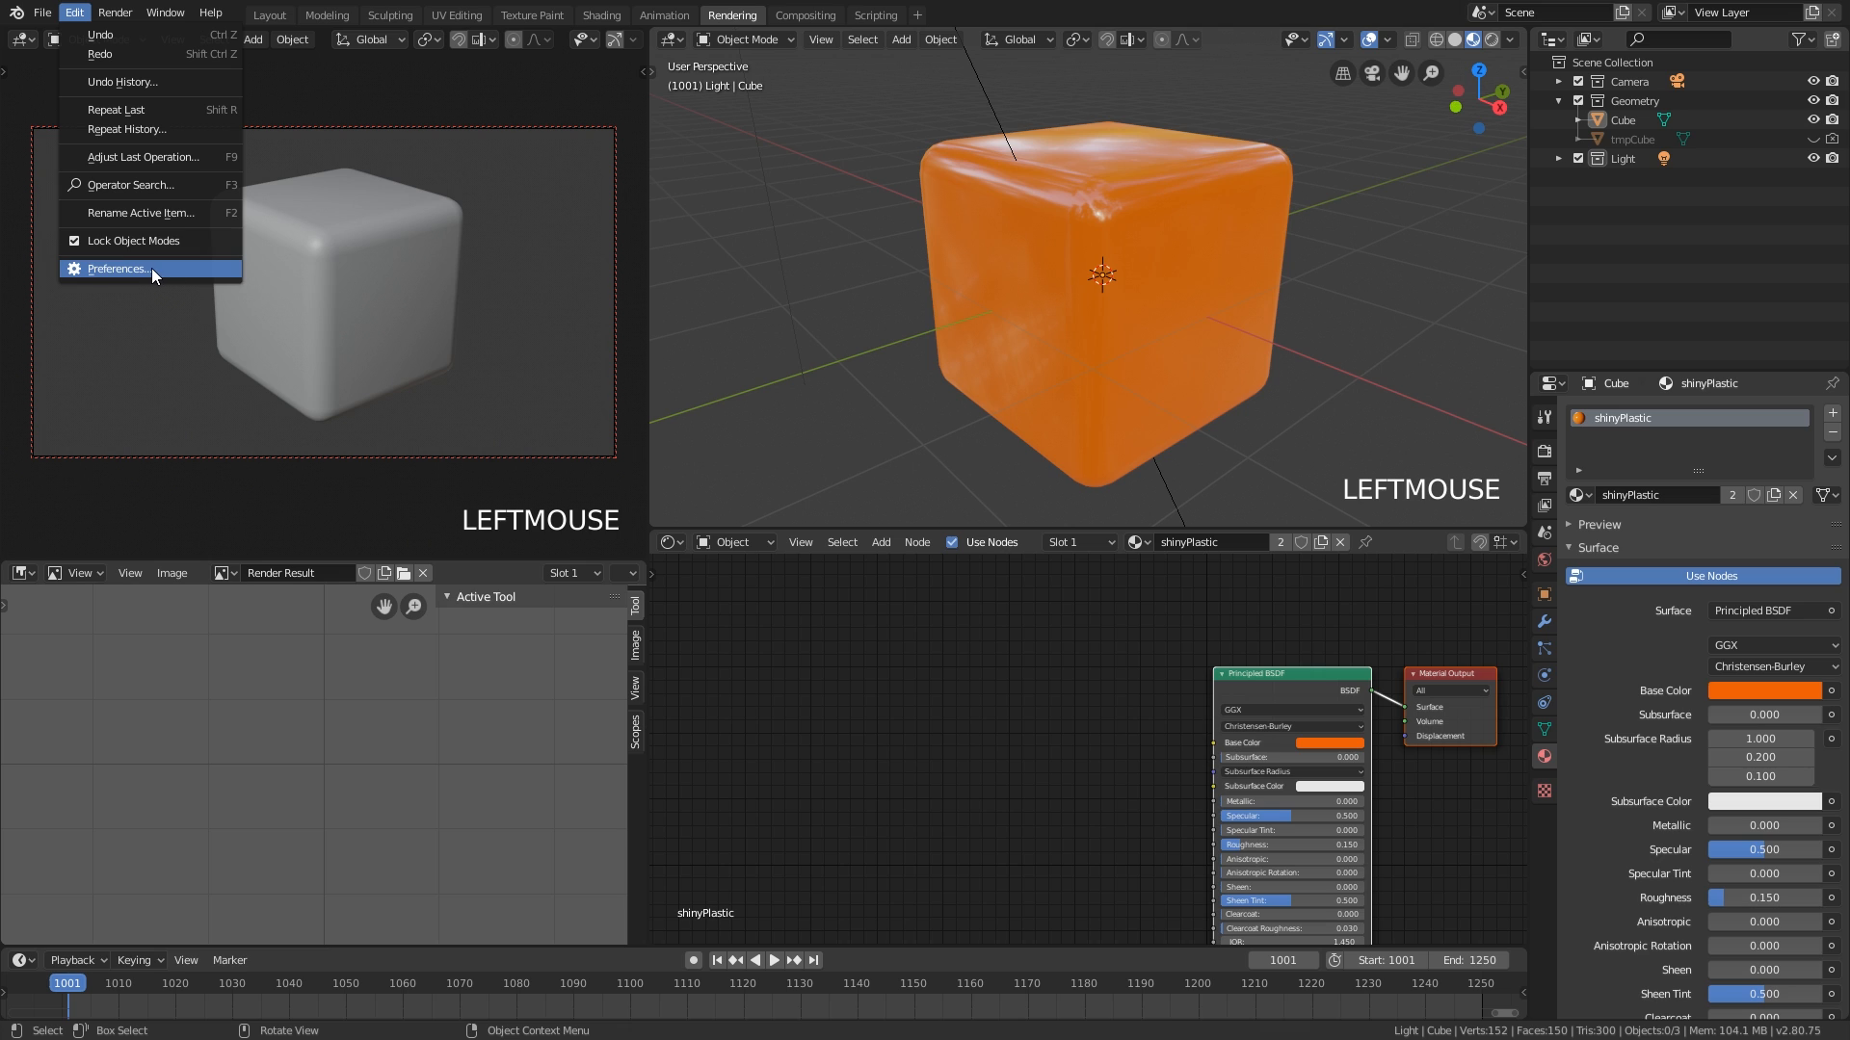
left_click(120, 268)
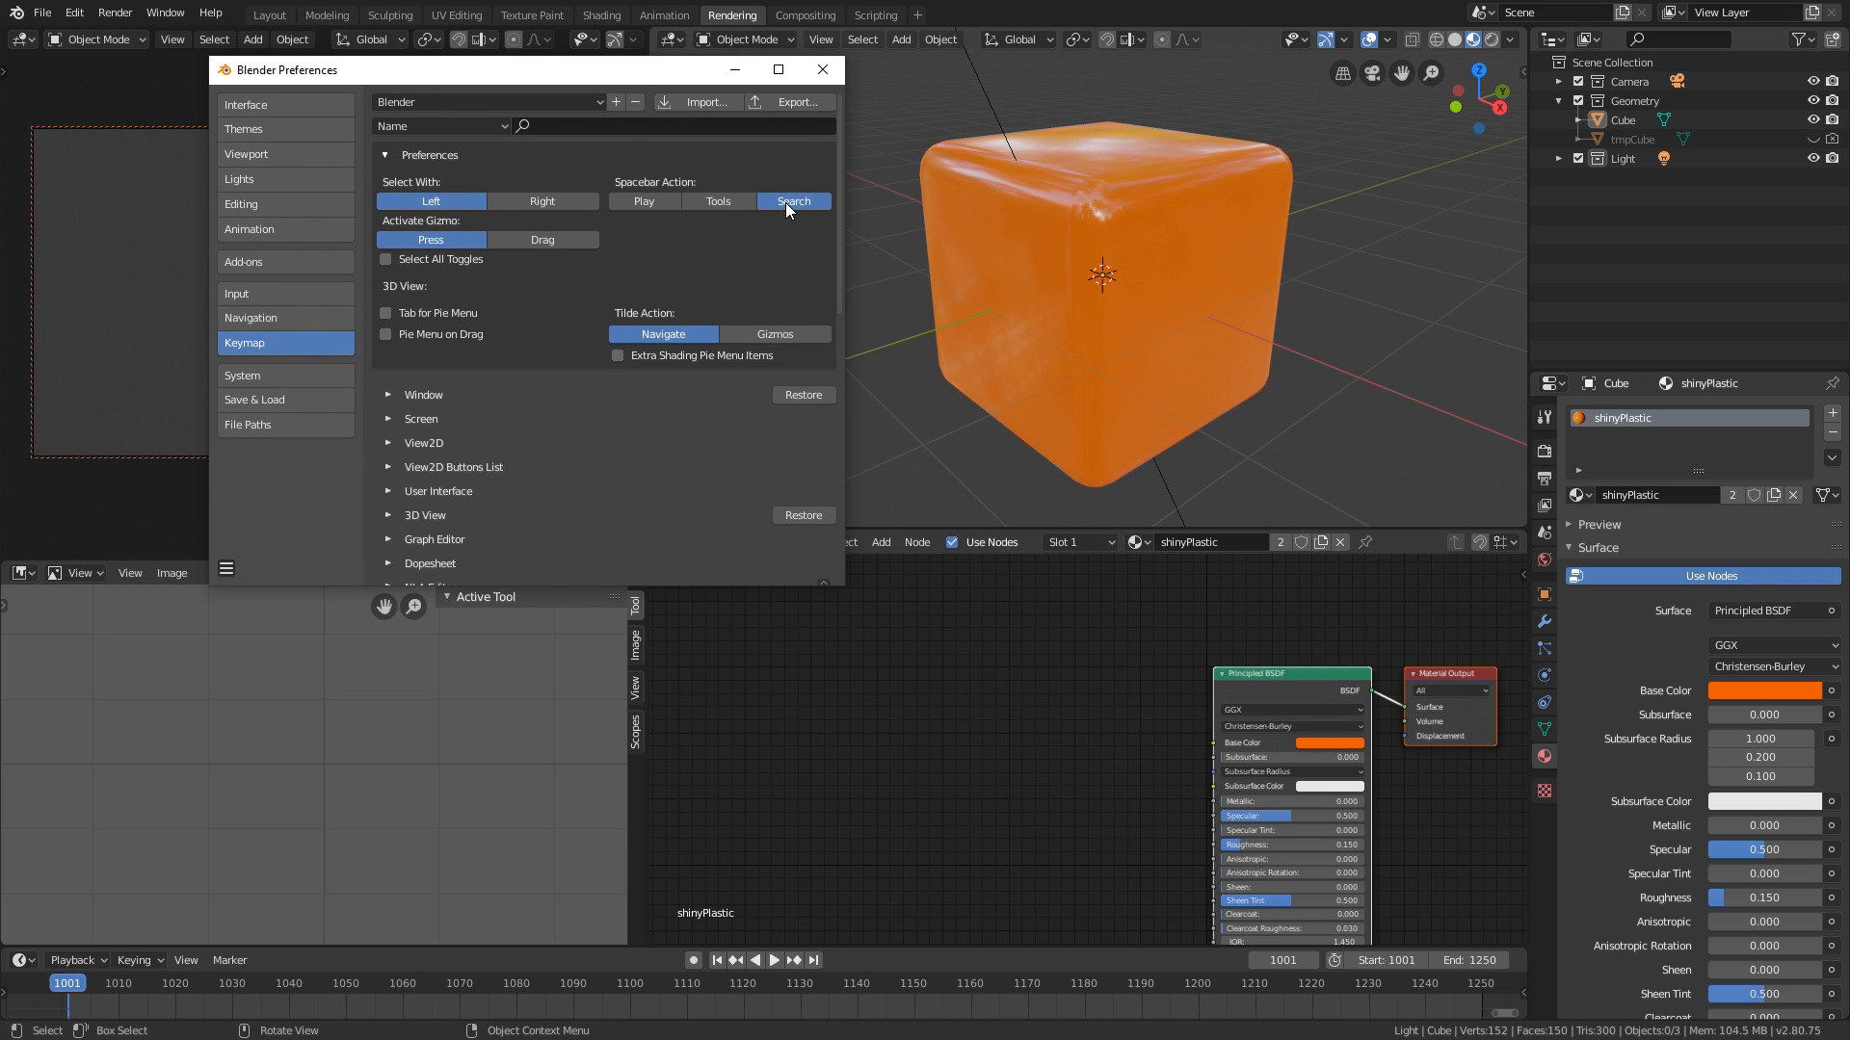
mouse_move(793, 200)
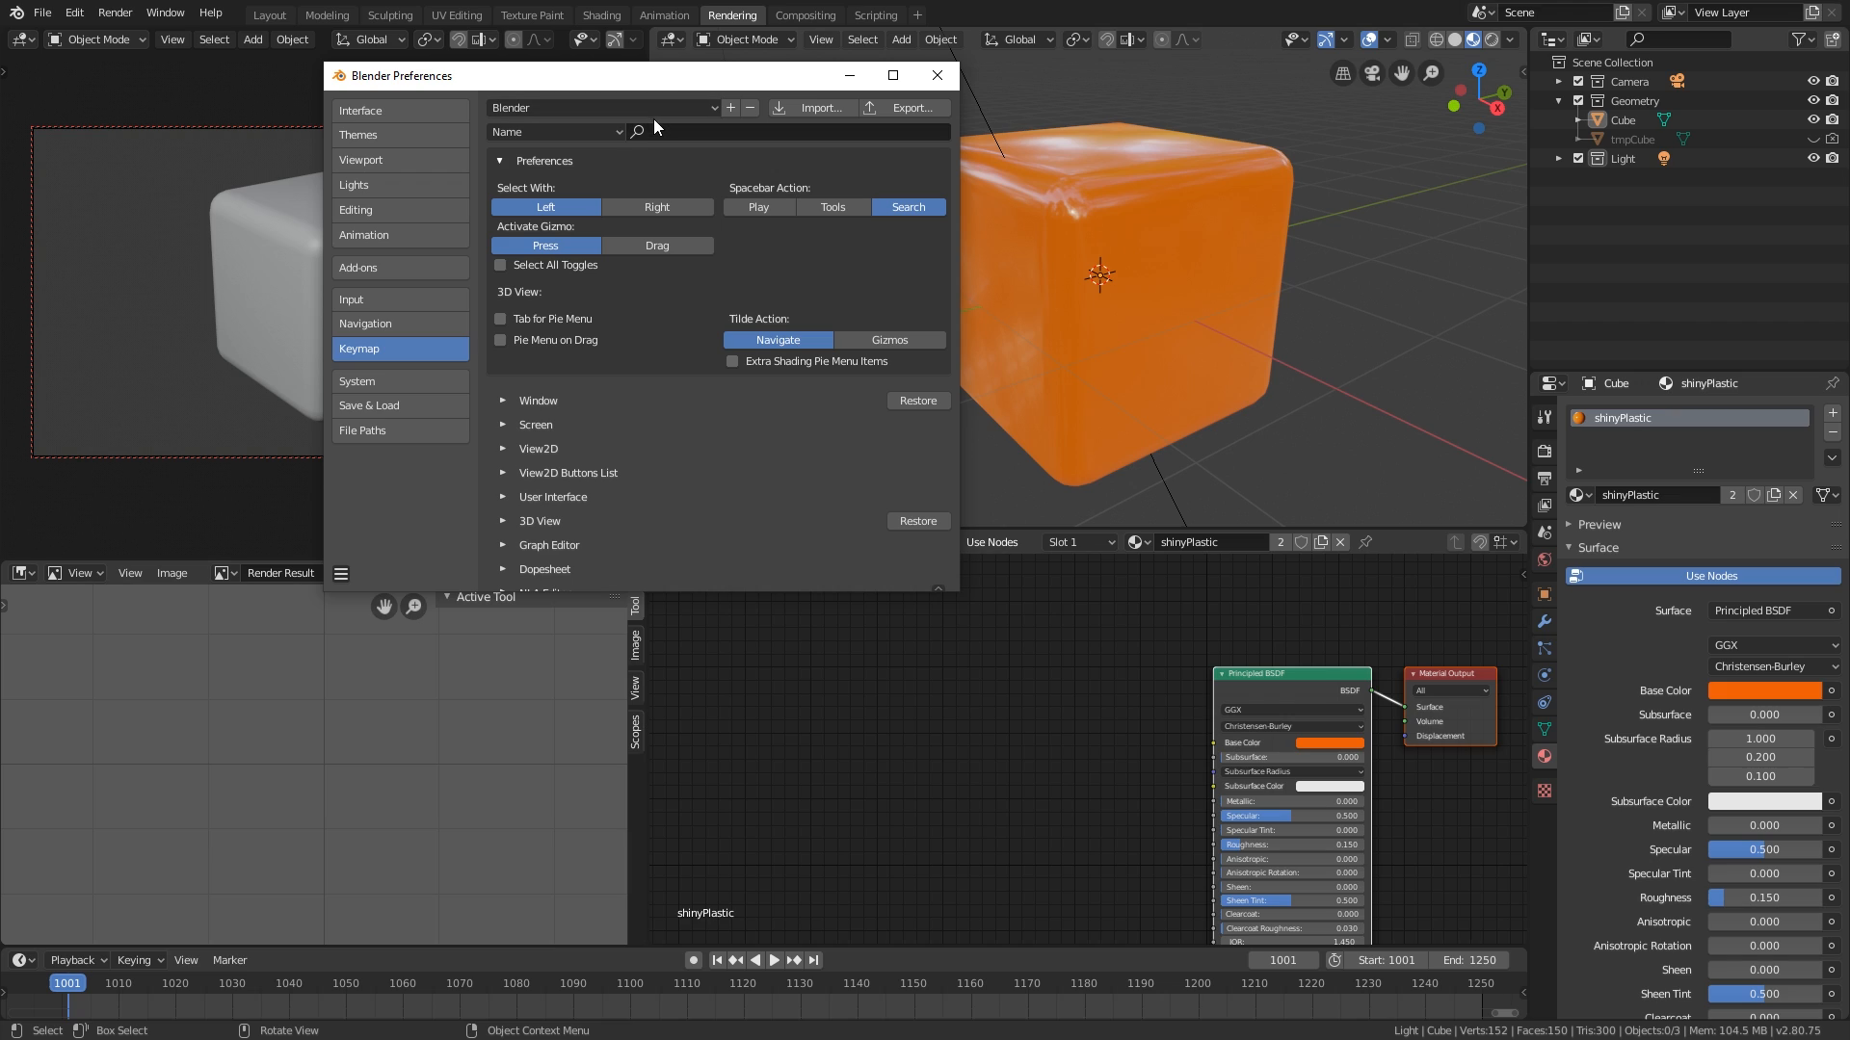
mouse_move(661, 141)
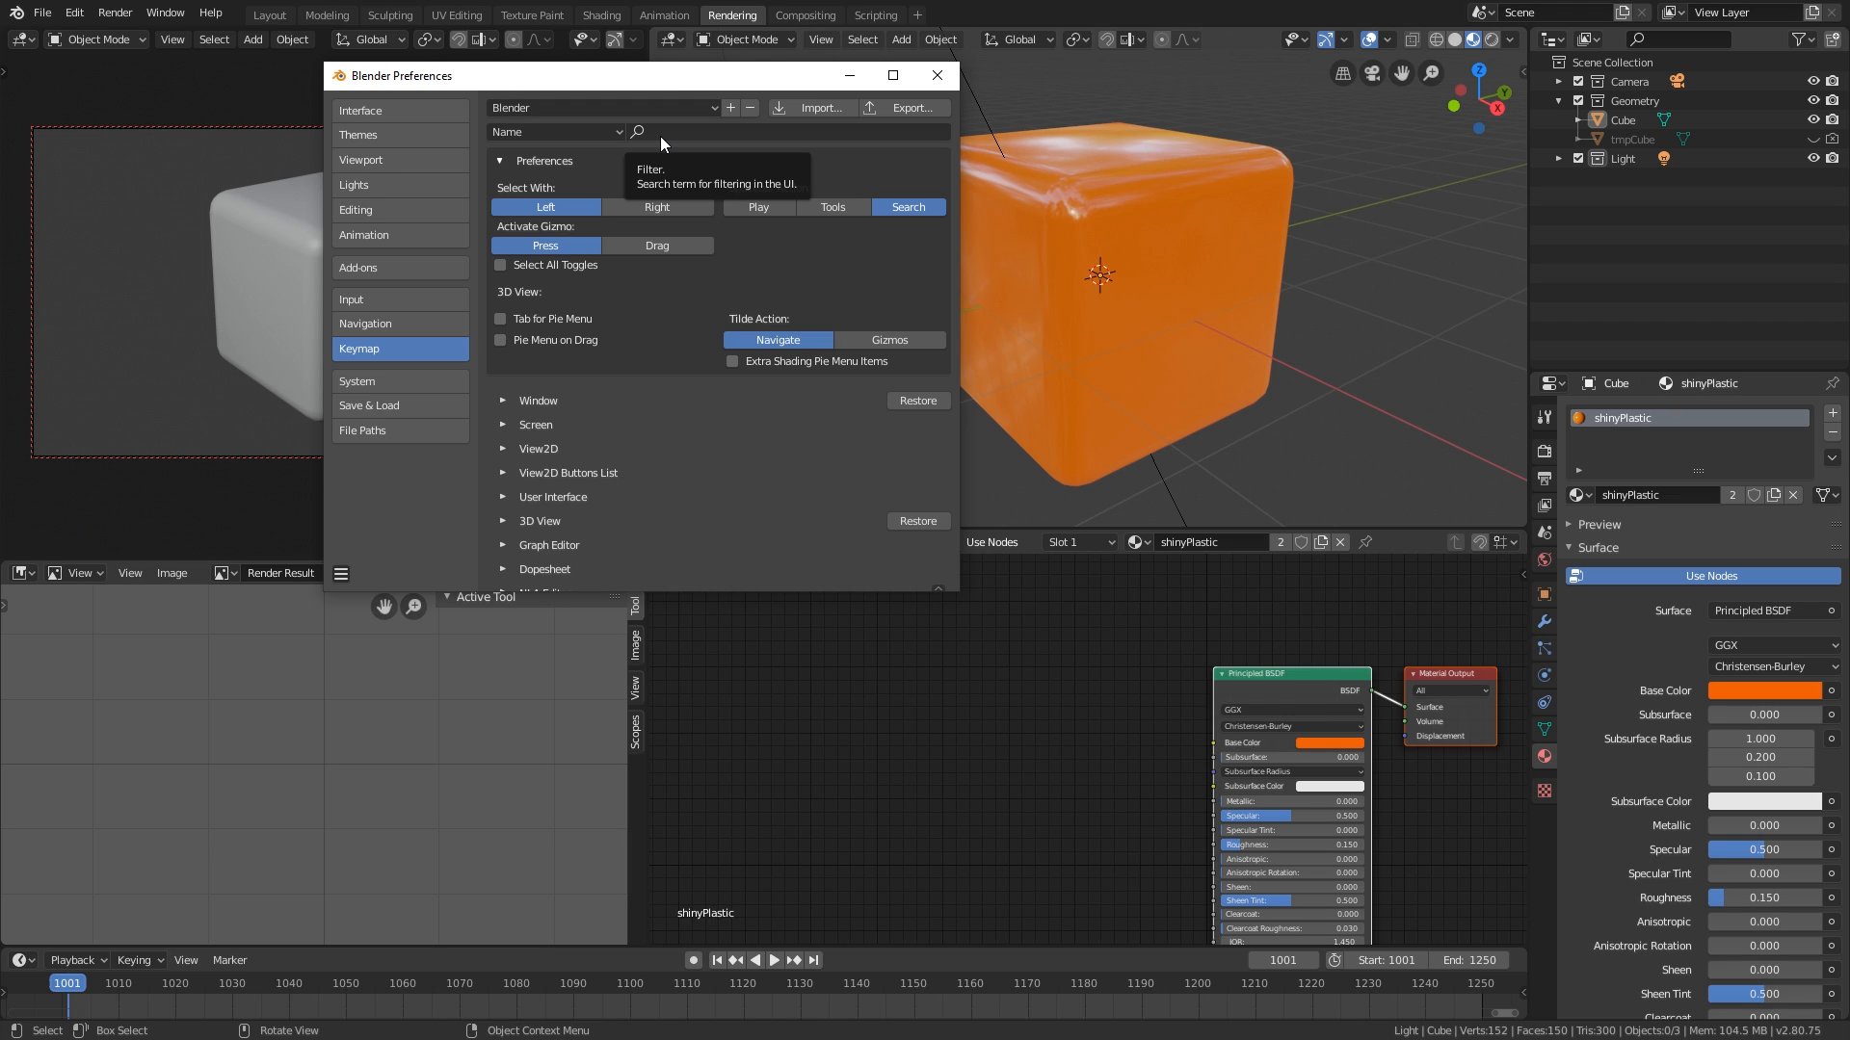
mouse_move(673, 154)
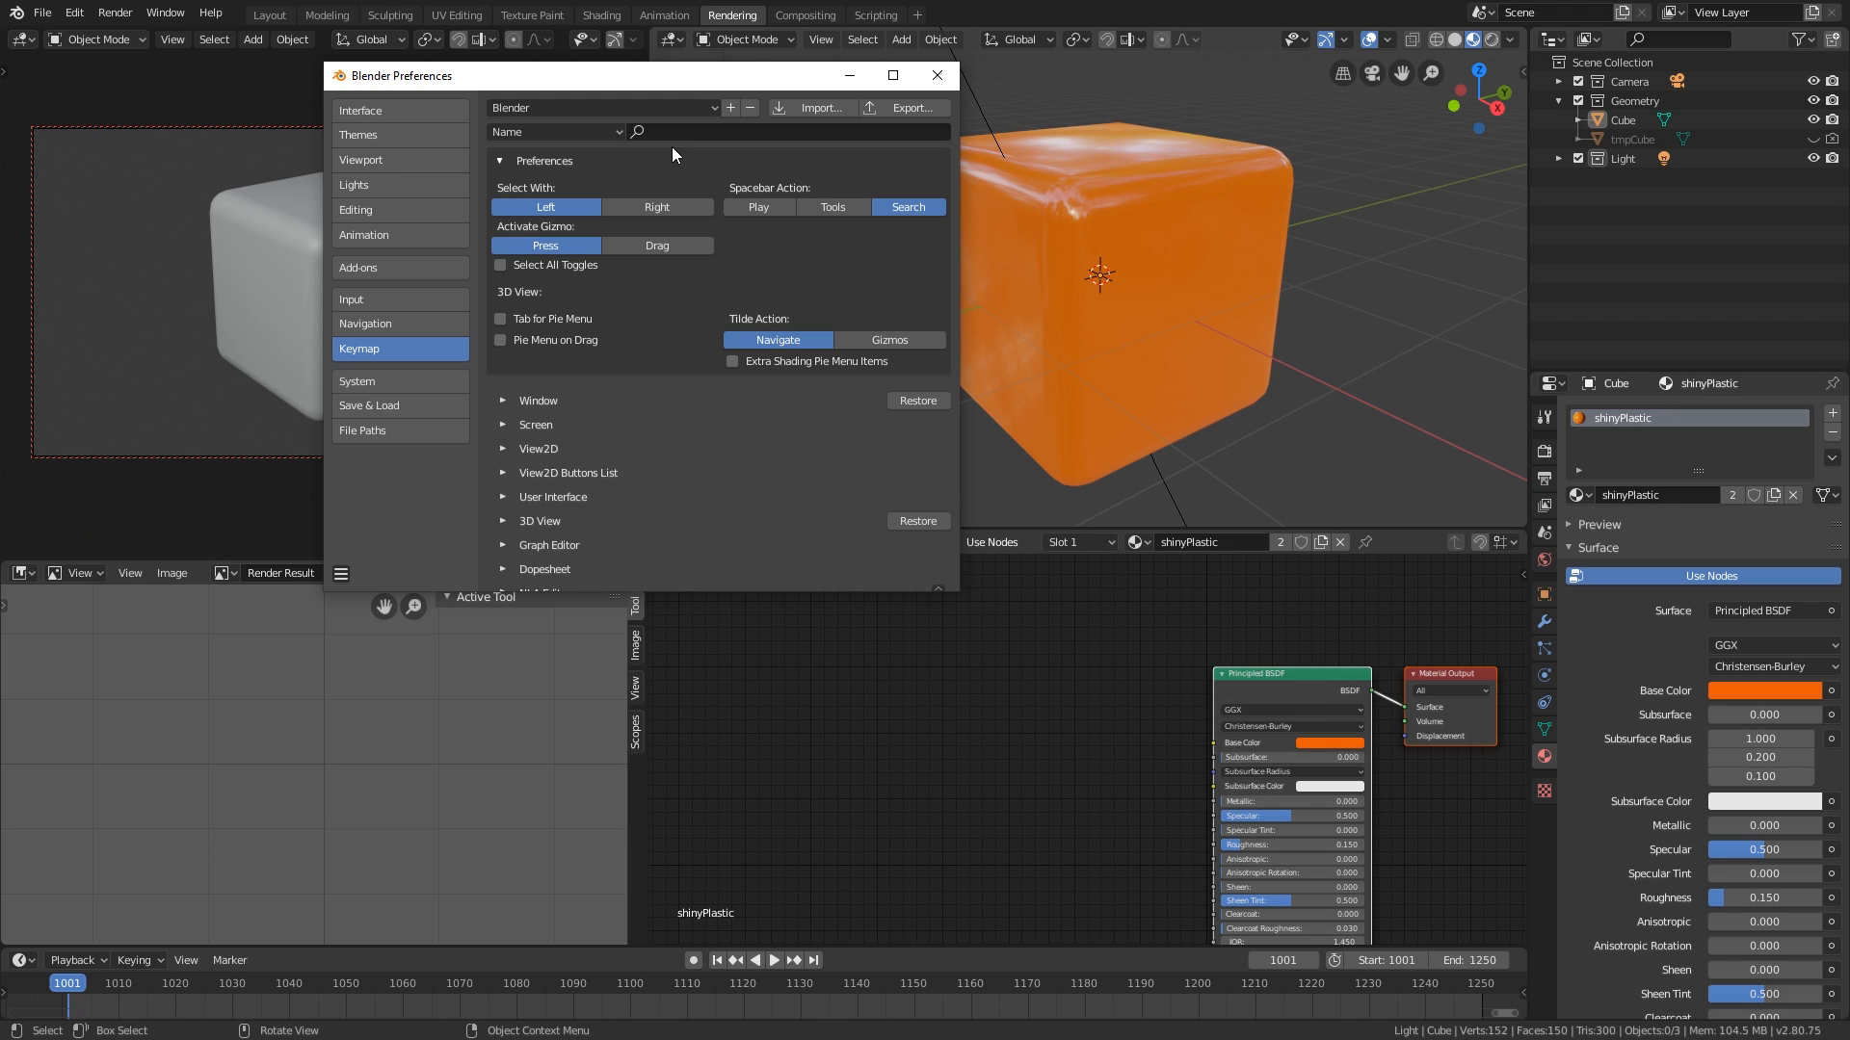
mouse_move(669, 157)
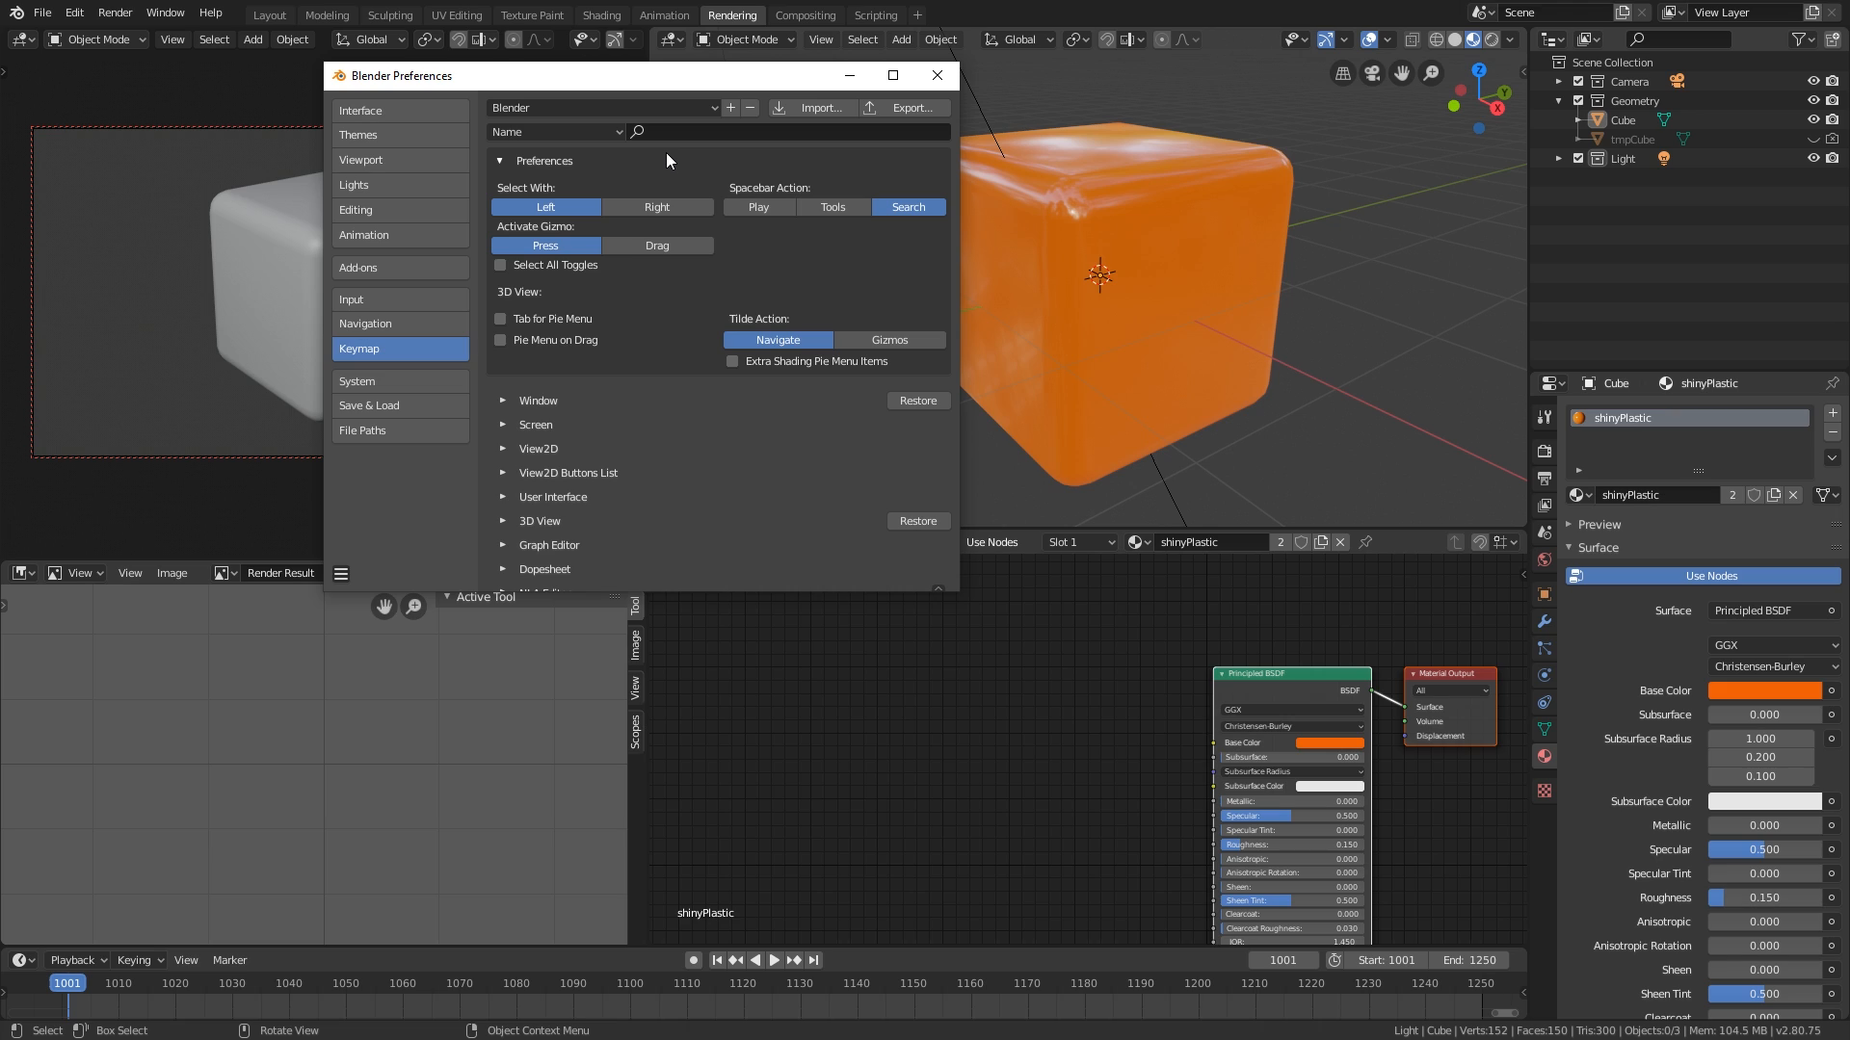
mouse_move(478, 136)
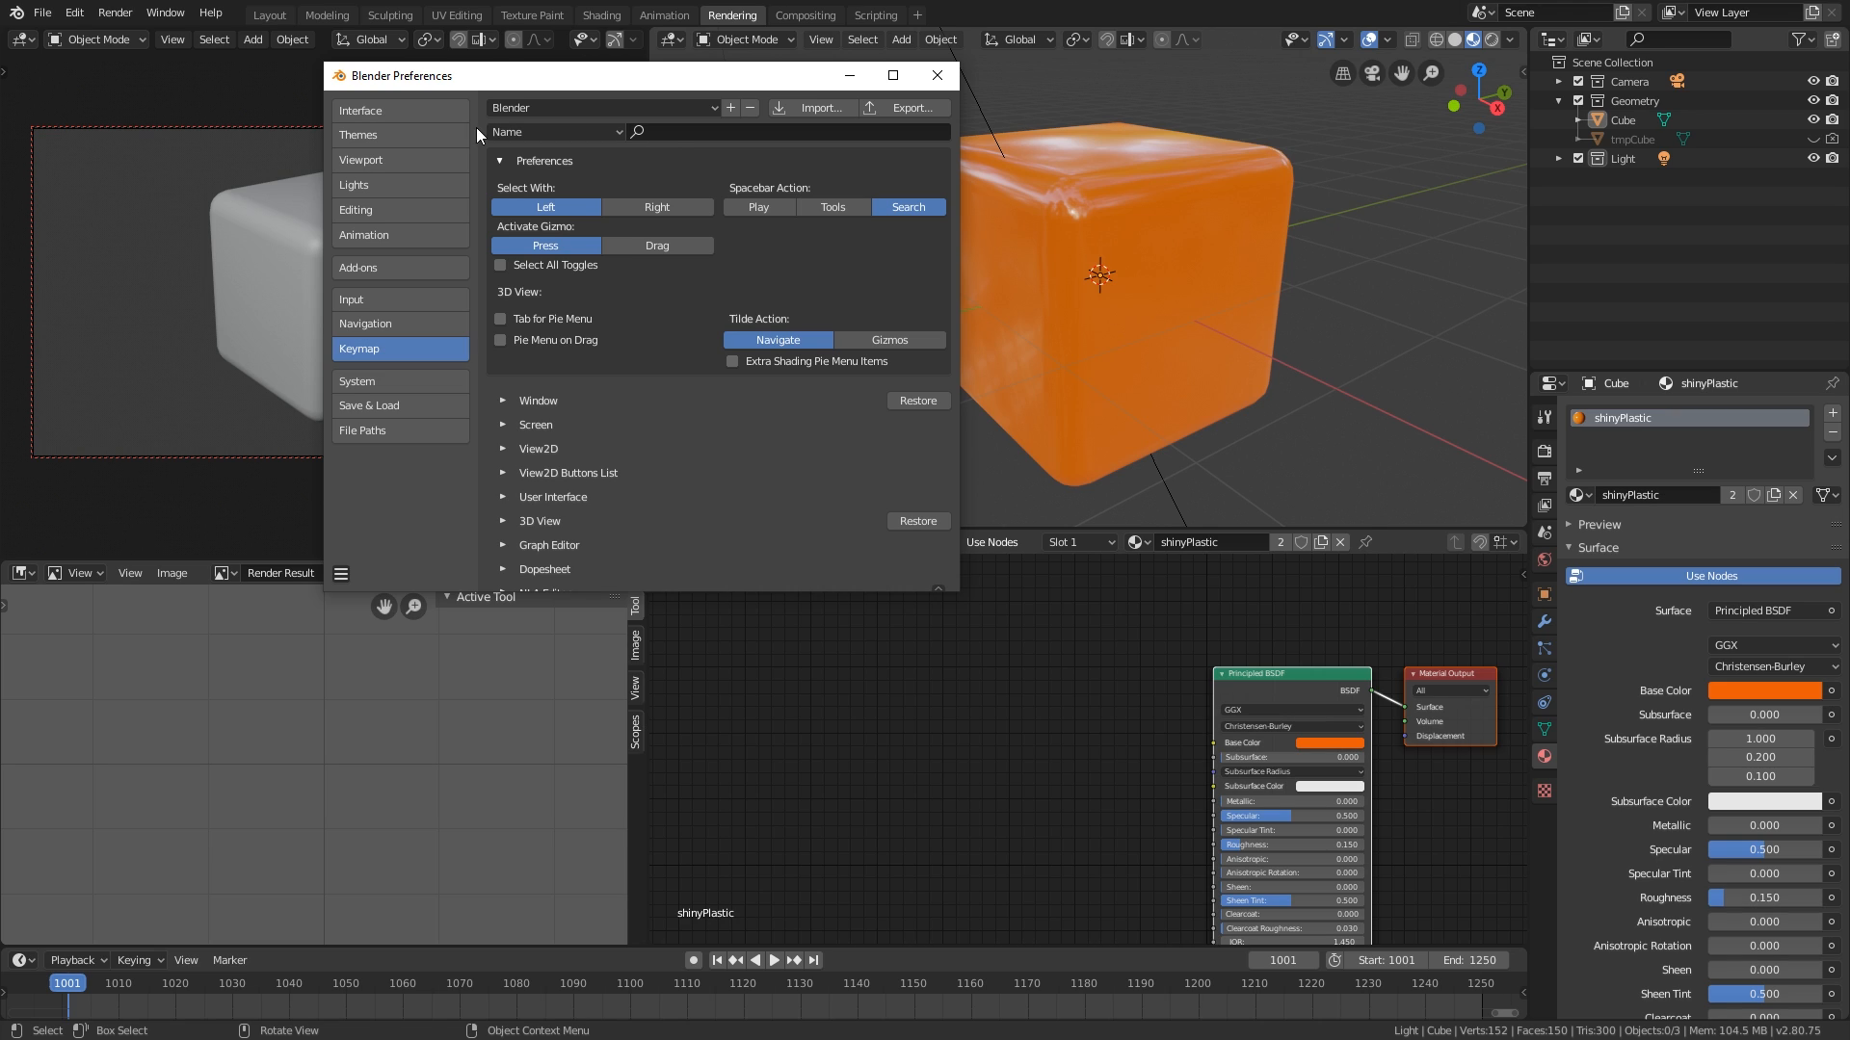
mouse_move(361, 110)
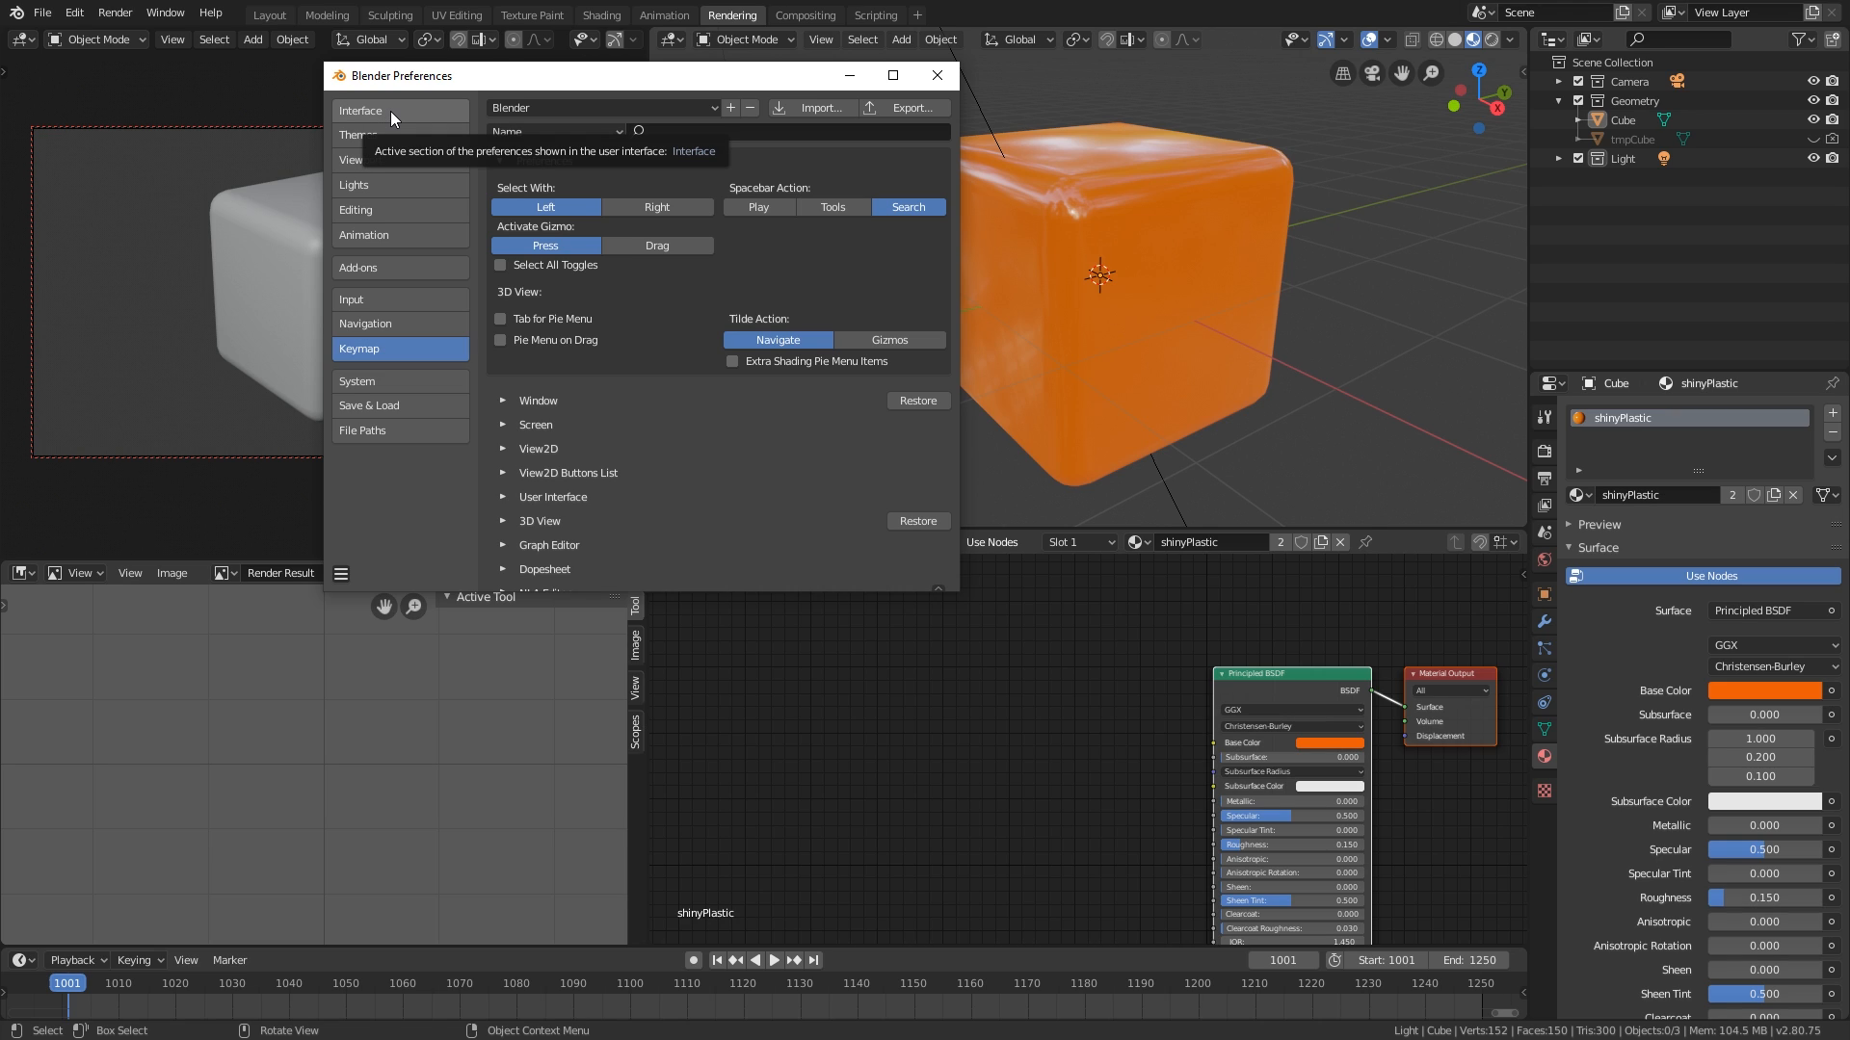
left_click(359, 110)
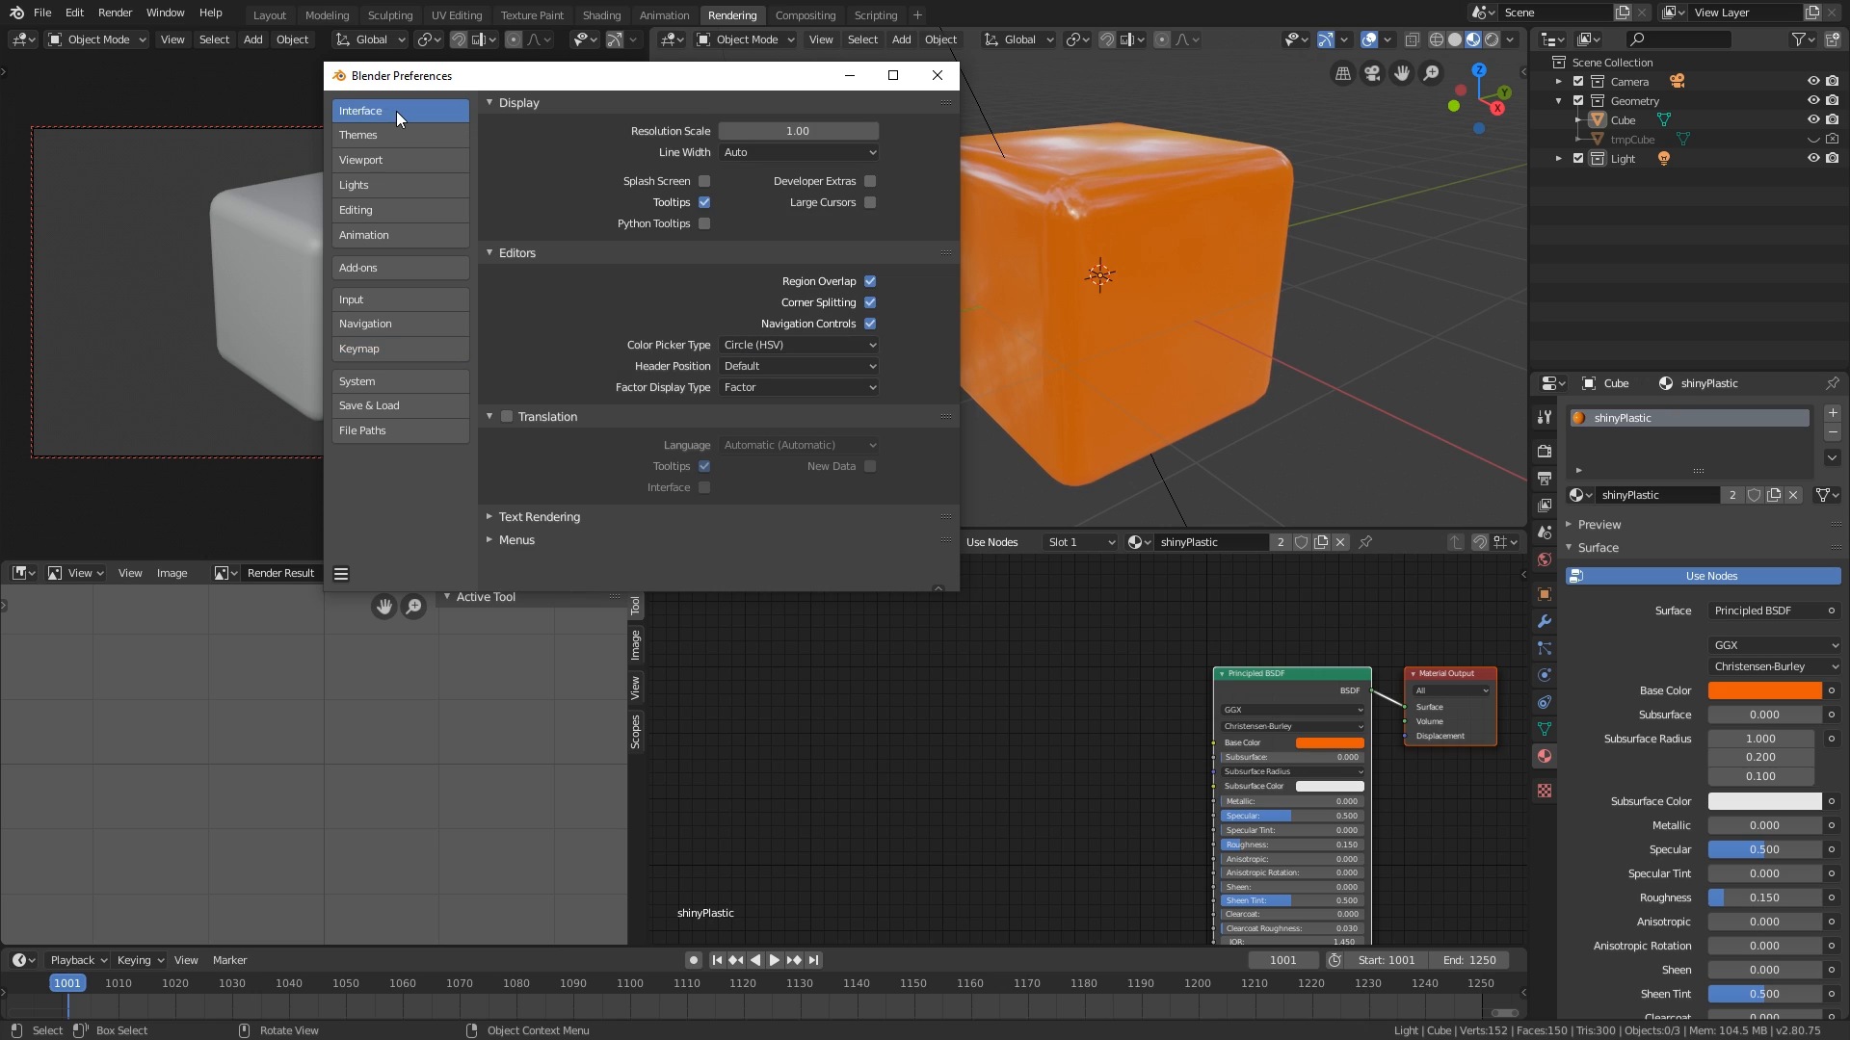
mouse_move(703, 182)
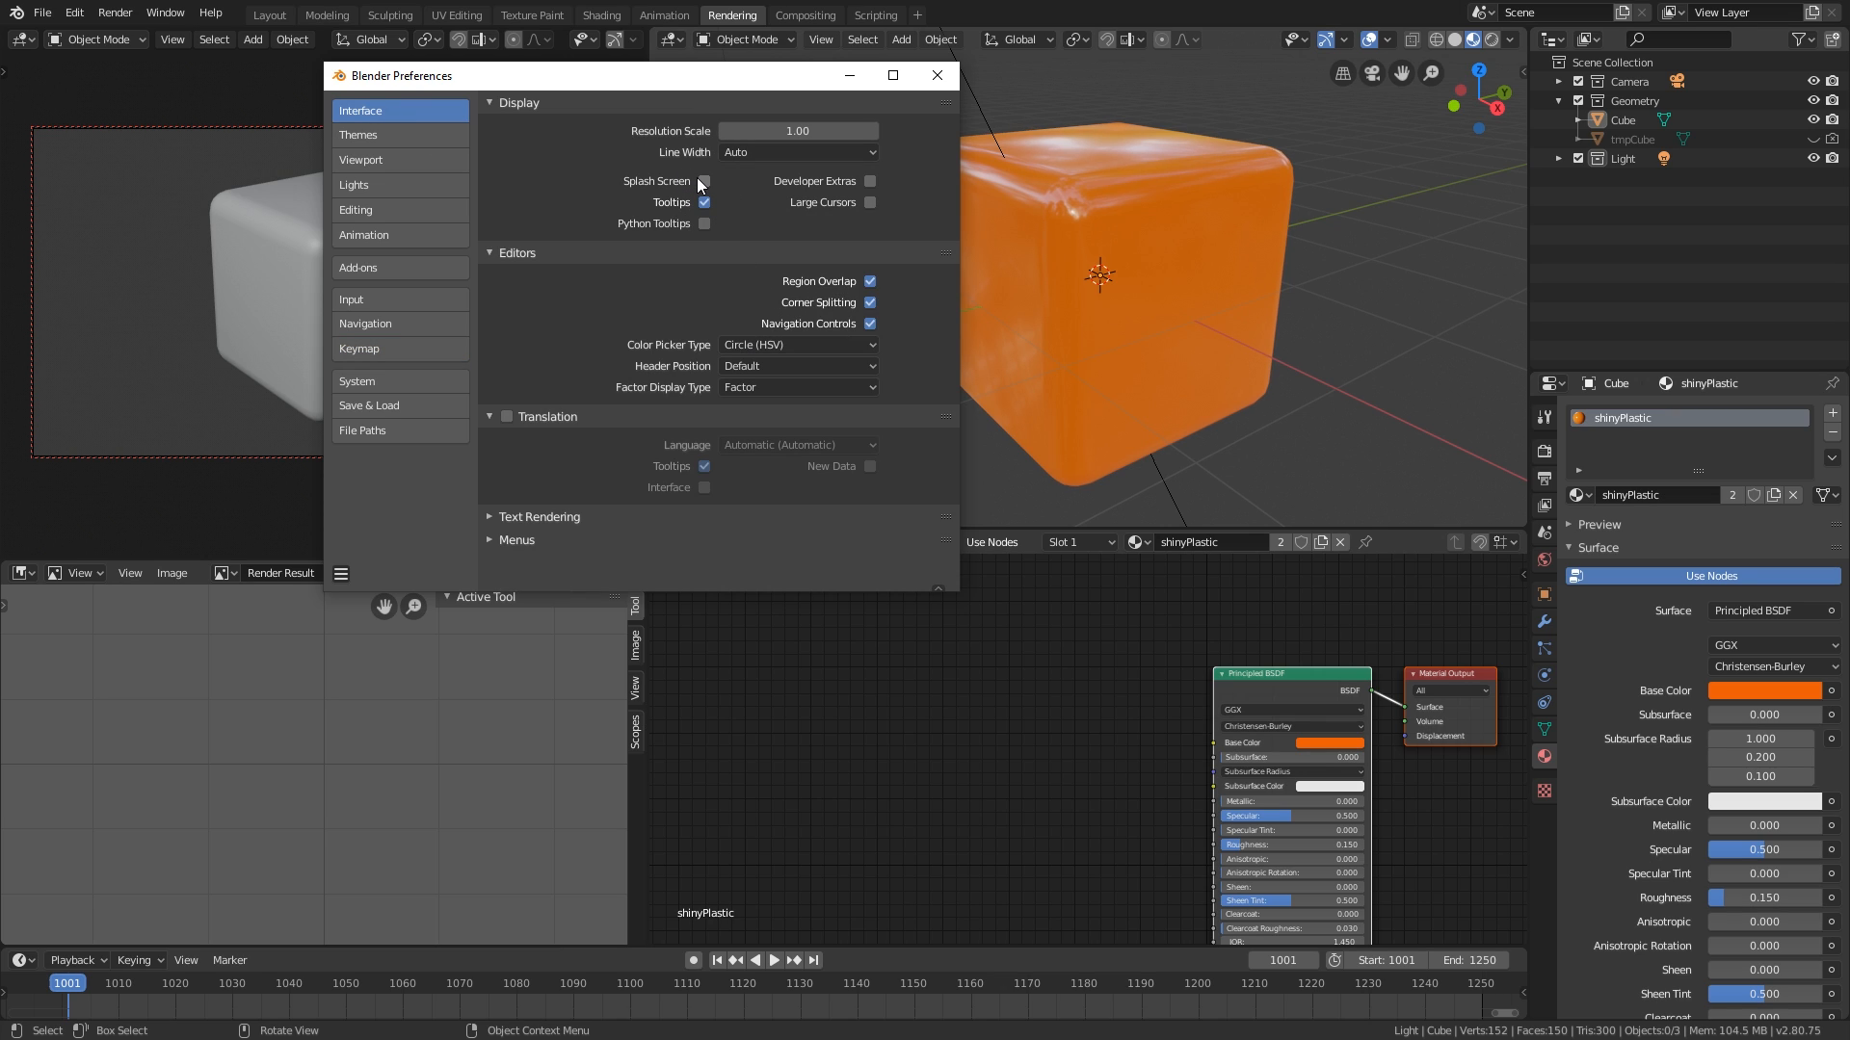
left_click(351, 298)
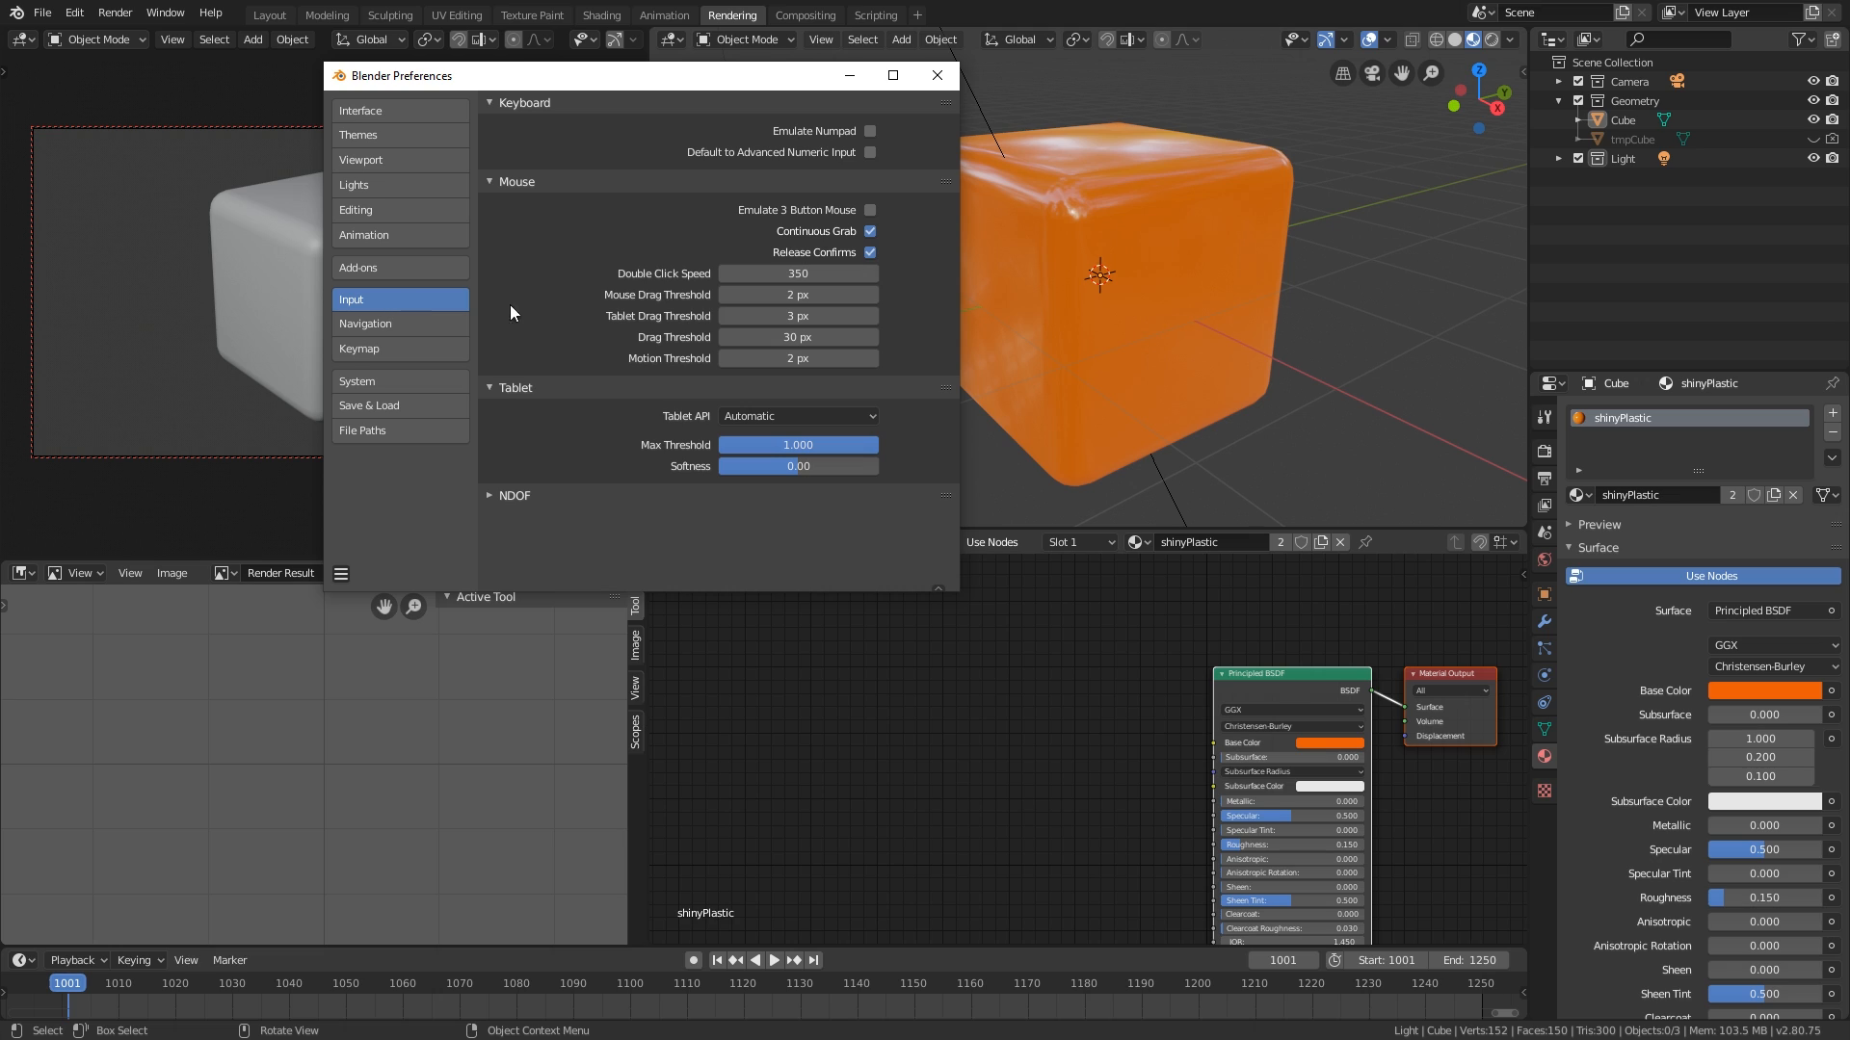
mouse_move(786, 334)
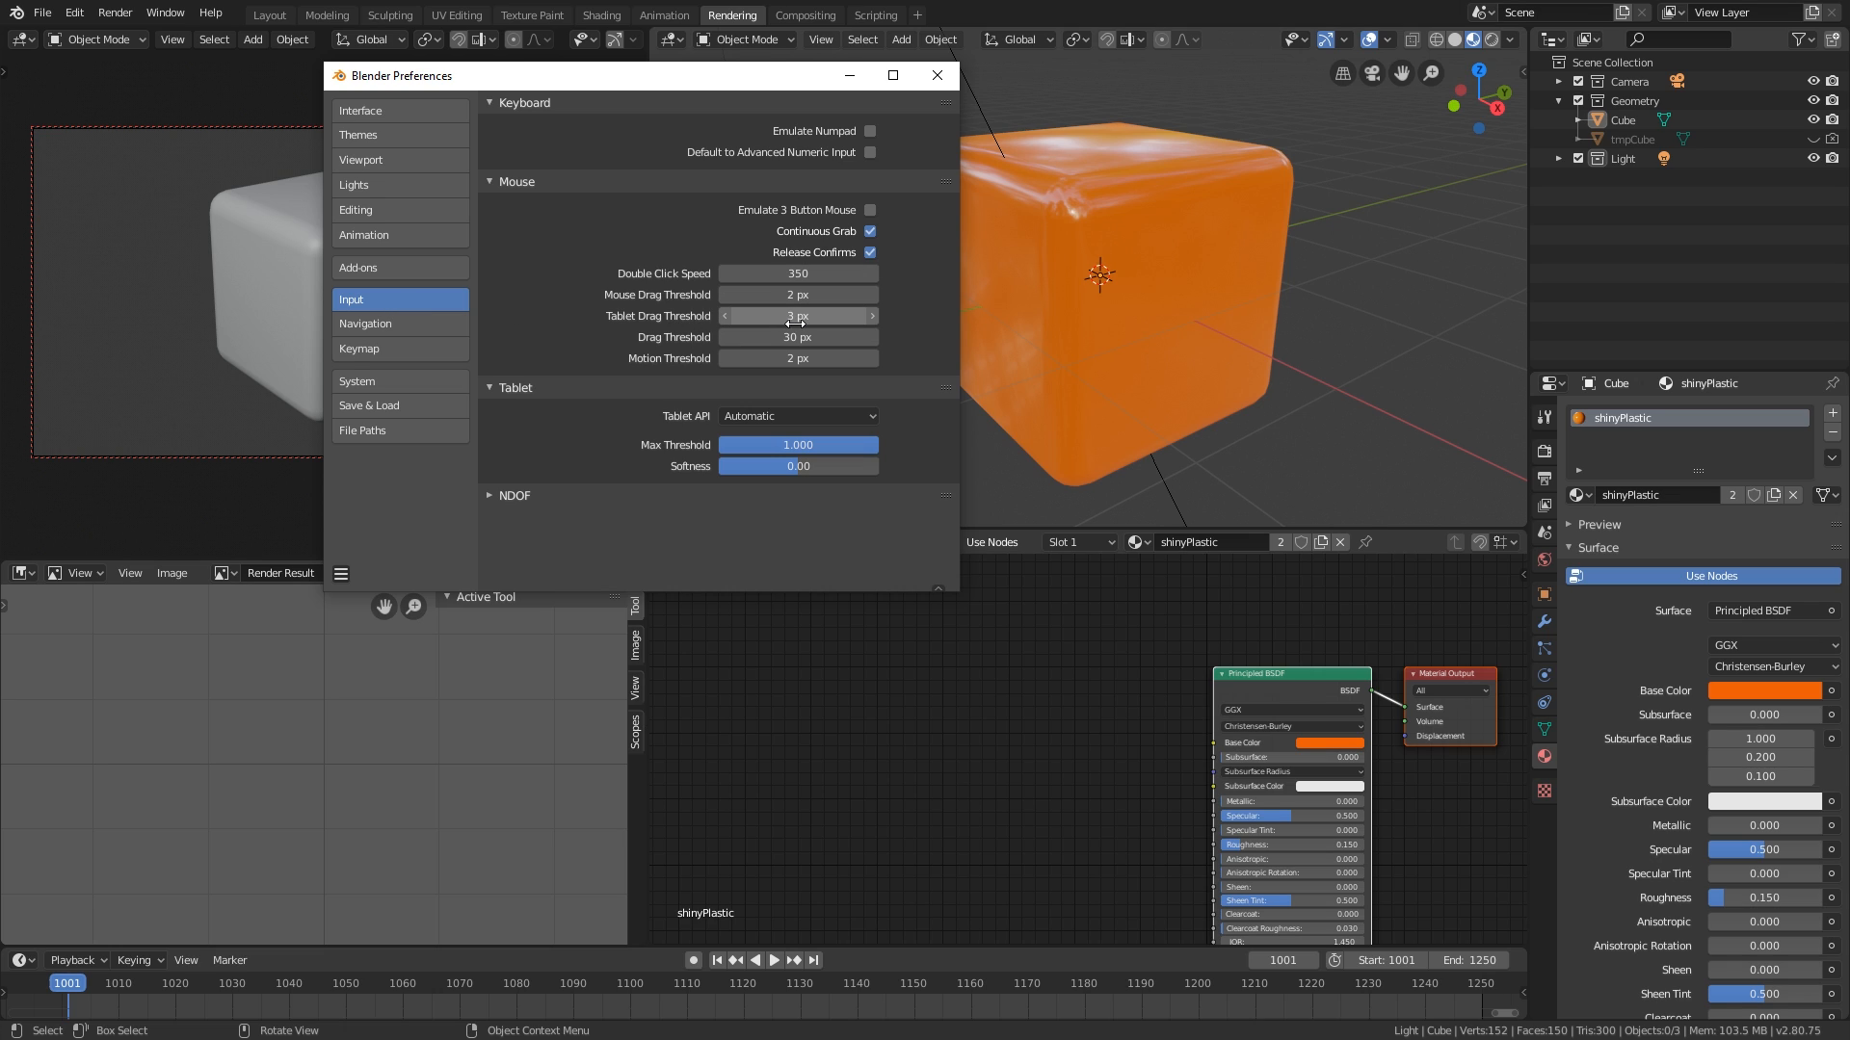
left_click(726, 316)
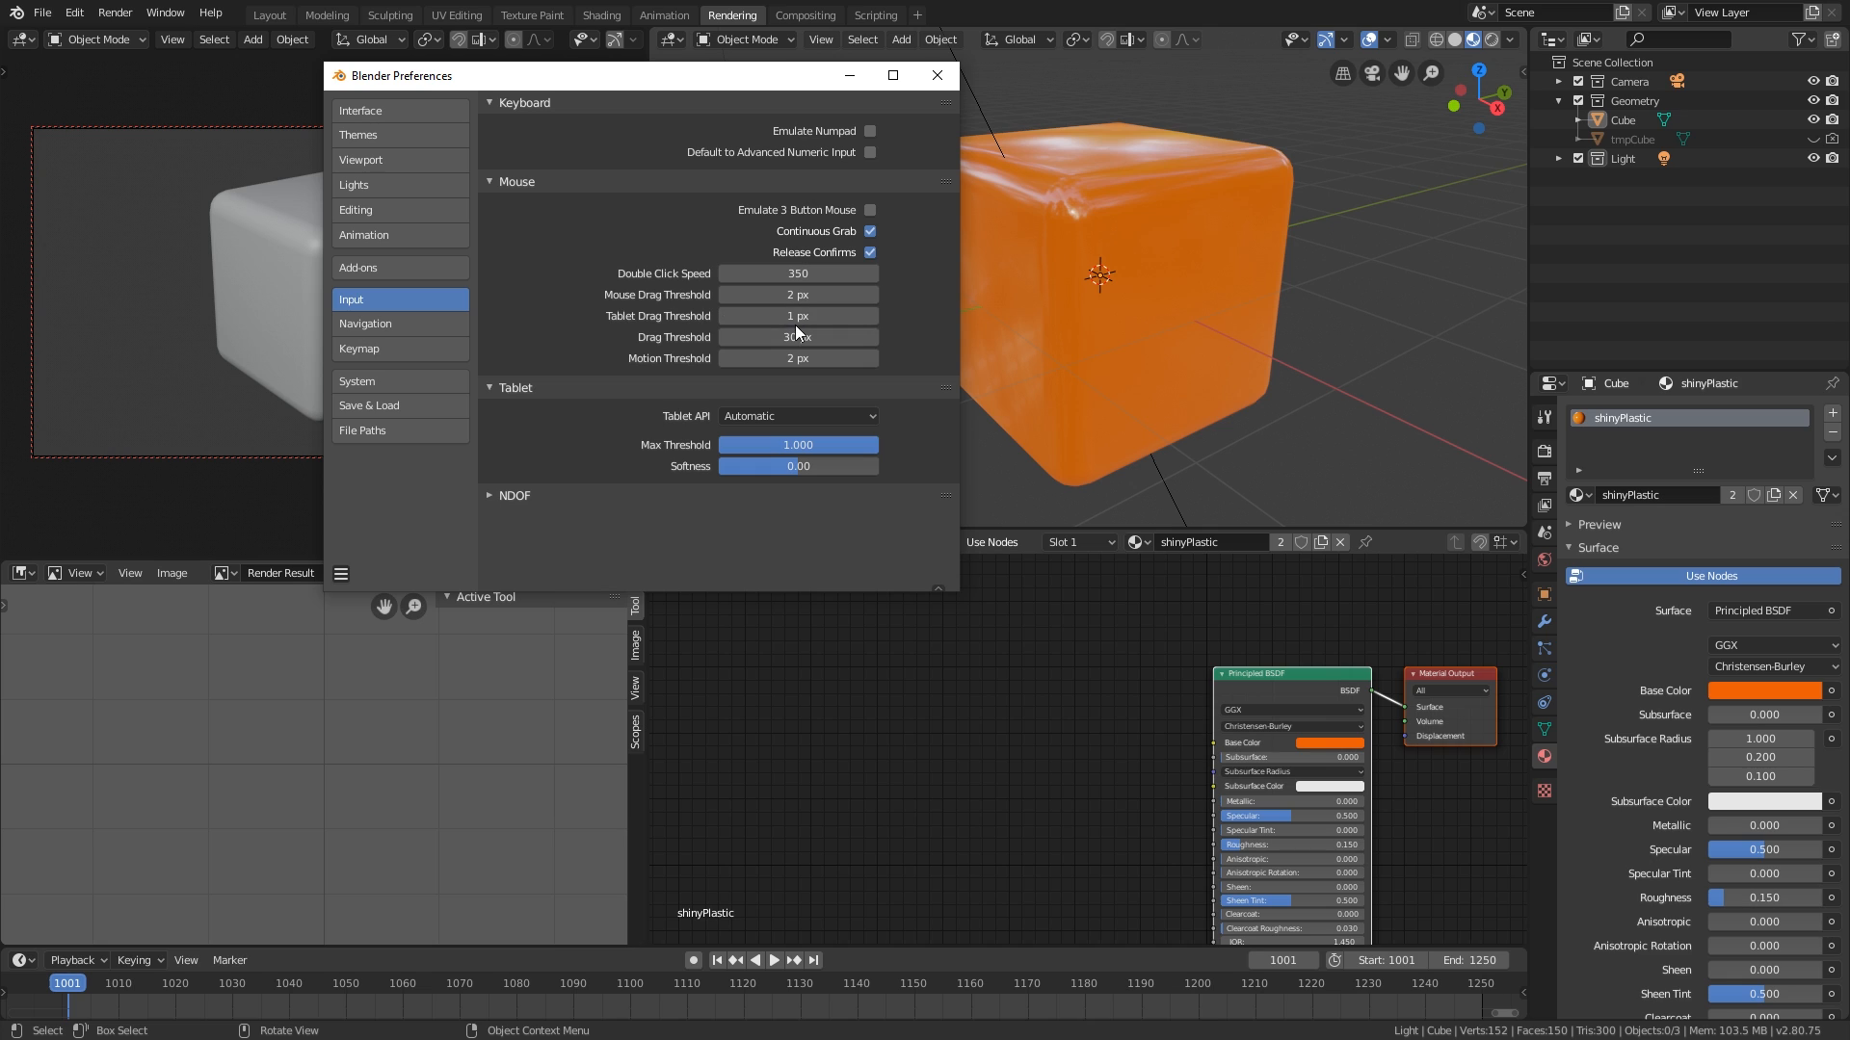
mouse_move(797, 315)
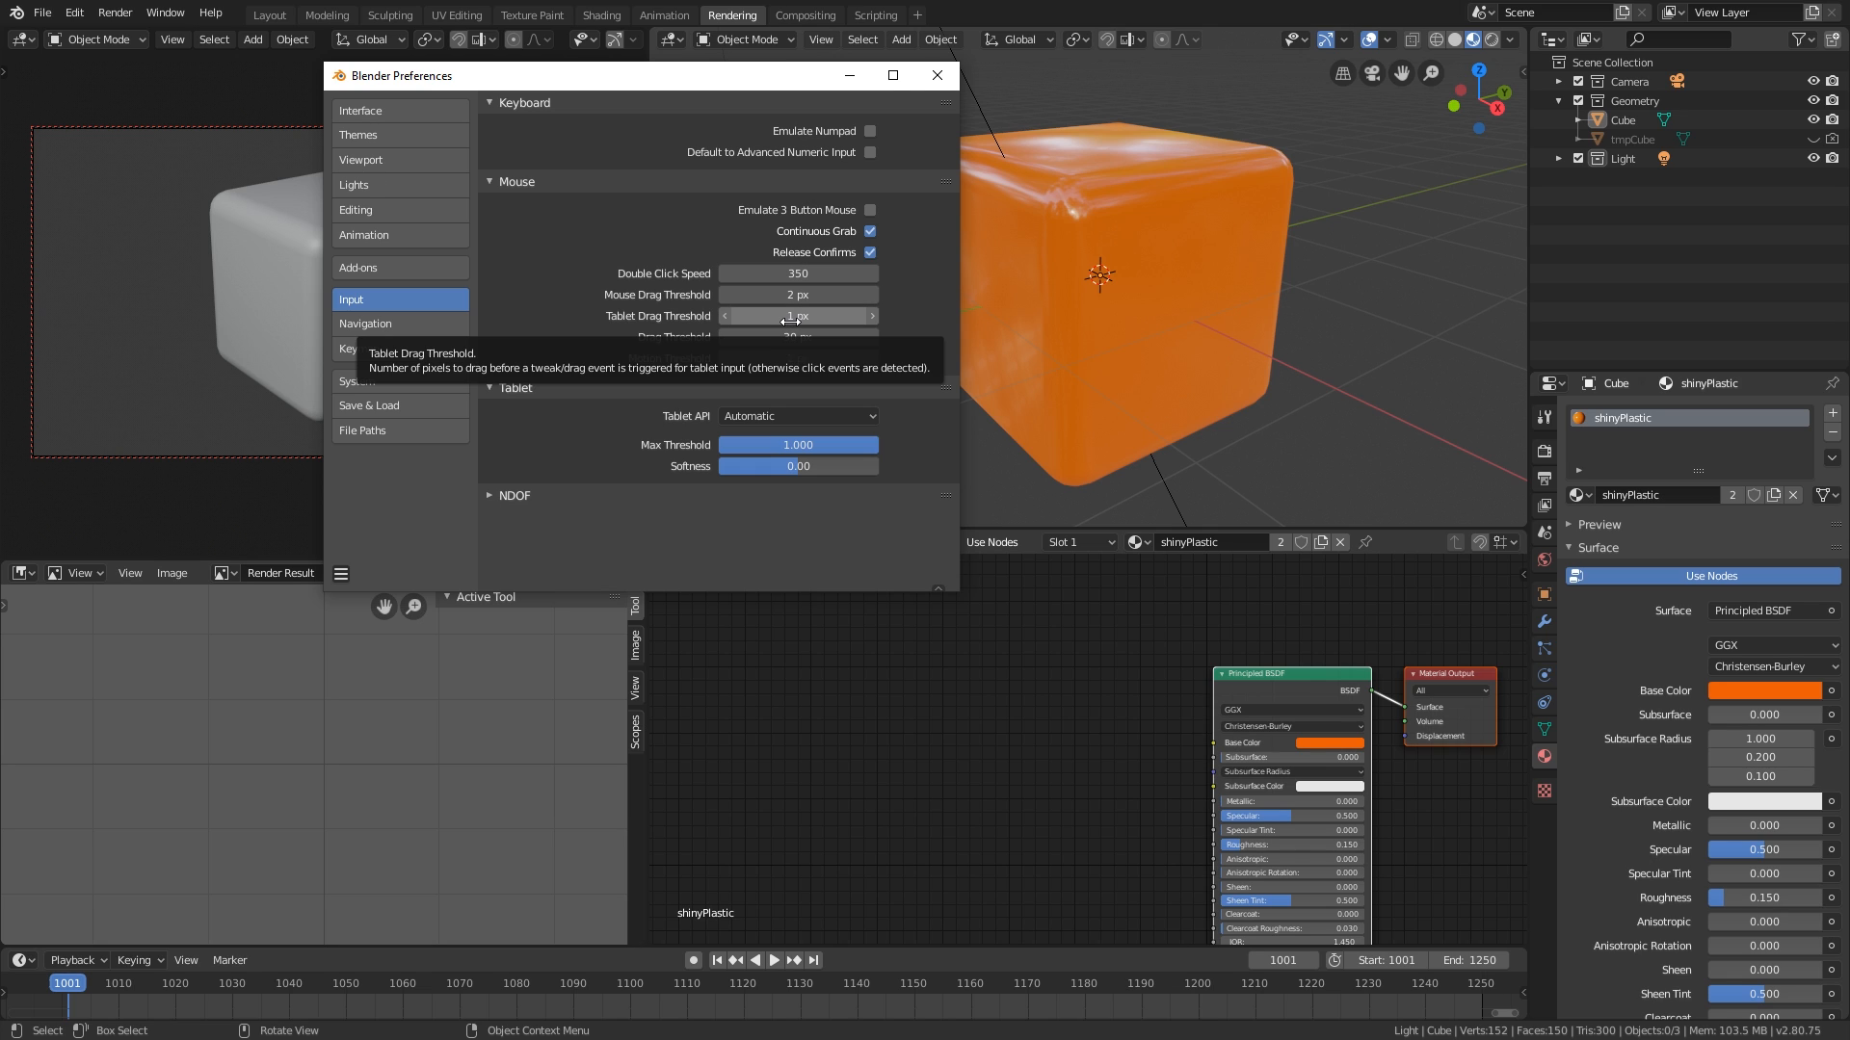
mouse_move(1024, 363)
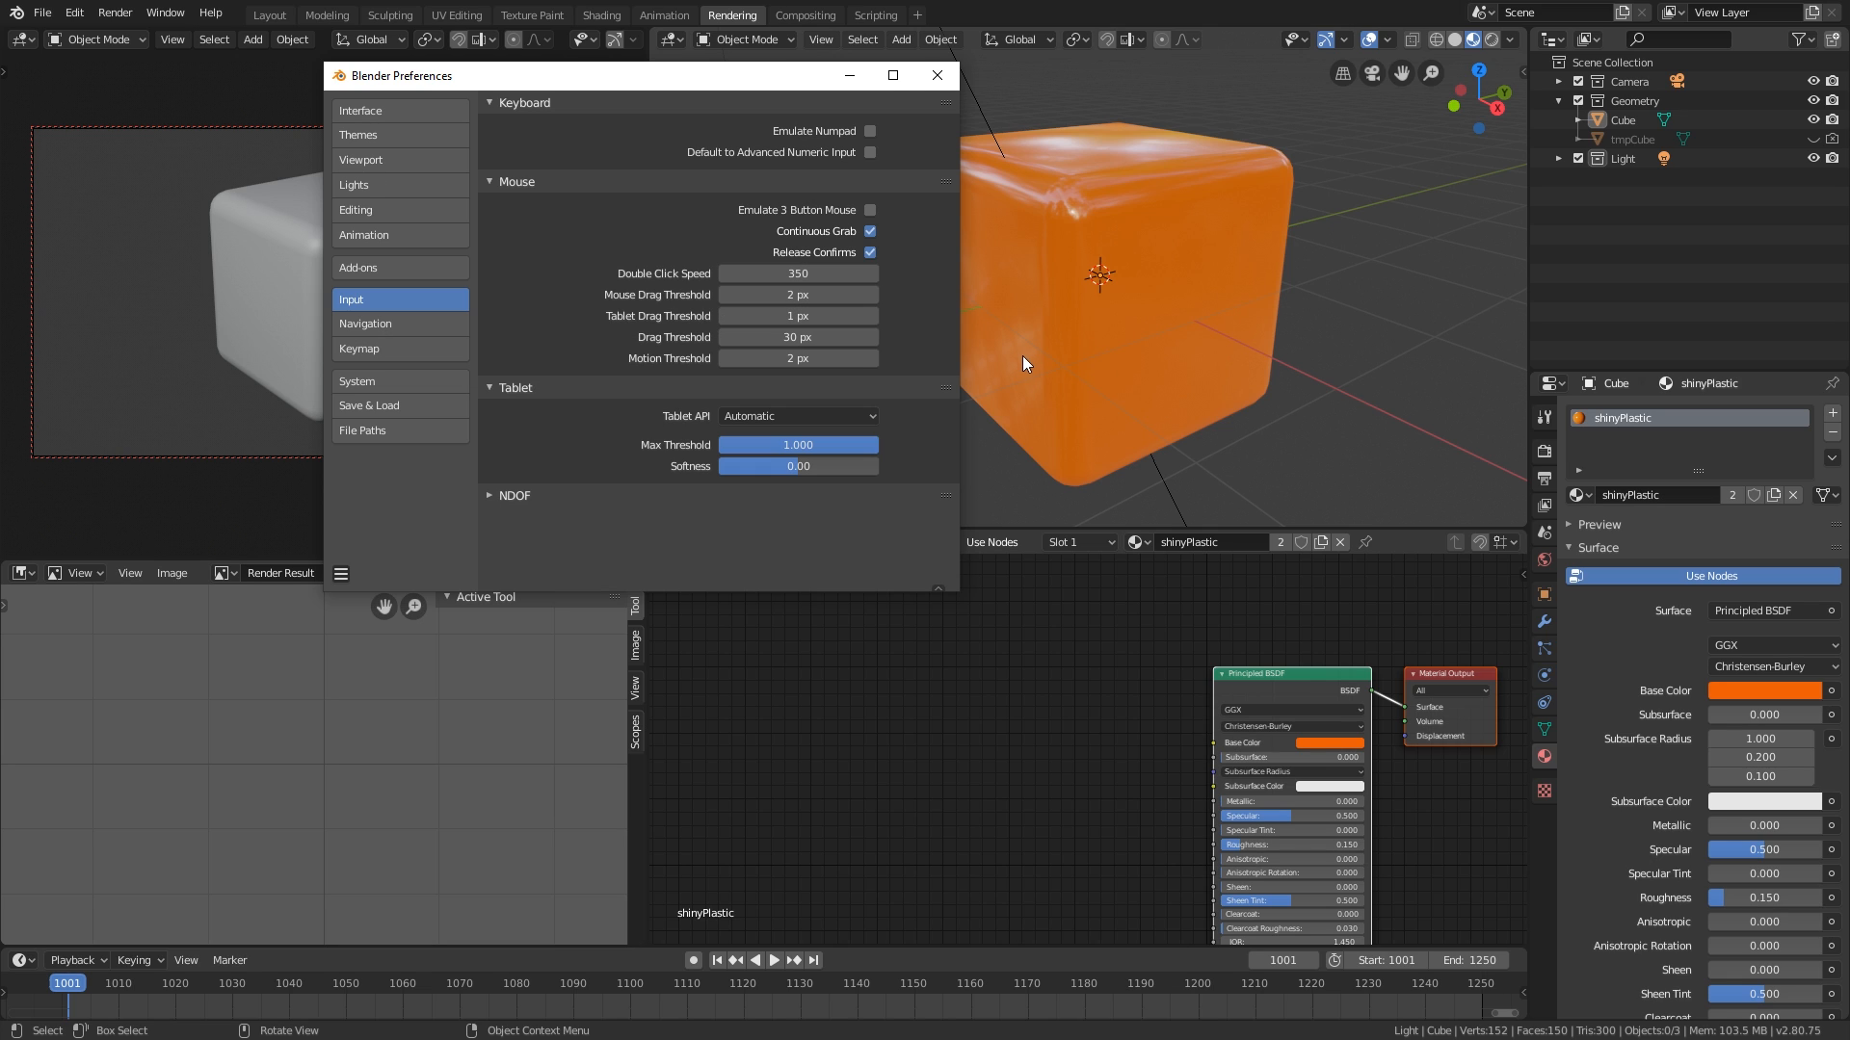
- Filter the Add-ons list by searching 'node' and then 'ie'
left_click(389, 267)
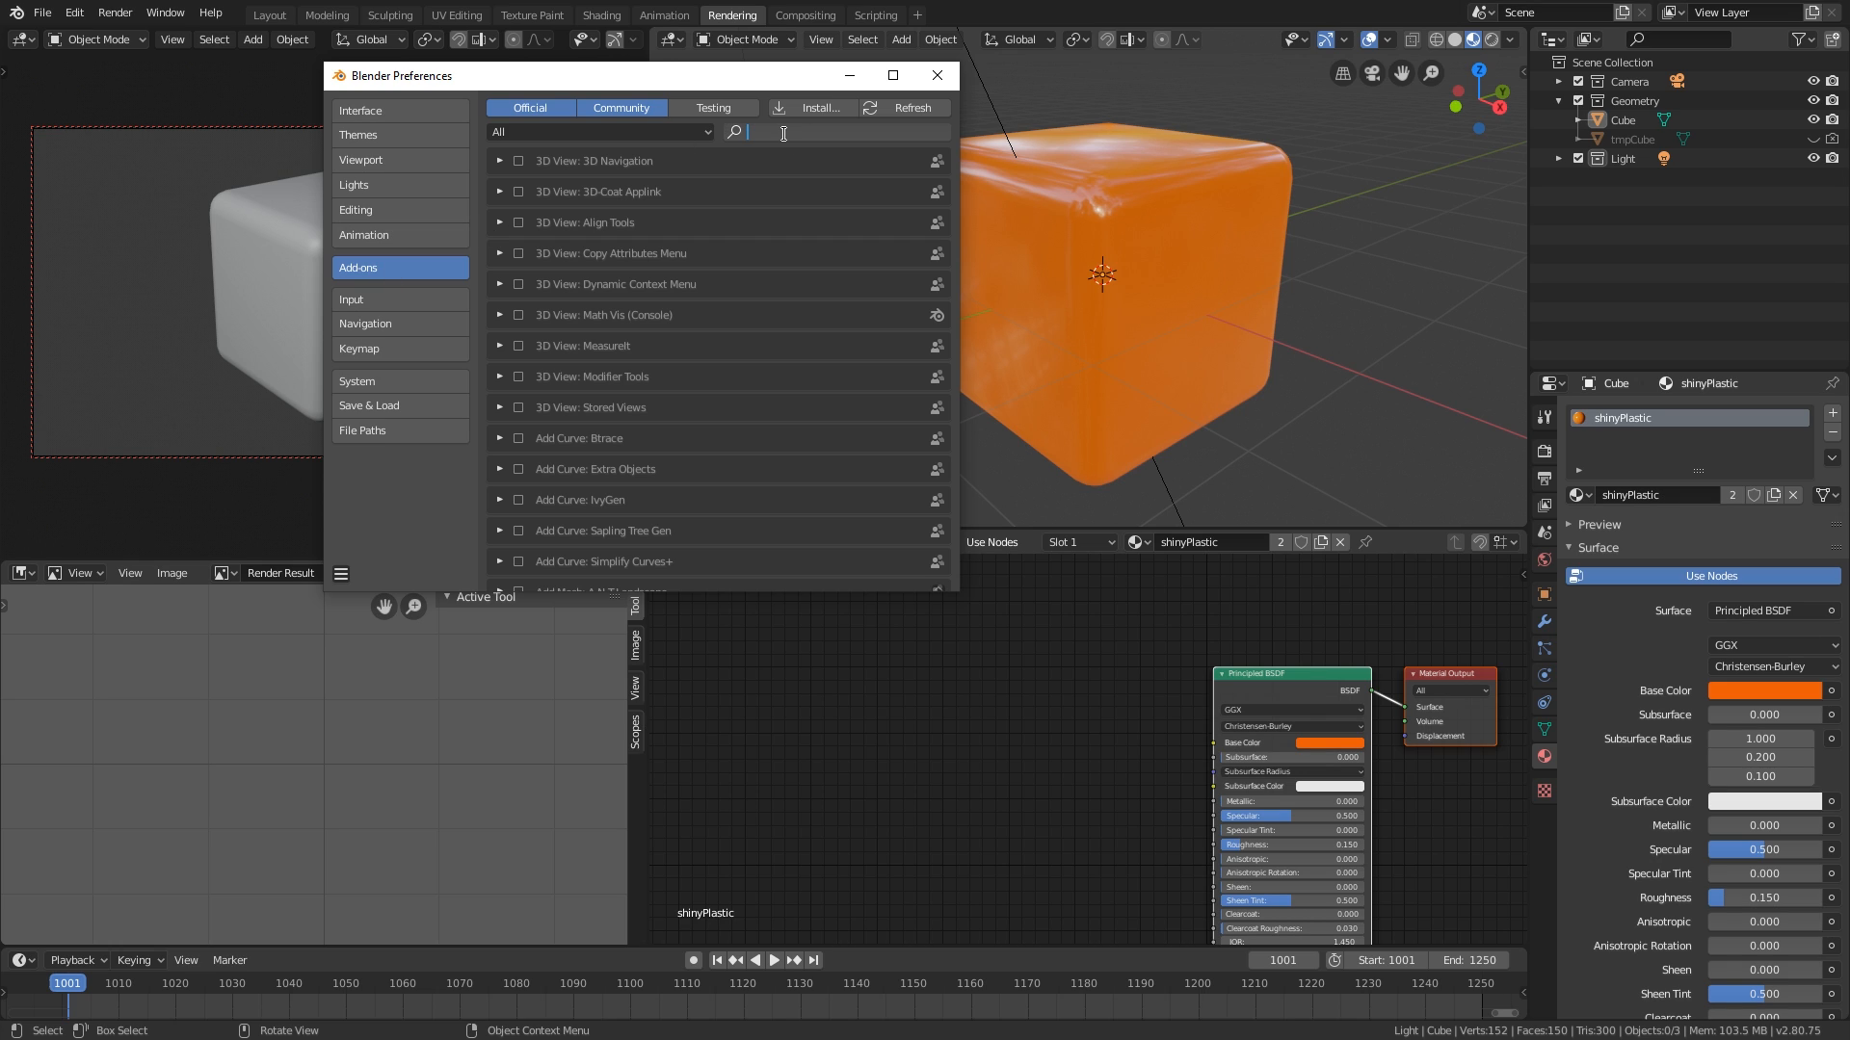
type("node")
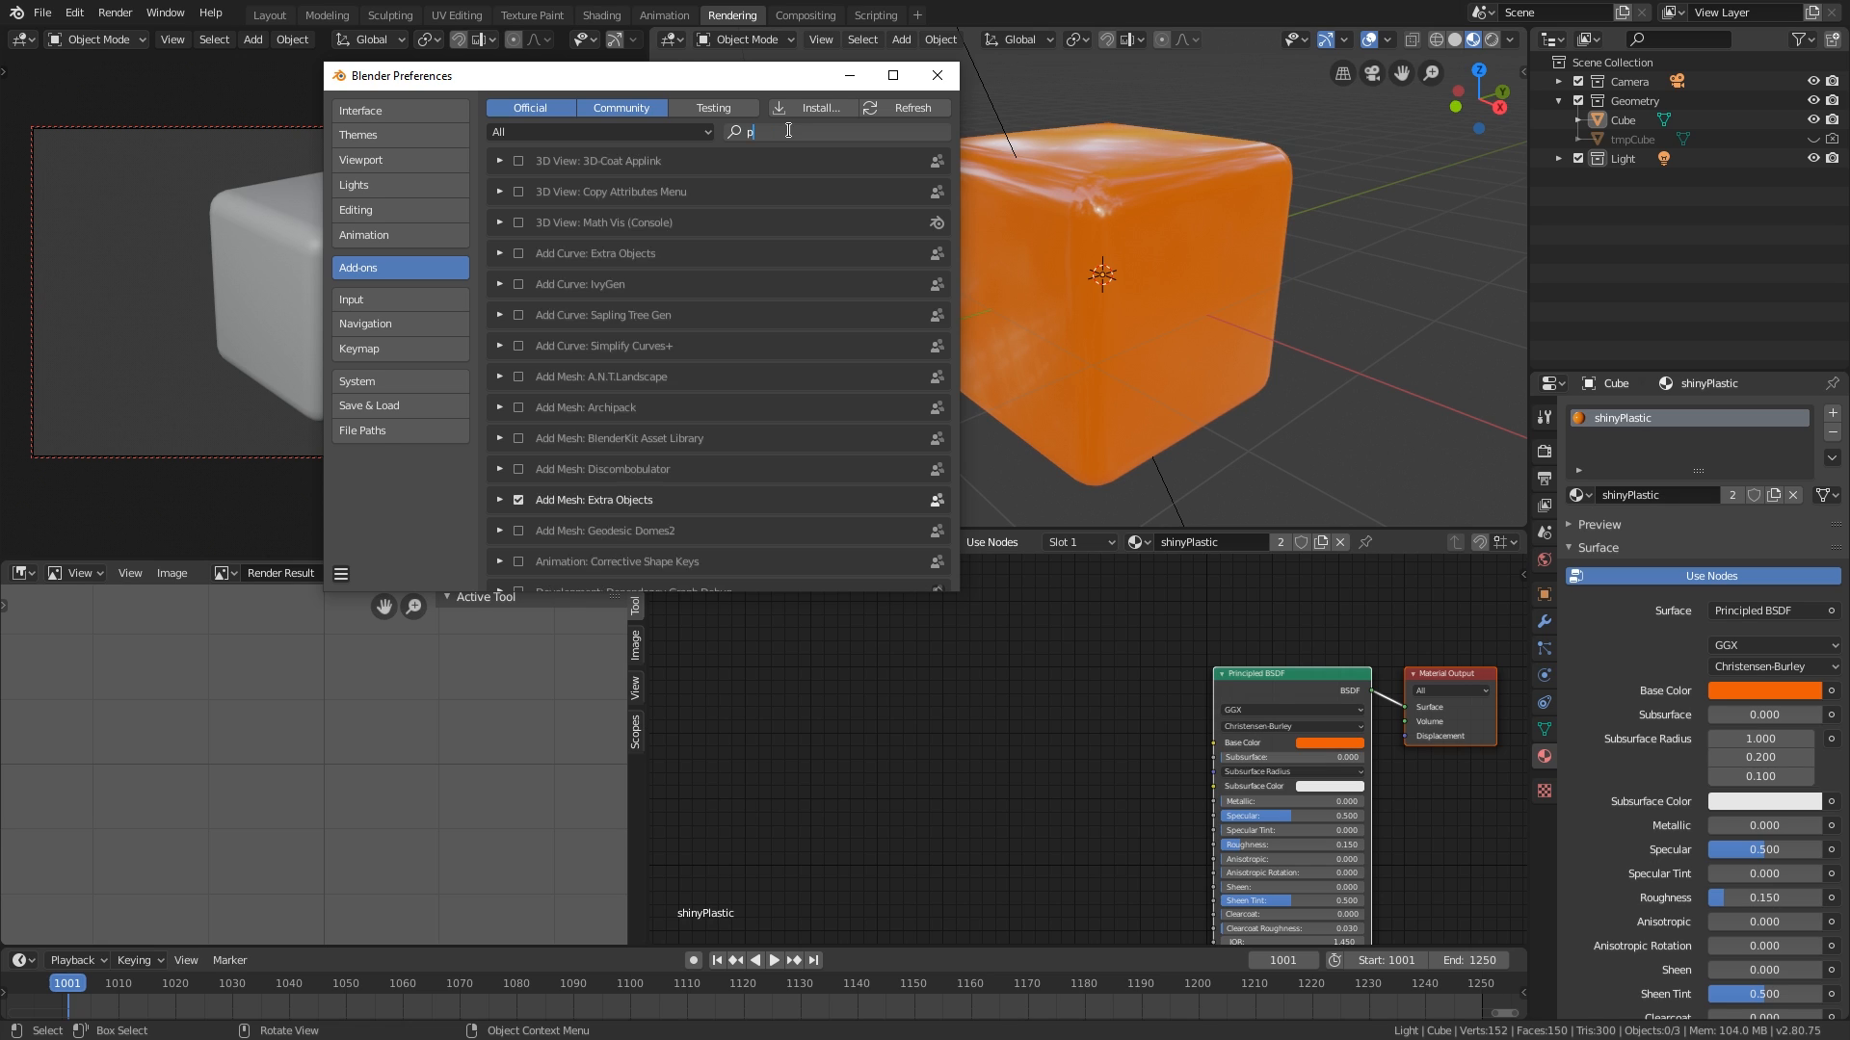
type("ie")
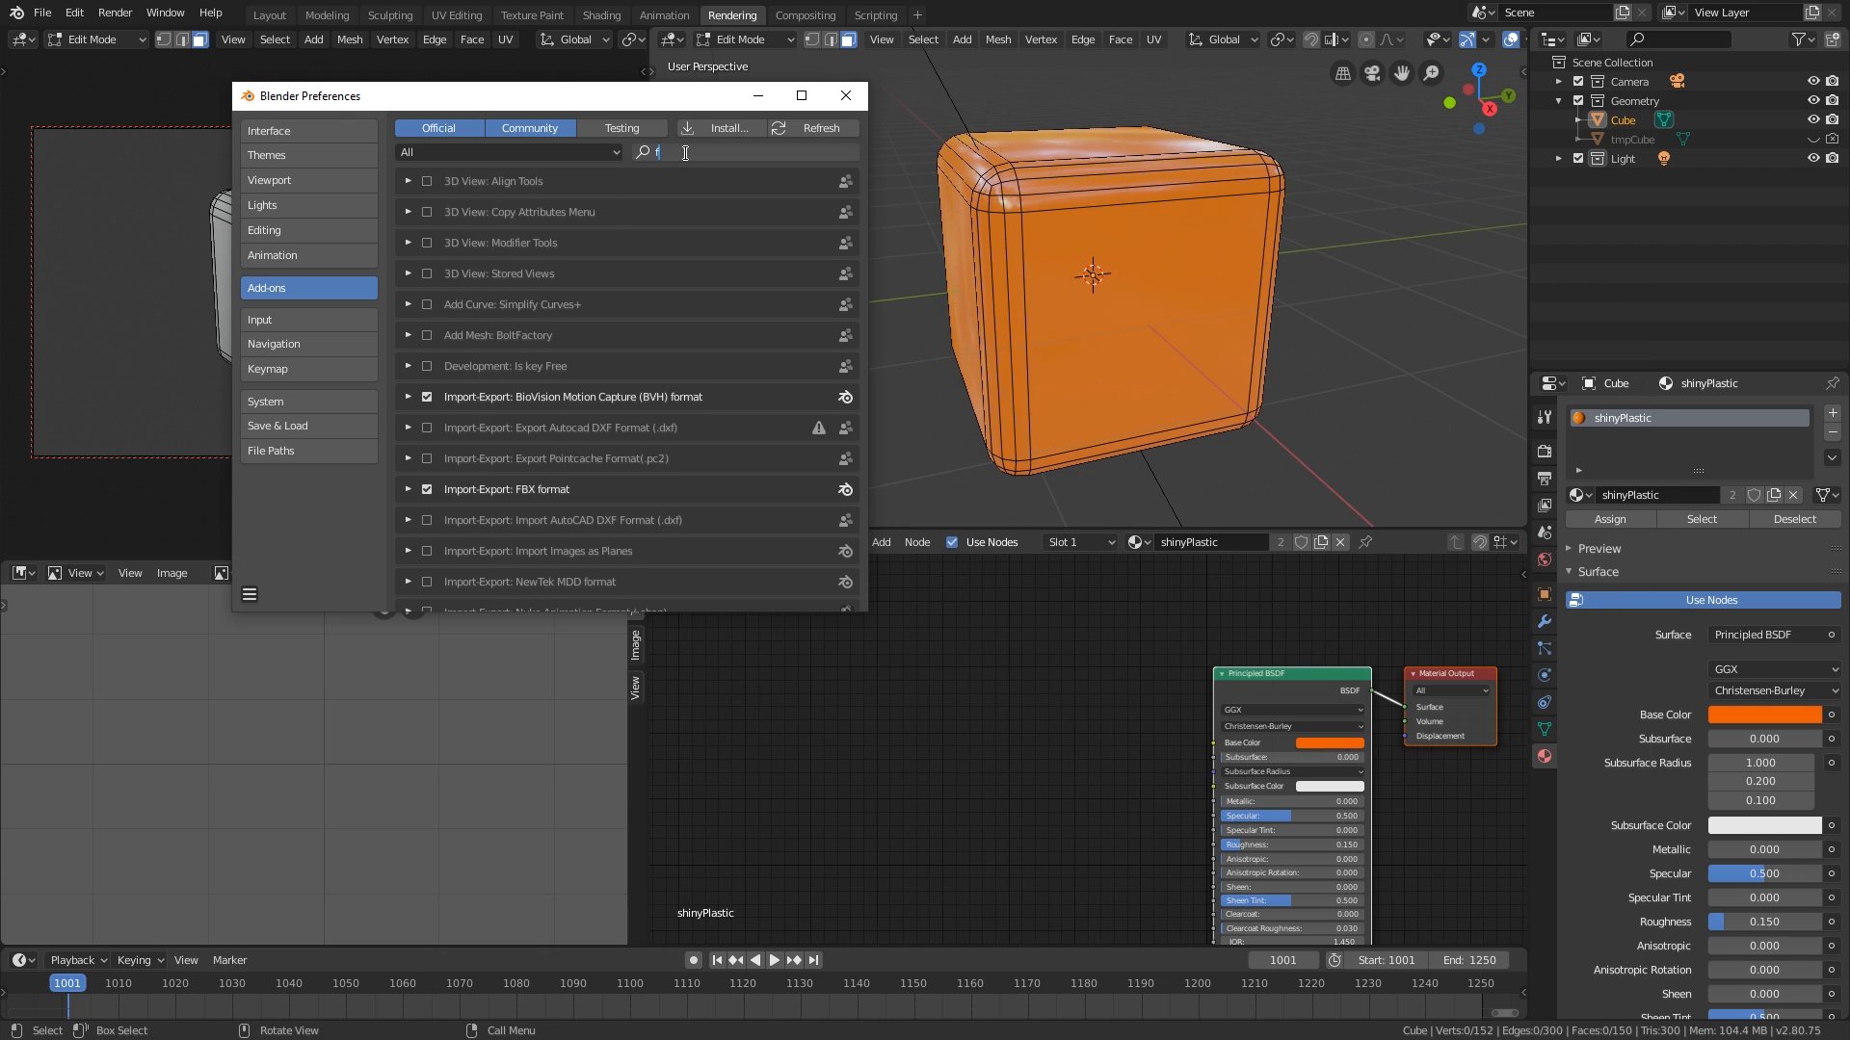
- Search add-ons for '2' and 'loop' to confirm F2 and LoopTools are enabled
type("2")
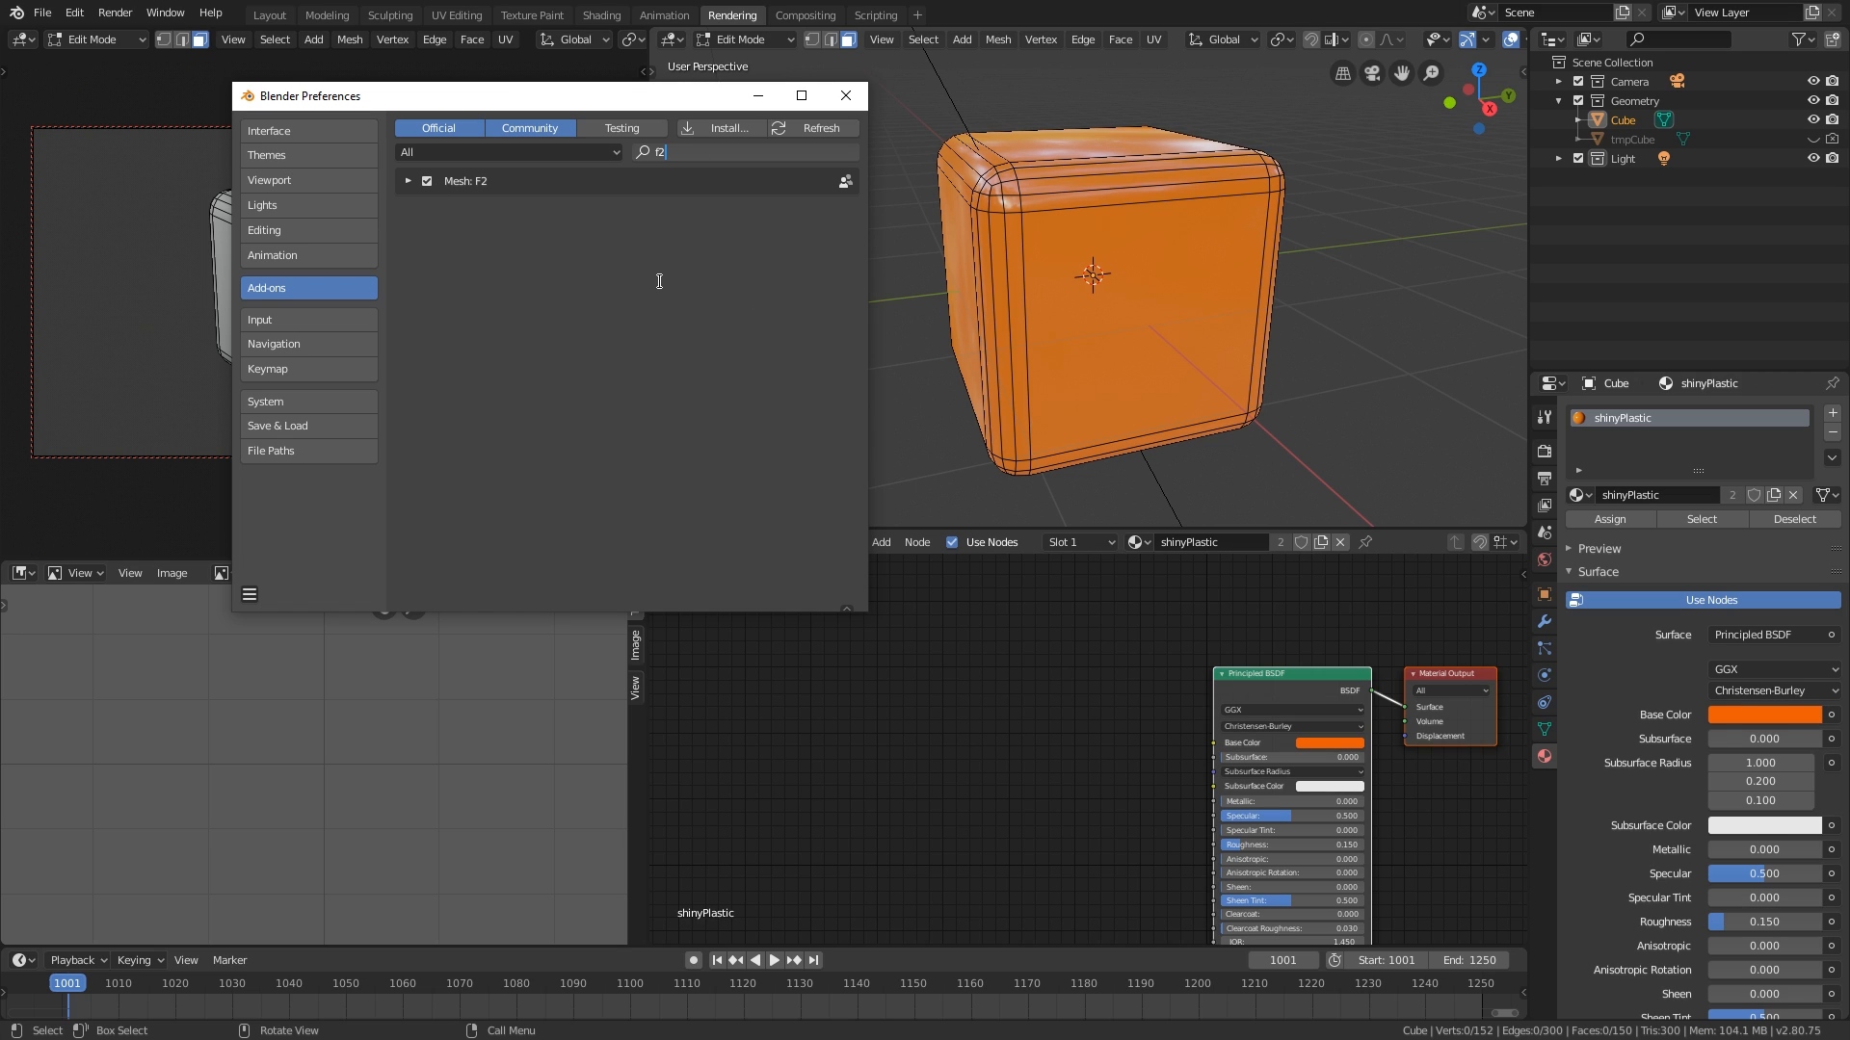
mouse_move(713, 96)
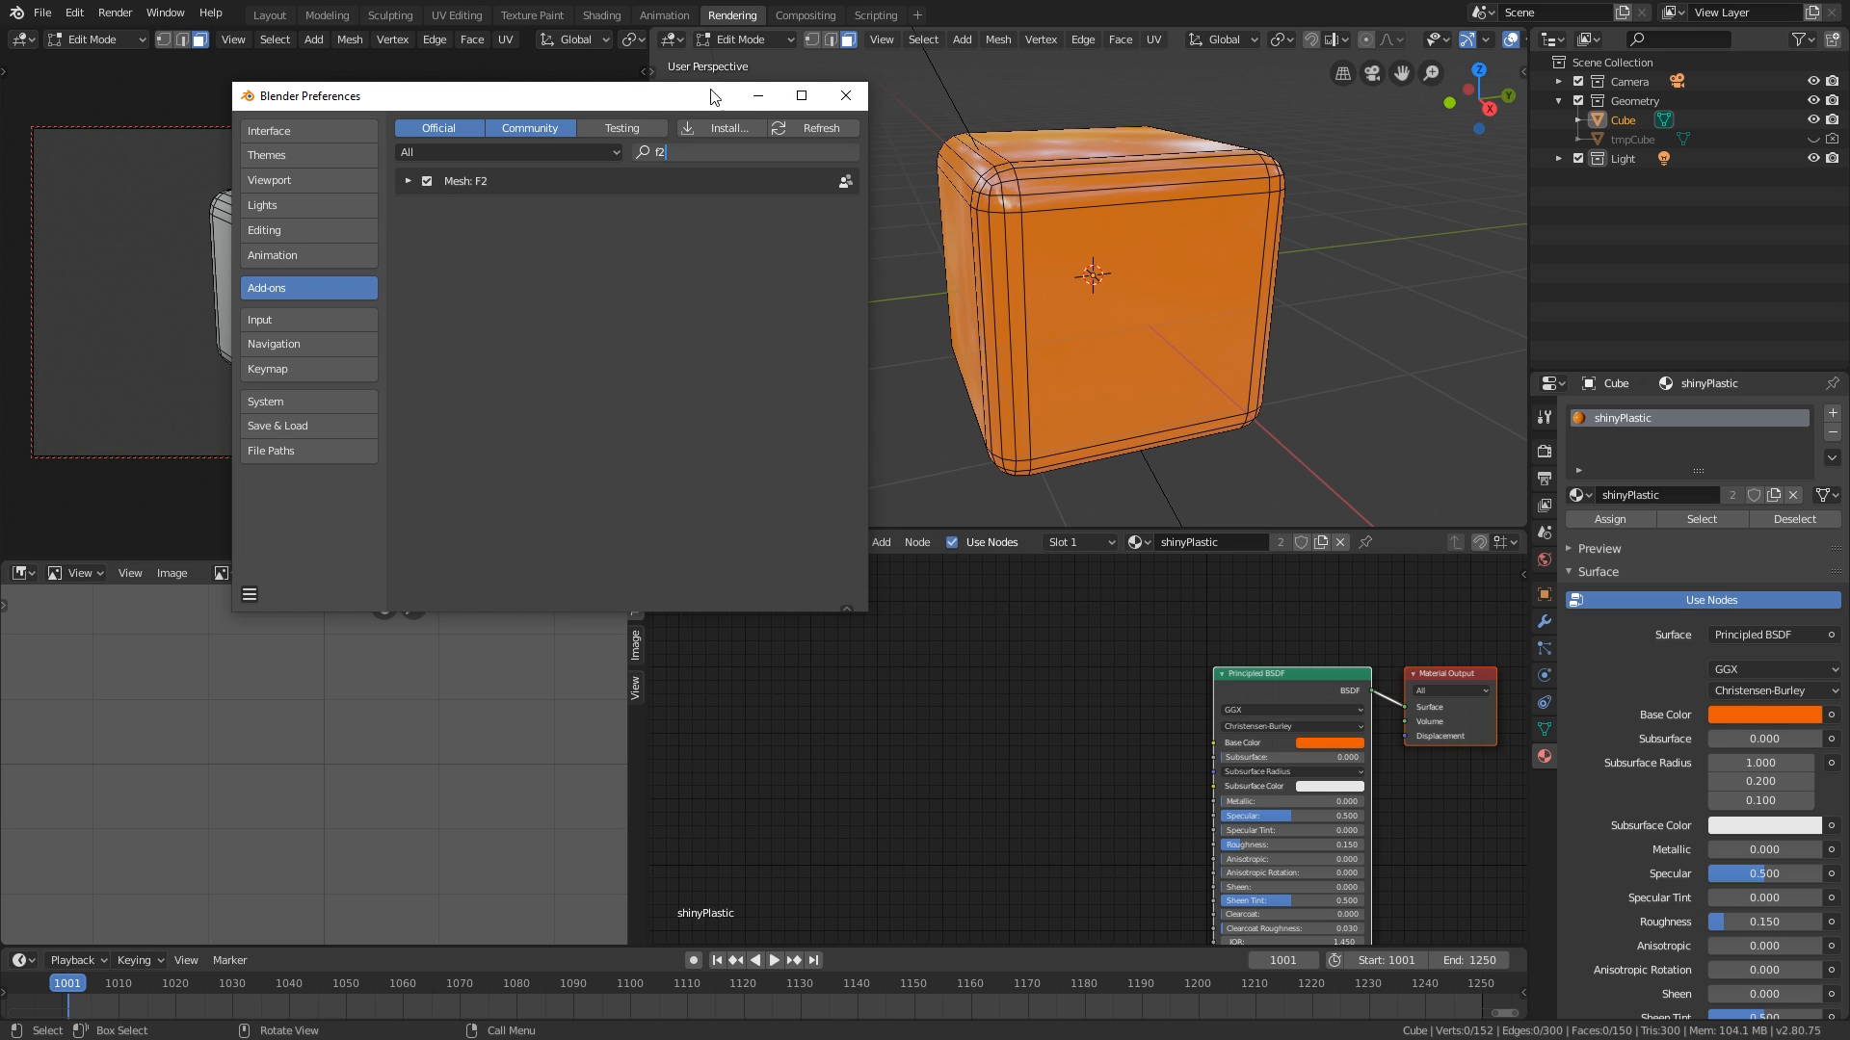
mouse_move(845, 95)
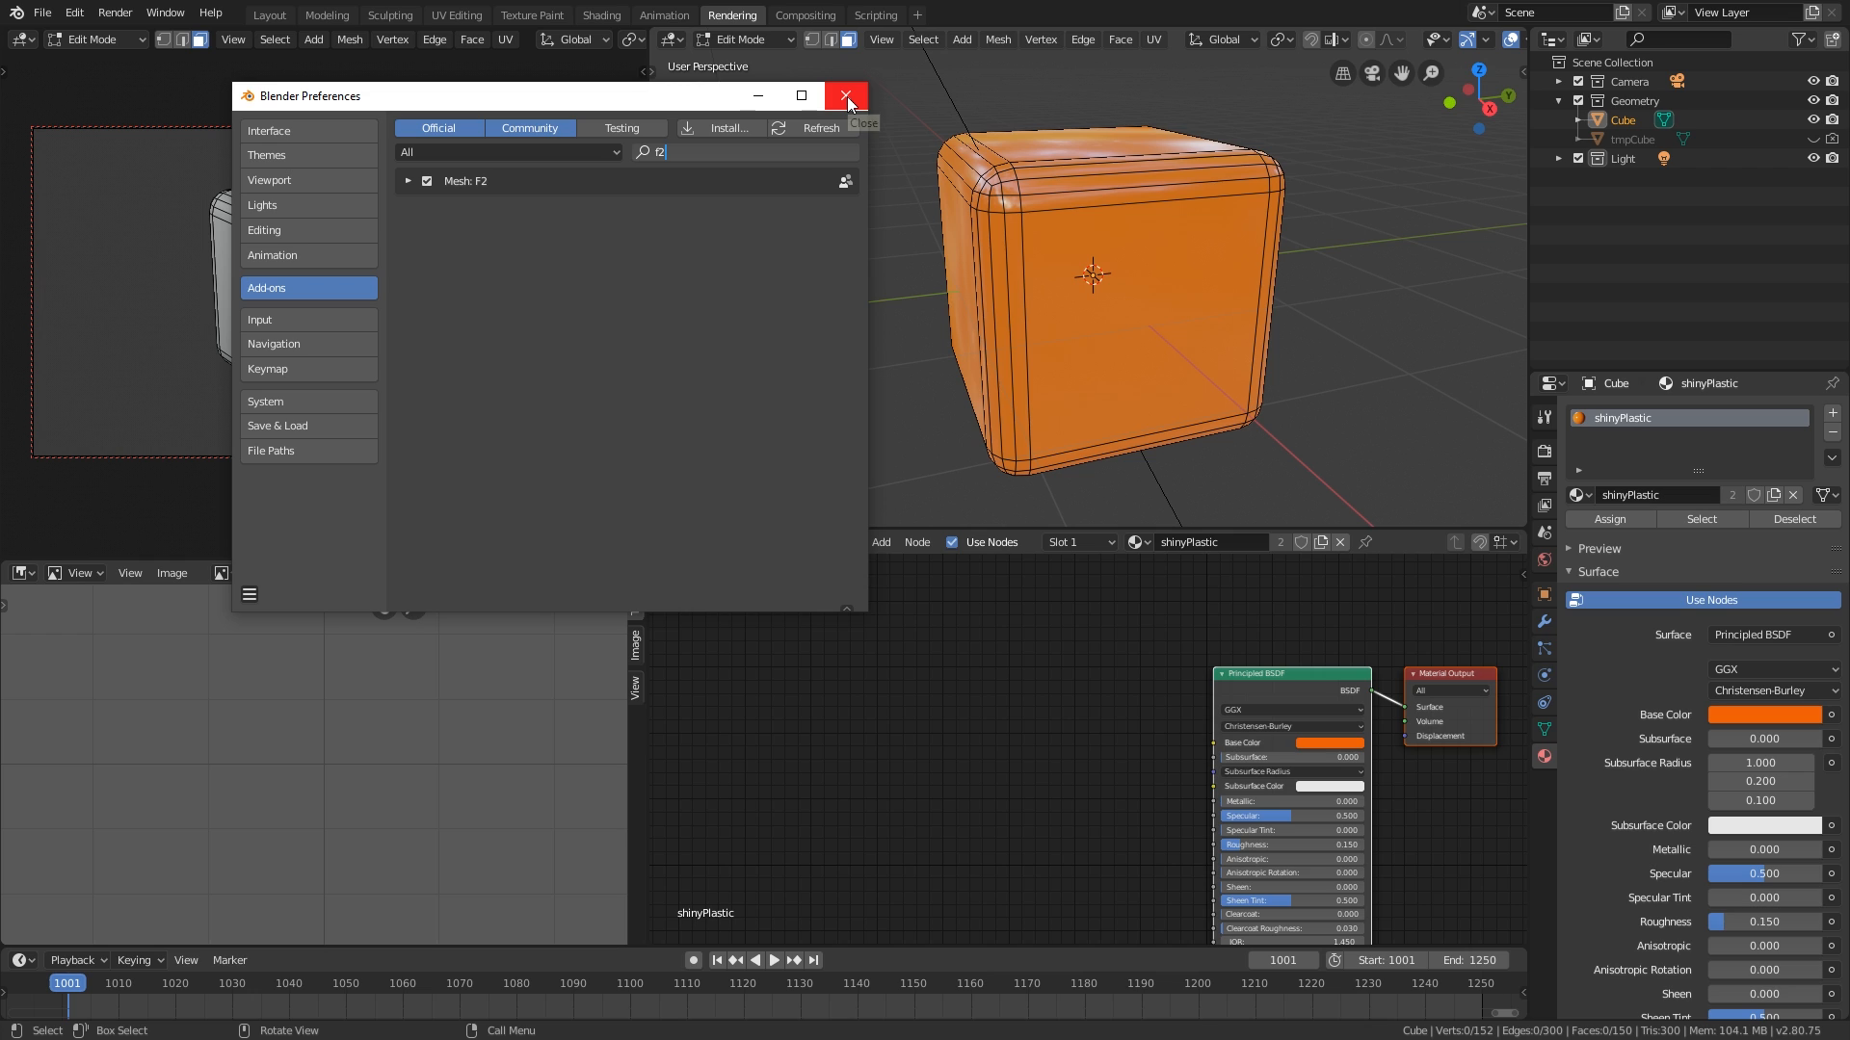
mouse_move(708, 151)
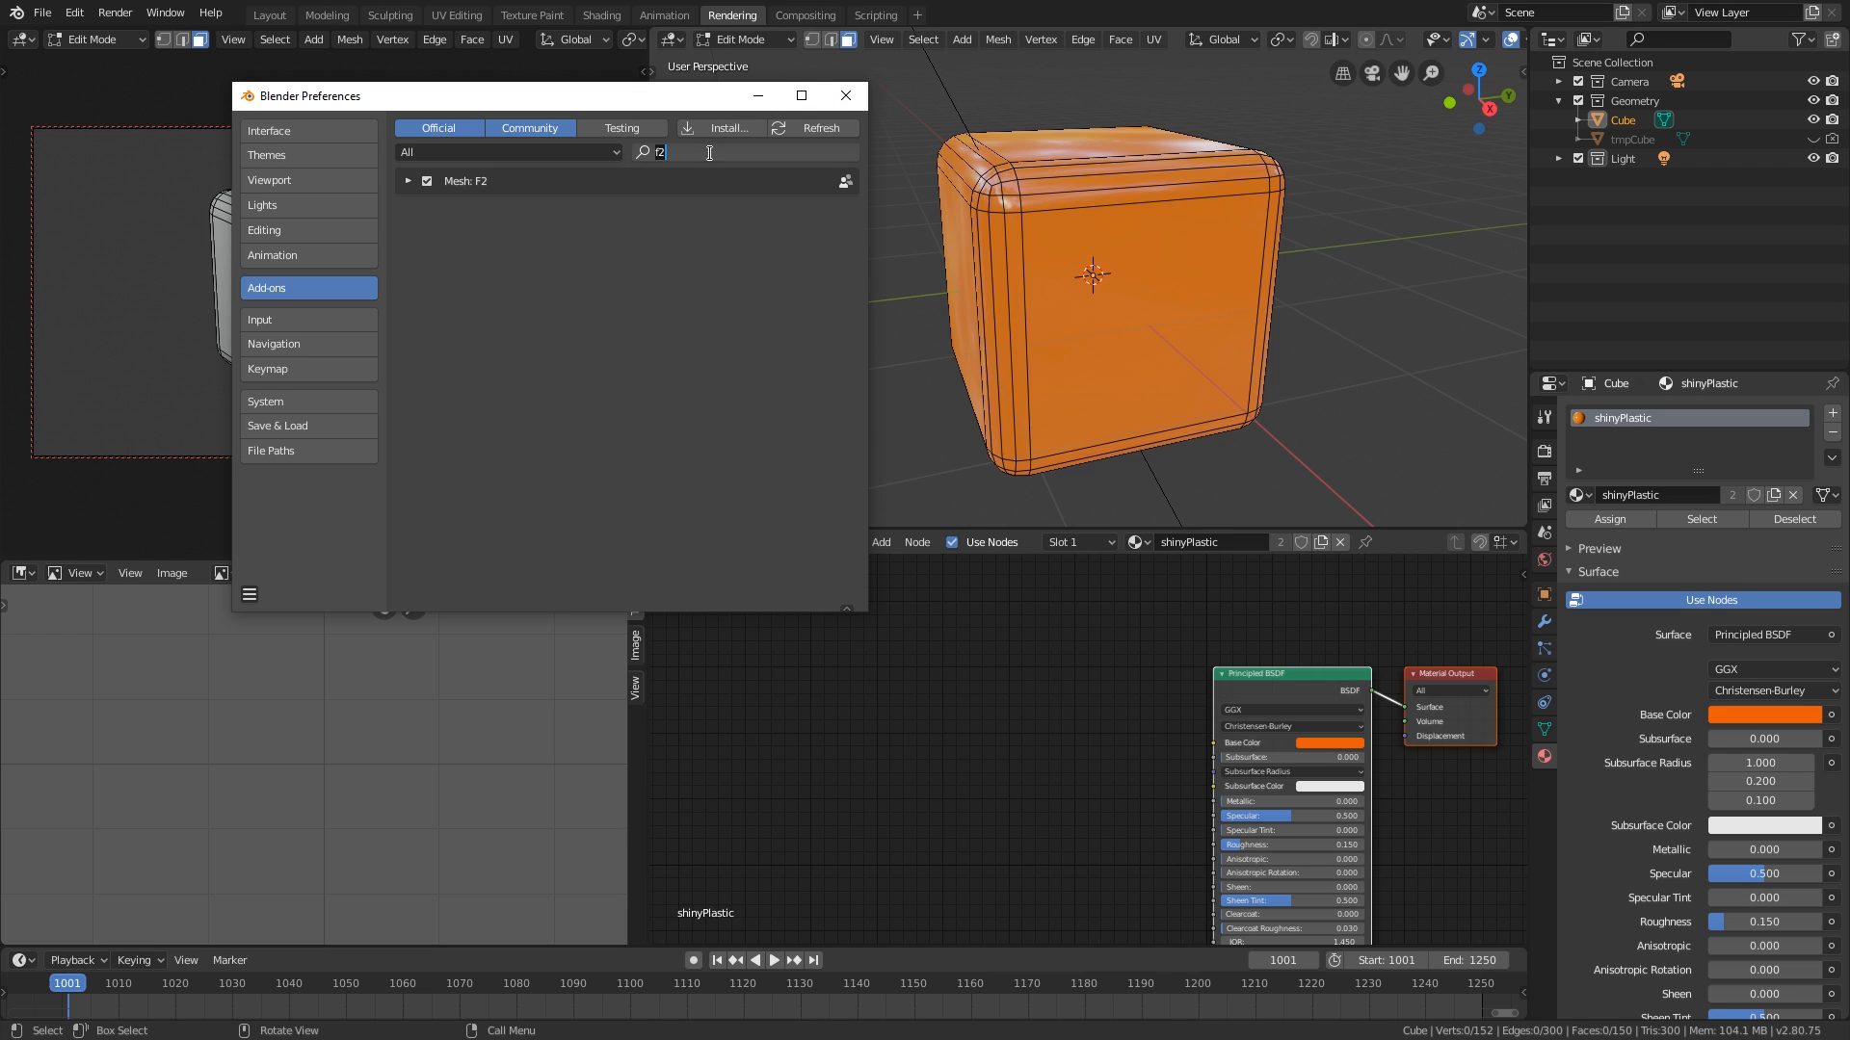
type("loop")
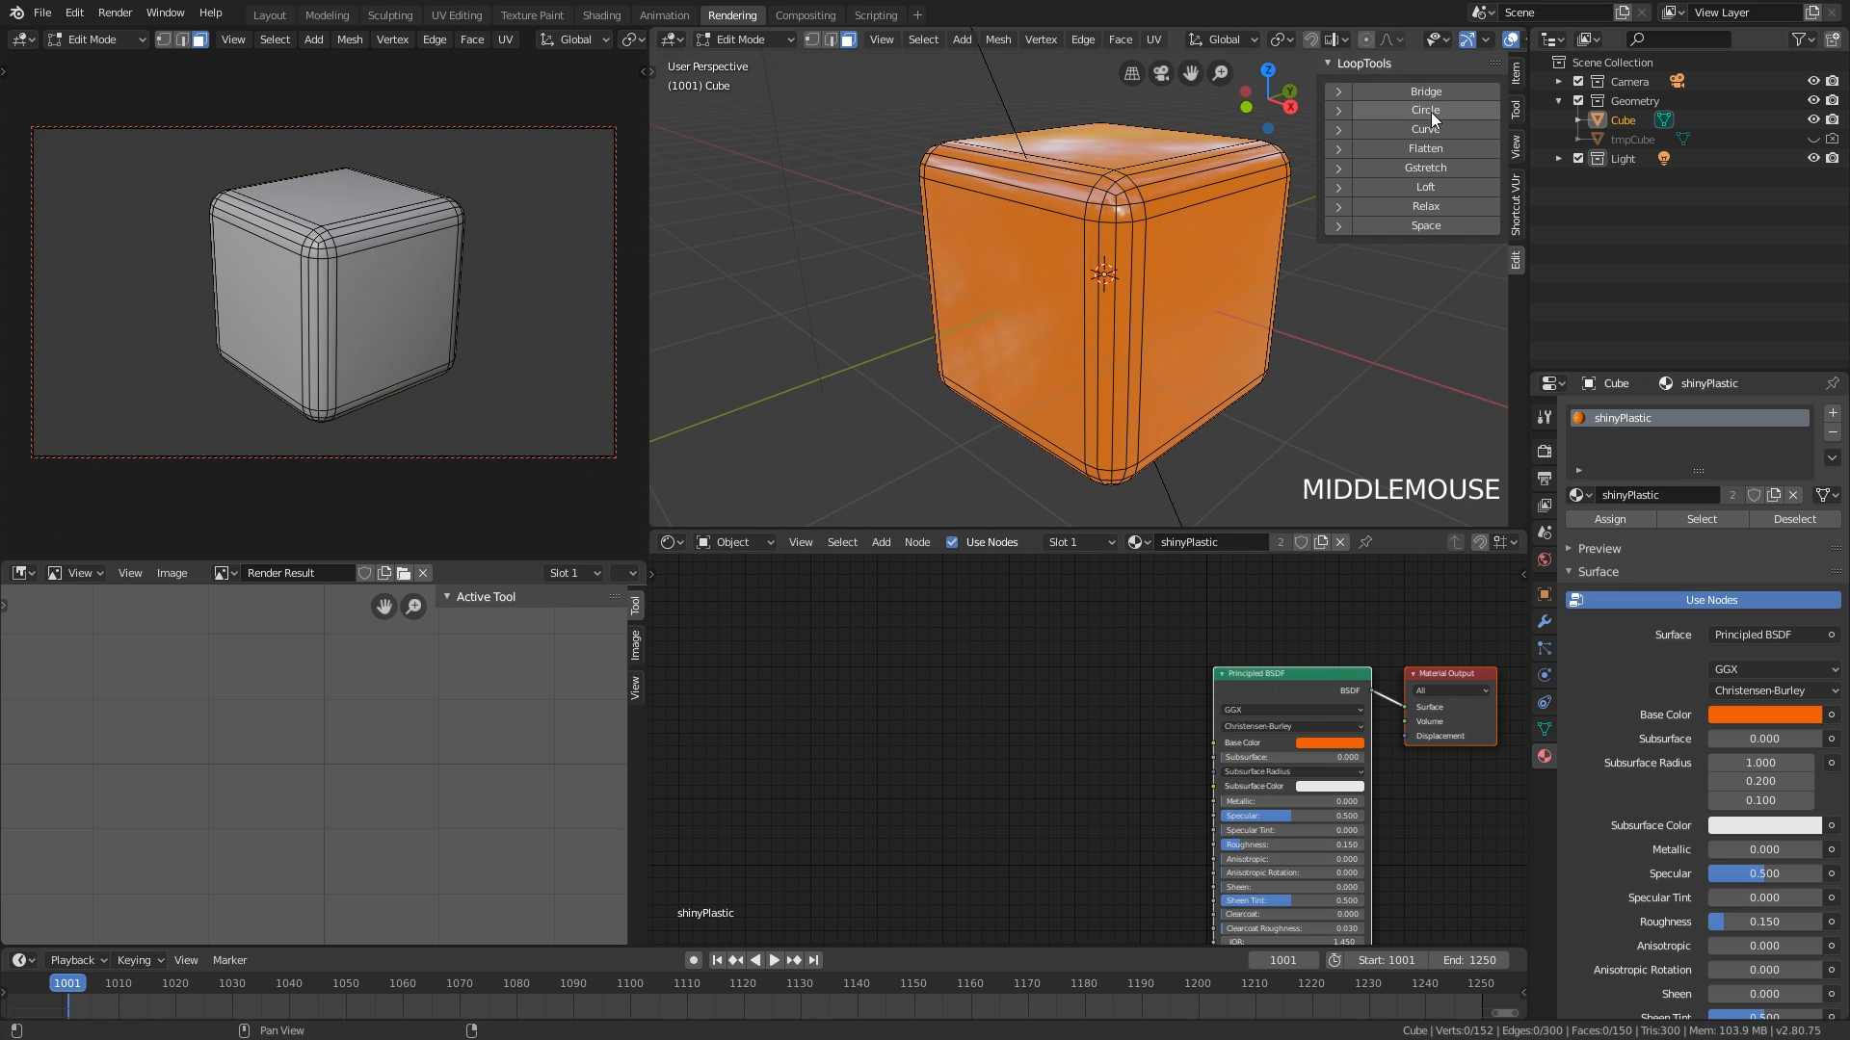
mouse_move(1414, 232)
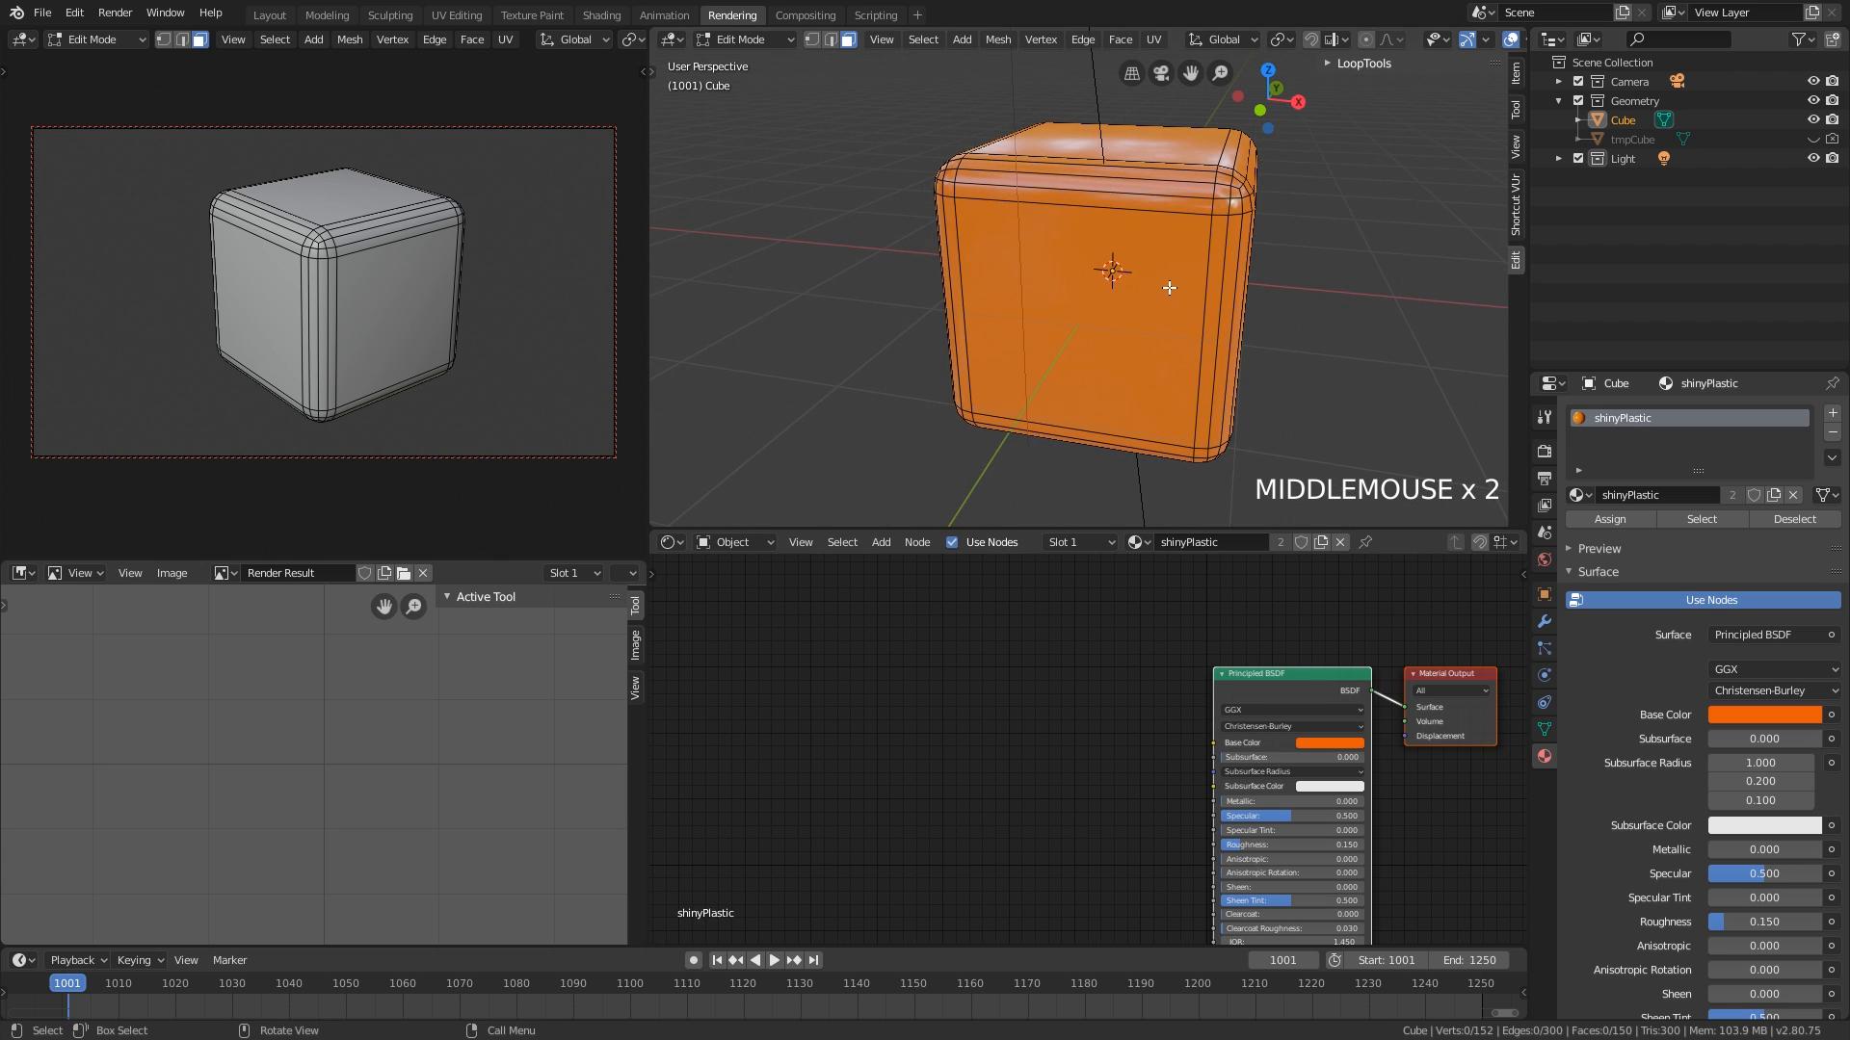
- Give the cube the metalBright material and review the Object Mode Delete keymap
left_click(1578, 494)
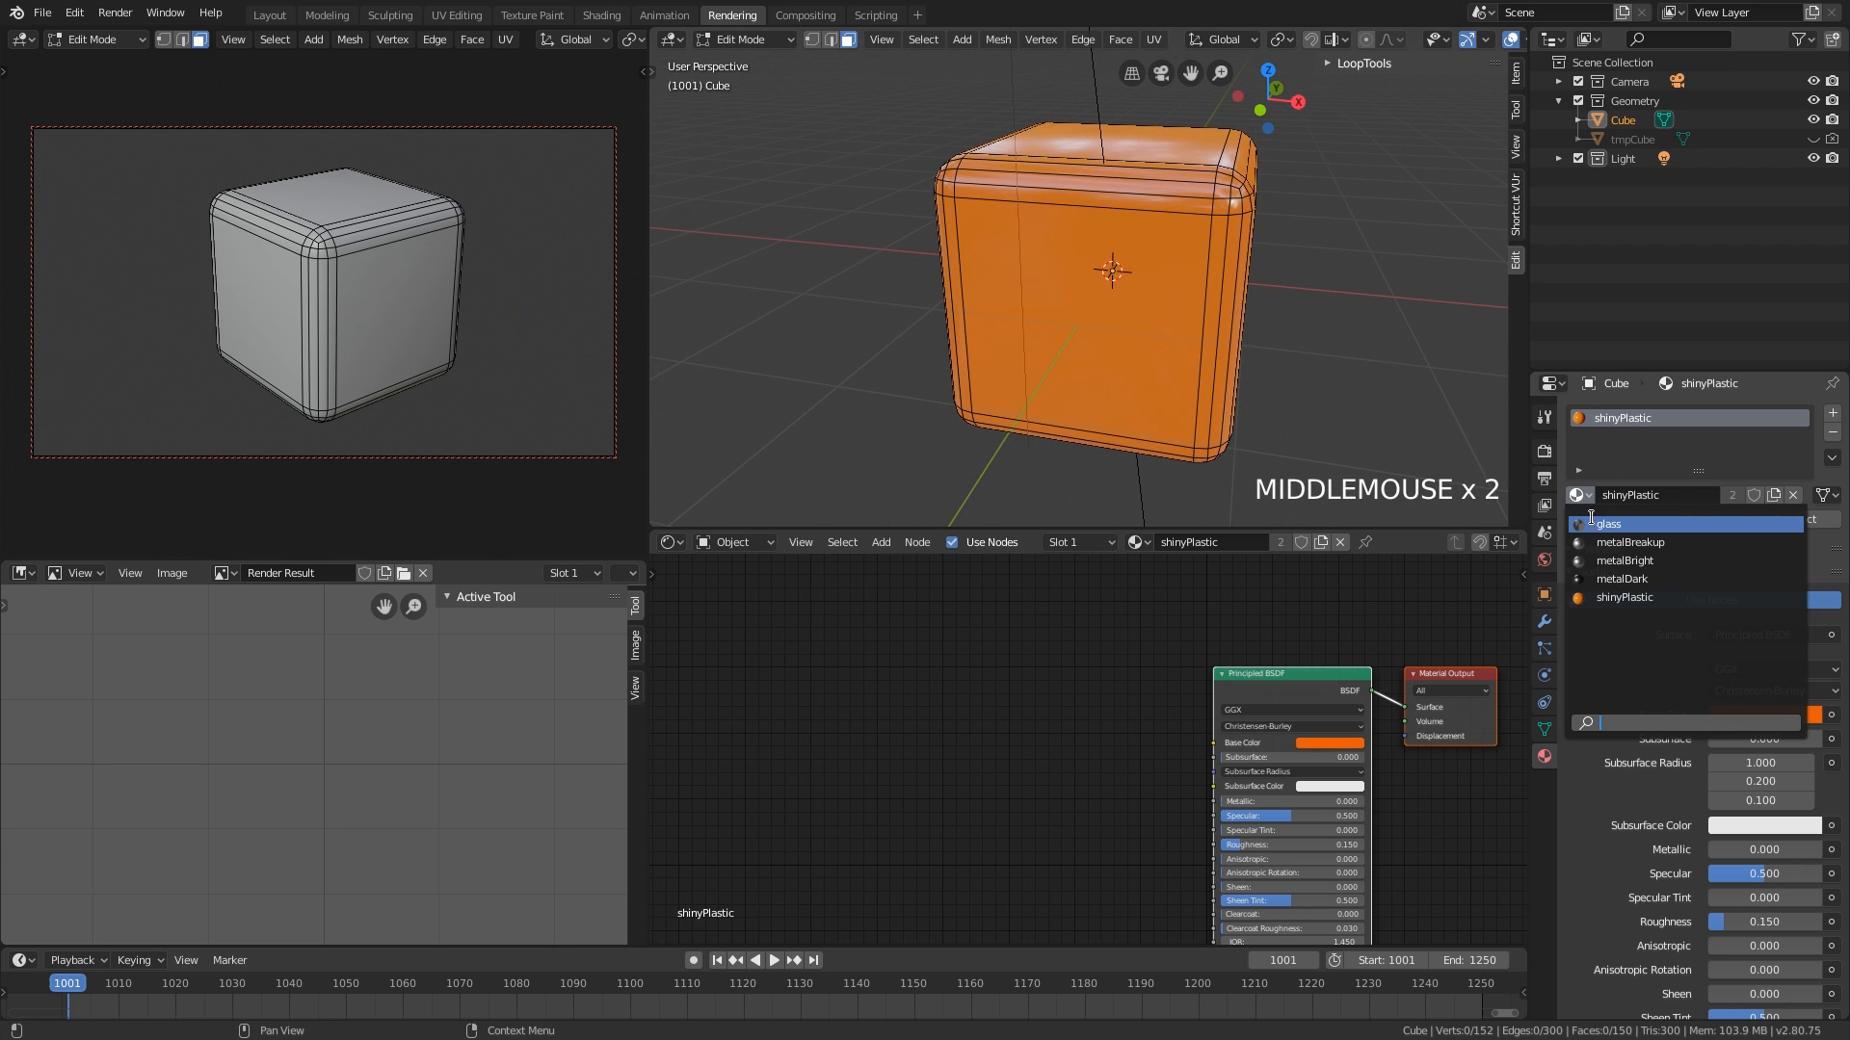
left_click(1631, 561)
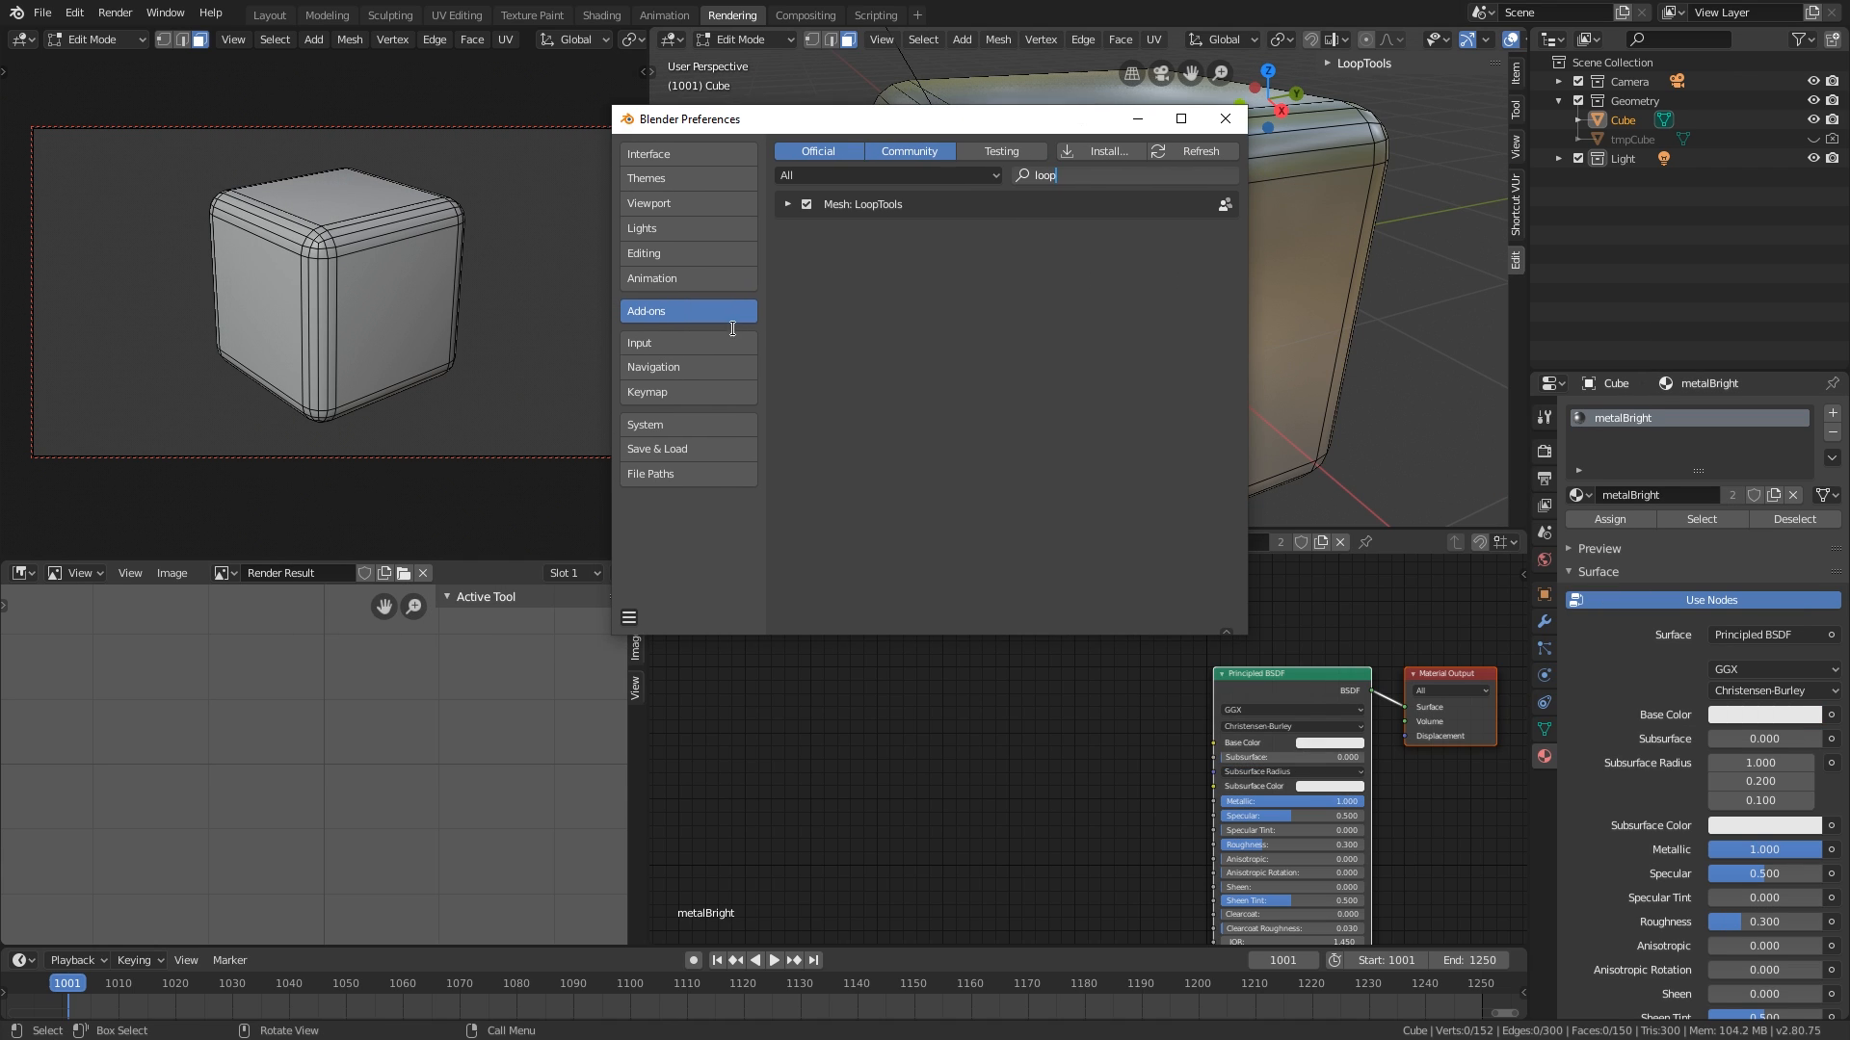
left_click(648, 392)
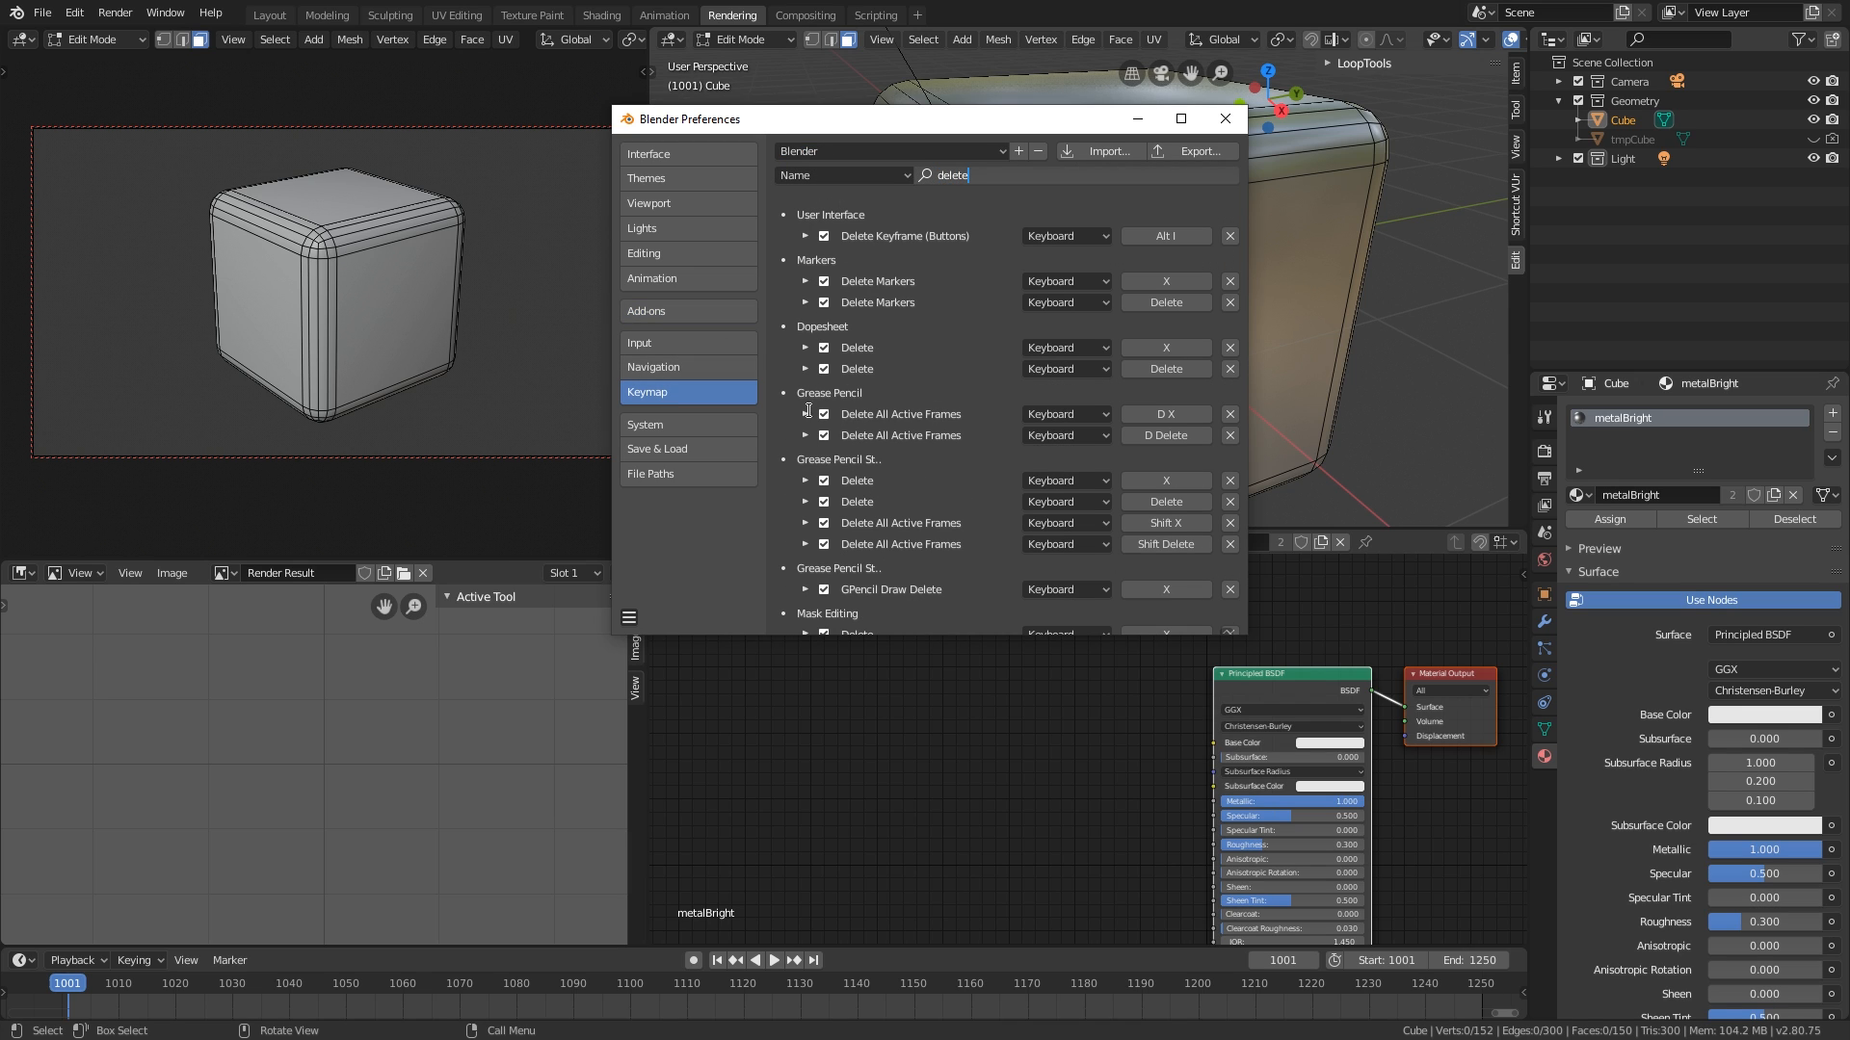
scroll("down", 3)
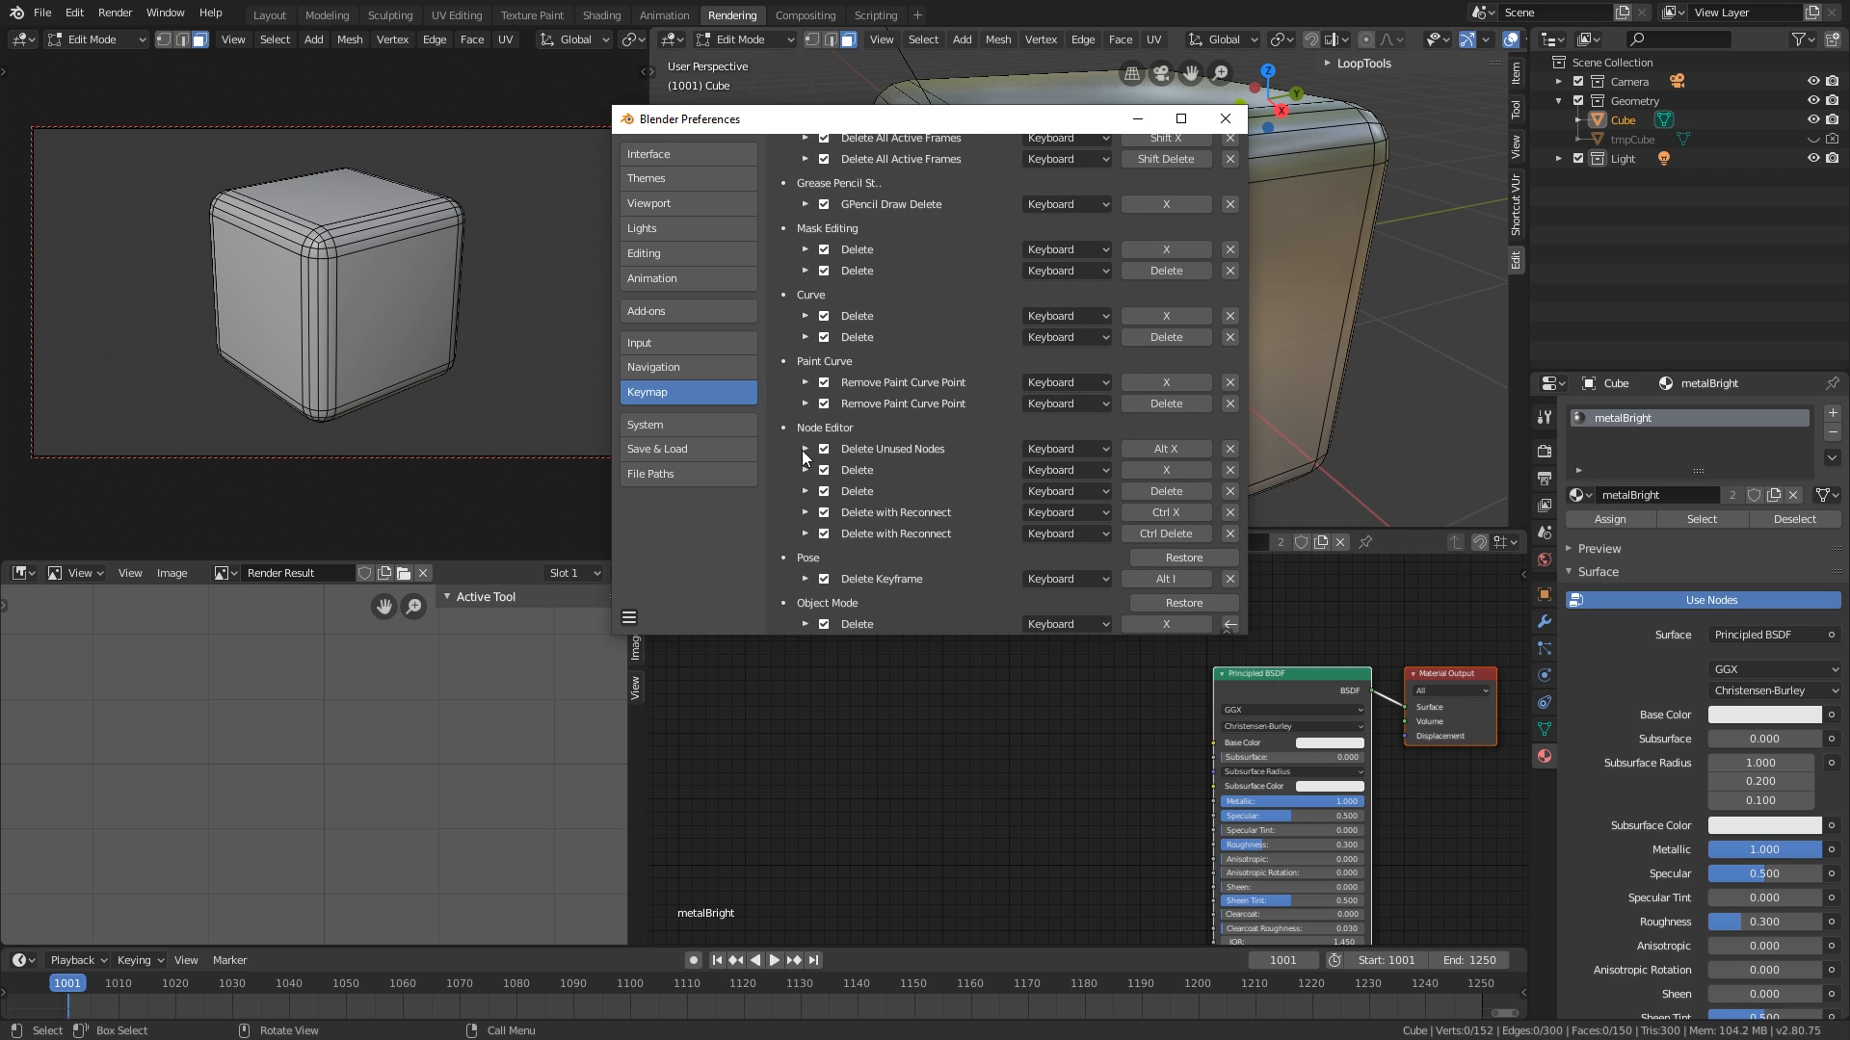
scroll("down", 3)
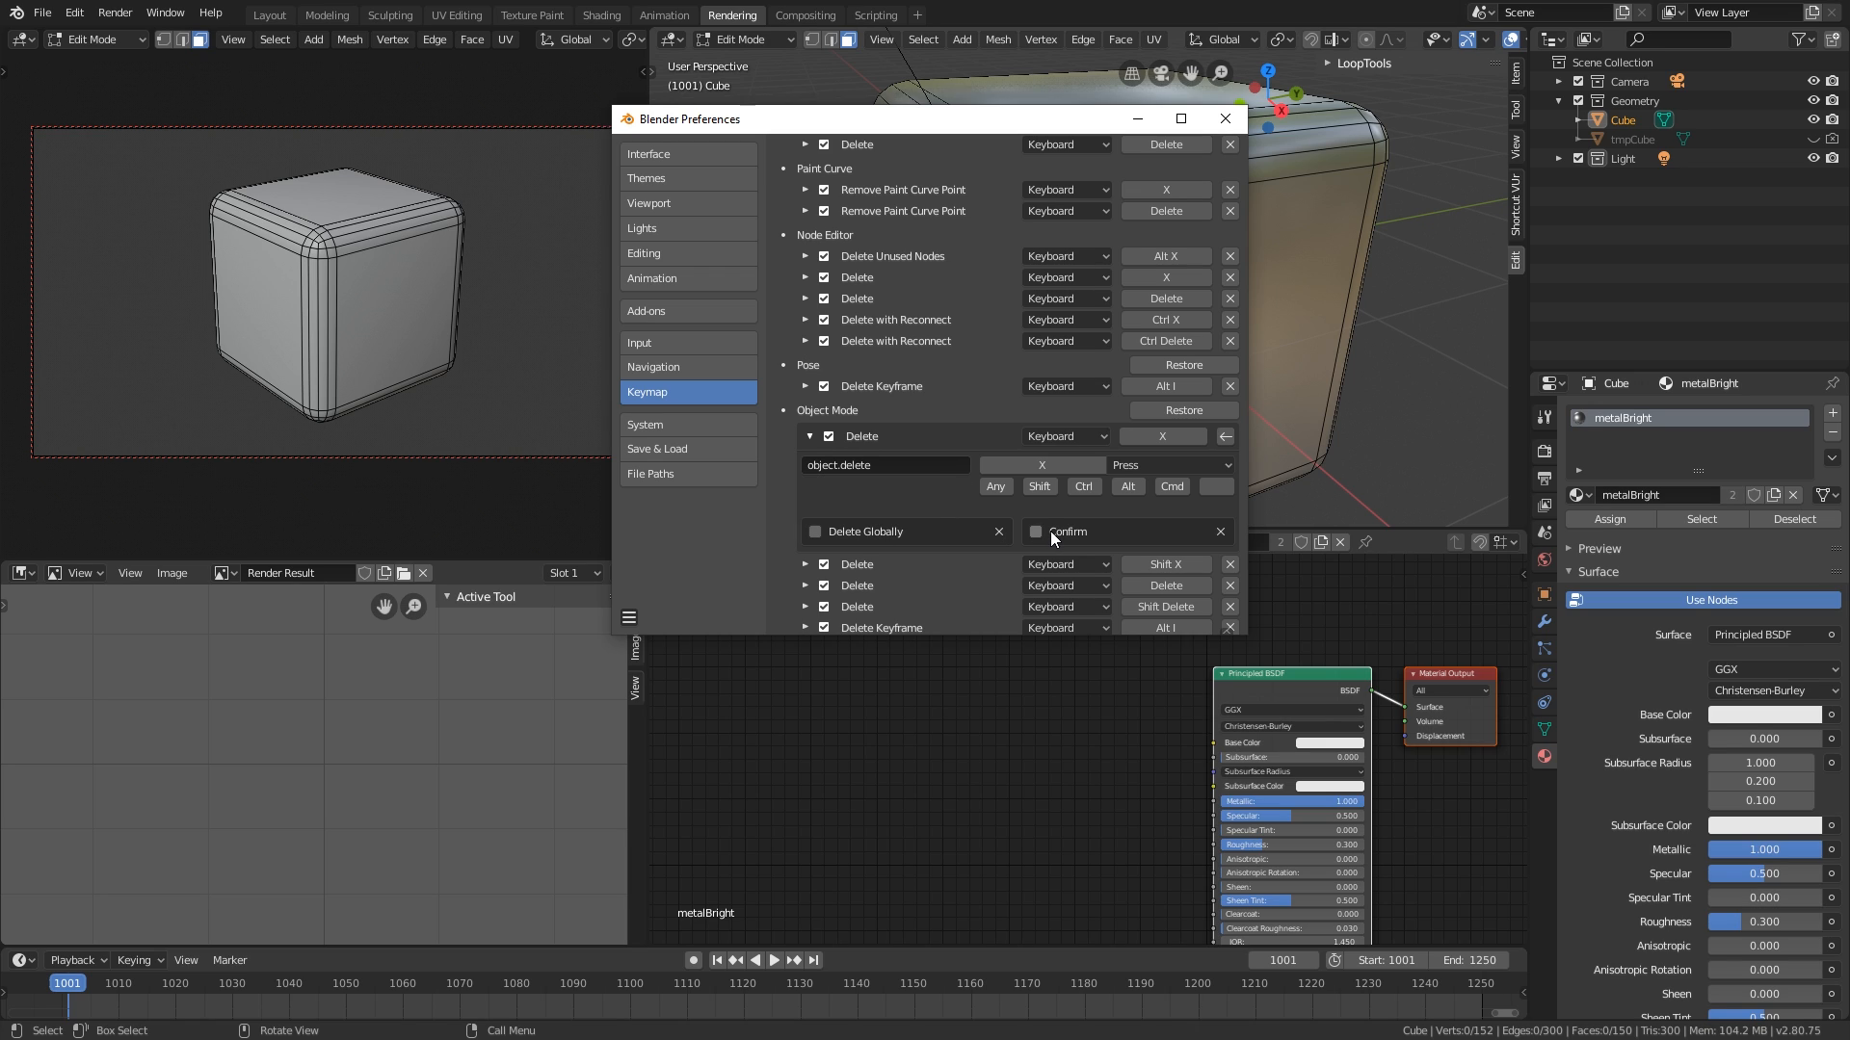
mouse_move(1046, 536)
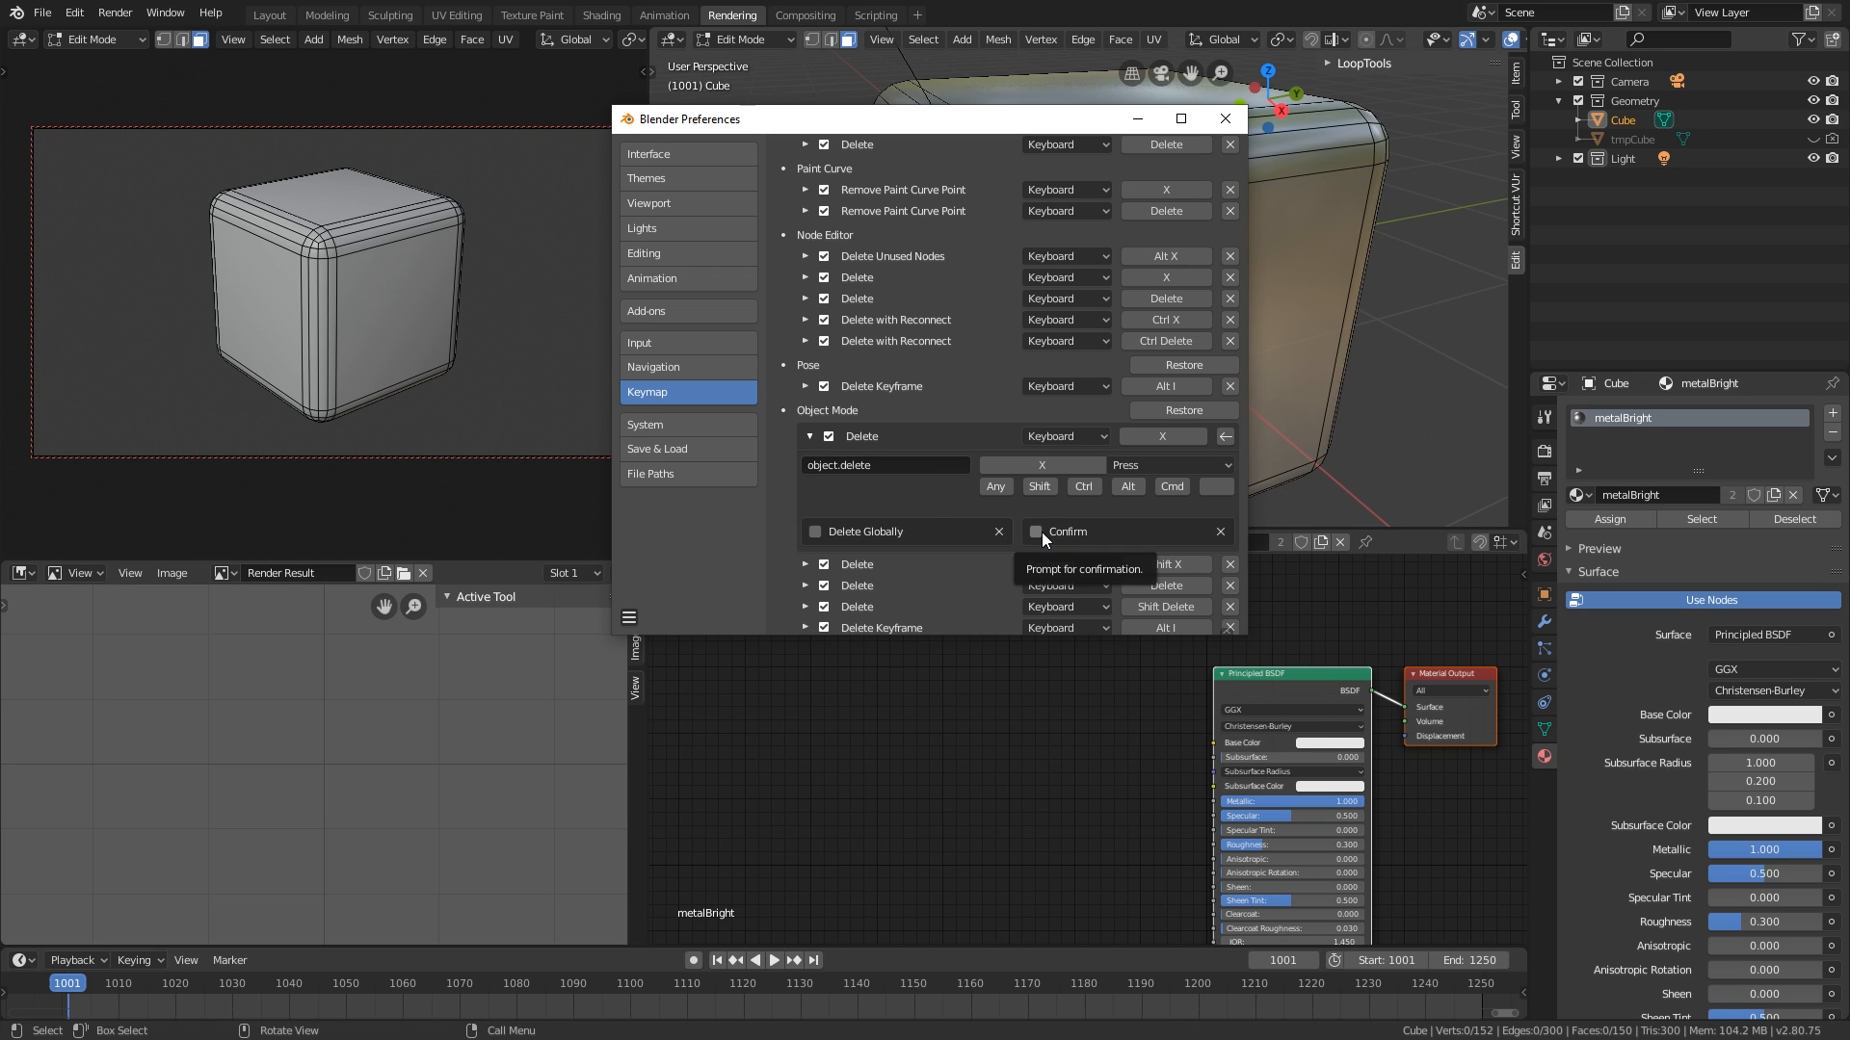
- Leave Edit Mode, delete the cube with X without a prompt, and undo
key("Tab")
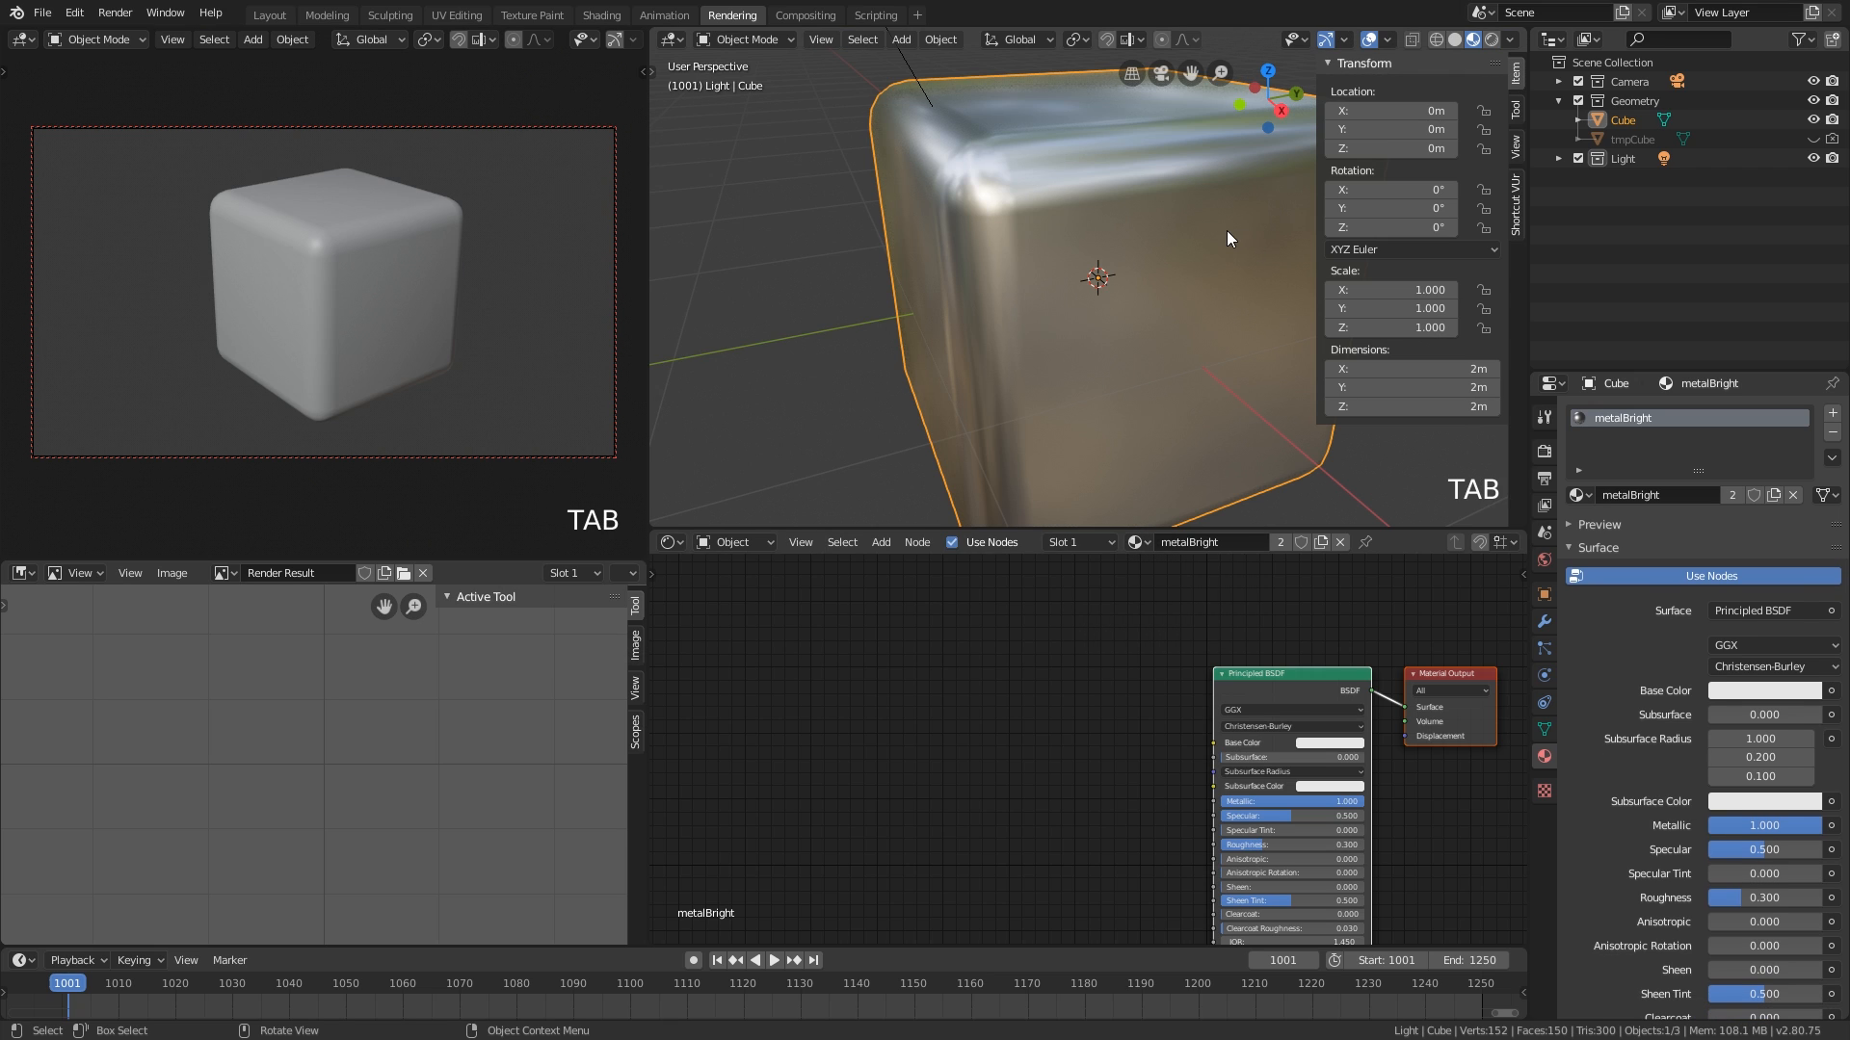
key("x")
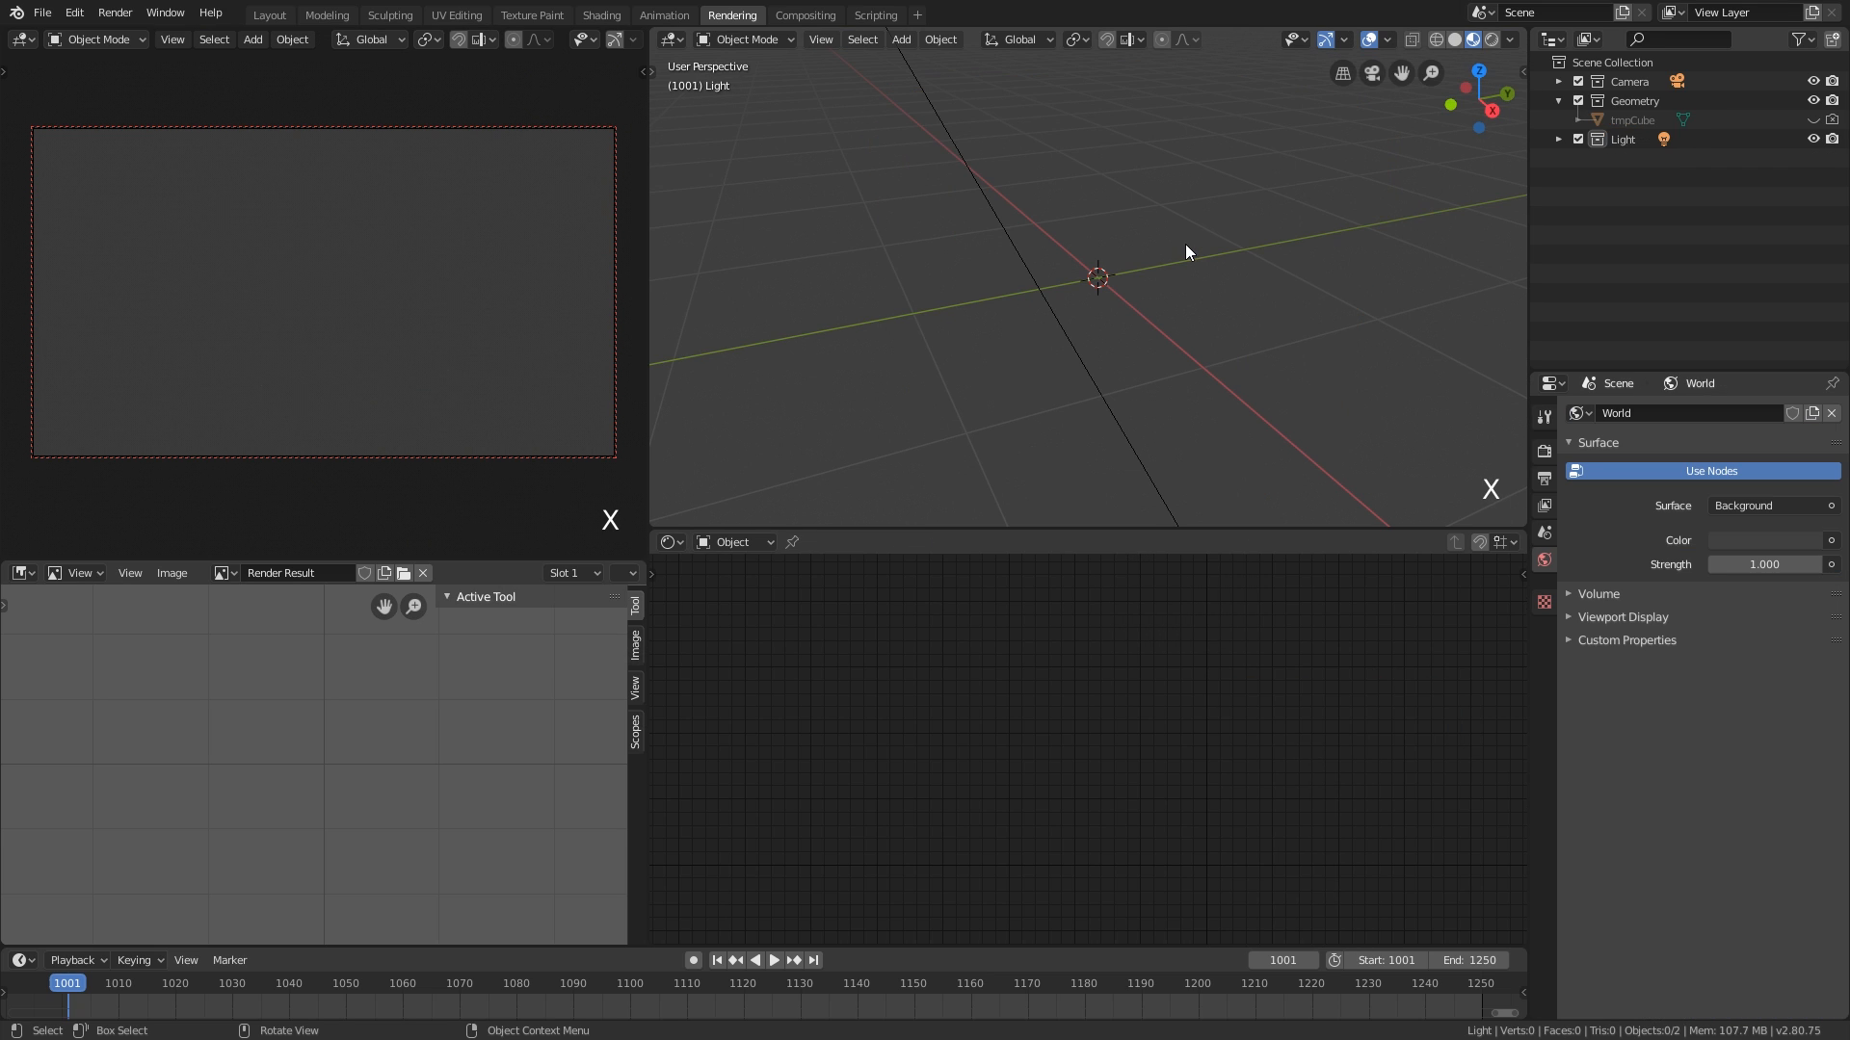
key("ctrl+z")
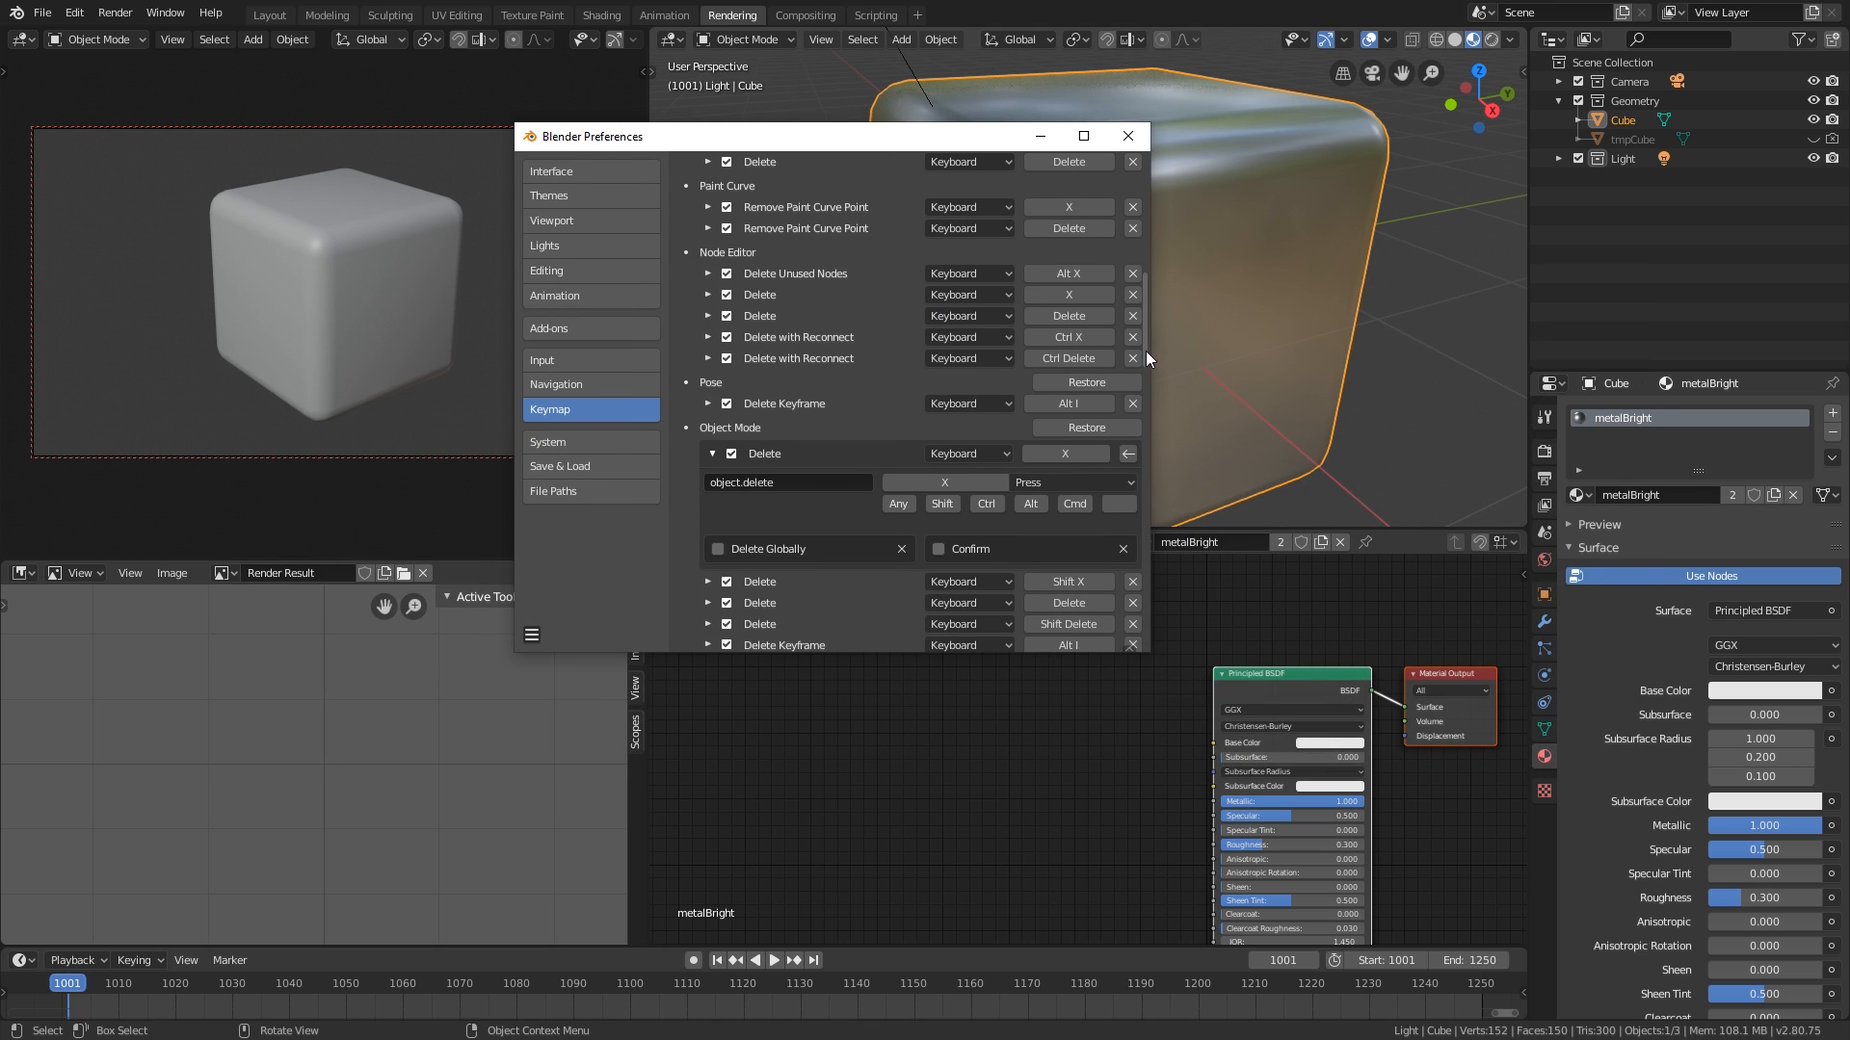
- Search the keymap for 'delete', then duplicate the metal cube beside the original
type("delete")
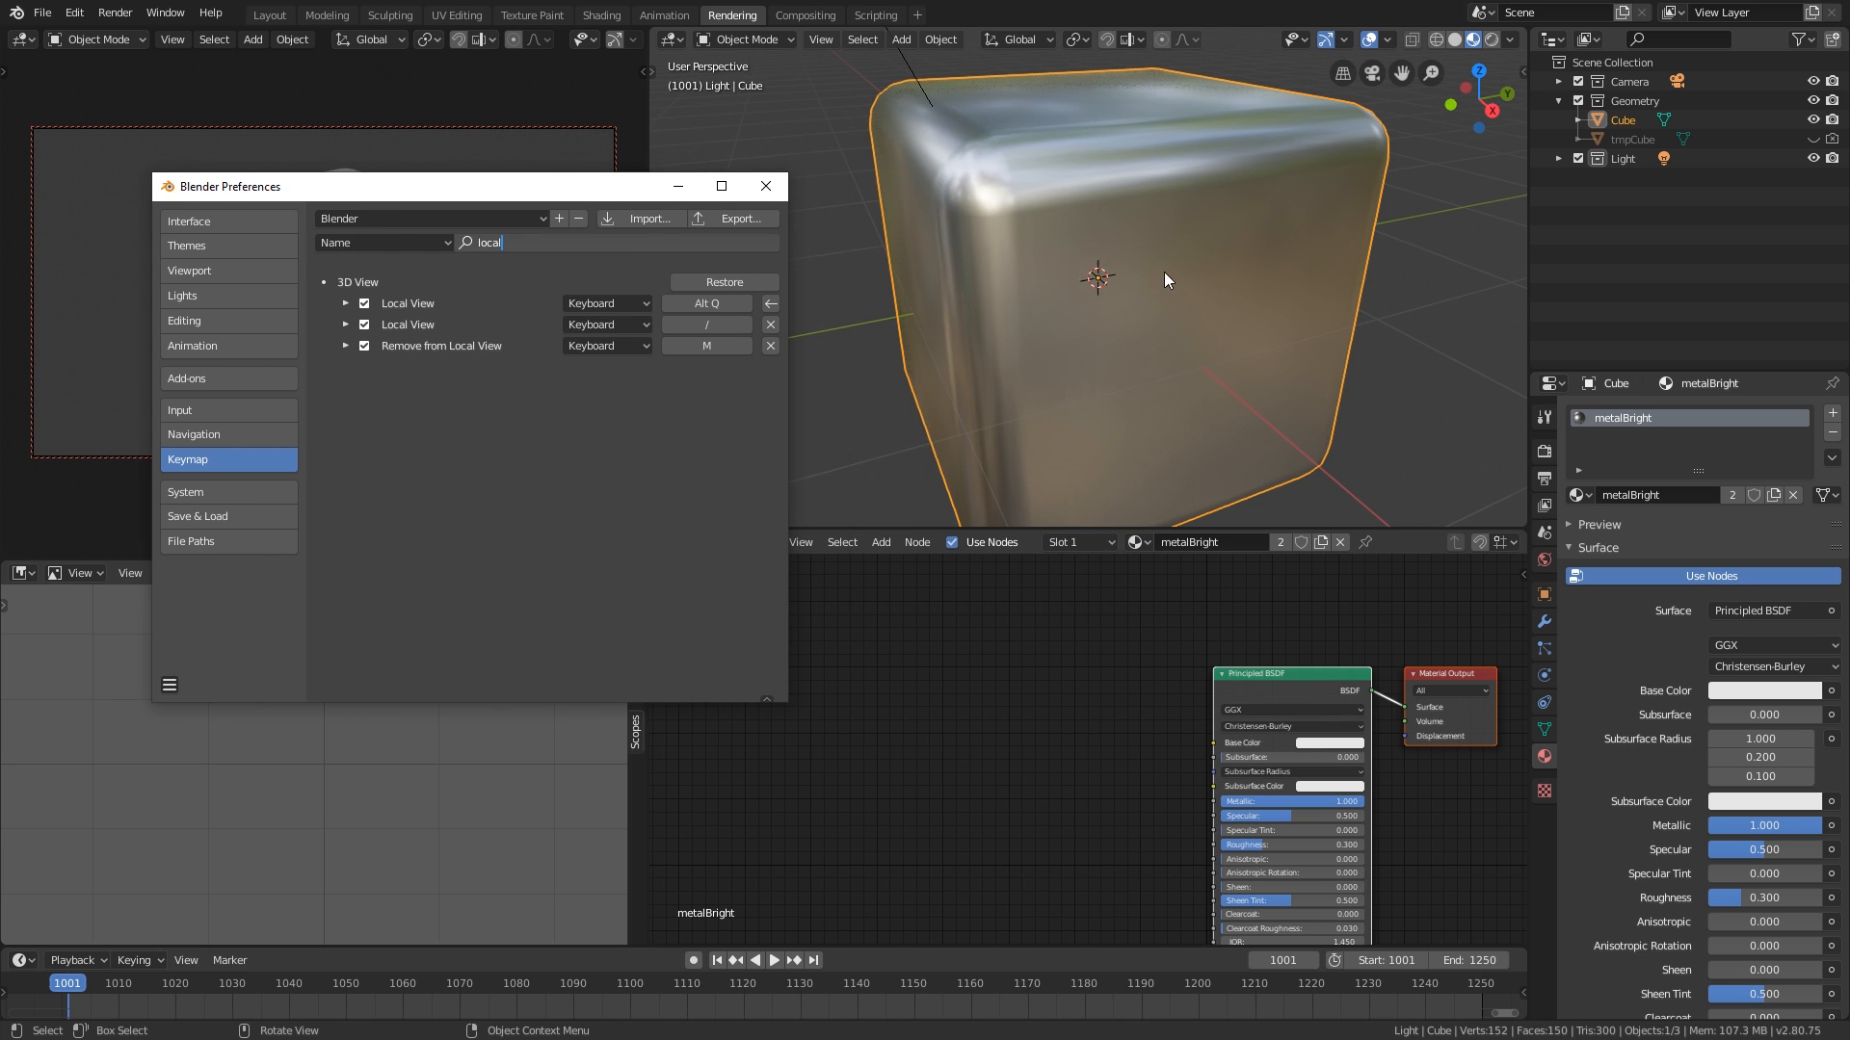
key("shift+d")
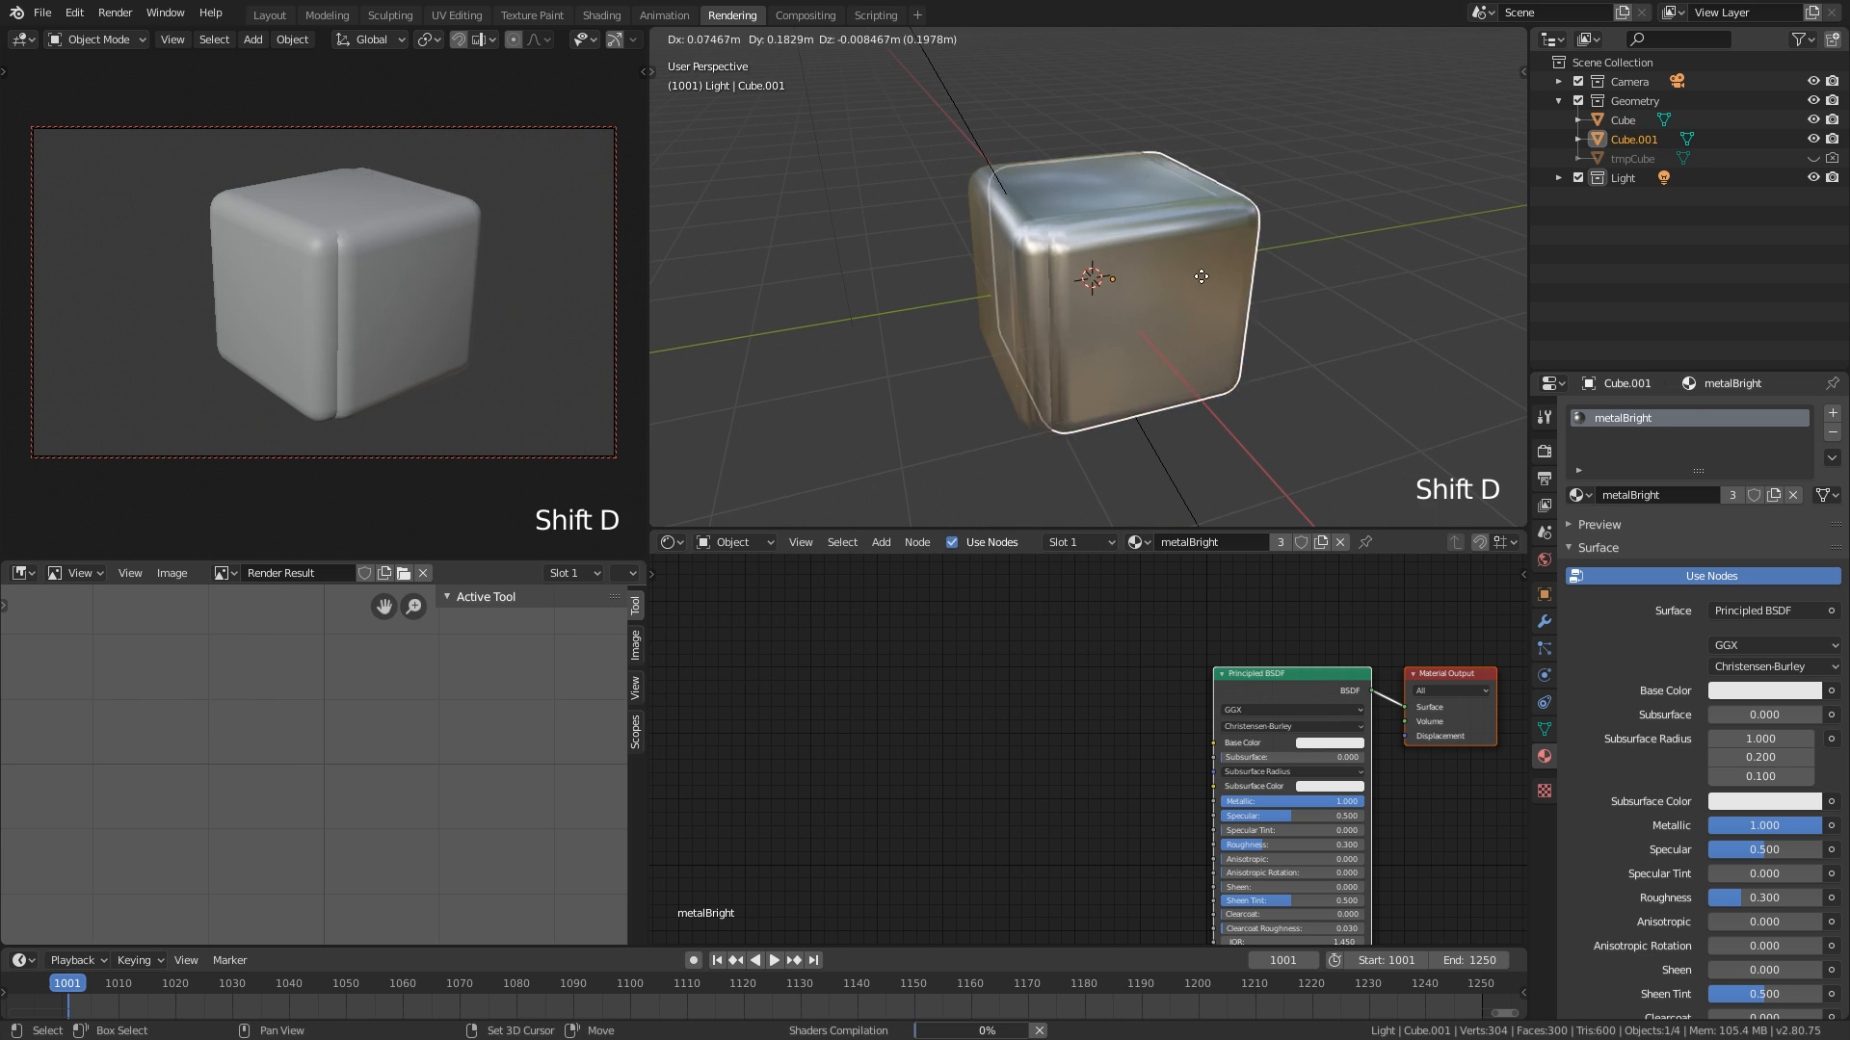
middle_click(1239, 327)
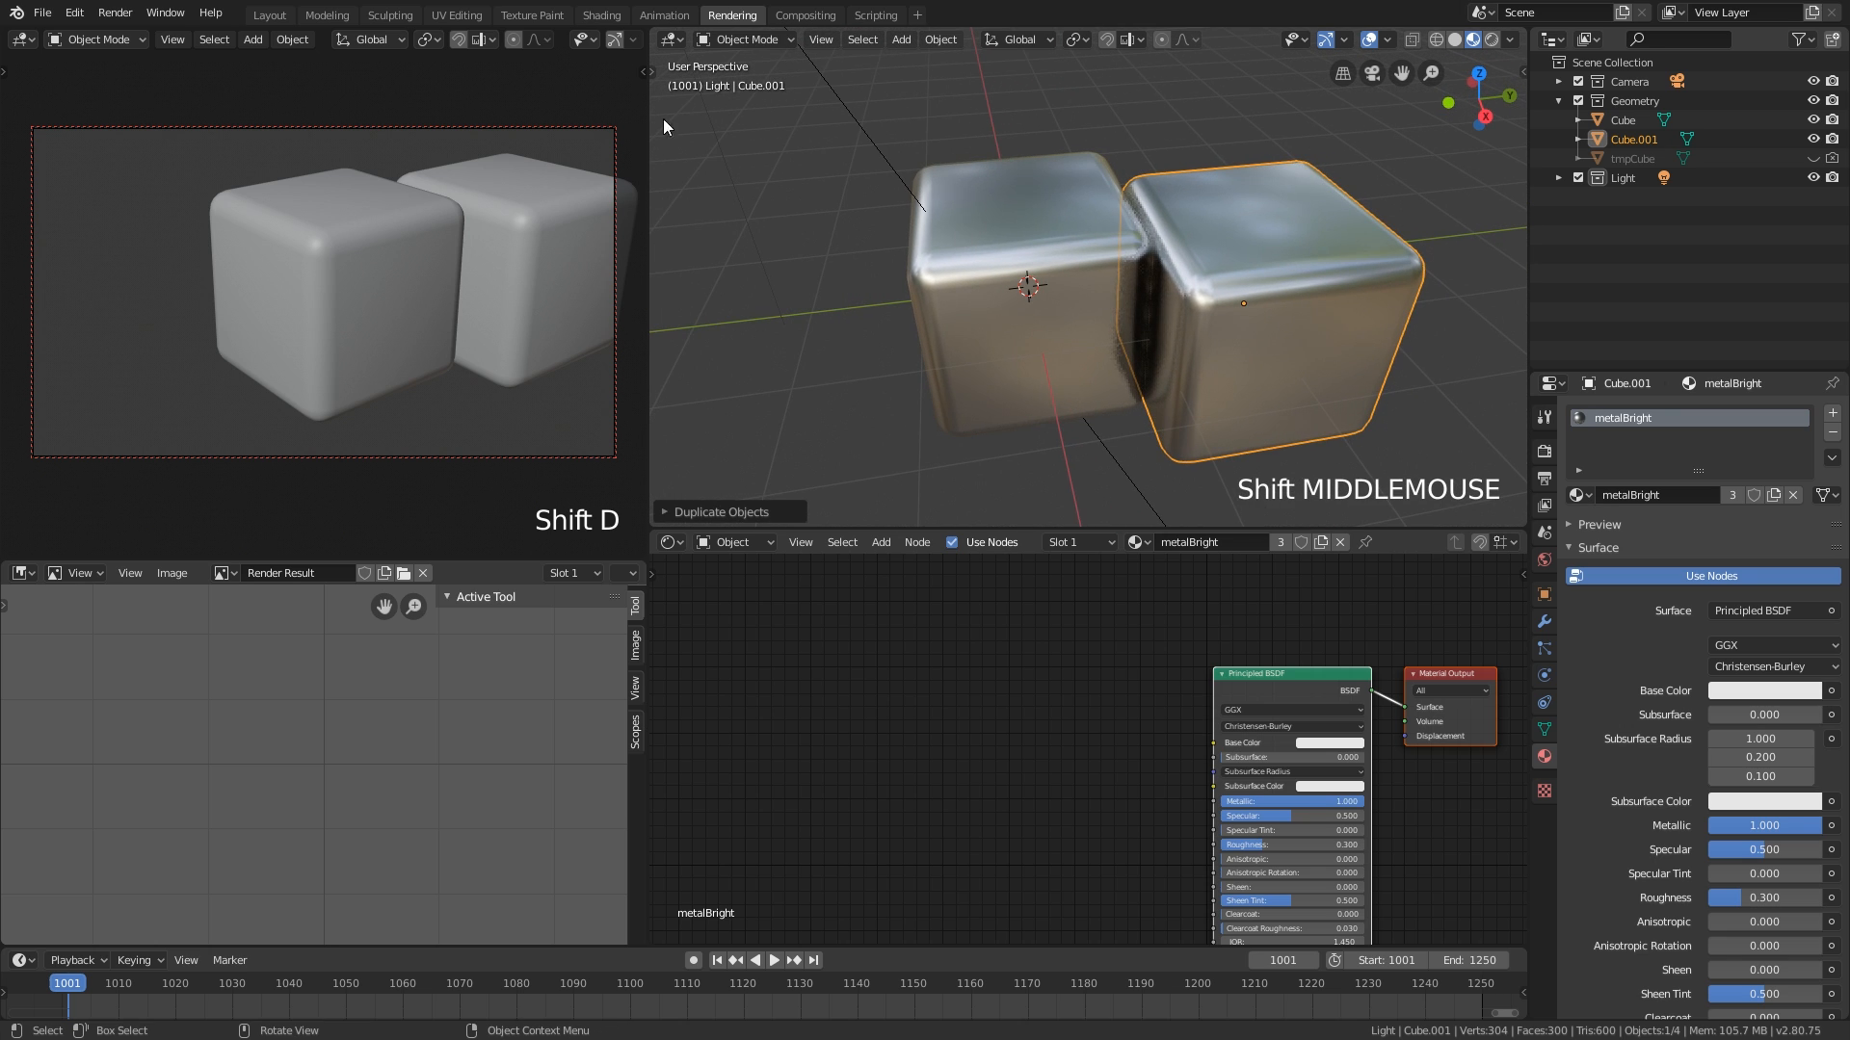
- Test local view with Alt+Q and expand the Local View keymap entry
key("alt+q")
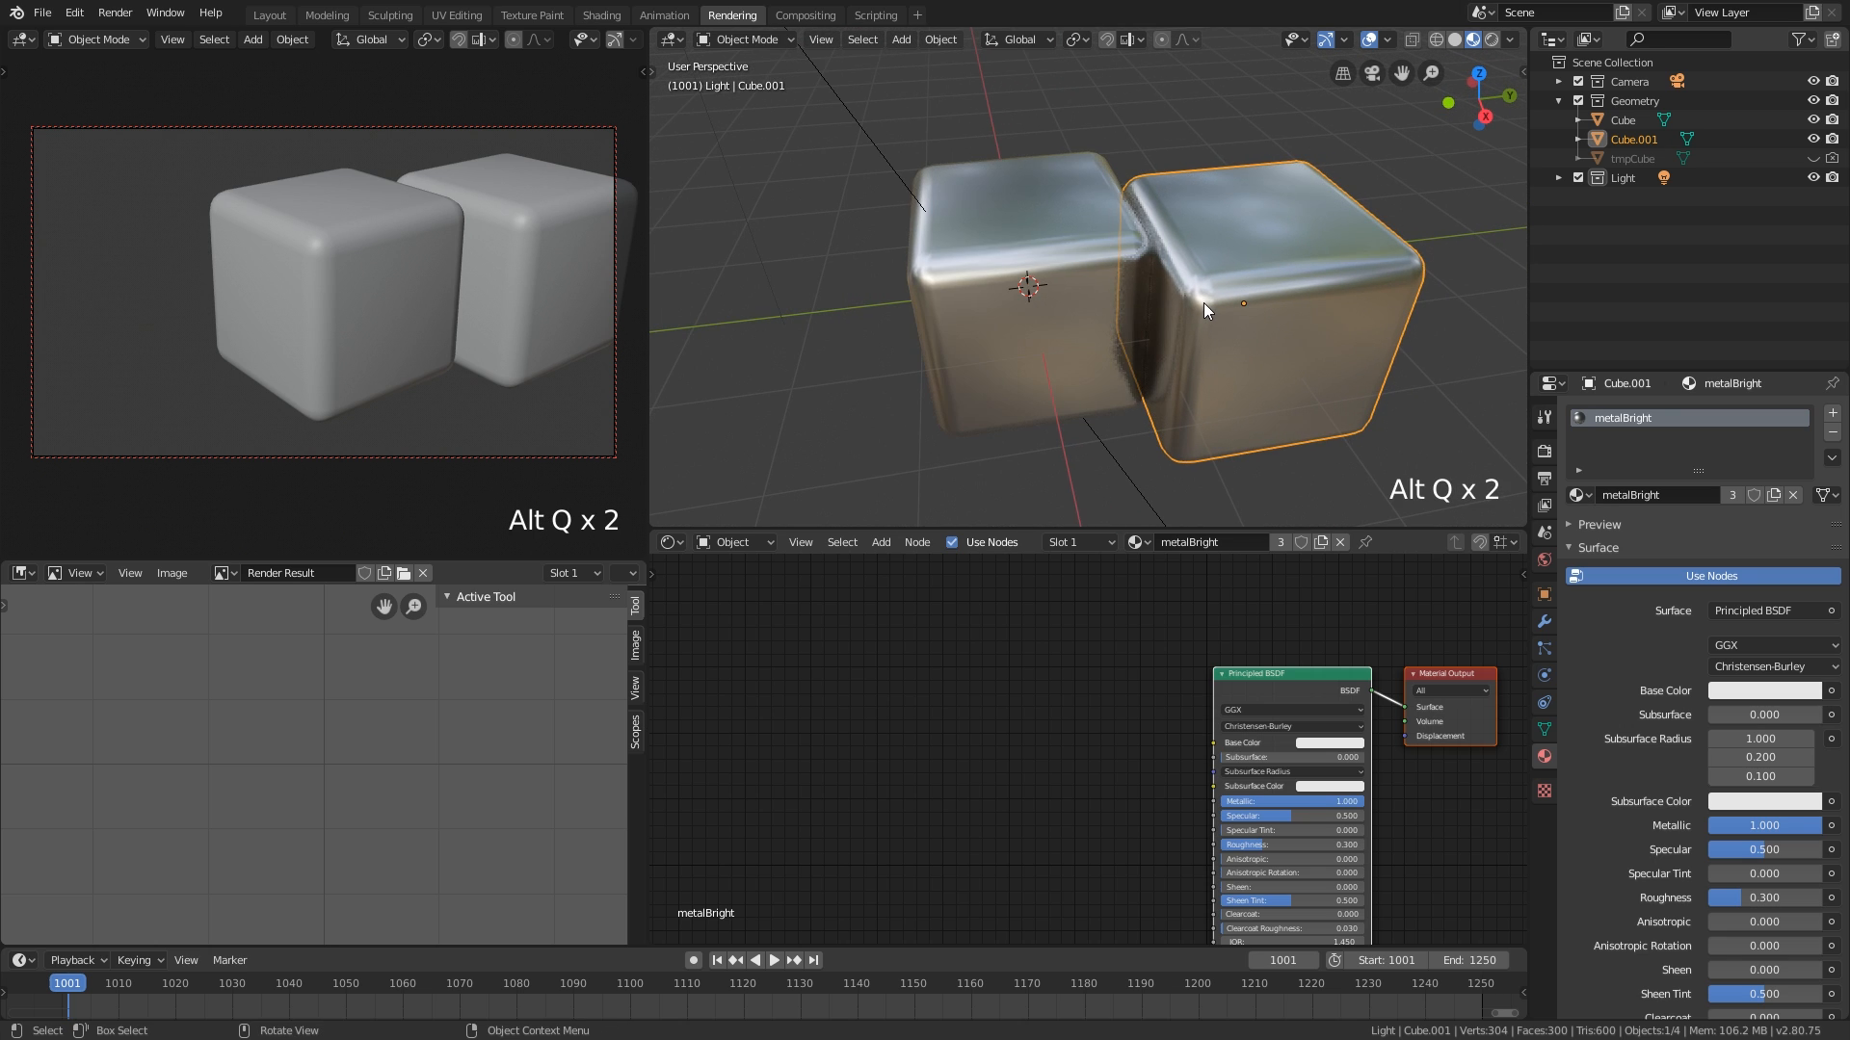
left_click(1056, 292)
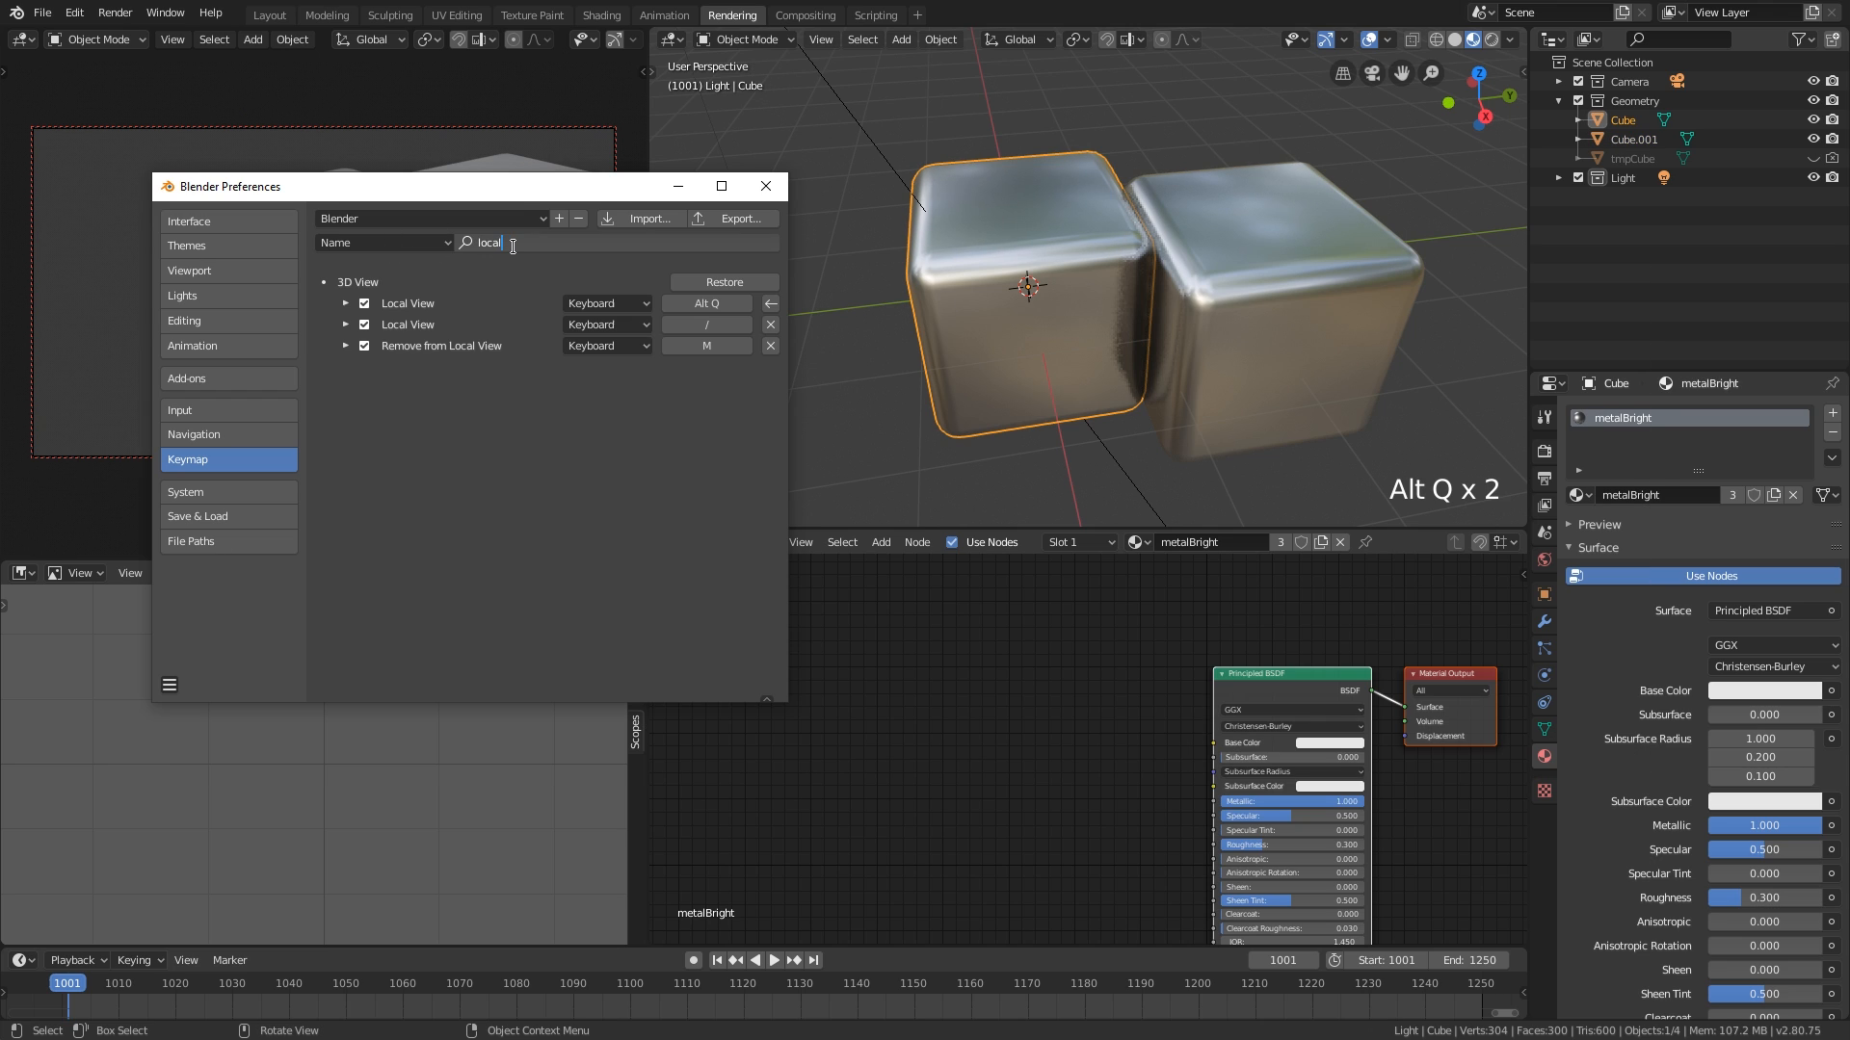
left_click(346, 304)
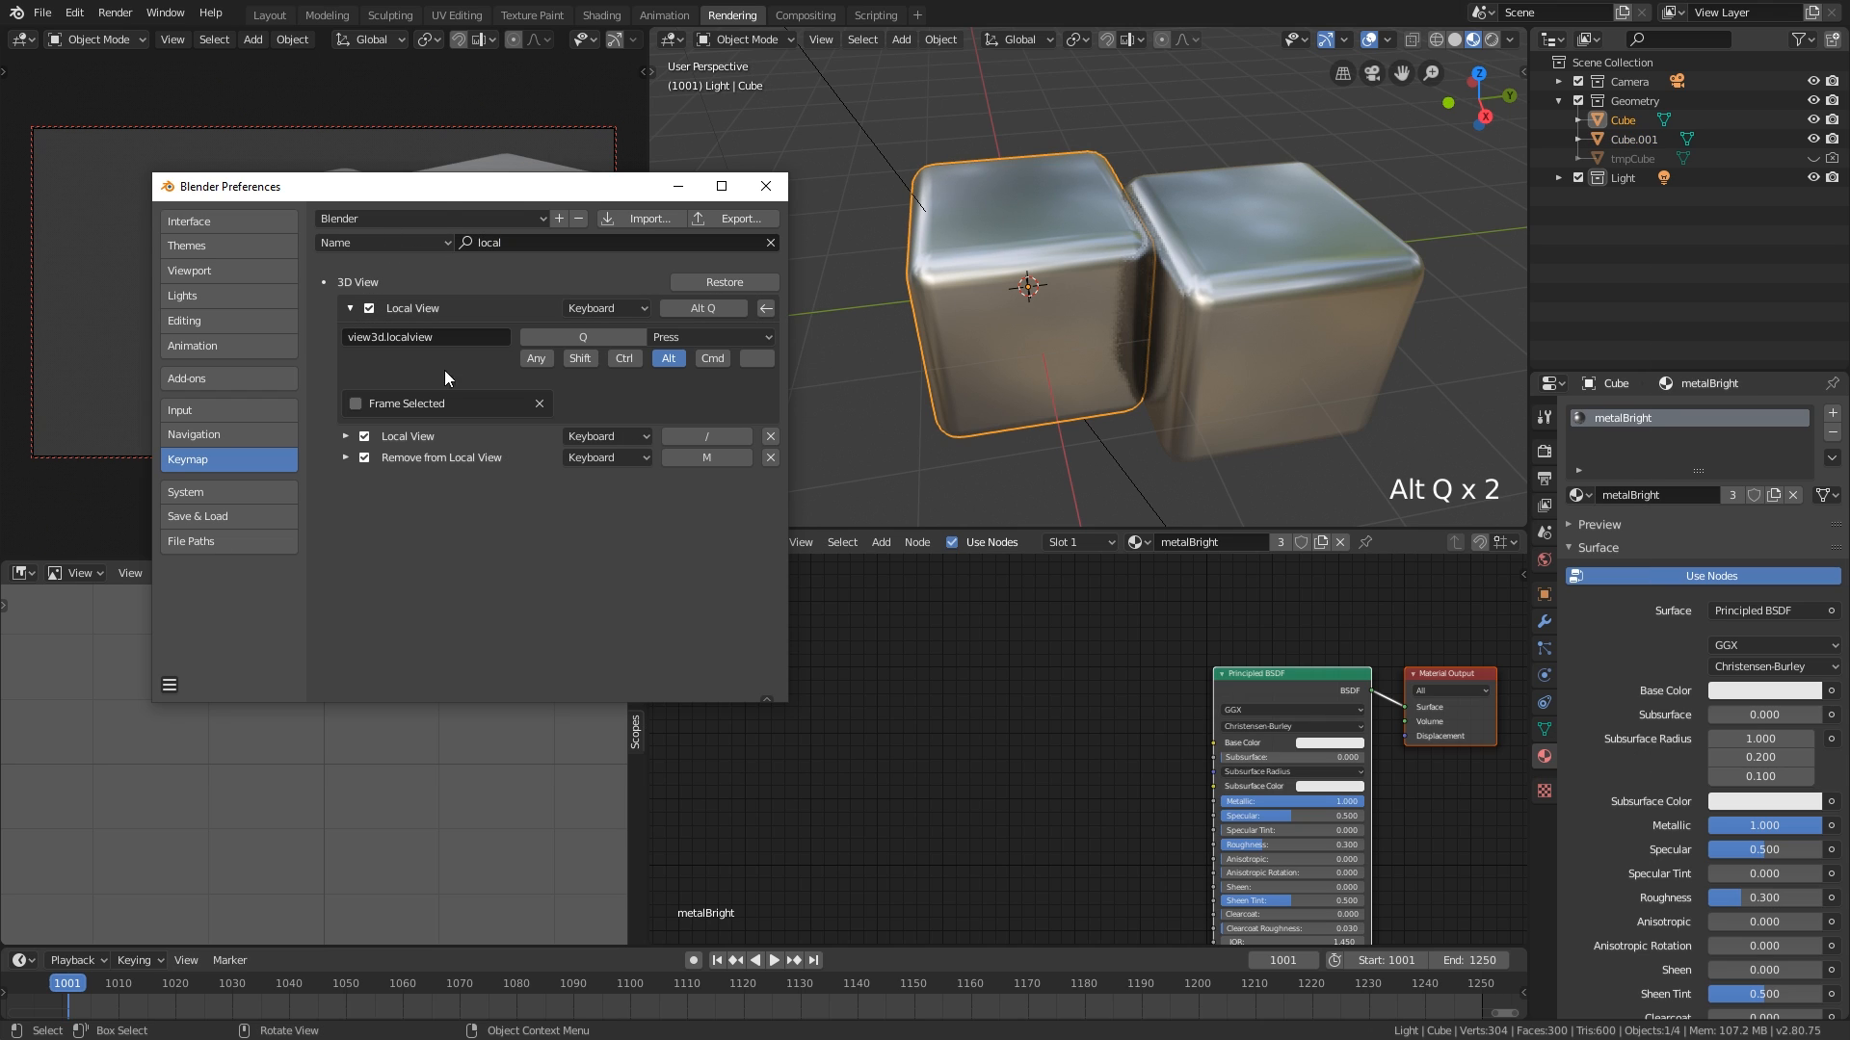
mouse_move(495, 375)
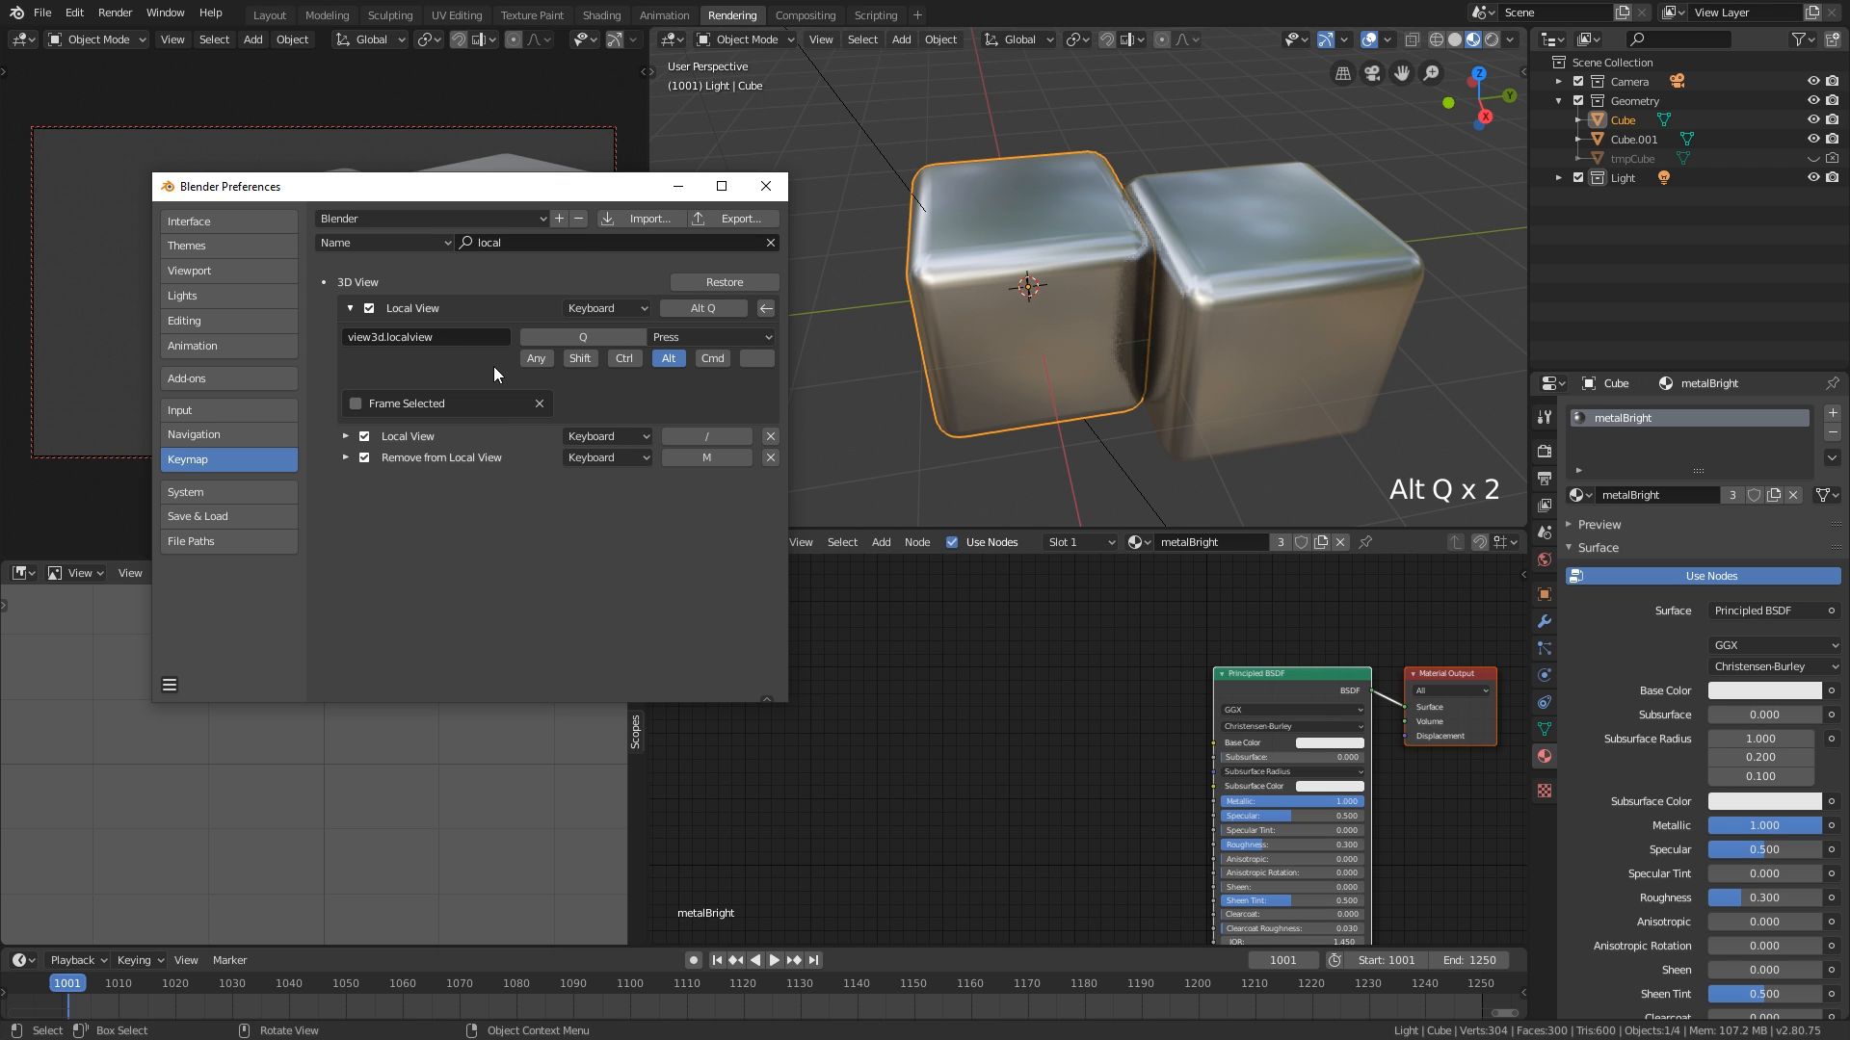
mouse_move(974, 341)
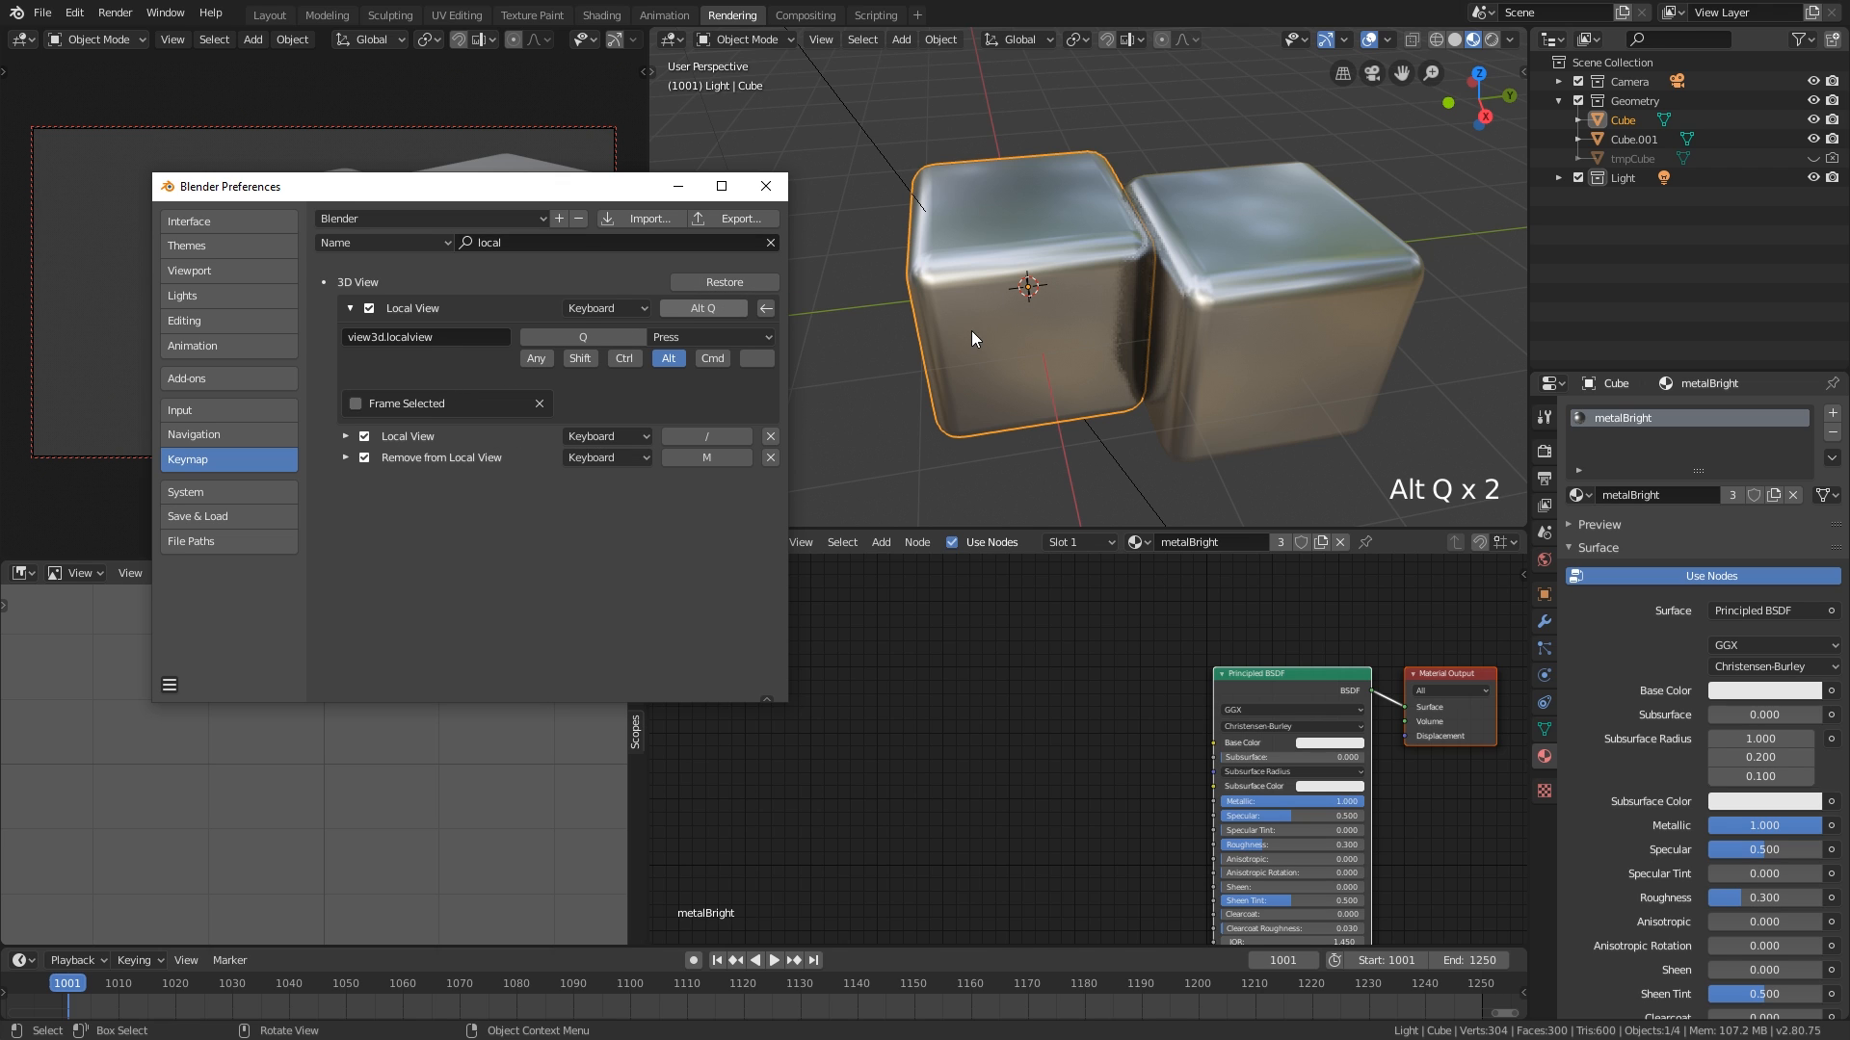
- Test Shift+X vertex merges twice in Edit Mode, undoing each, then return to Object Mode in Layout
key("Tab")
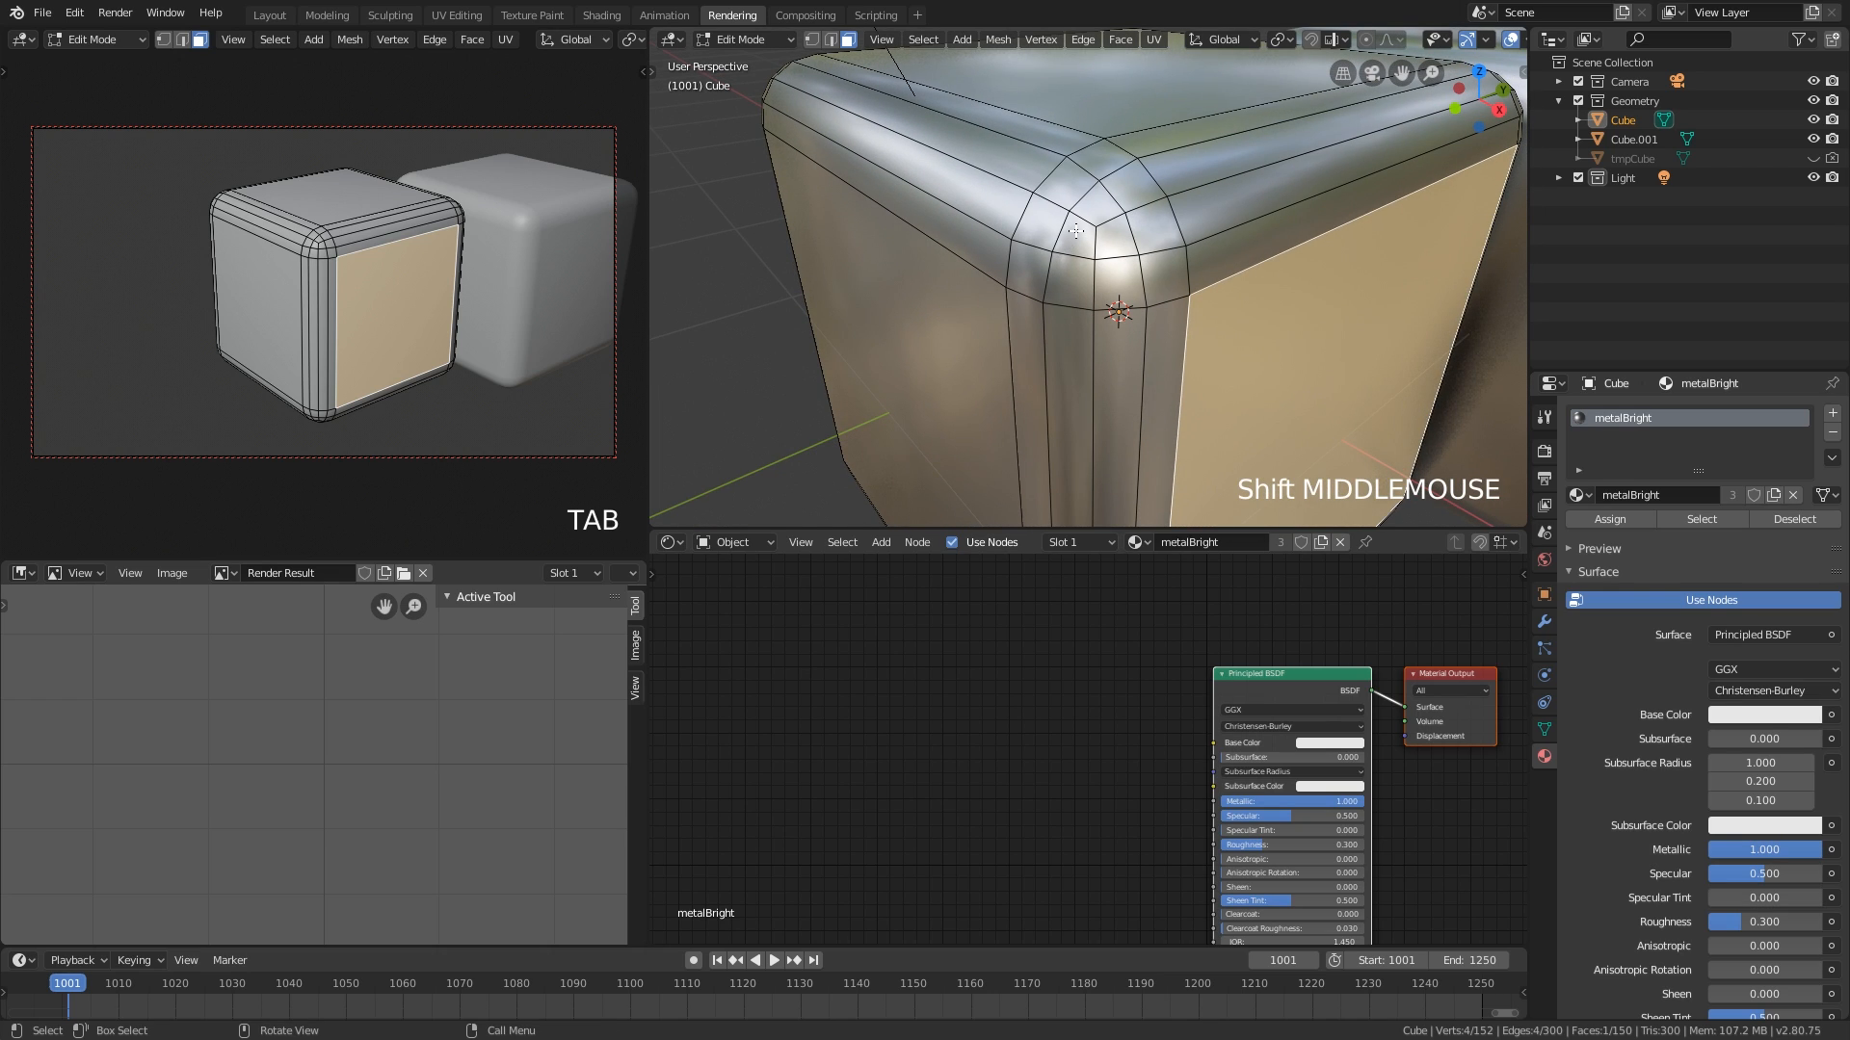
key("shift+x")
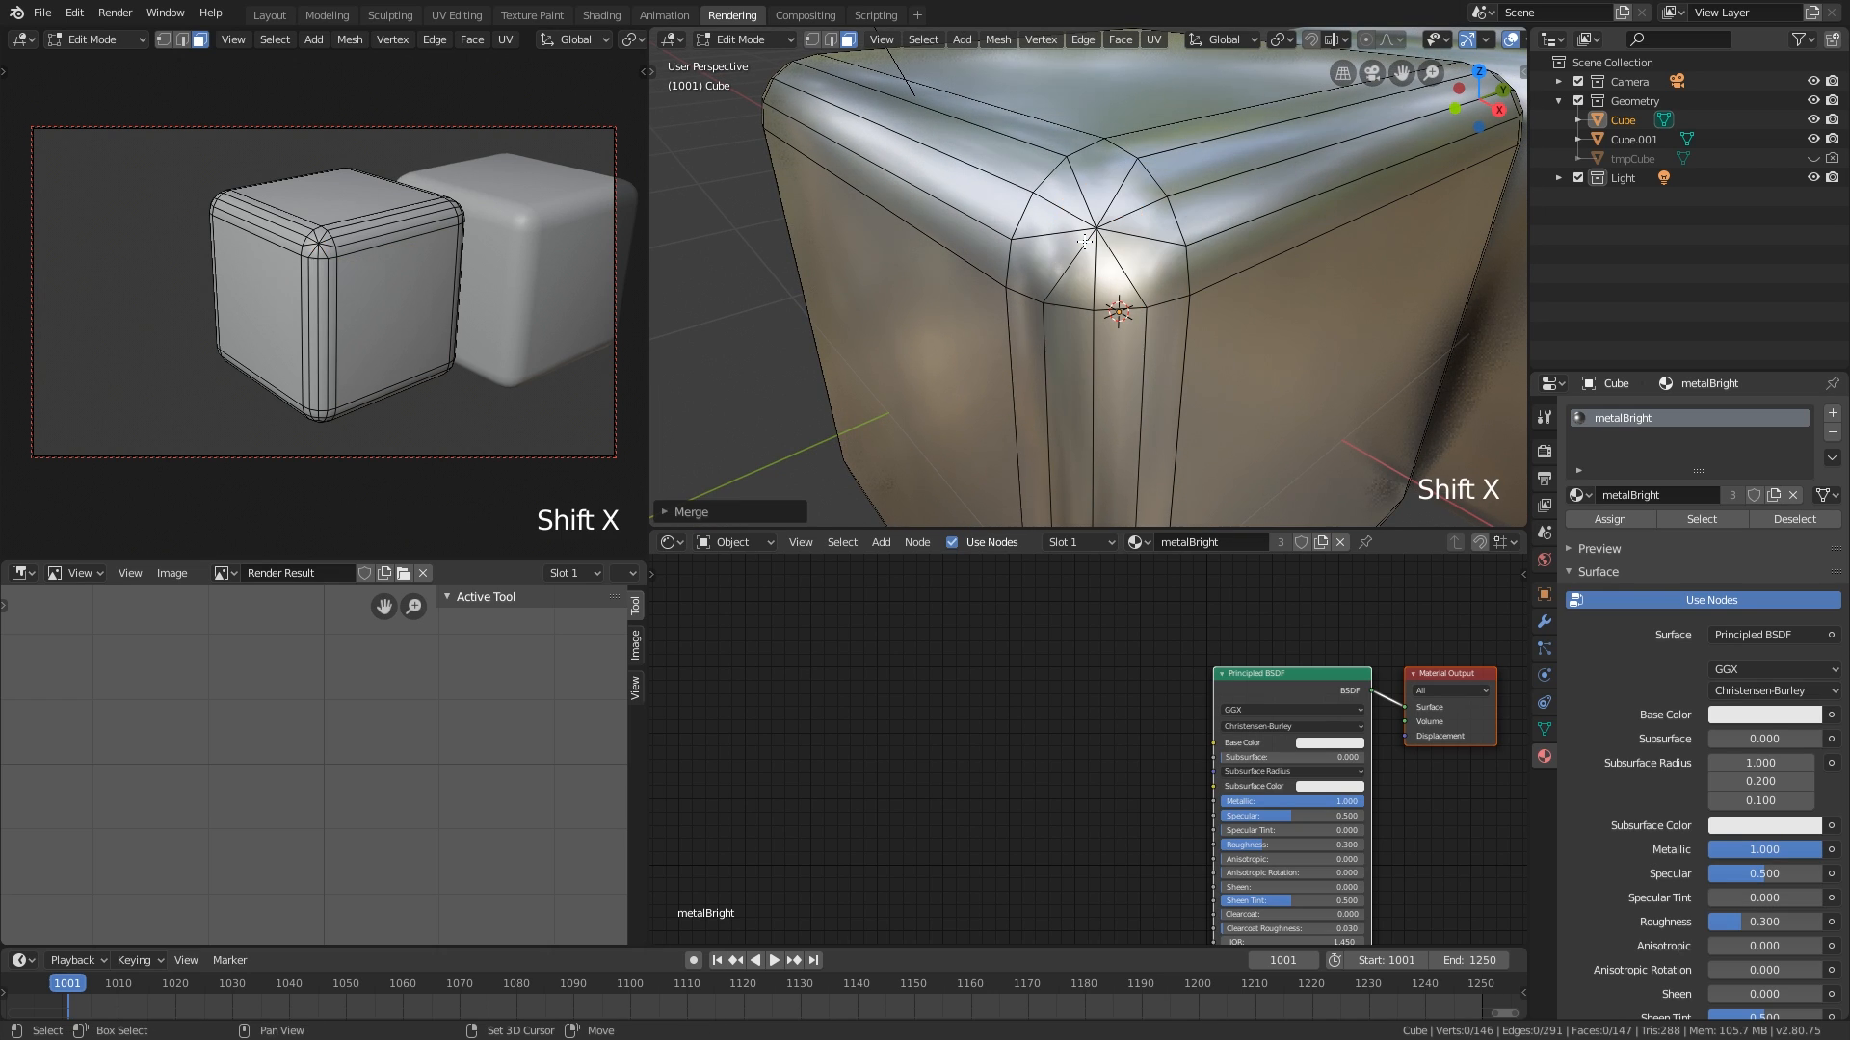
key("ctrl+z")
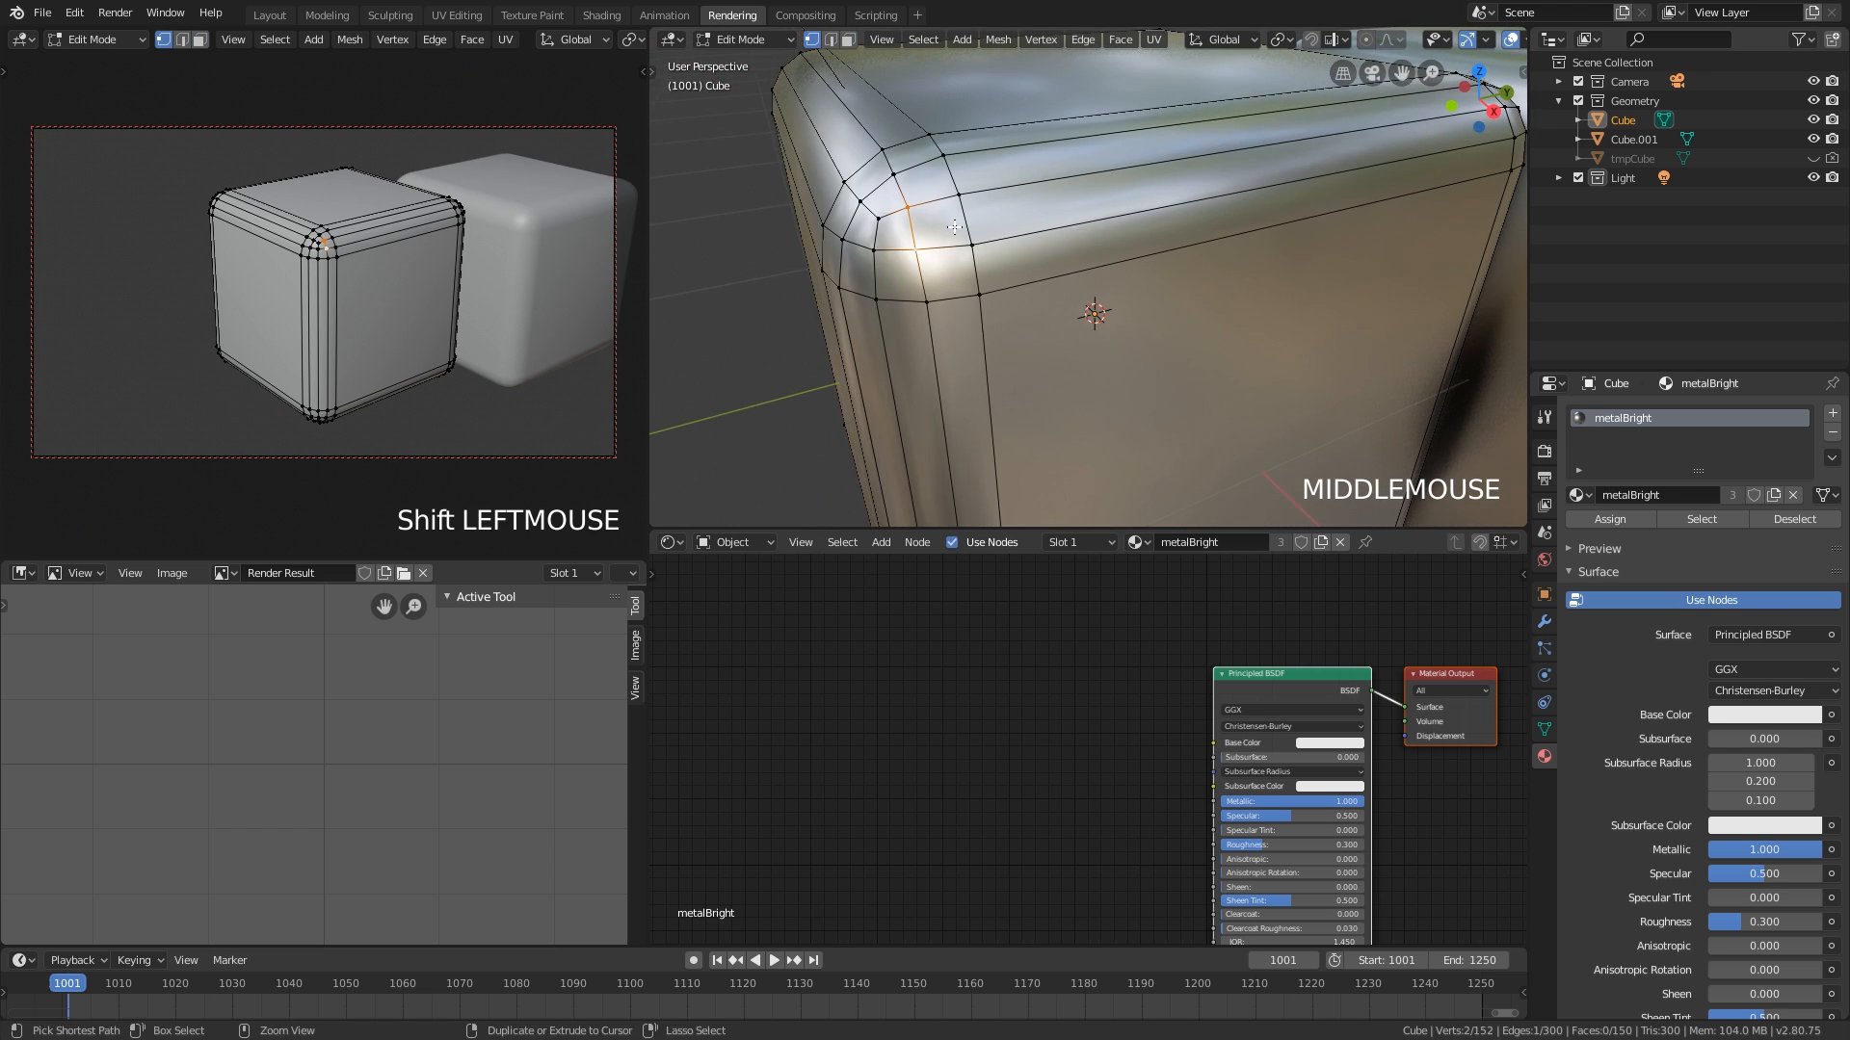
key("shift+x")
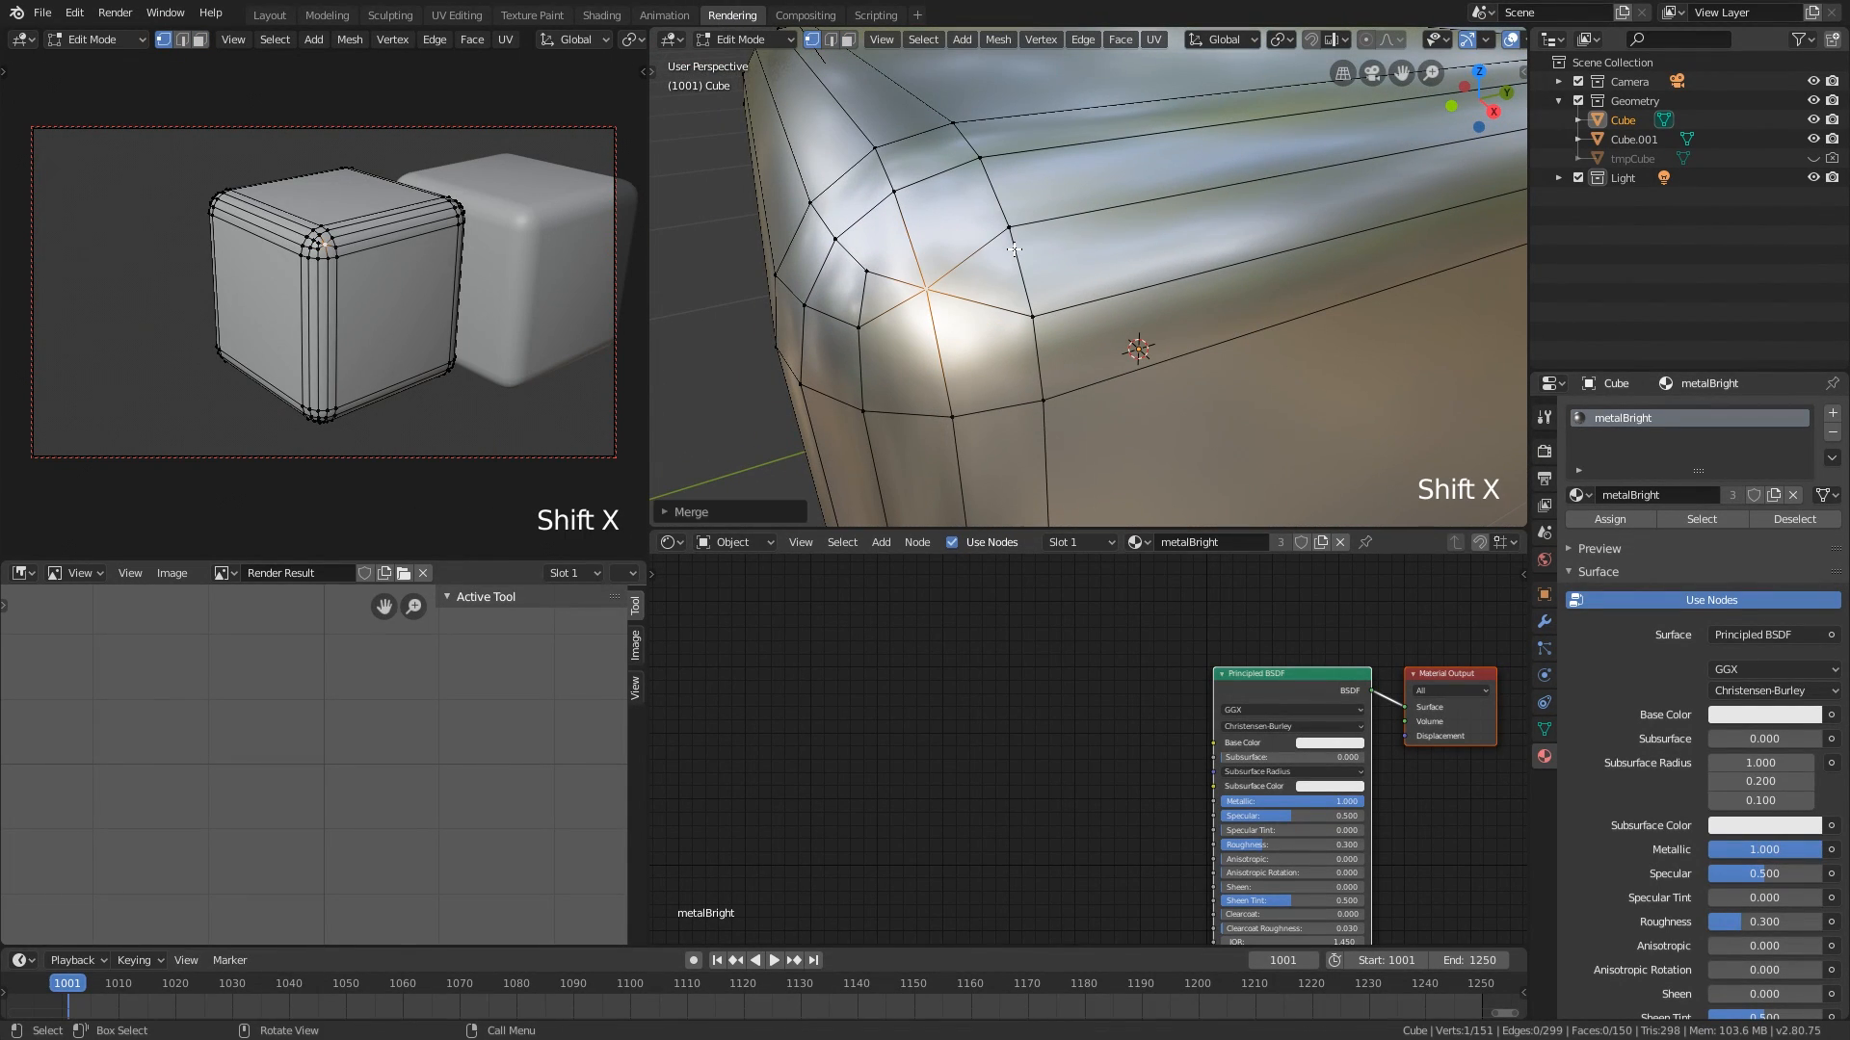
key("ctrl+z")
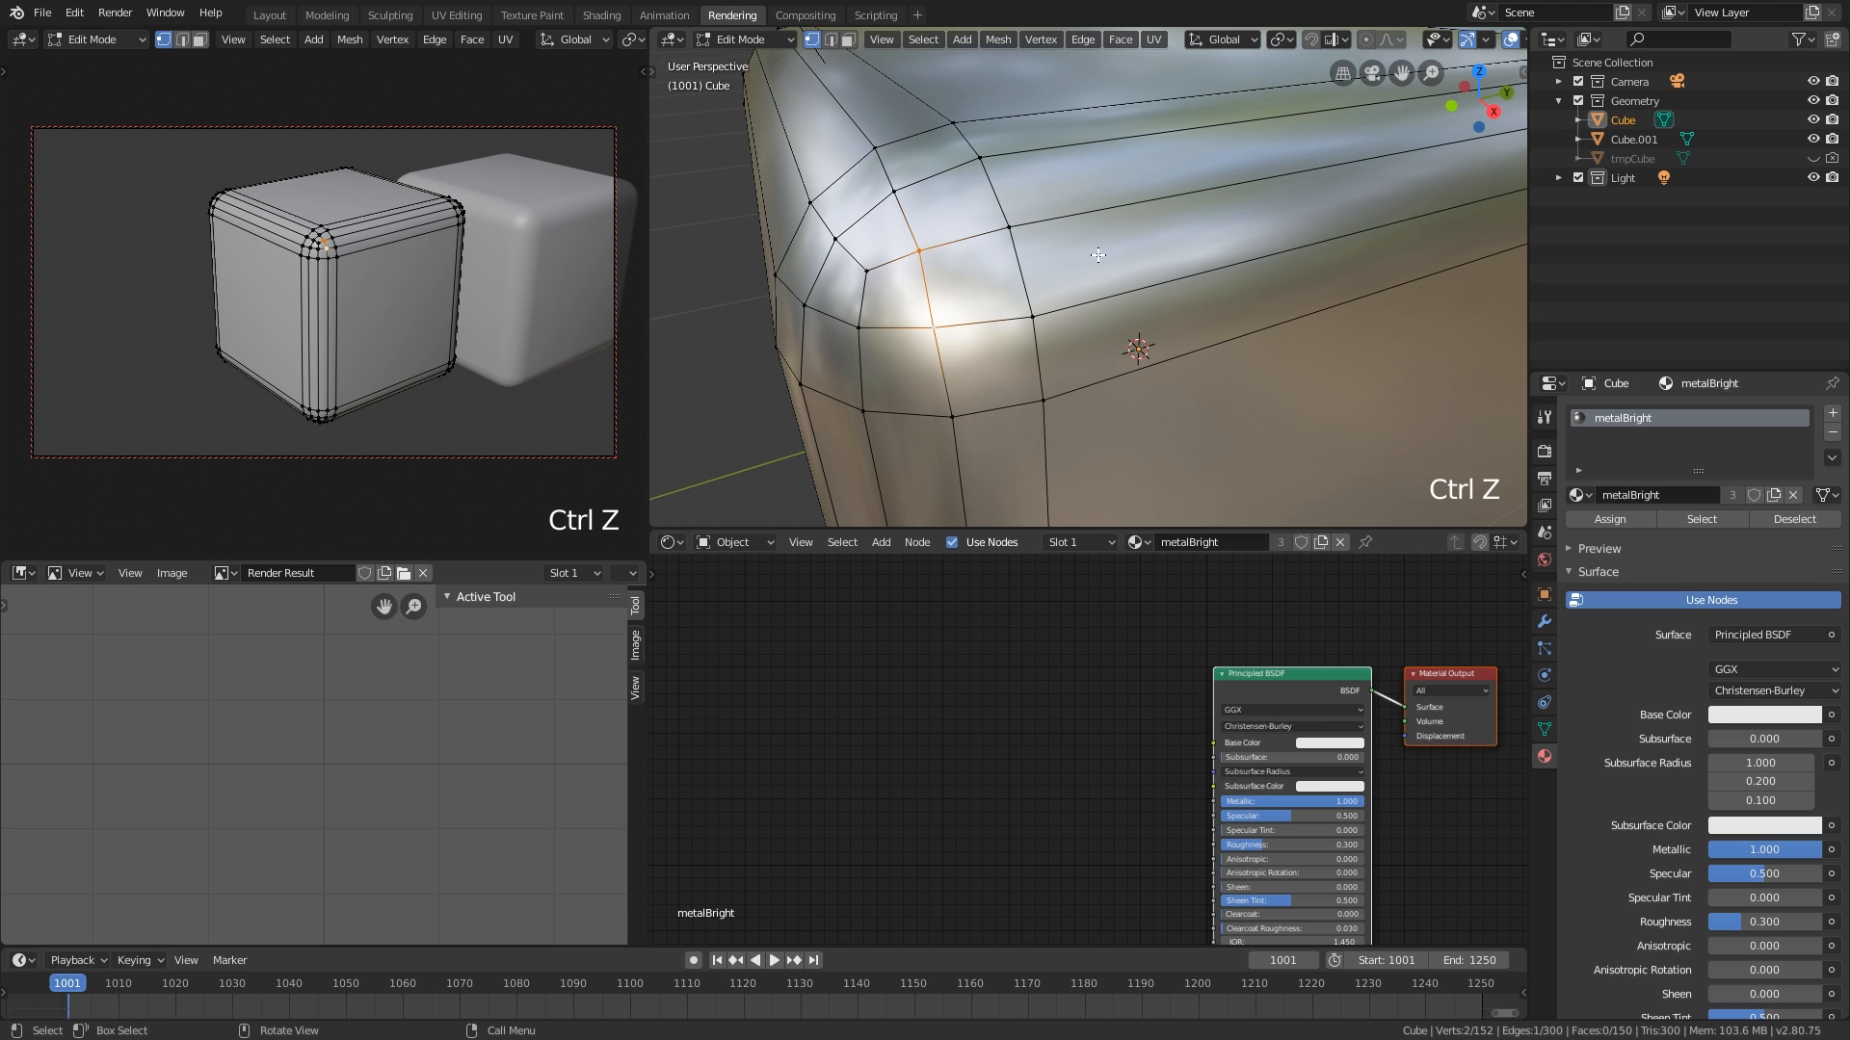
key("Tab")
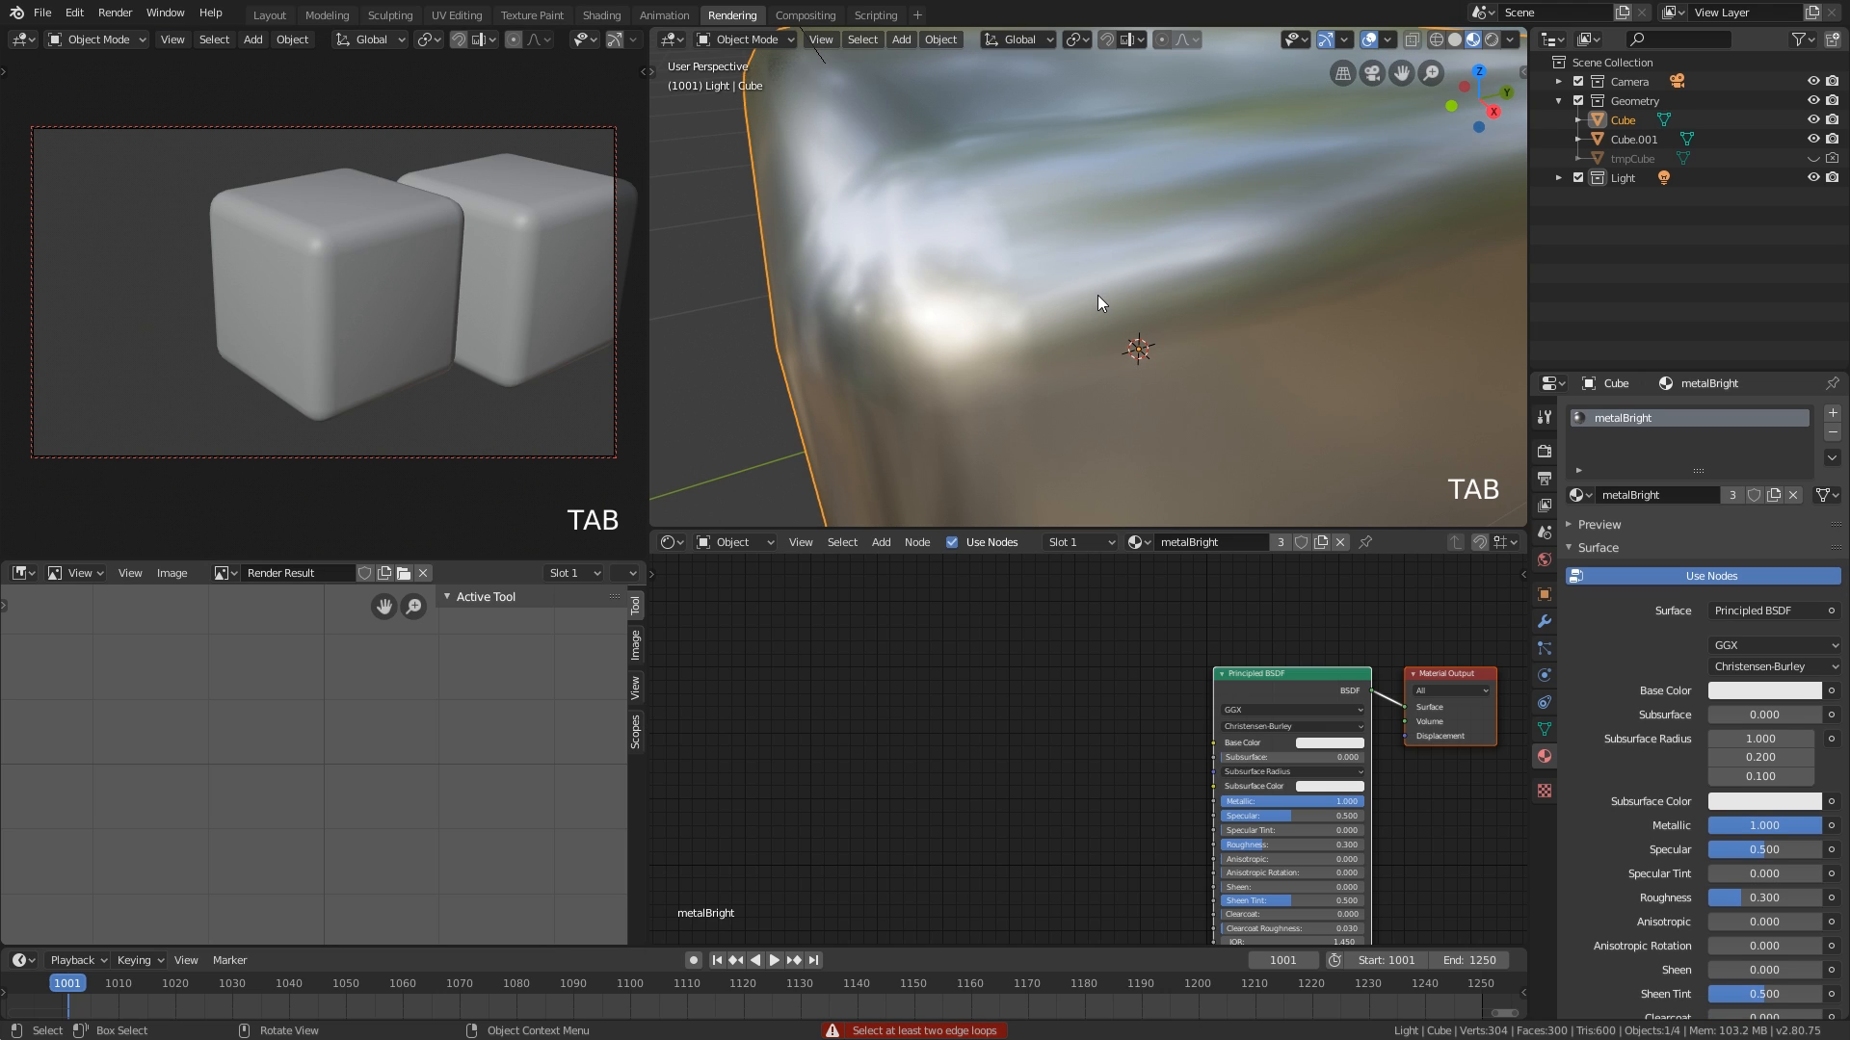
key("z")
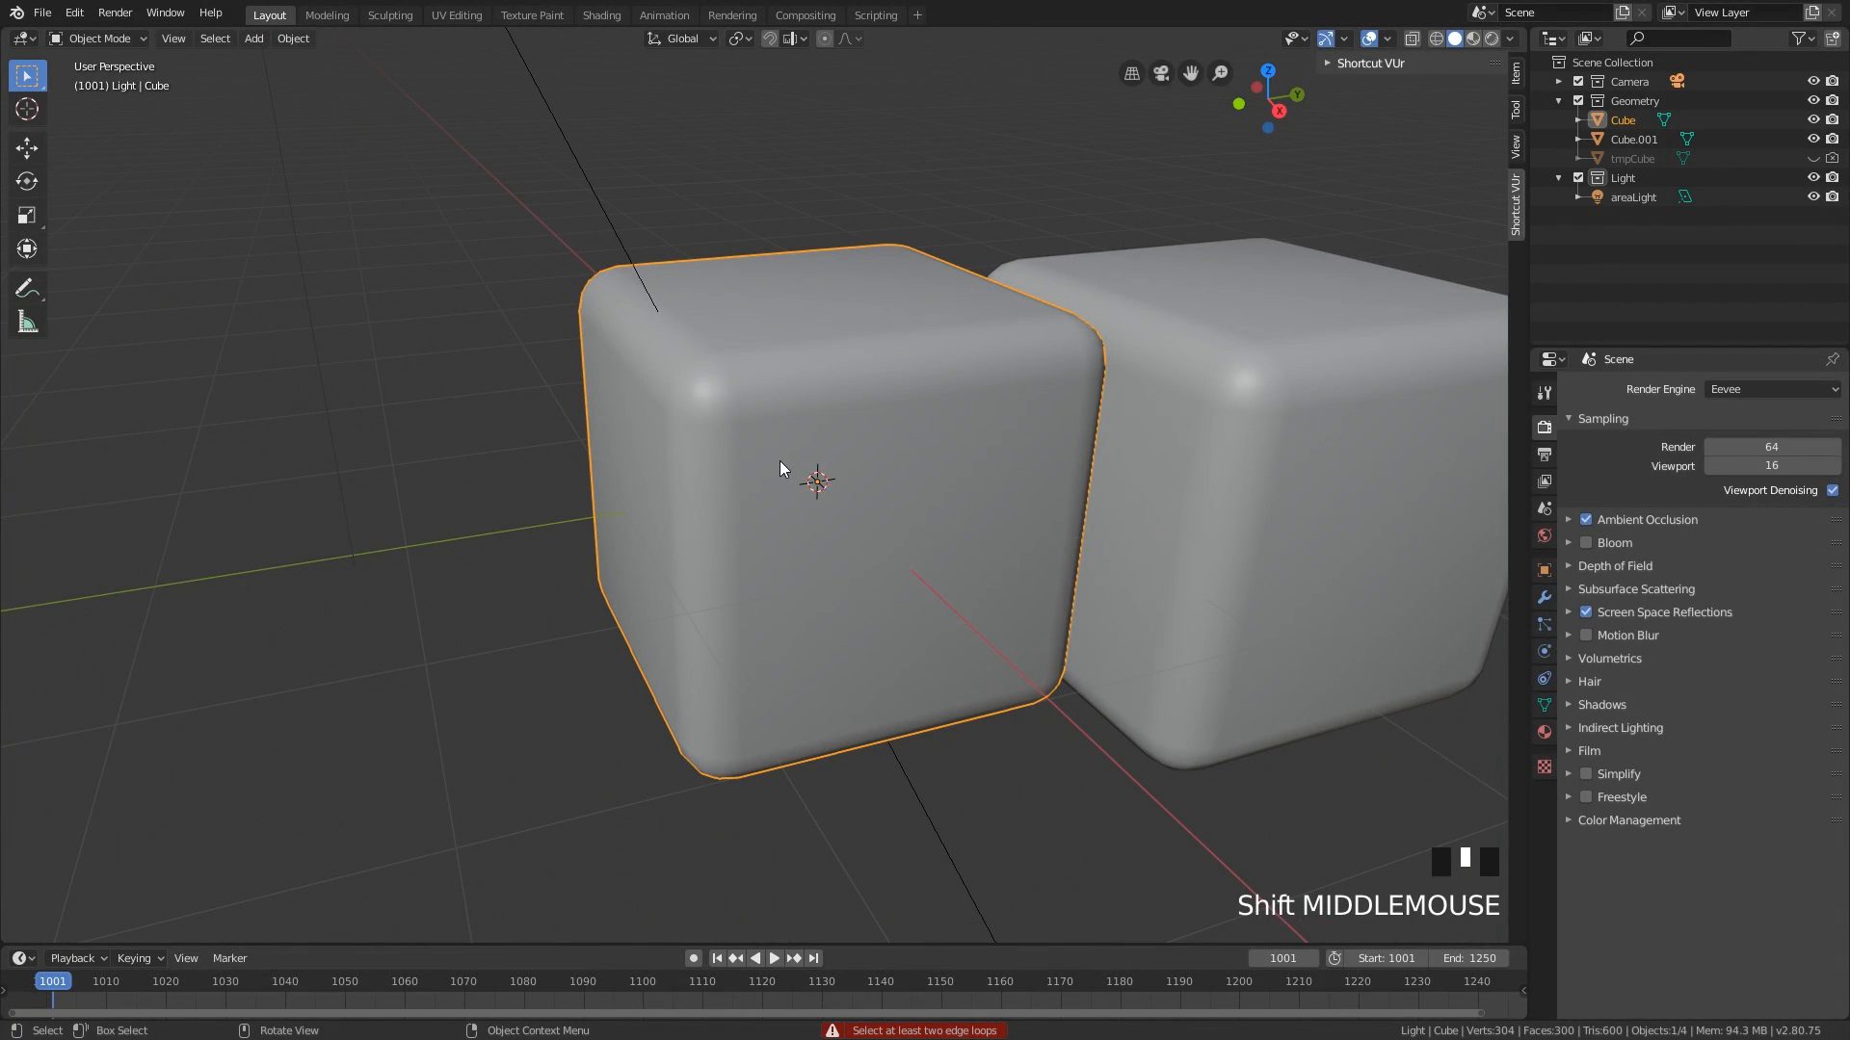
- Bridge the rounded cube's front and back edge loops into an open tunnel, returning to Object Mode
key("Tab")
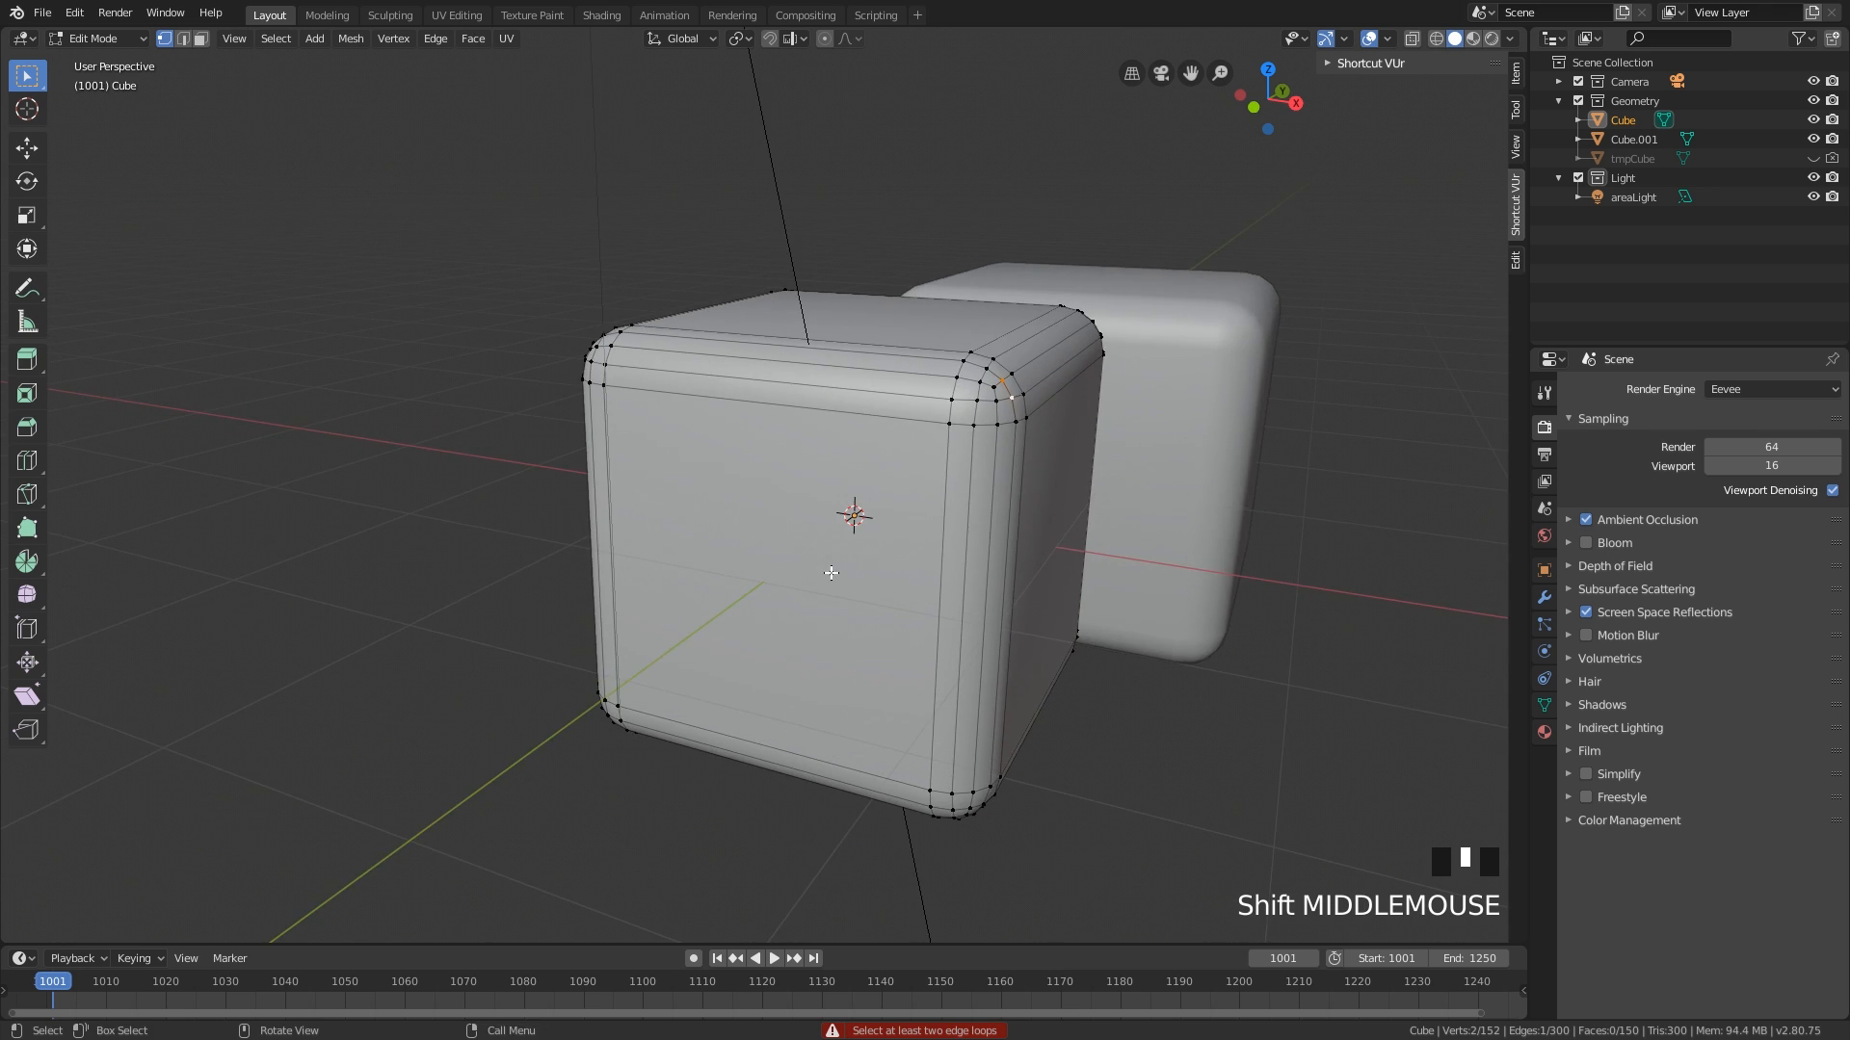
key("x")
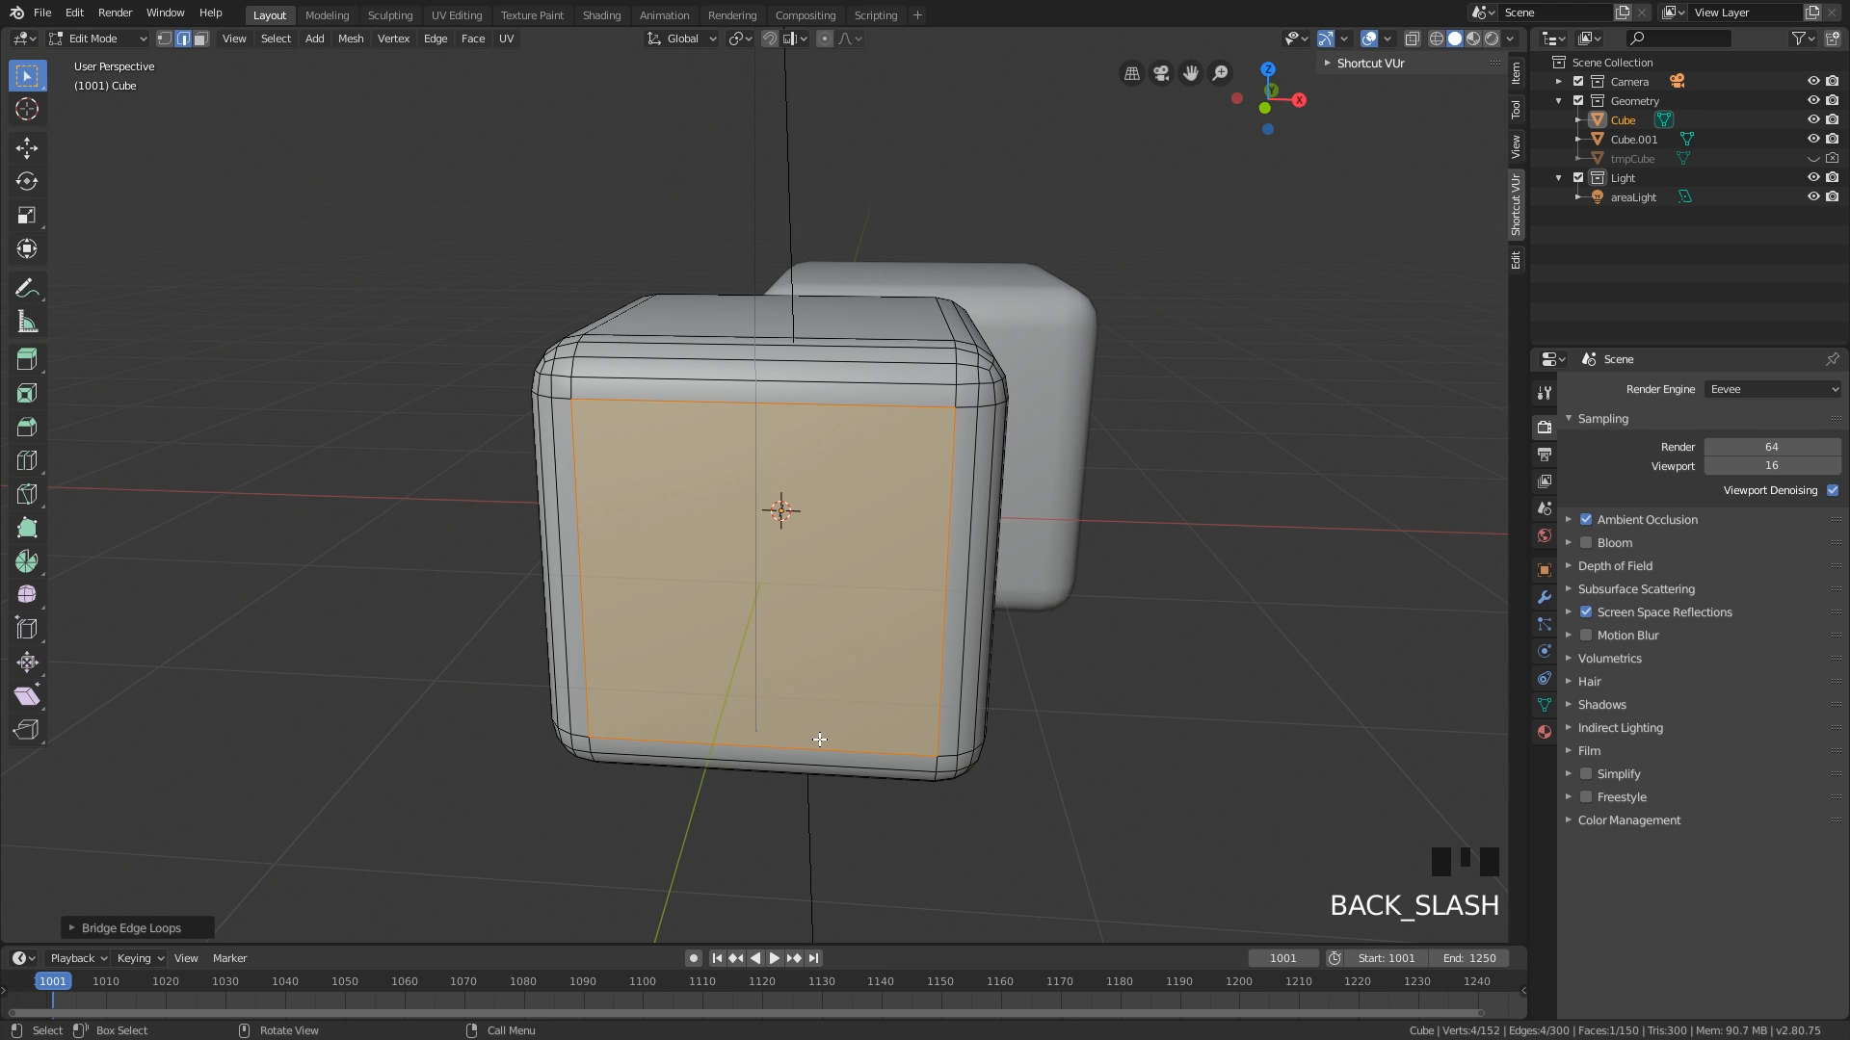
key("Tab")
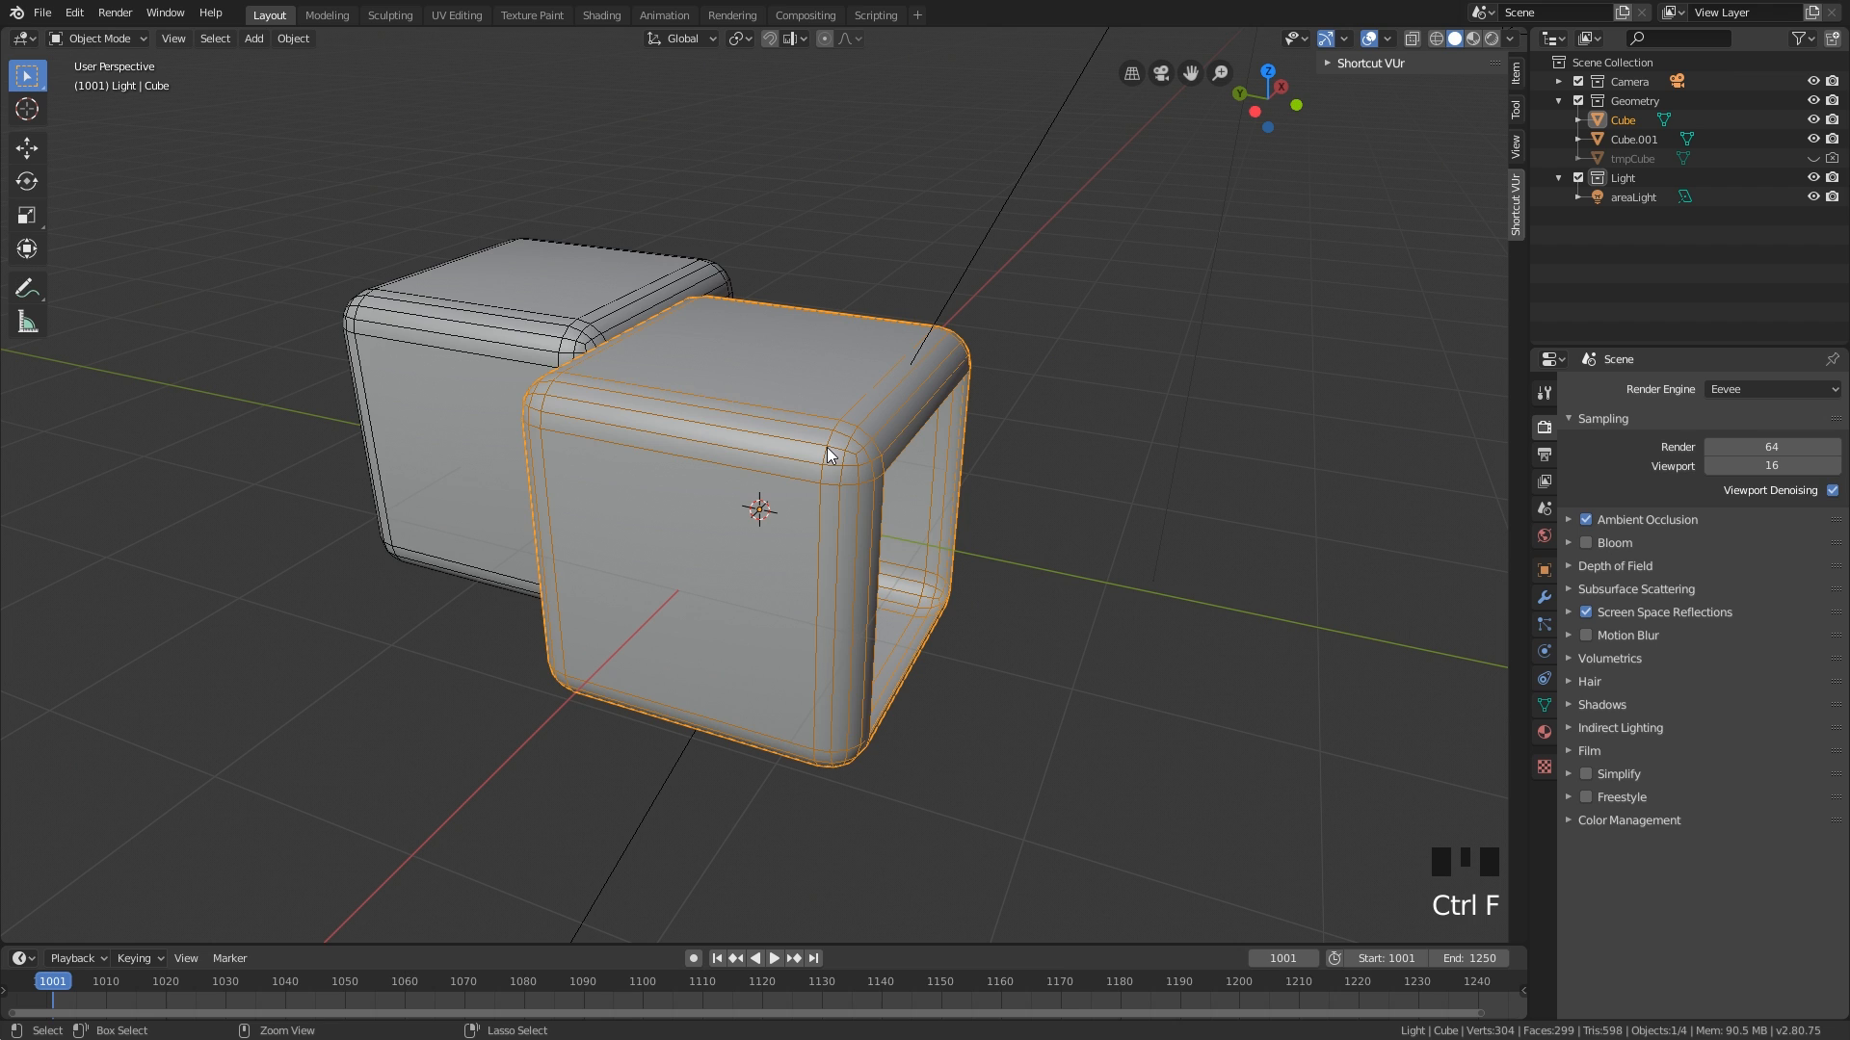
- Turn off the Wireframe viewport overlay and delete both rounded cubes
scroll("up", 3)
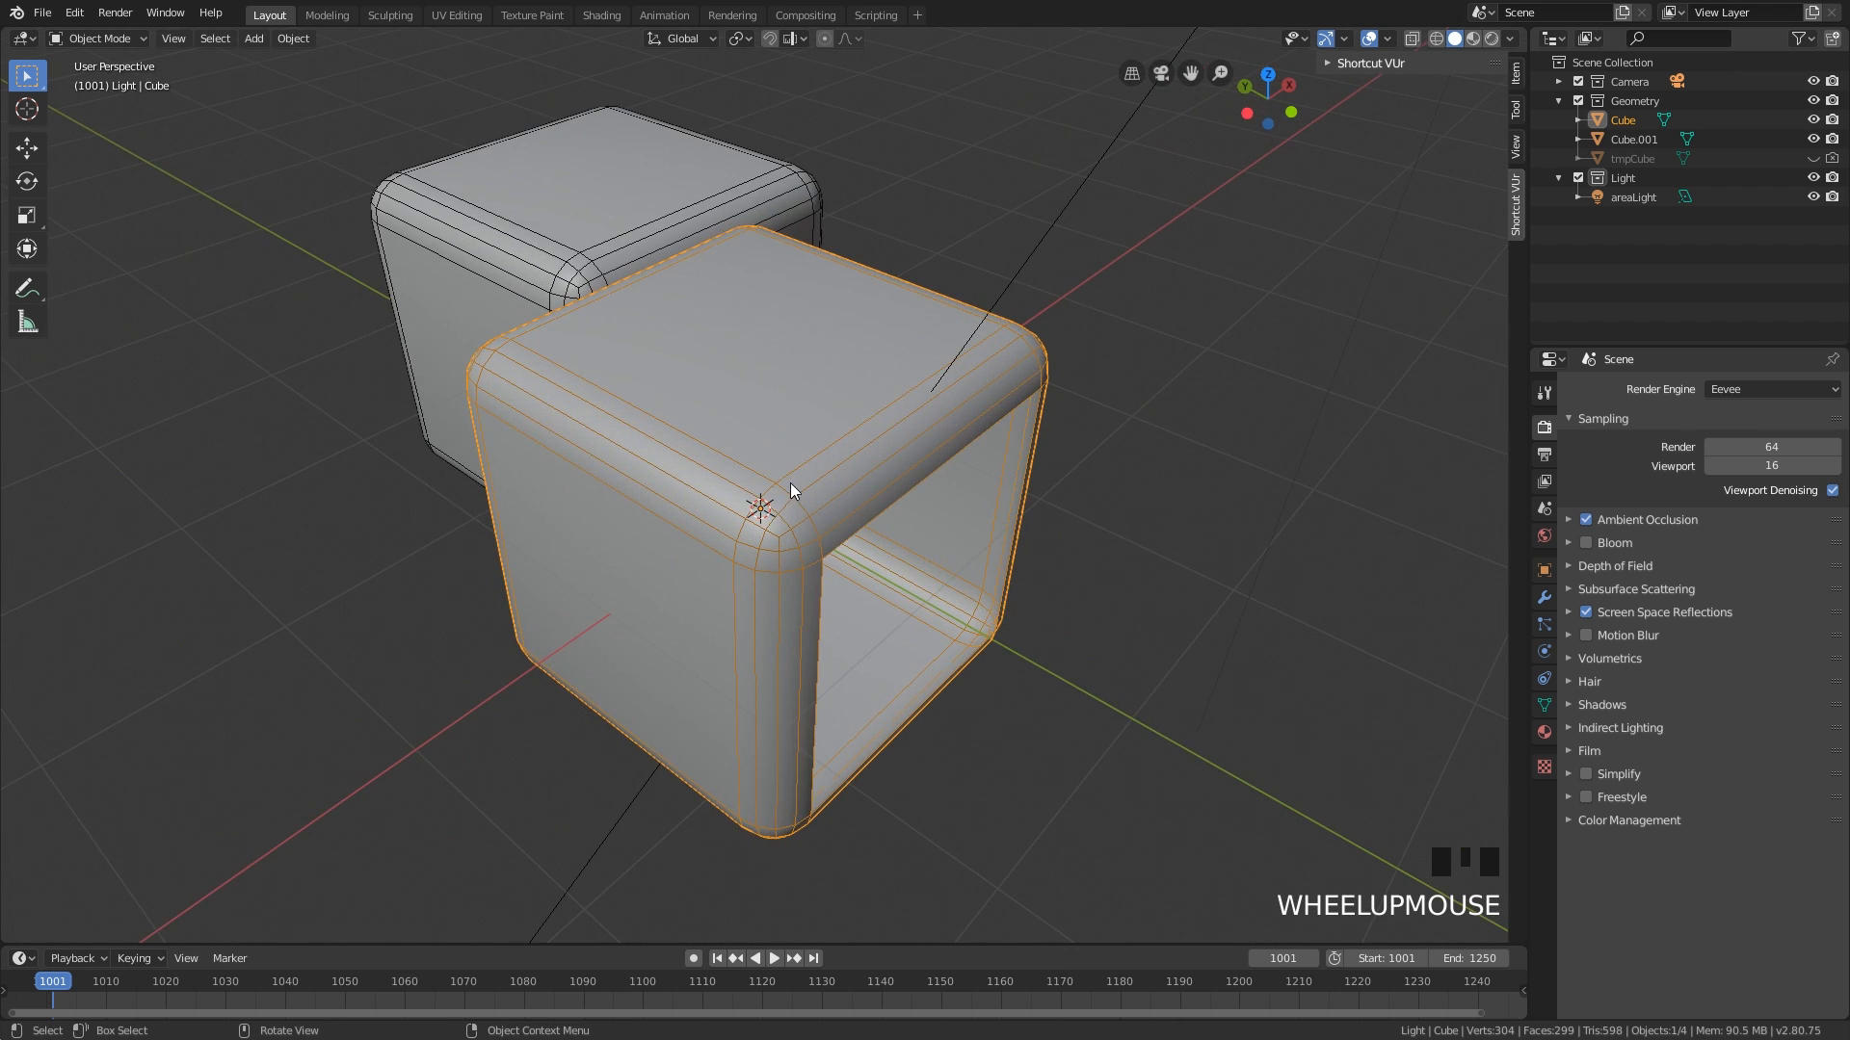
key("ctrl+f")
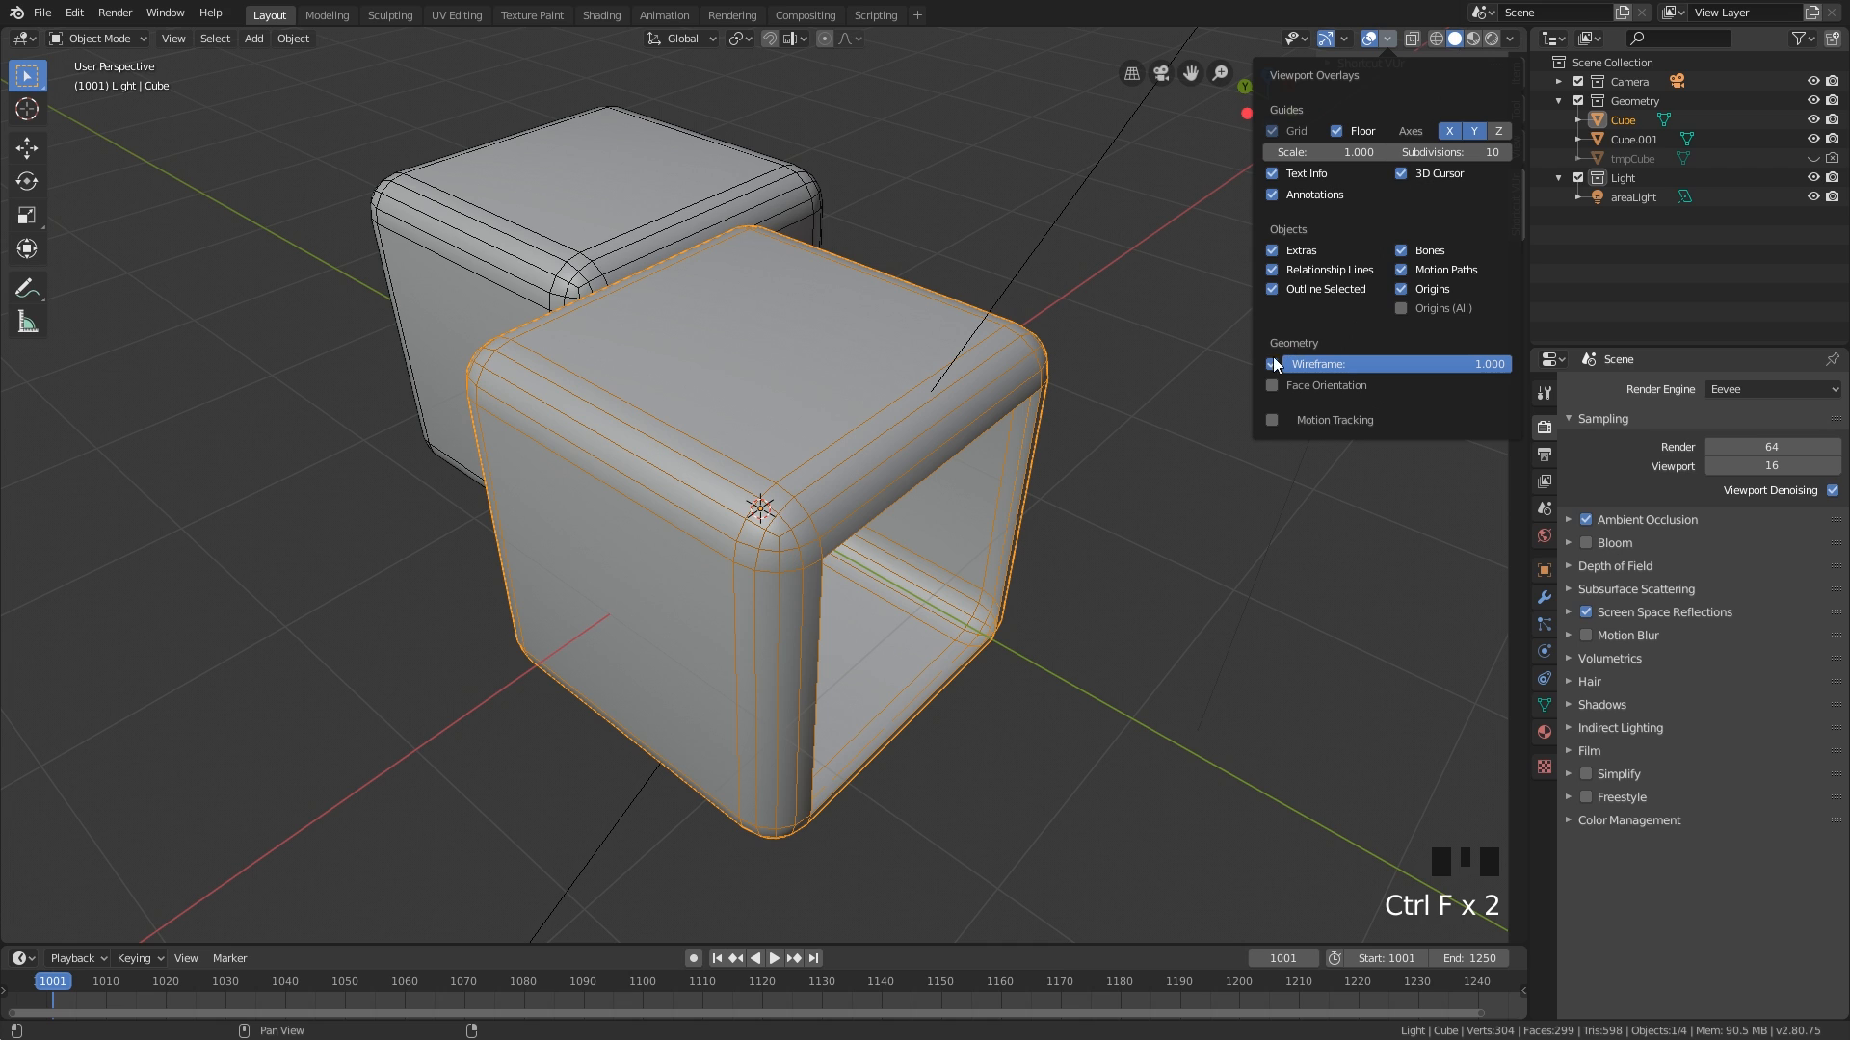
left_click(1273, 363)
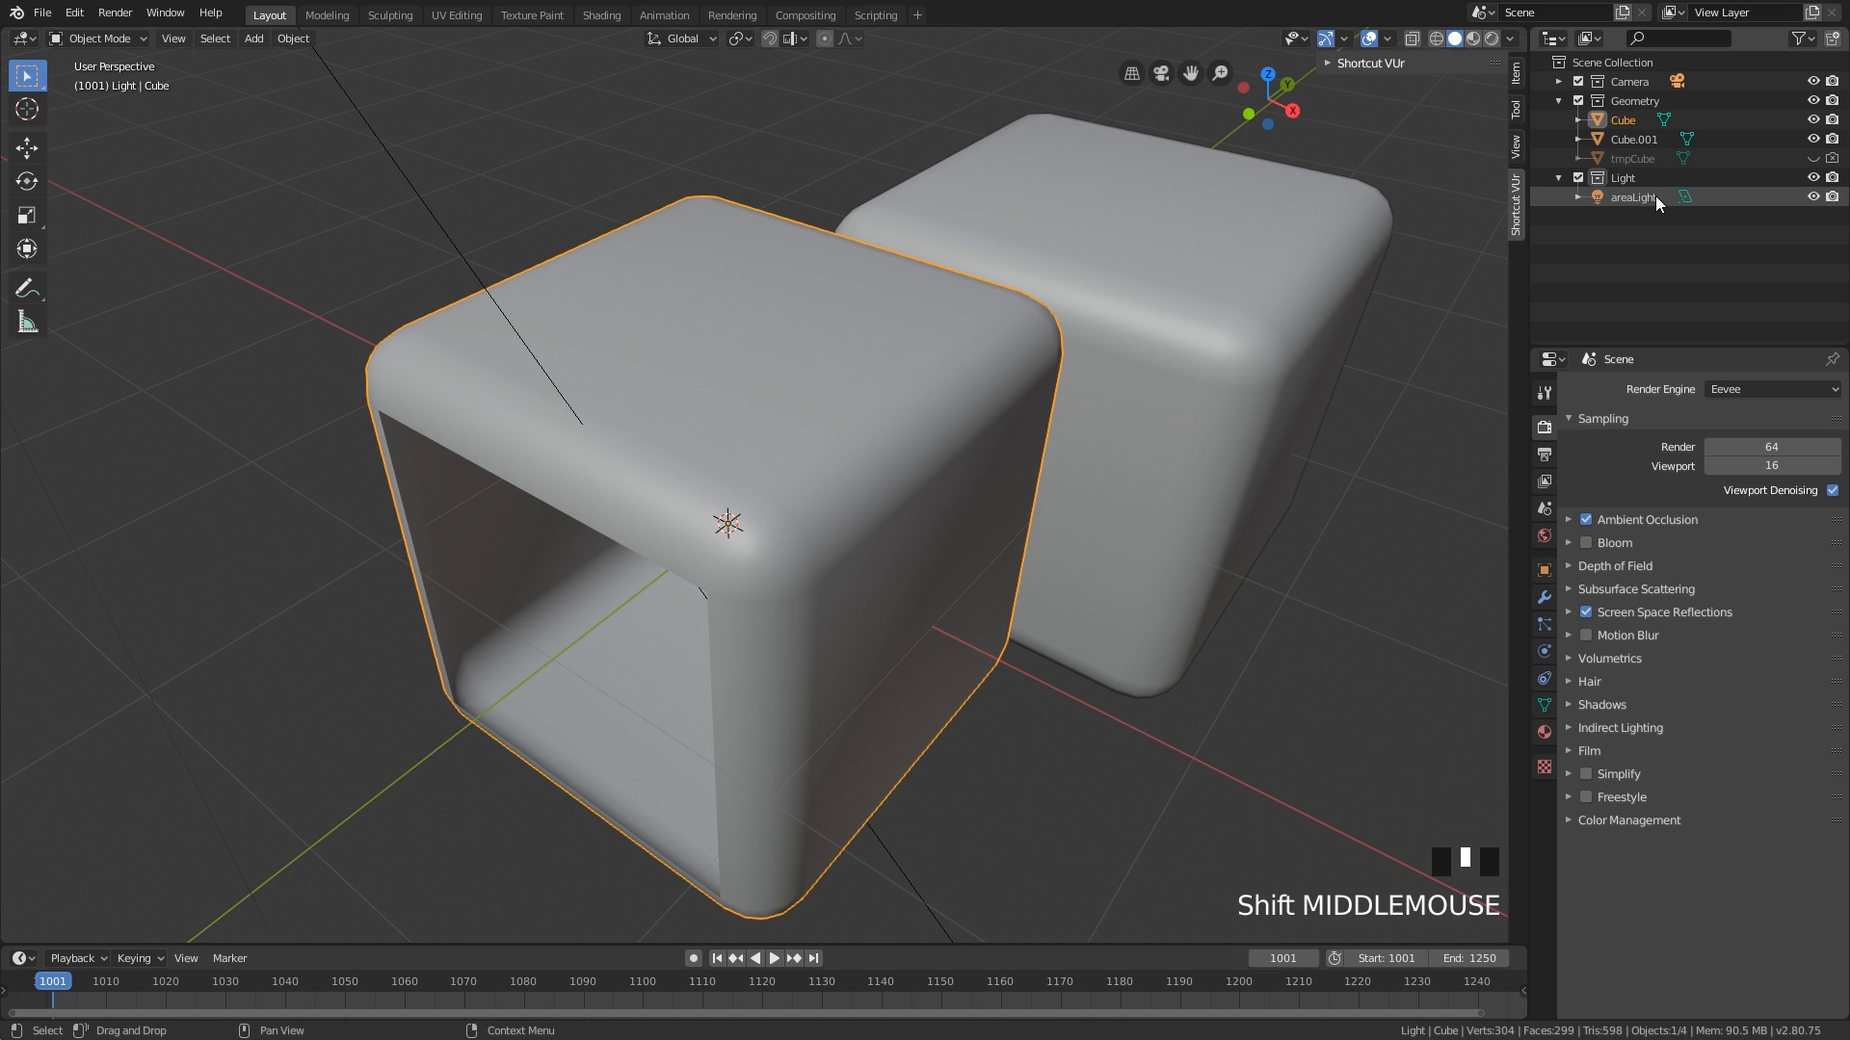
left_click(1633, 196)
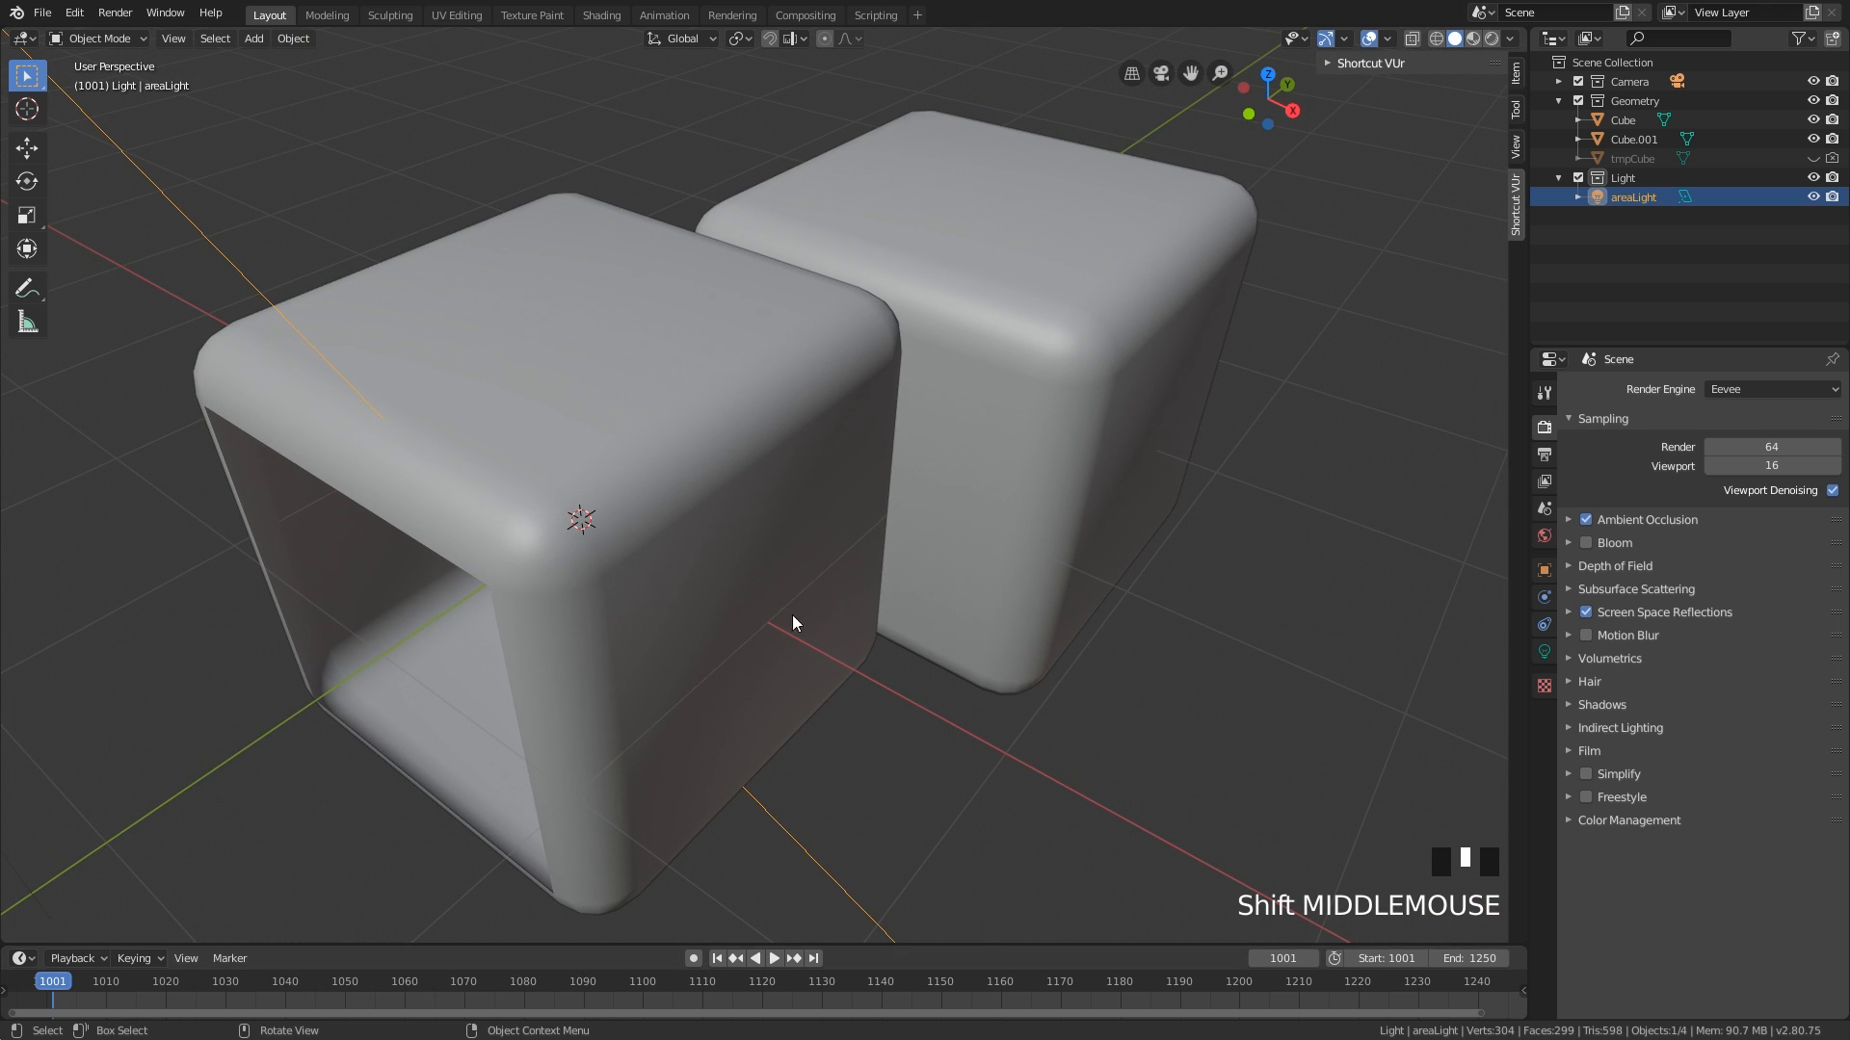
key("x")
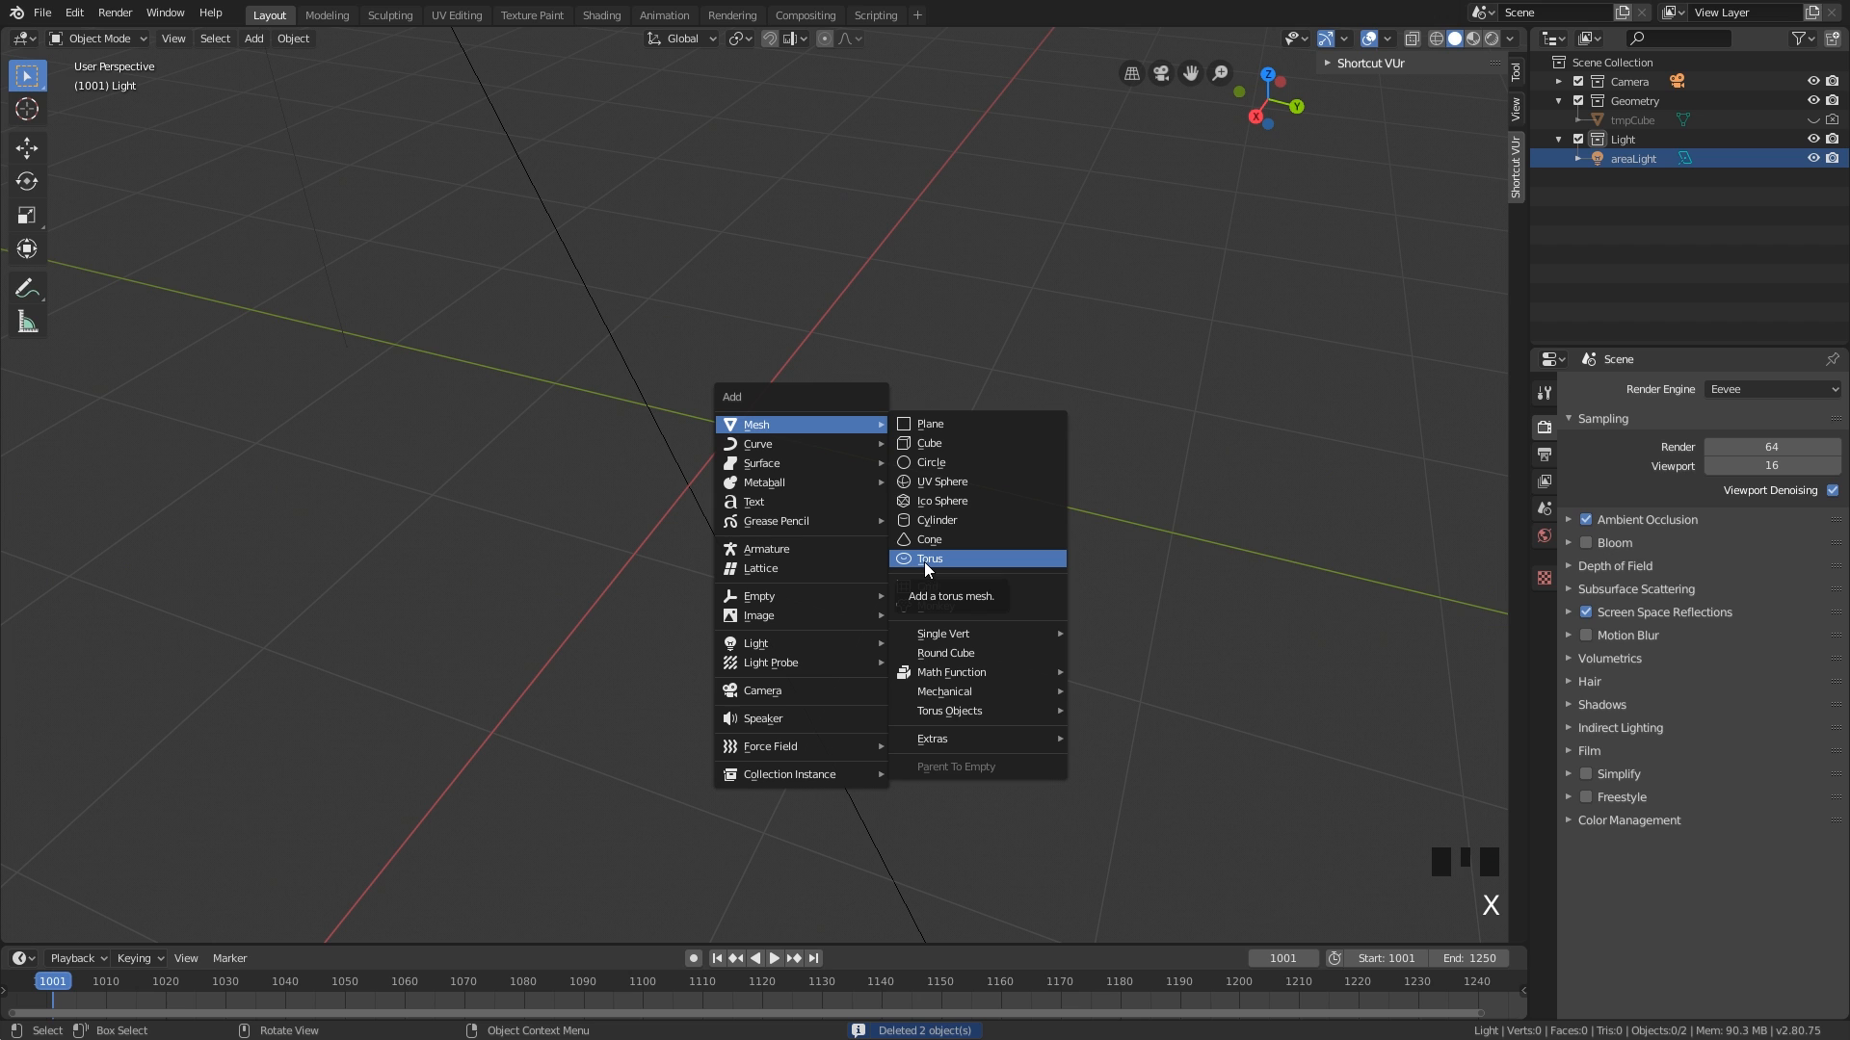
- Add a smooth-shaded torus with the metalBreakup material and view it in Shading
left_click(929, 557)
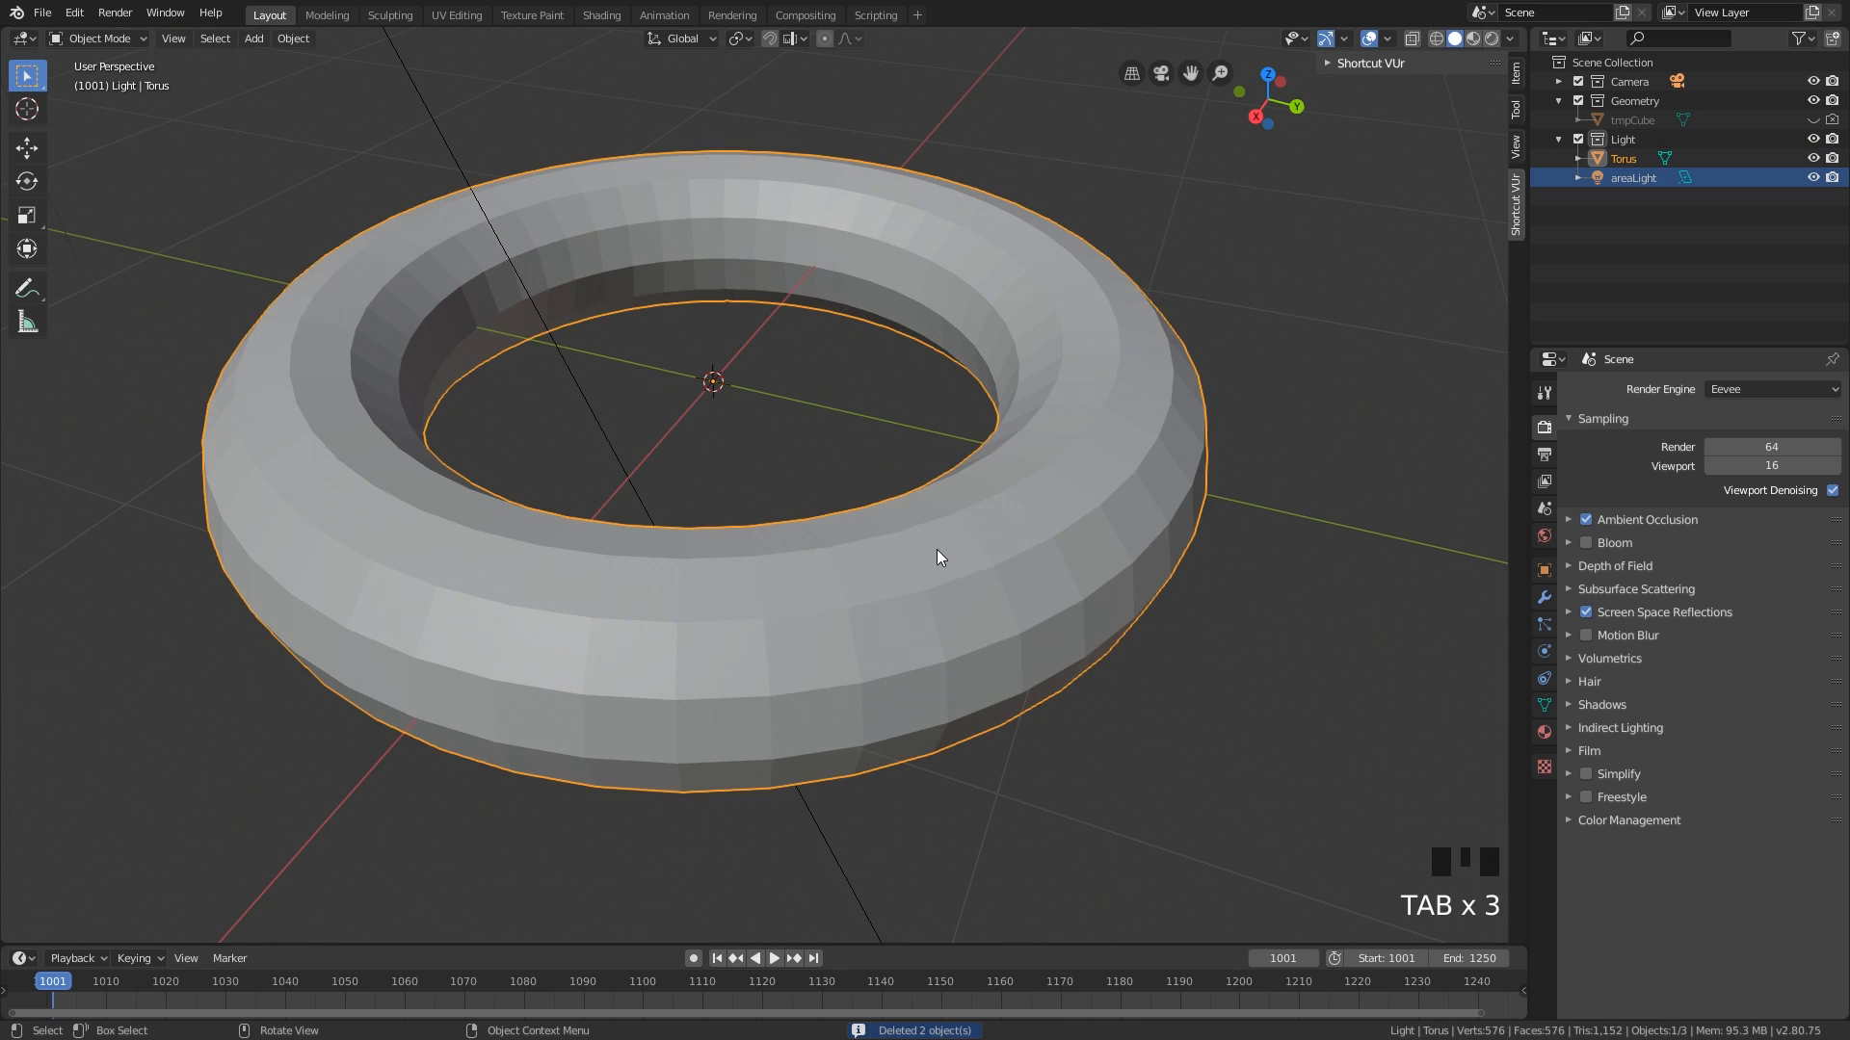
right_click(937, 556)
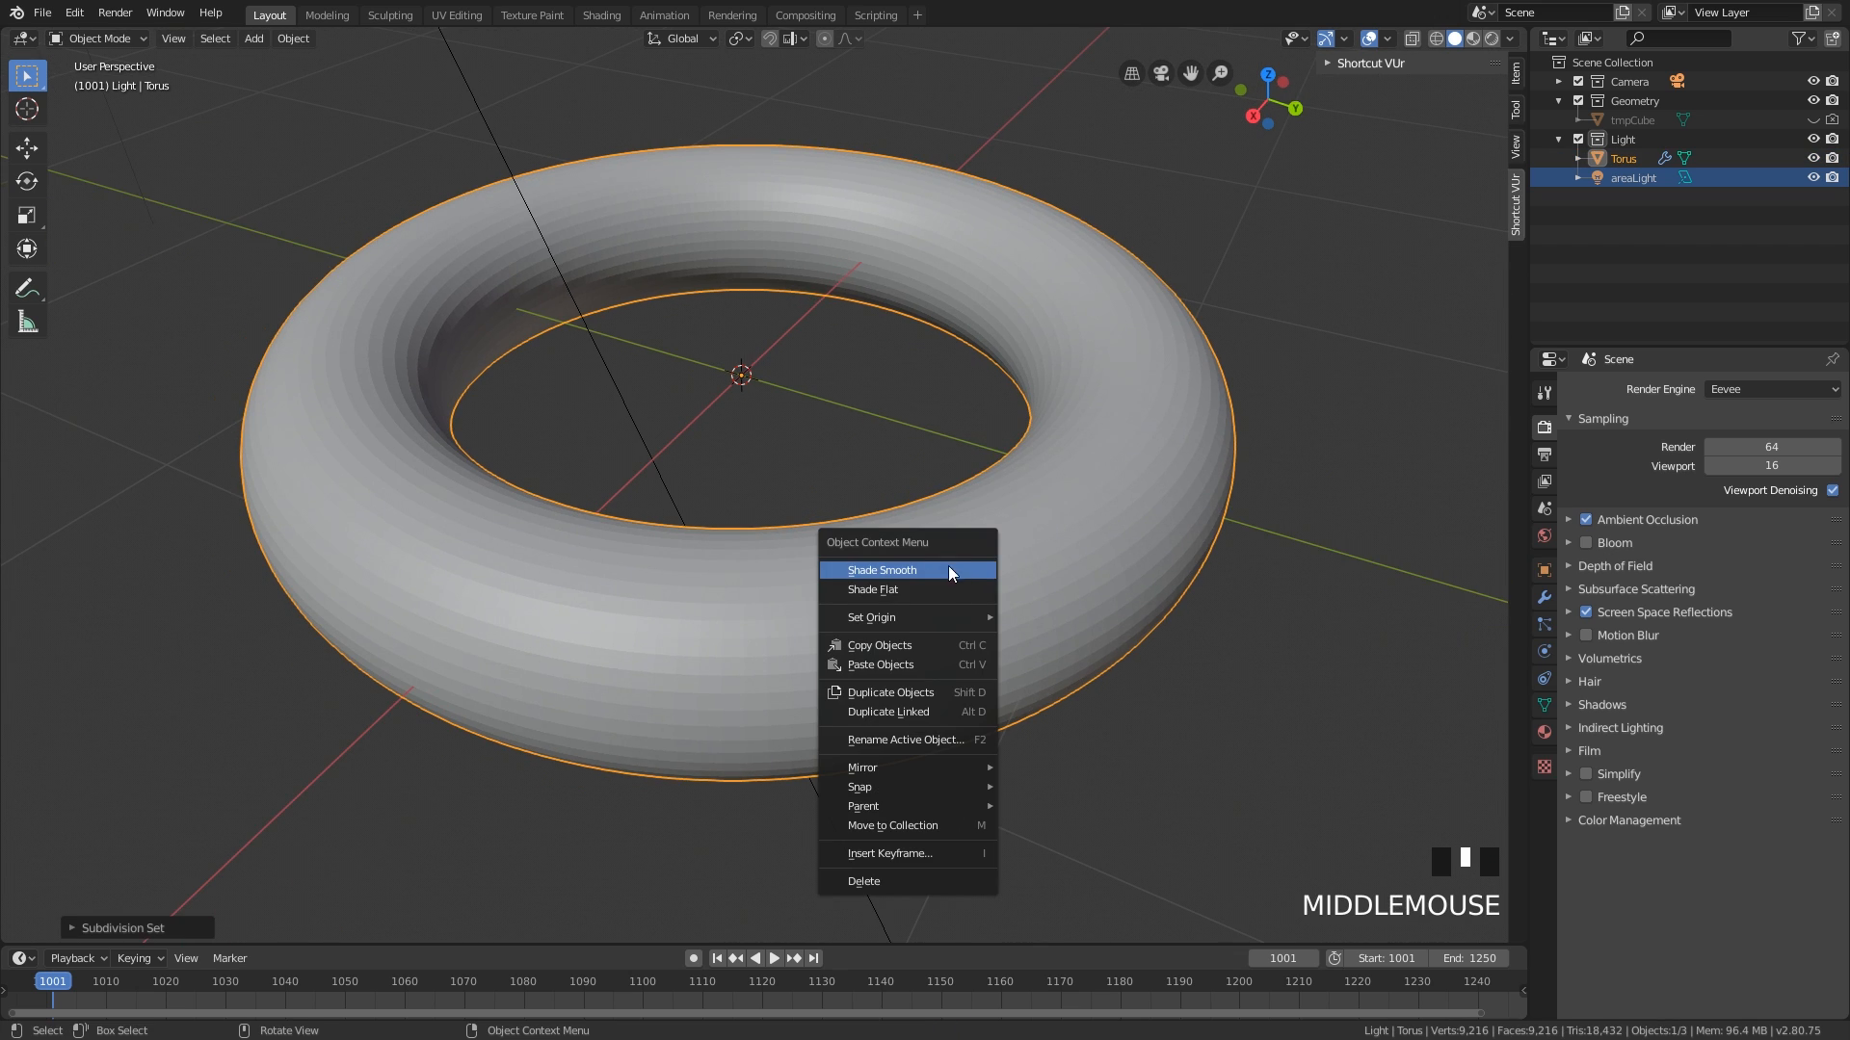
right_click(985, 530)
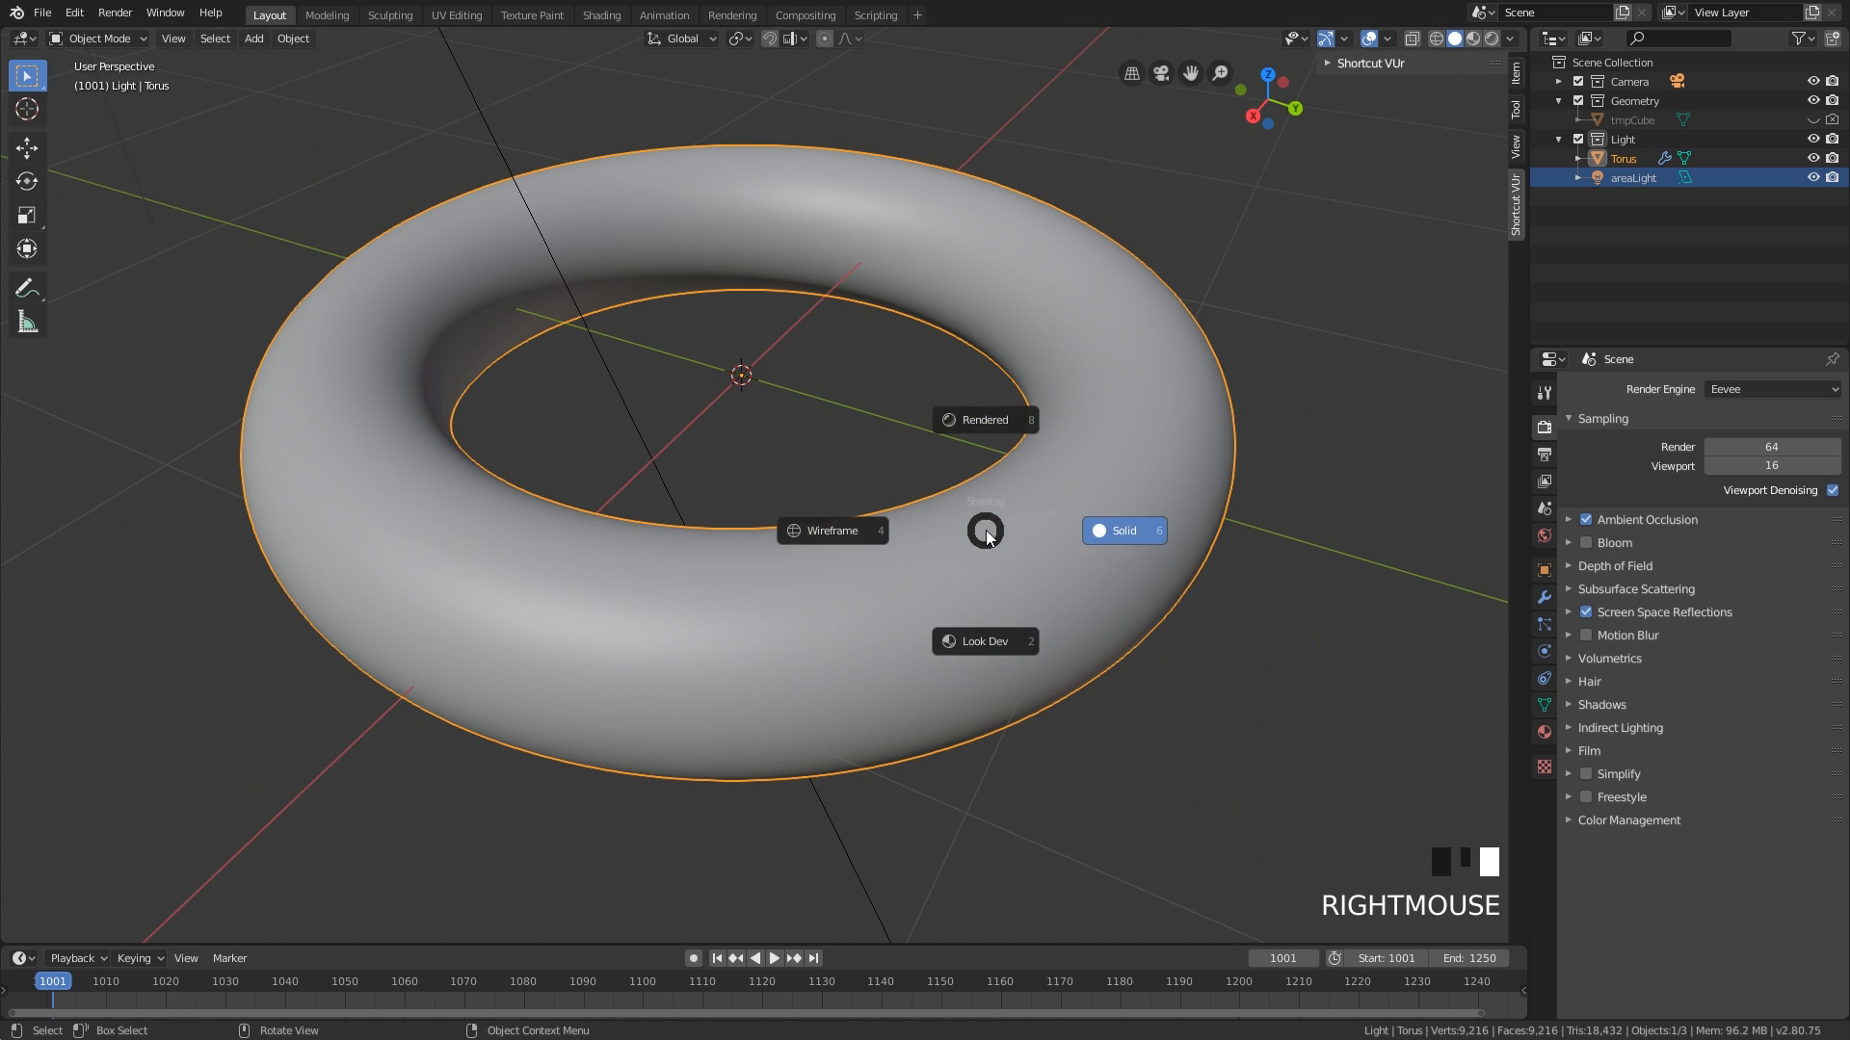
mouse_move(985, 625)
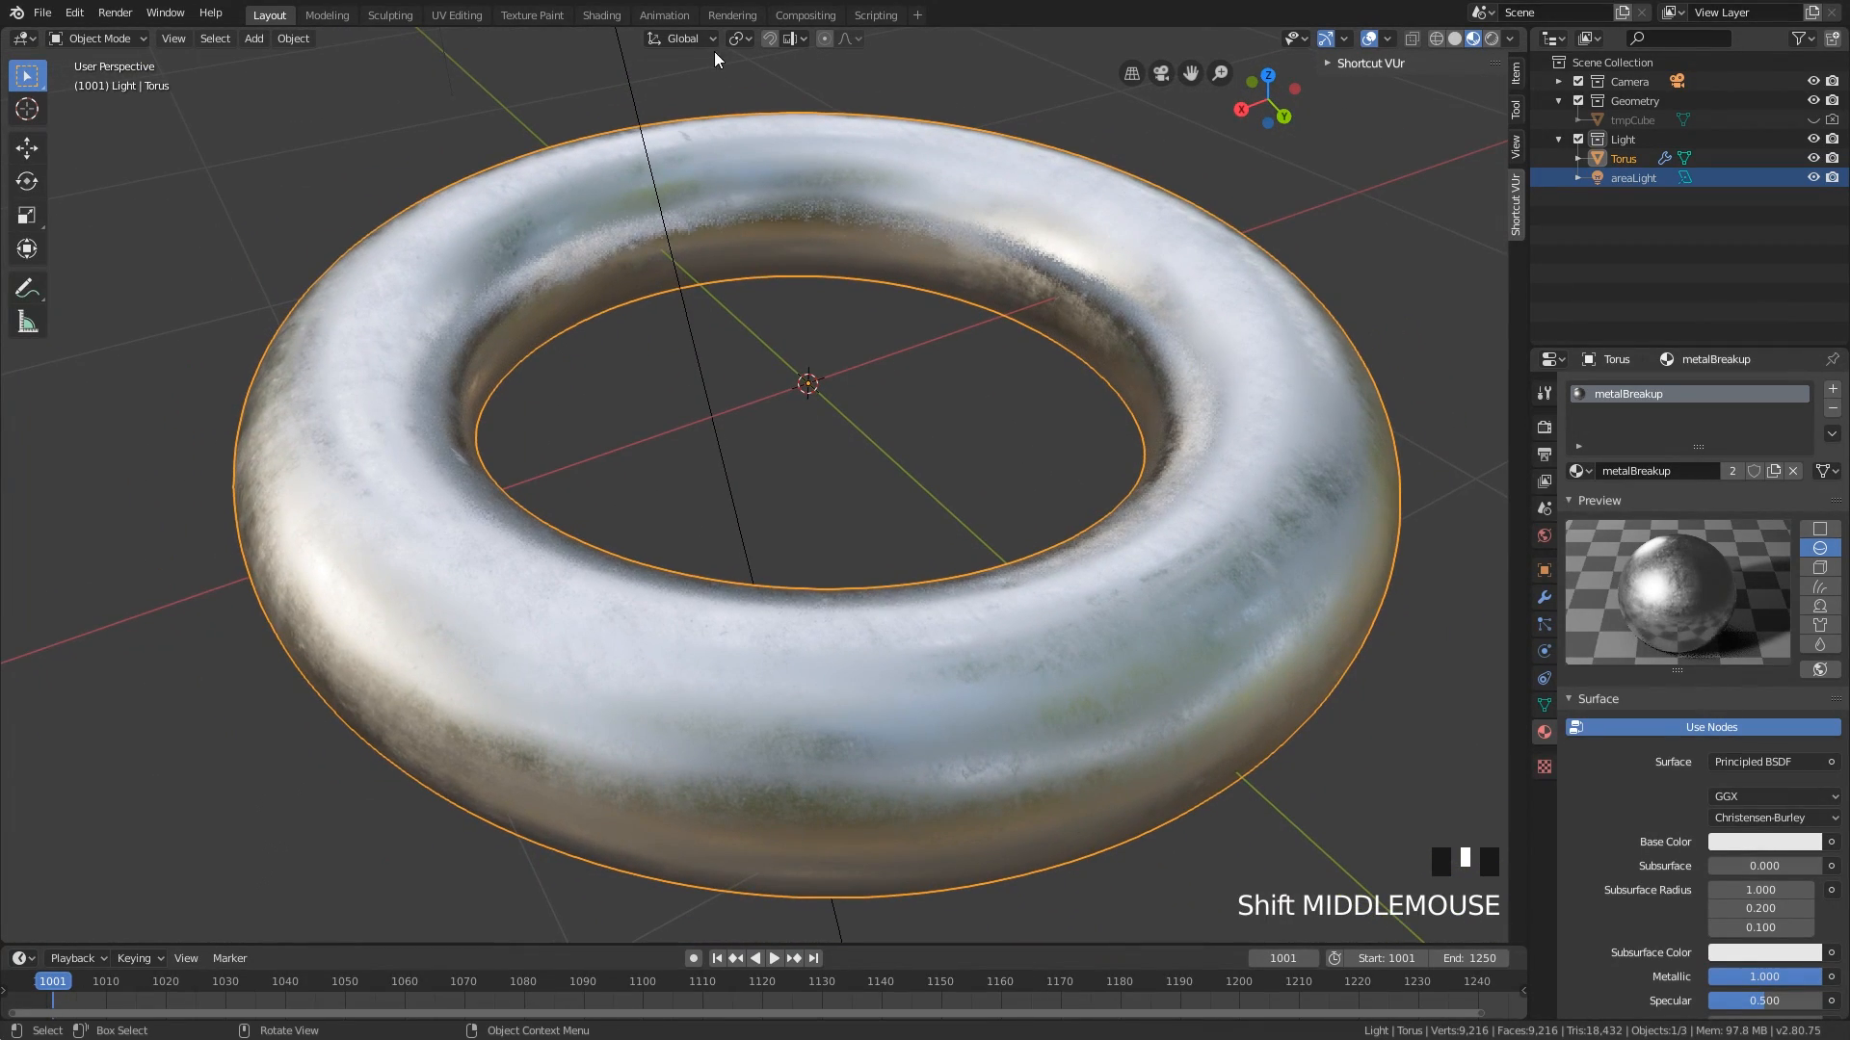
left_click(600, 14)
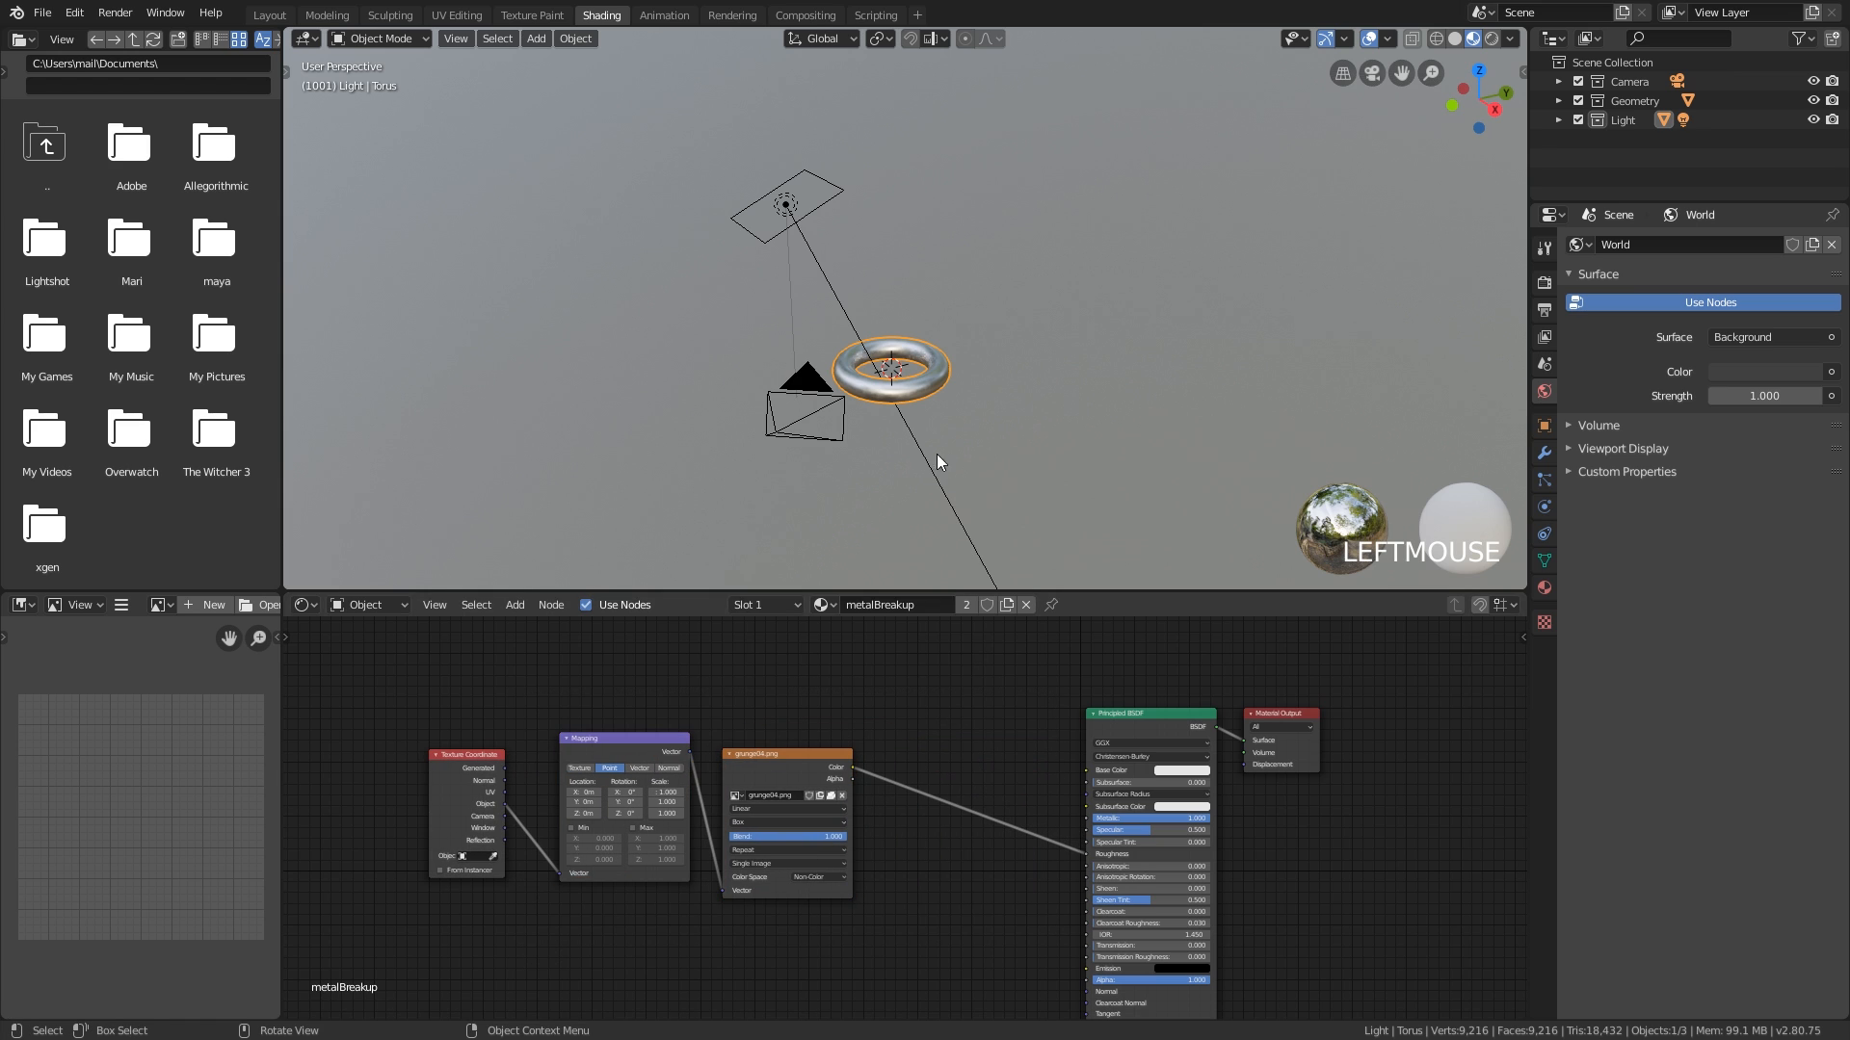
- Insert a Gamma node between the grunge texture and BSDF, then go back to Layout
scroll("up", 3)
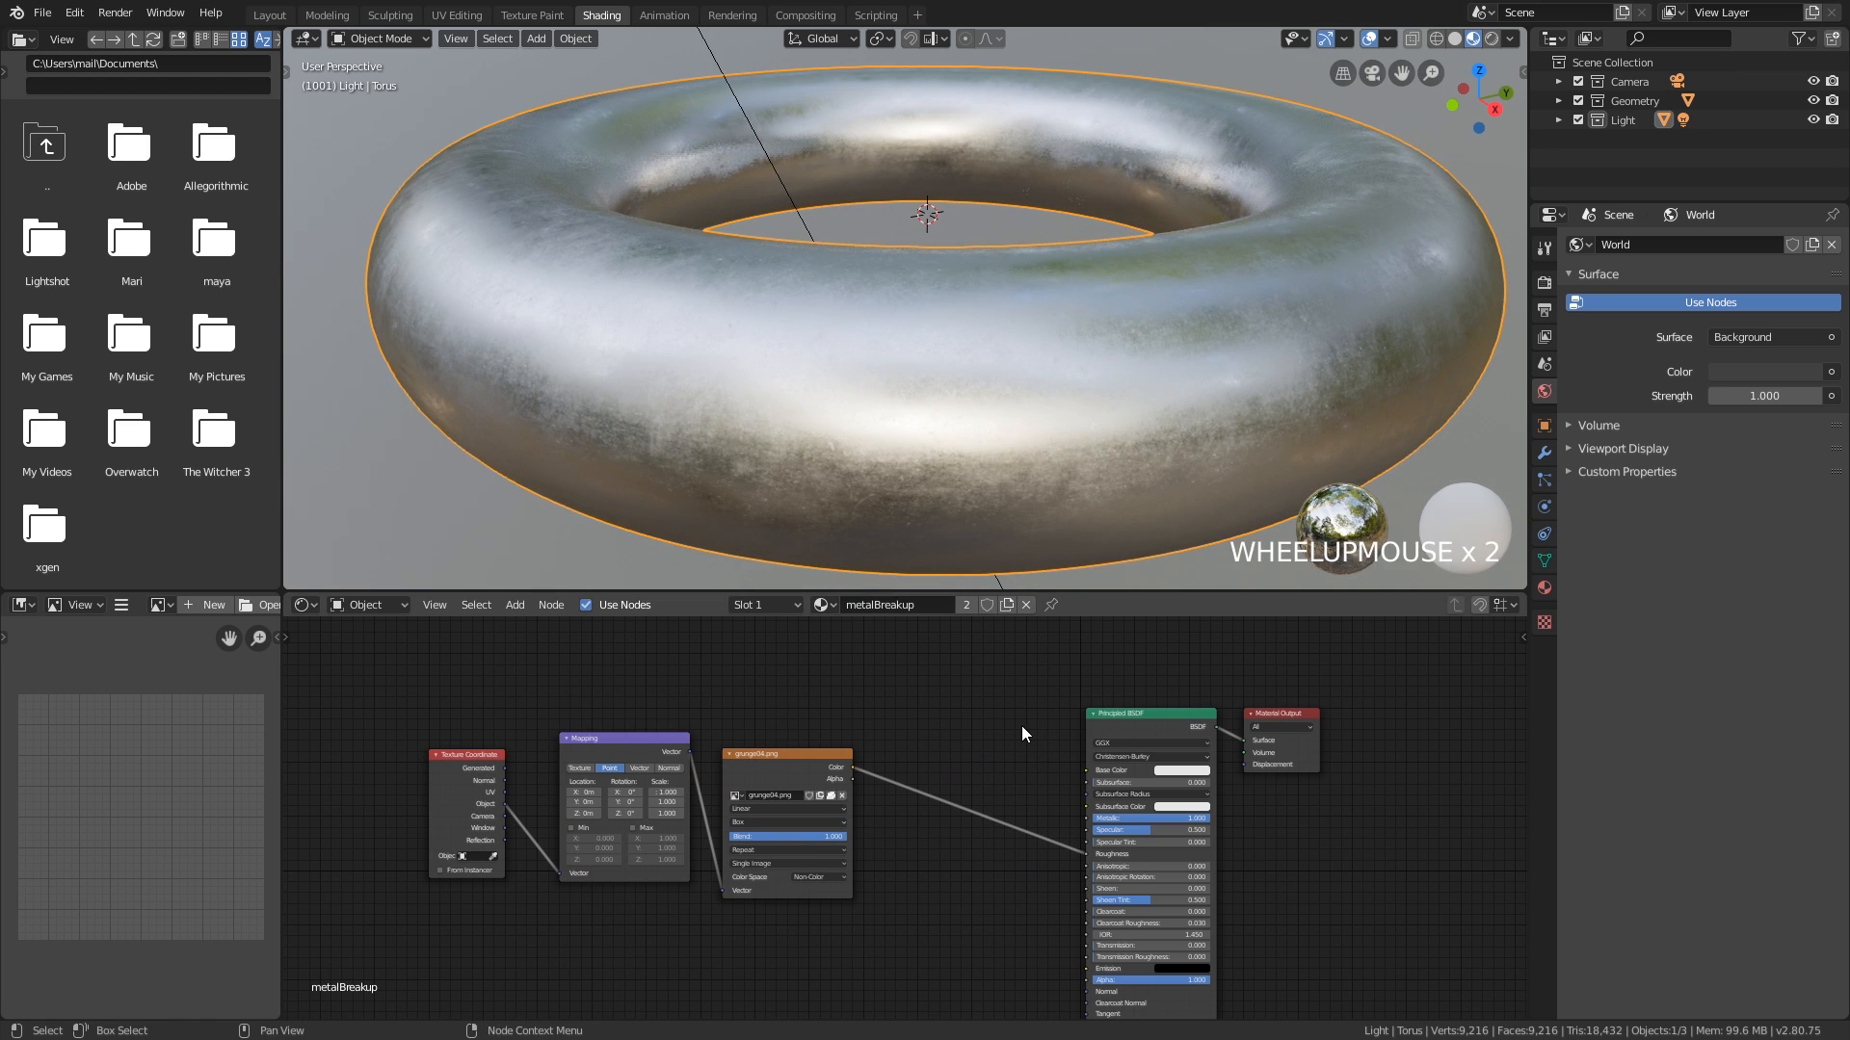
type("gamma")
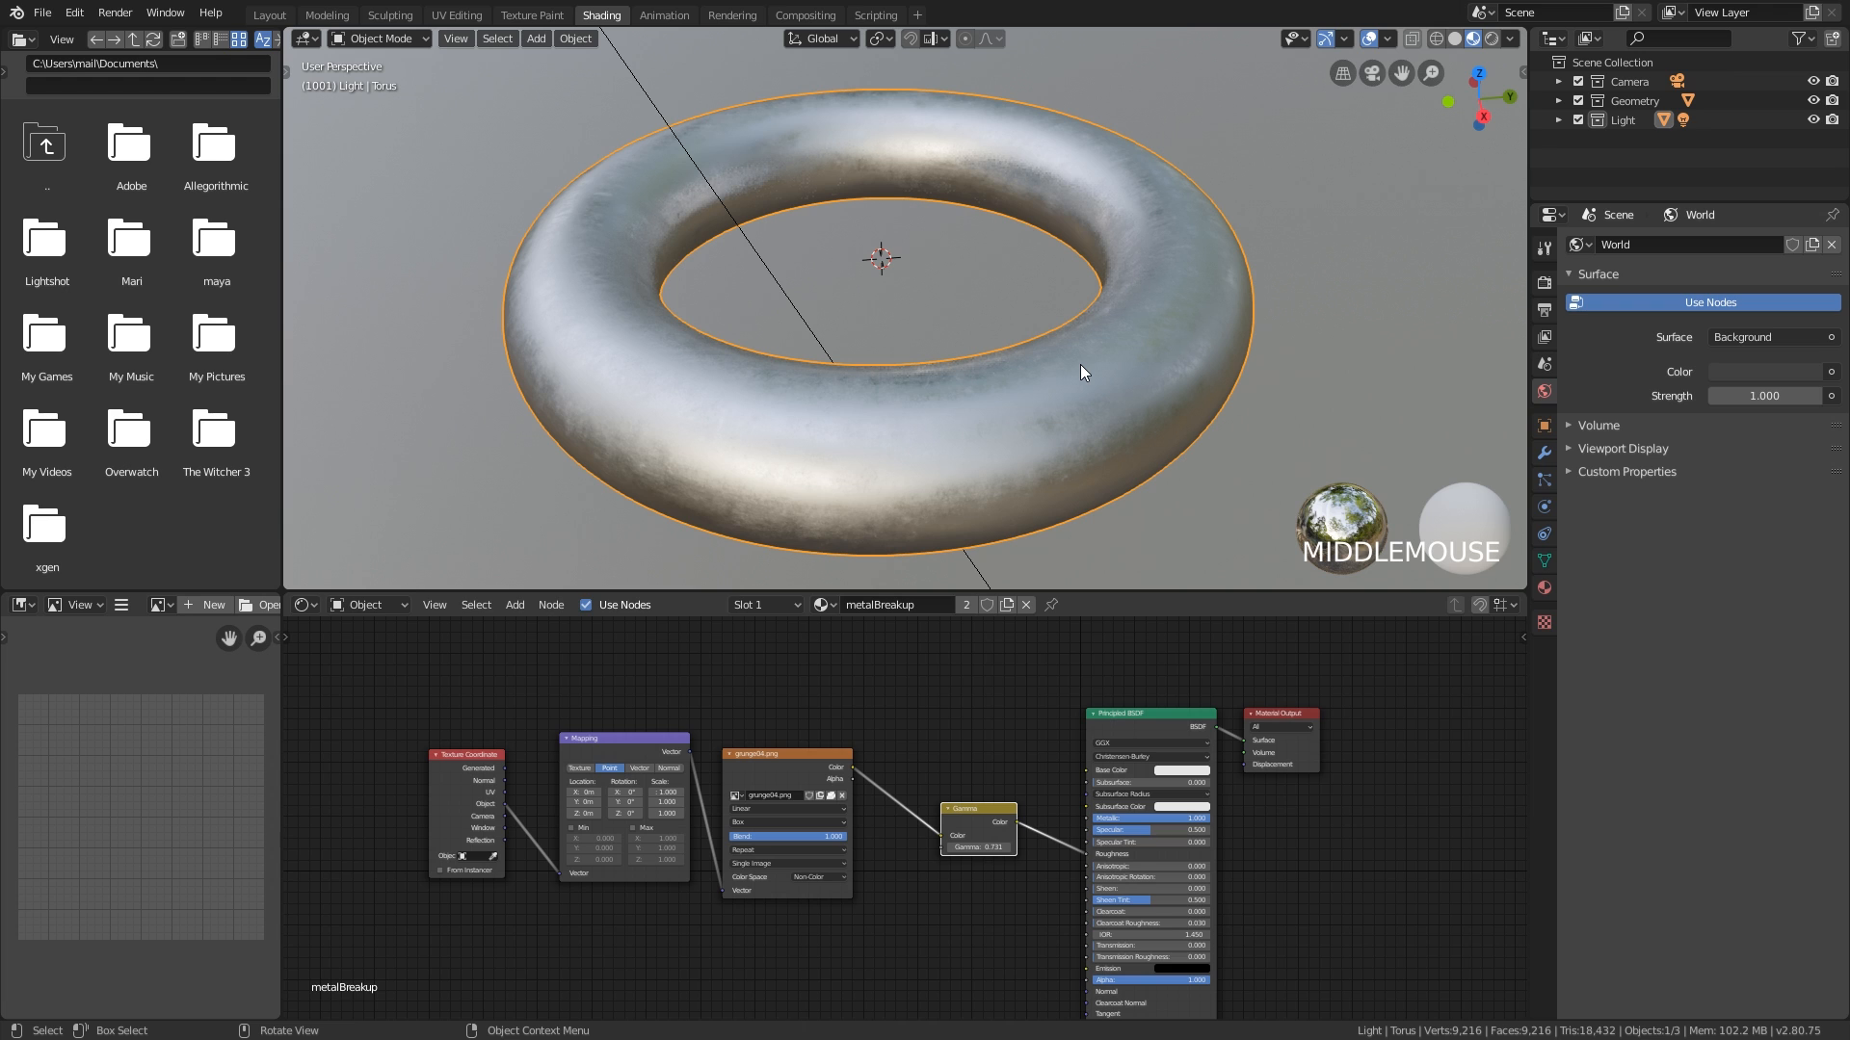
mouse_move(1056, 399)
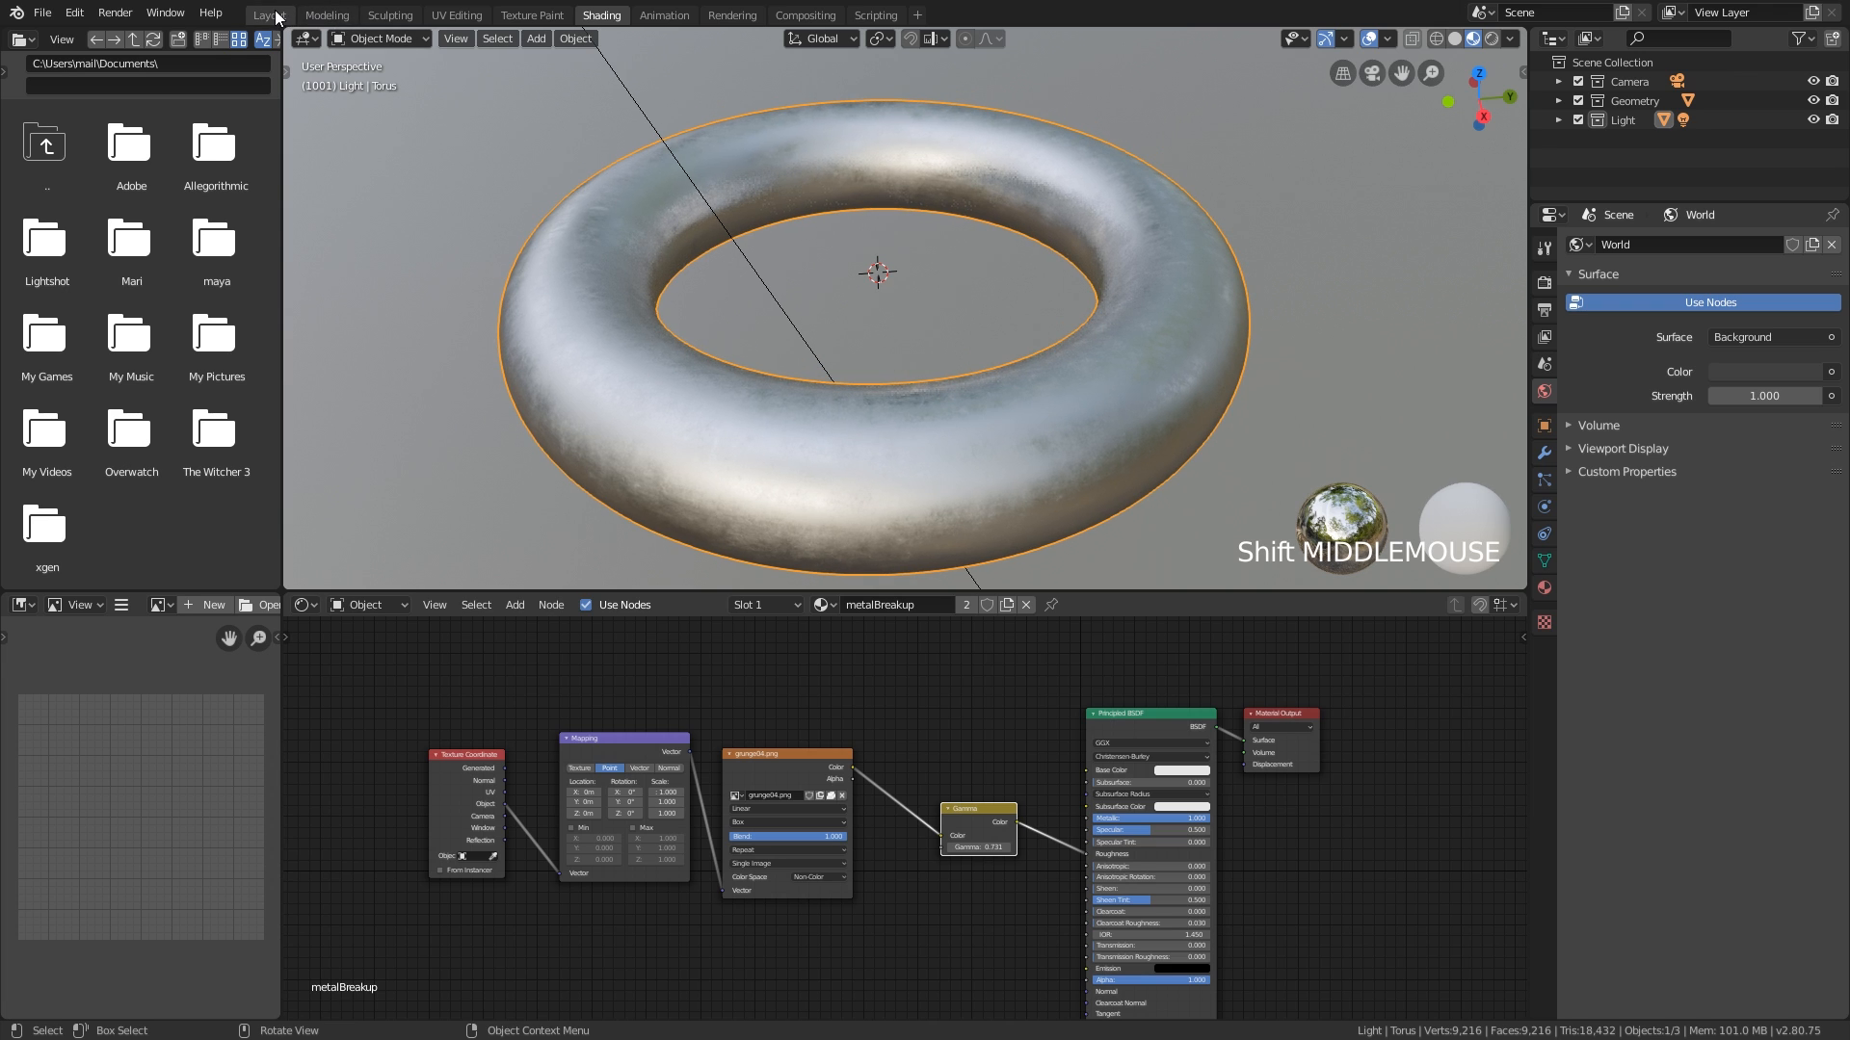
left_click(268, 14)
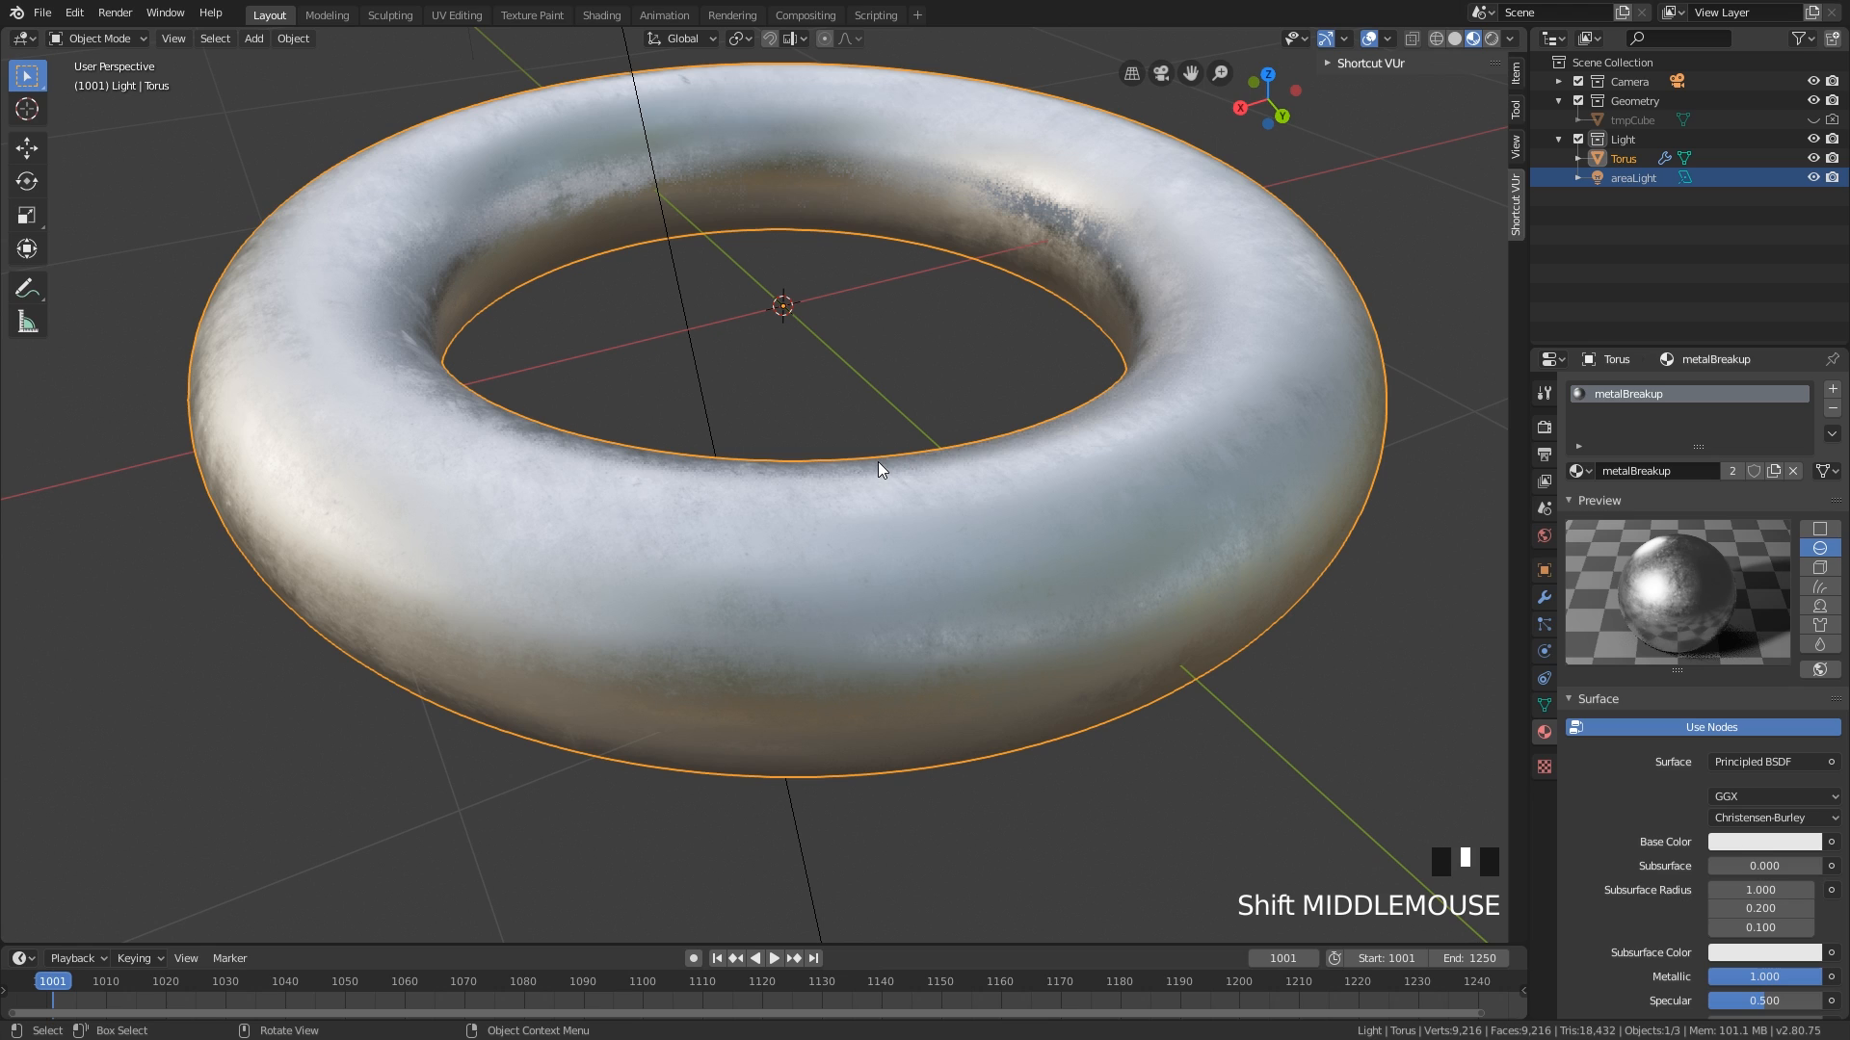
mouse_move(844, 326)
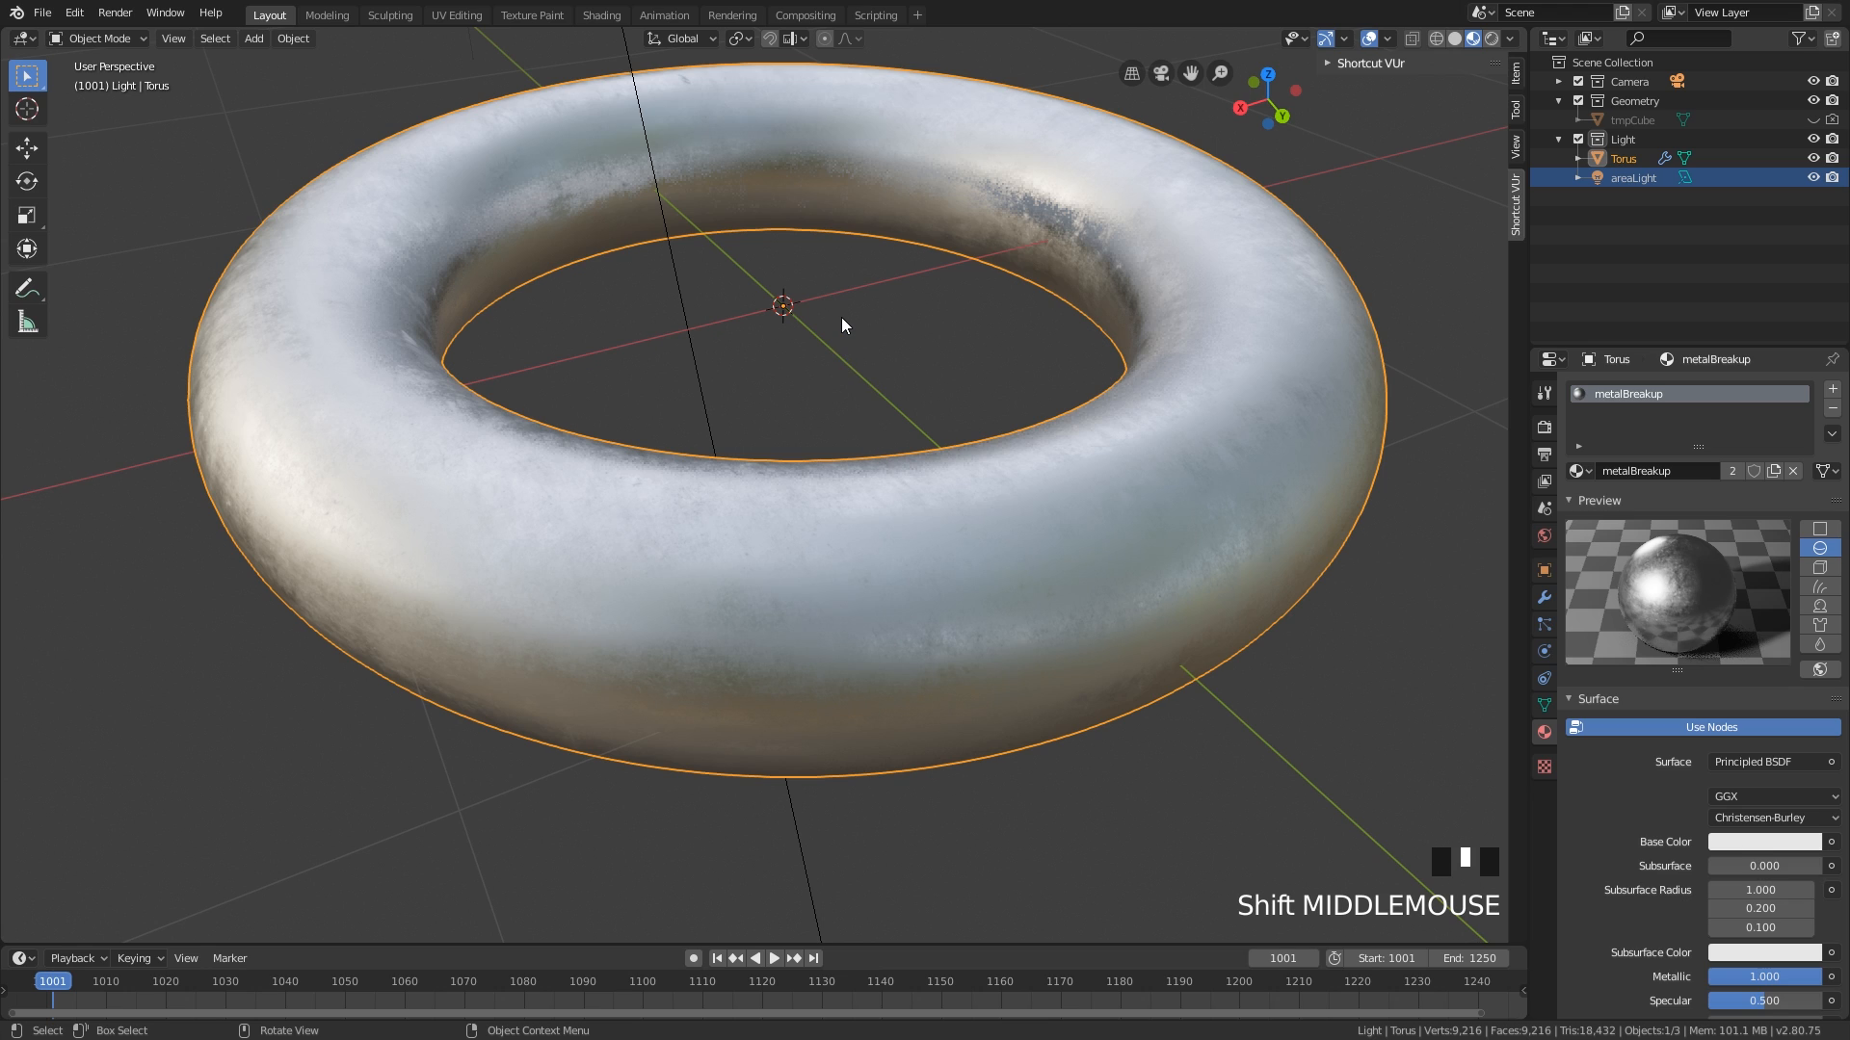
mouse_move(825, 276)
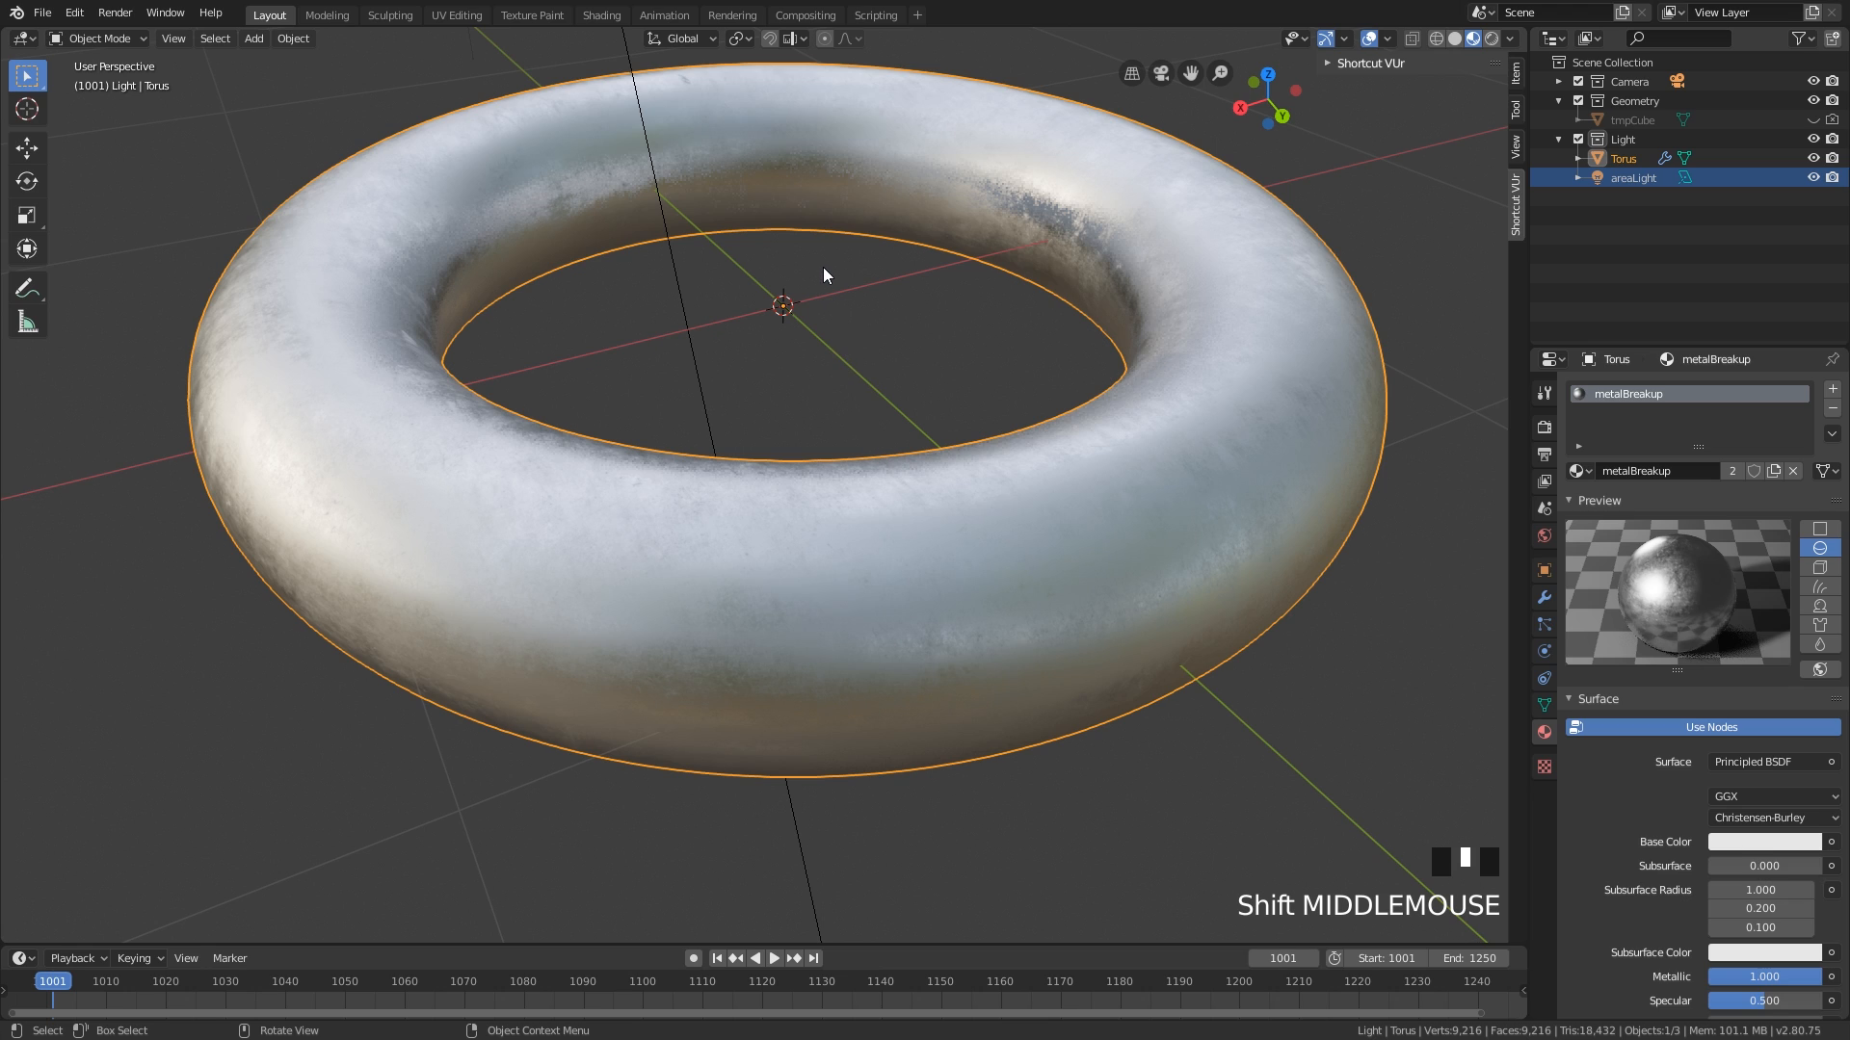